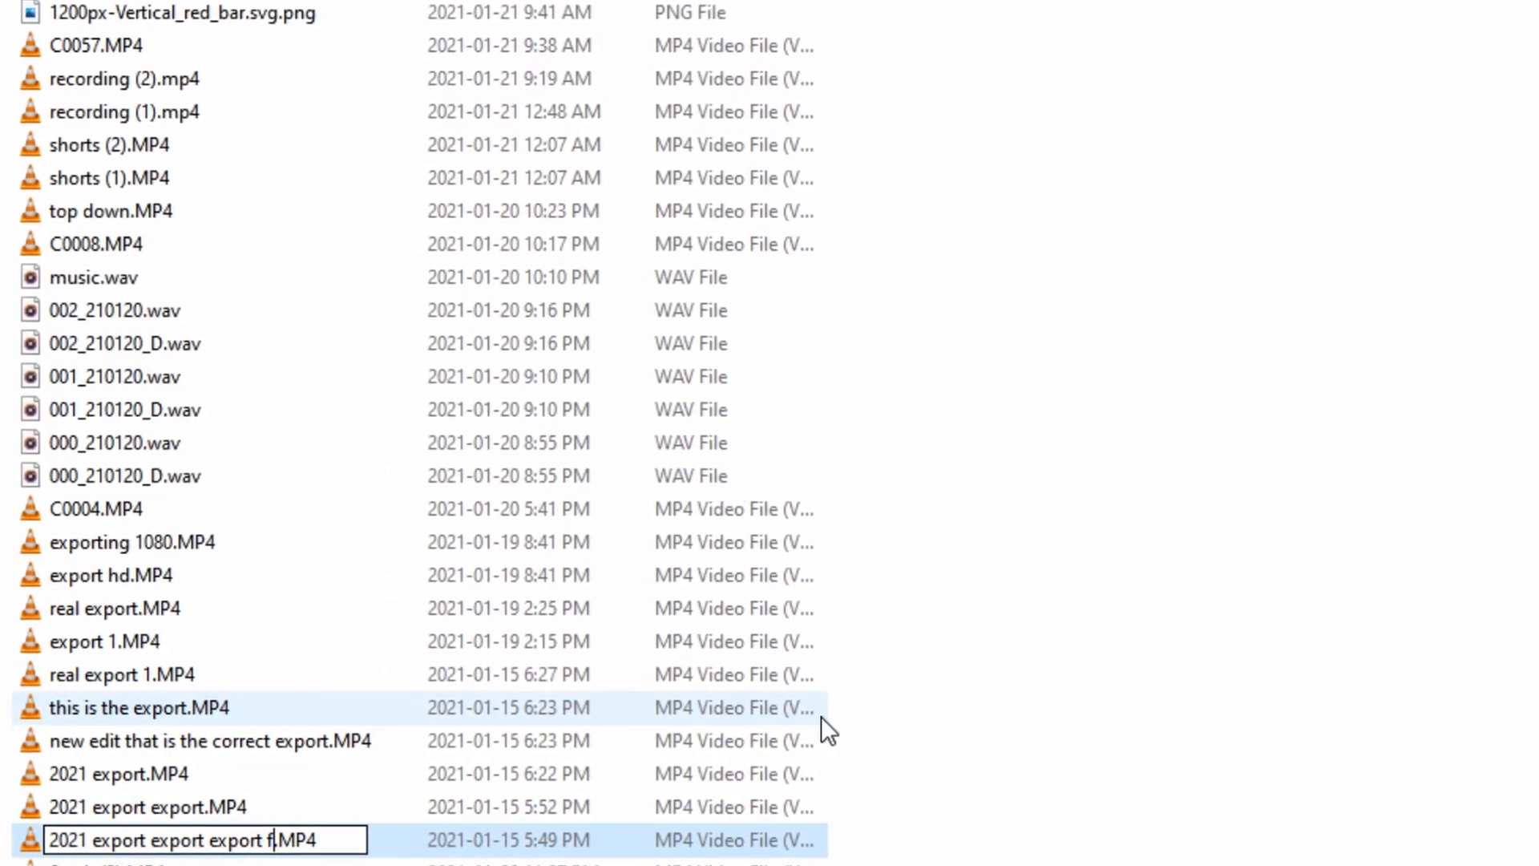
Step: Create a new folder named Project 1 in the Example directory
text(inal)
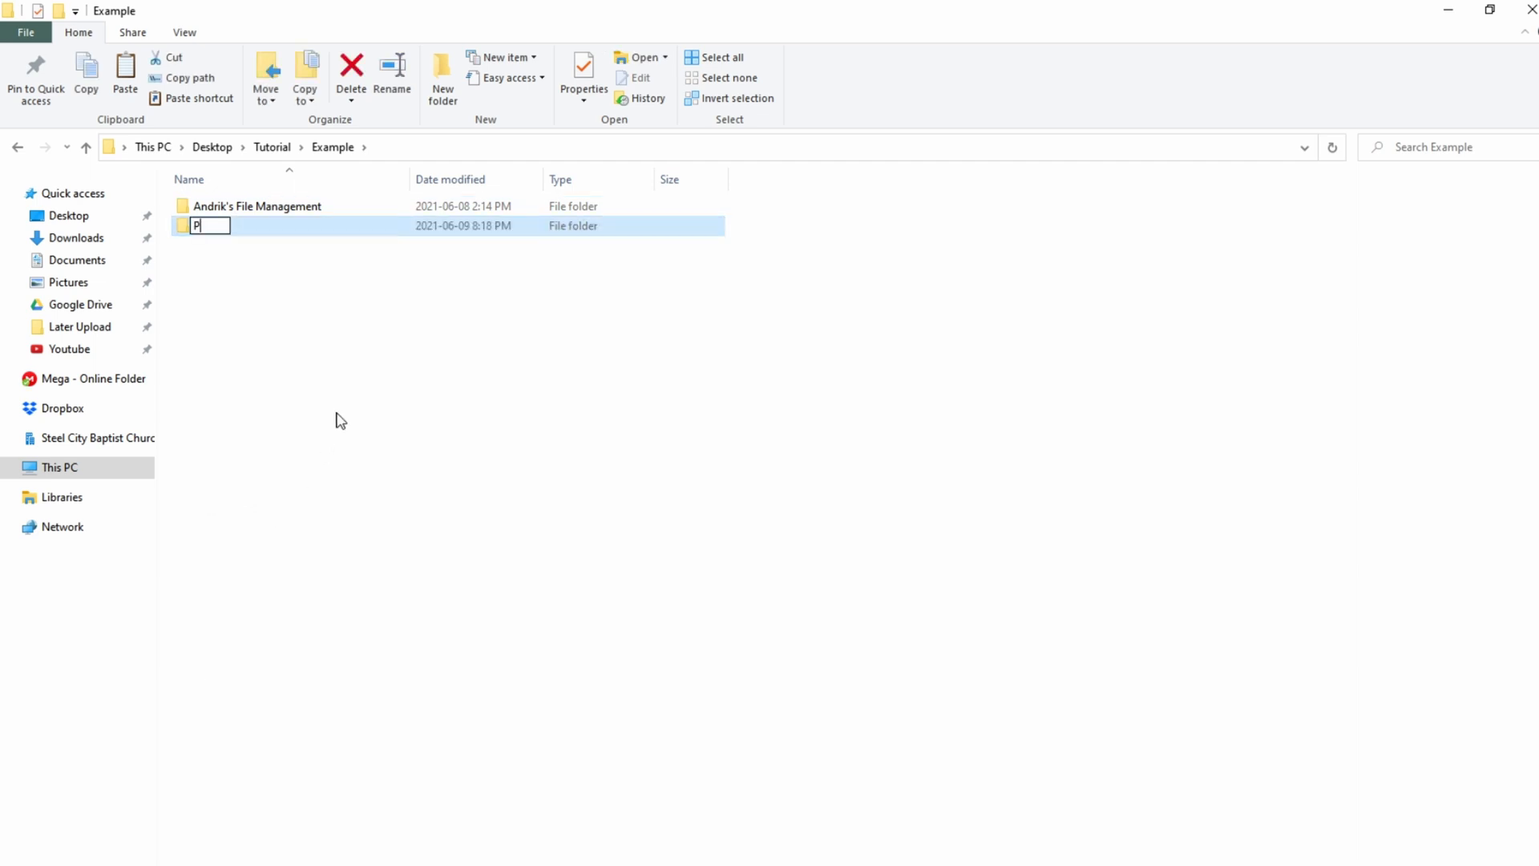
text(roject 1)
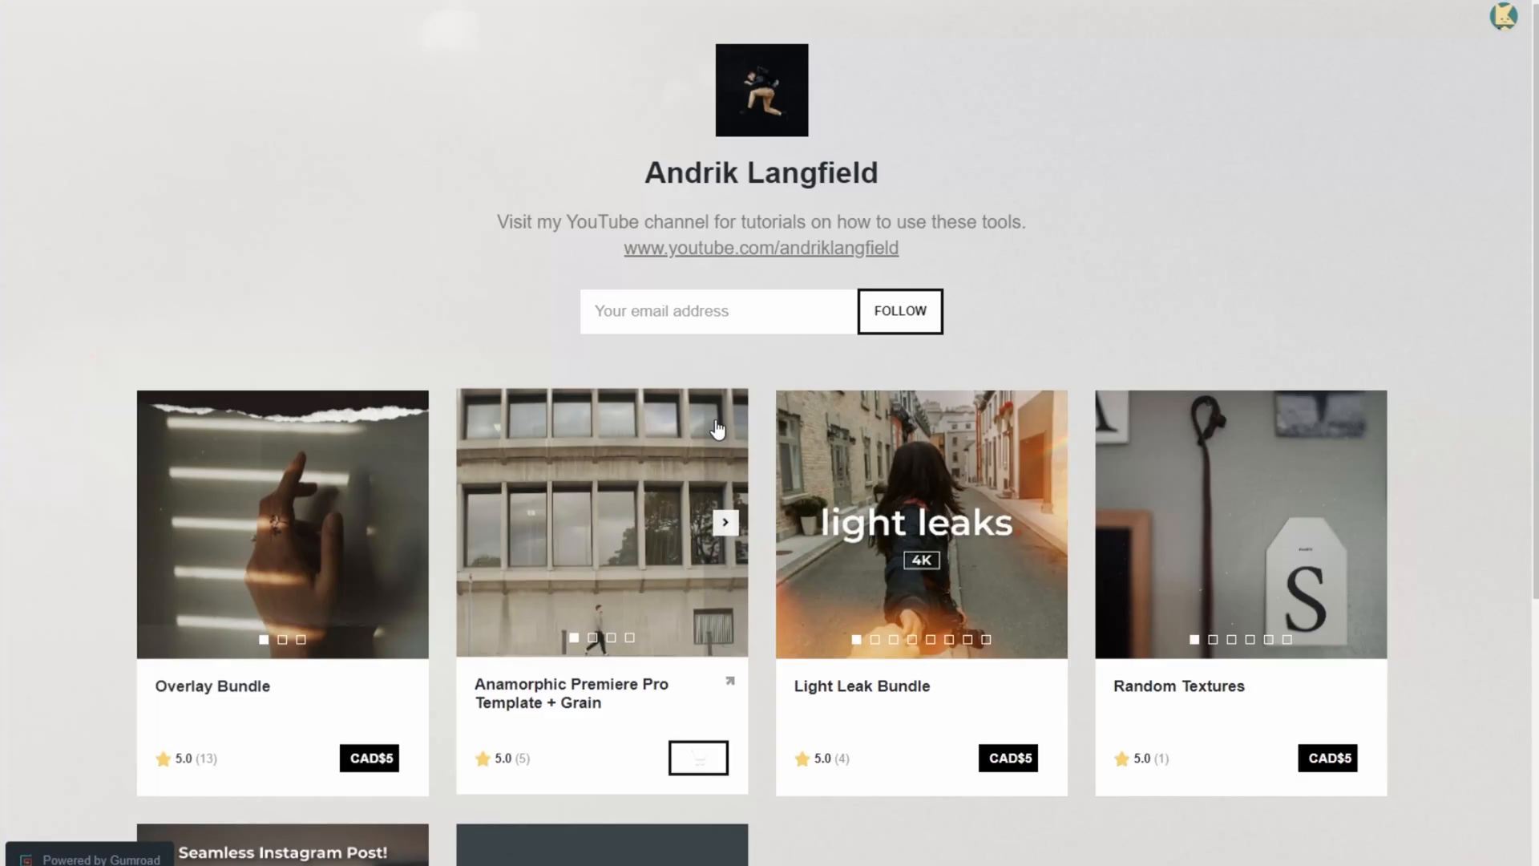
Step: Scroll the Gumroad store and open the Video Editing Workflow | File Structure product
scroll(down, 3)
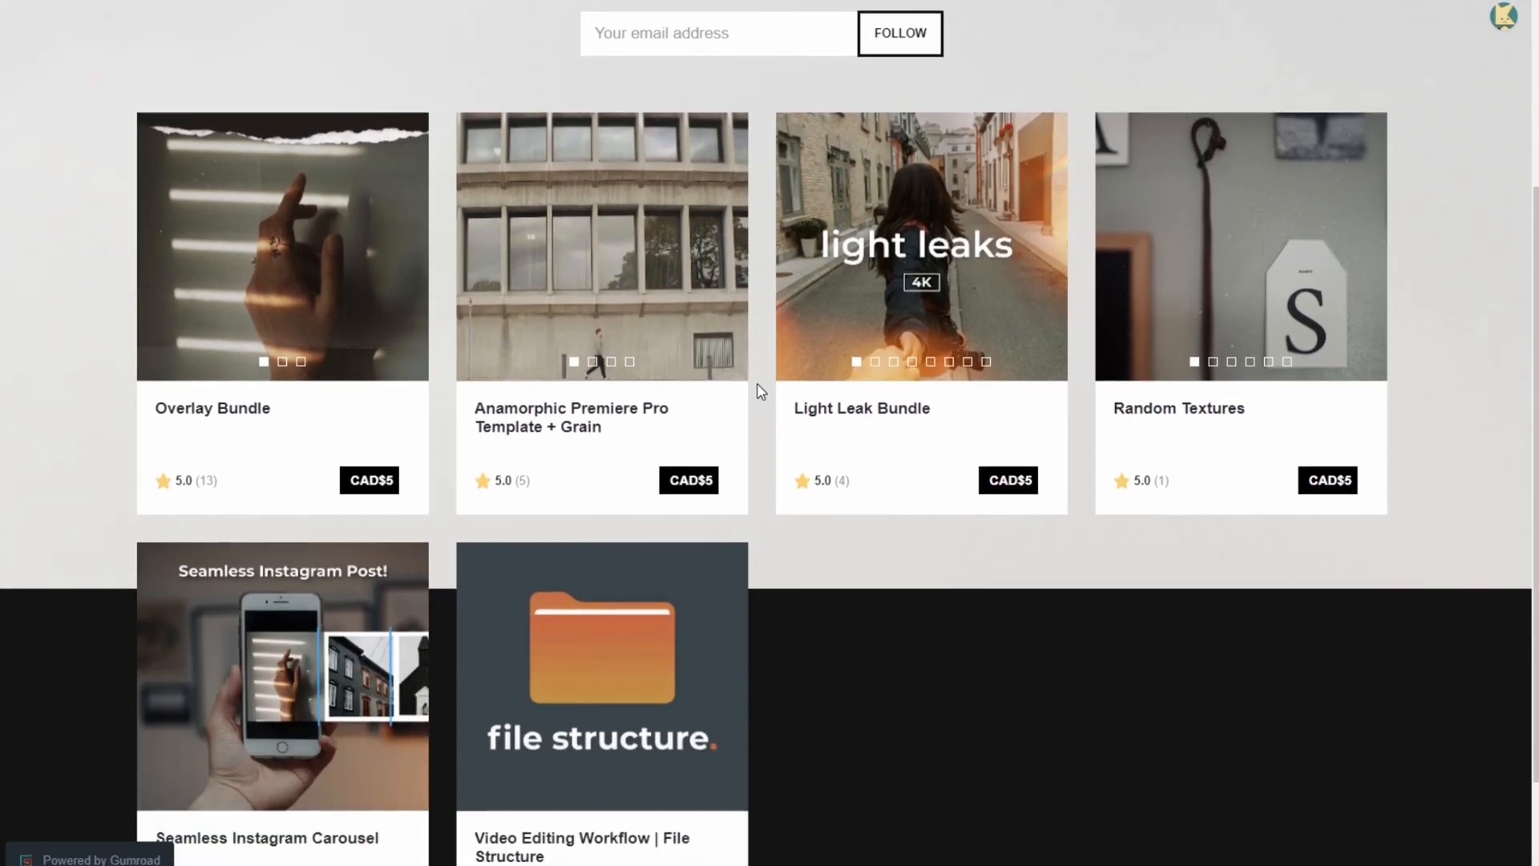
scroll(down, 3)
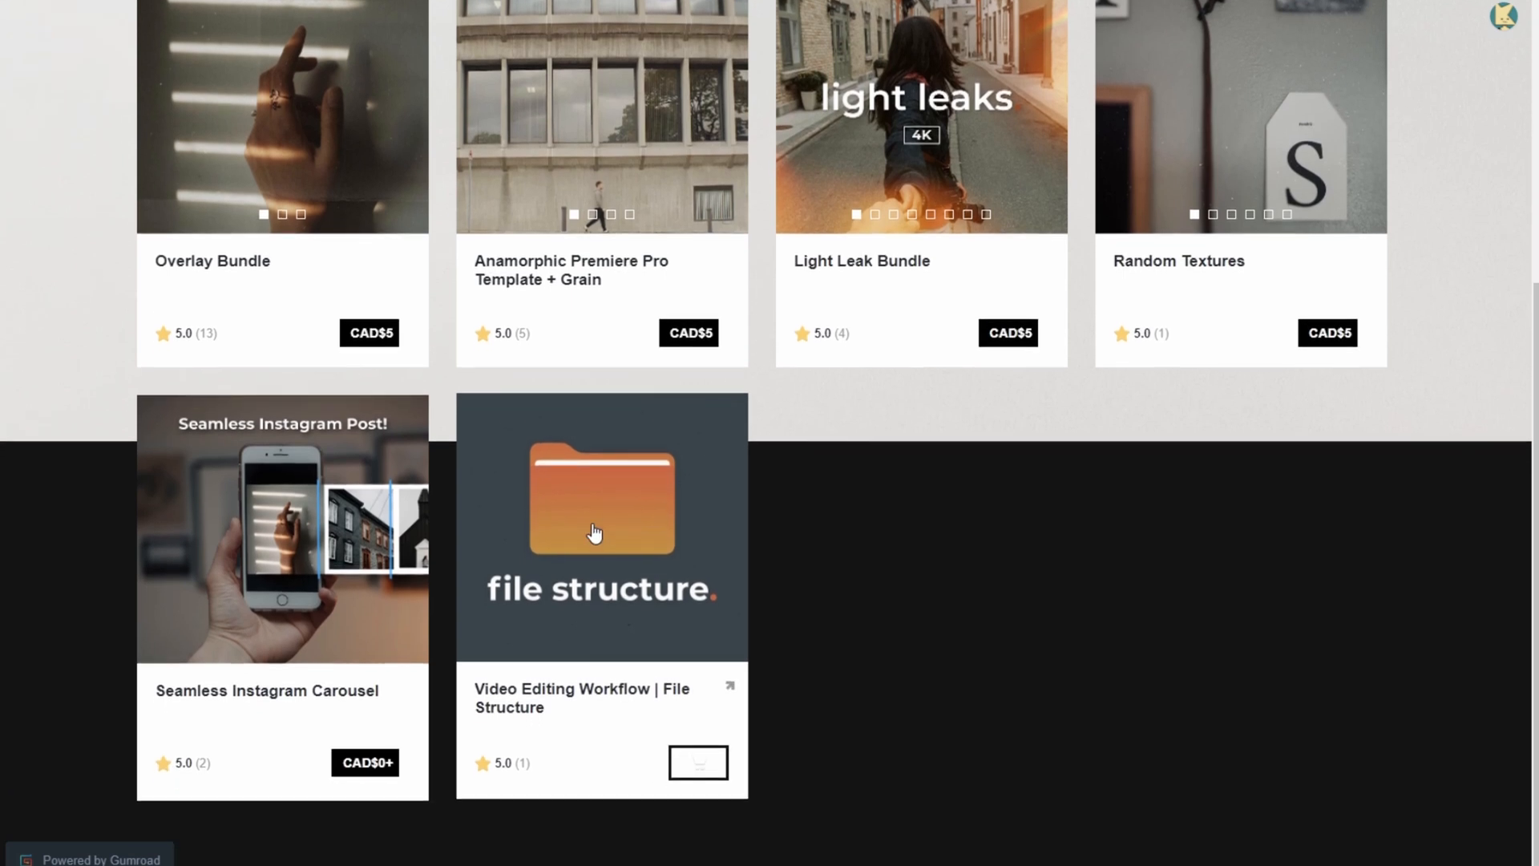
click(601, 528)
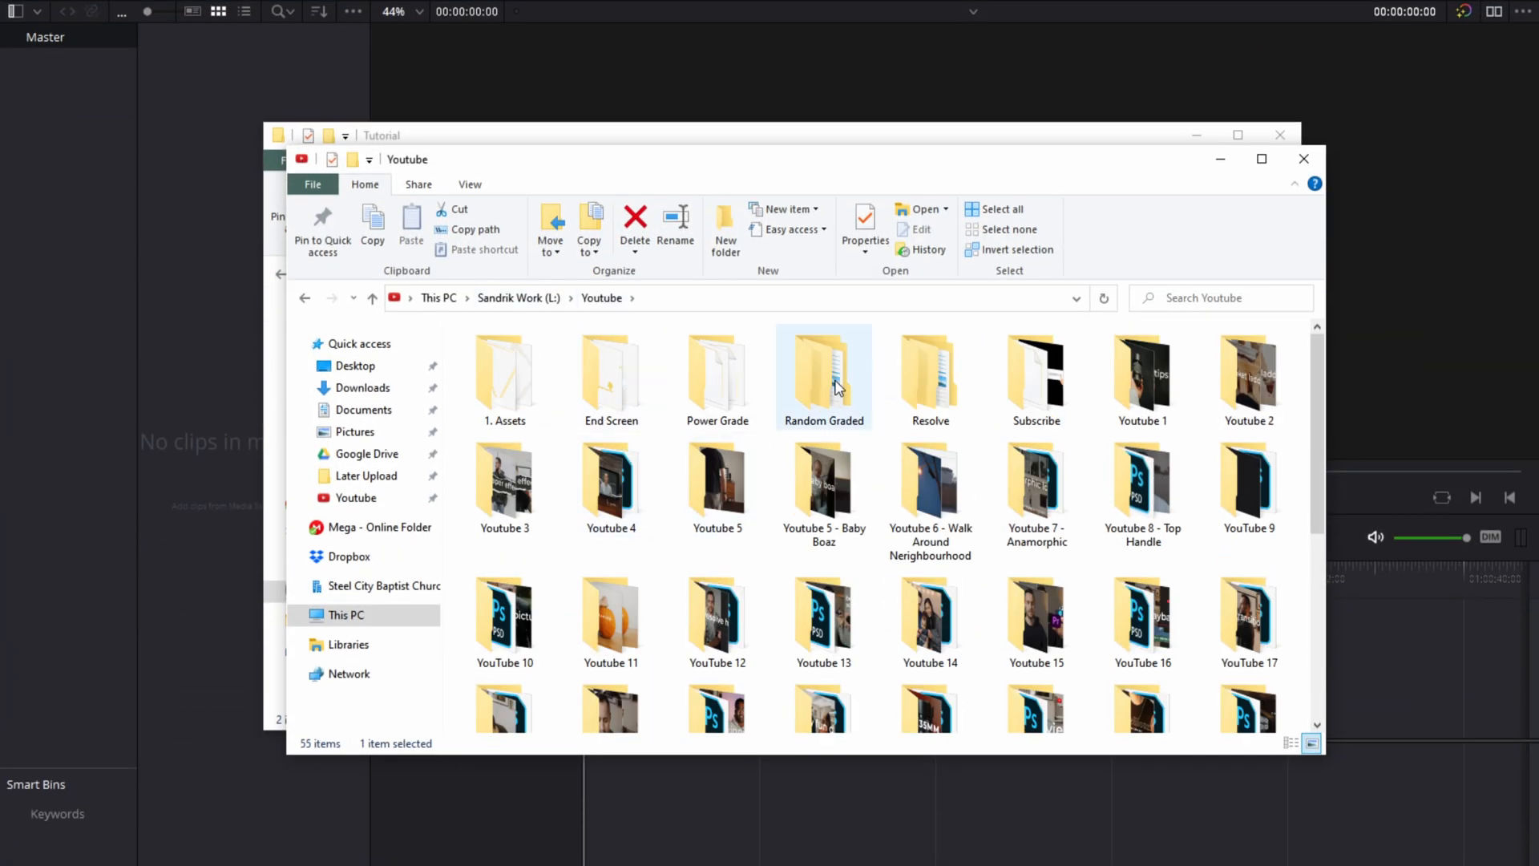
Step: Open Youtube 44 and its File Organization Tutorial folder showing five numbered subfolders
scroll(down, 3)
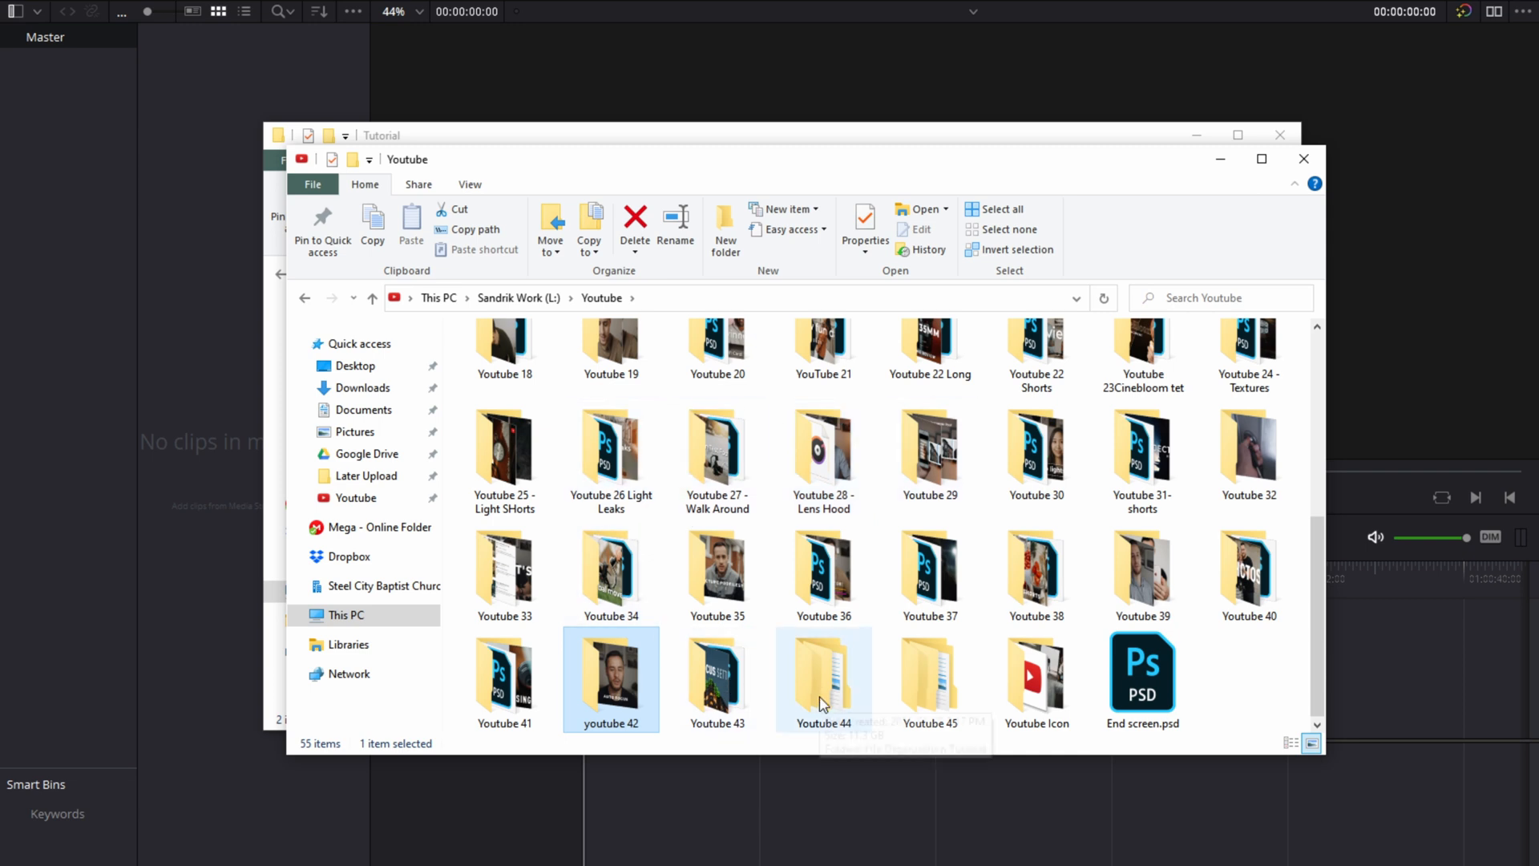
double_click(823, 672)
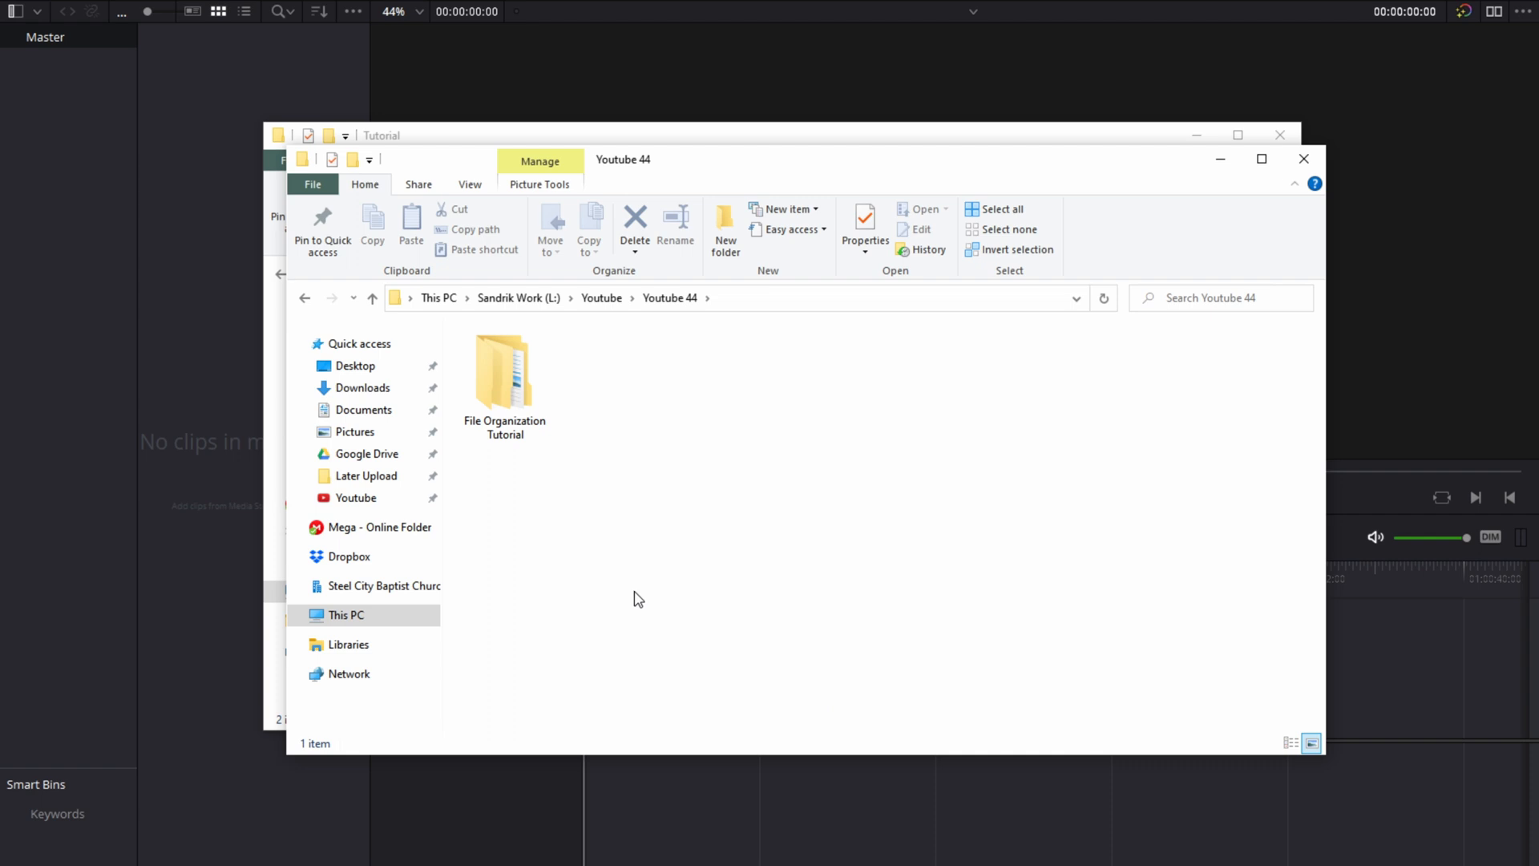
mouse_move(666, 490)
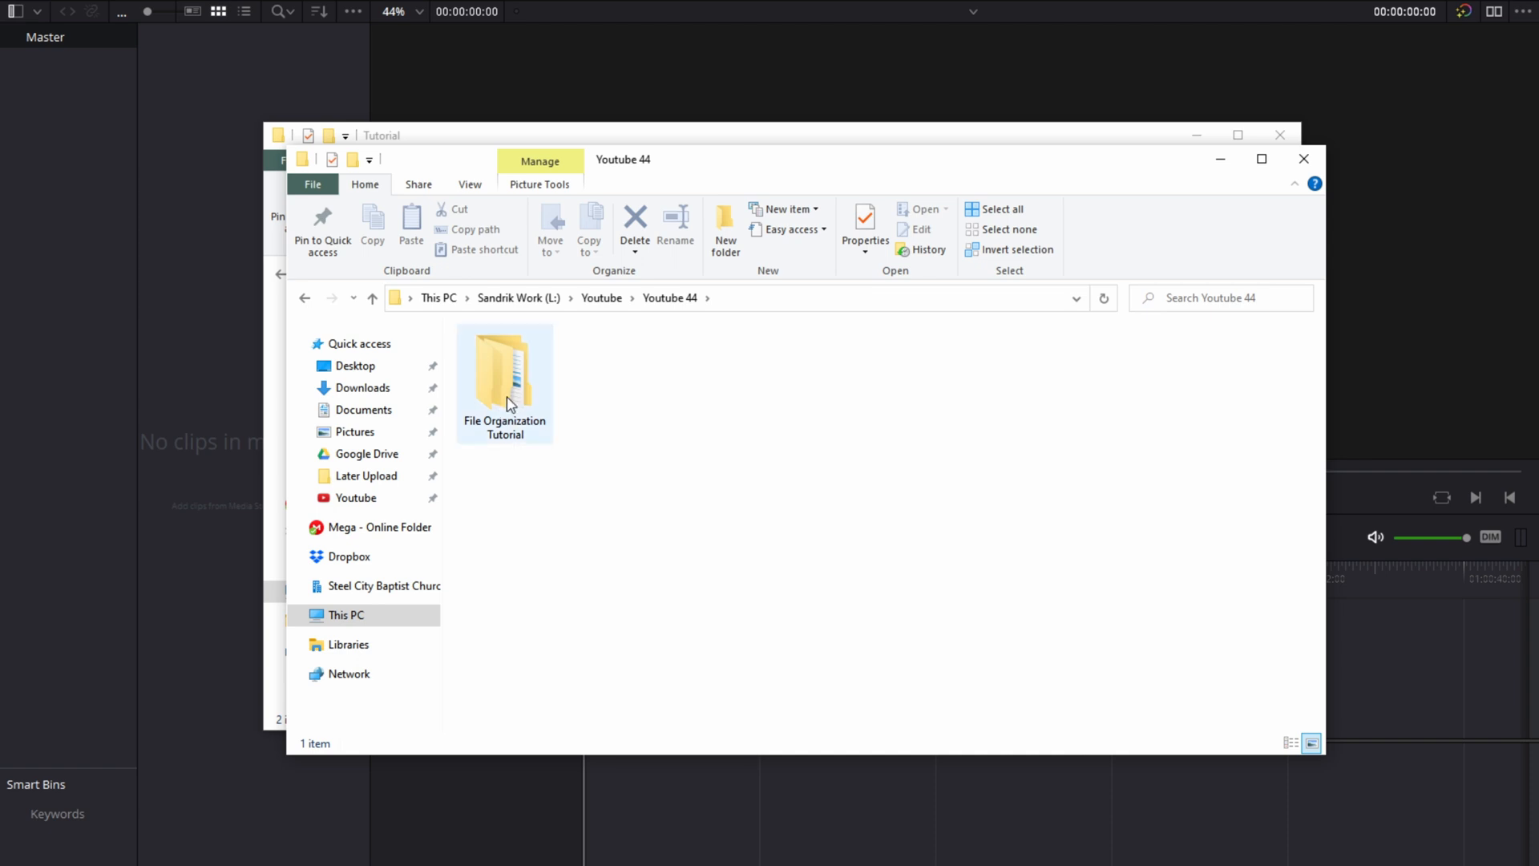
double_click(505, 364)
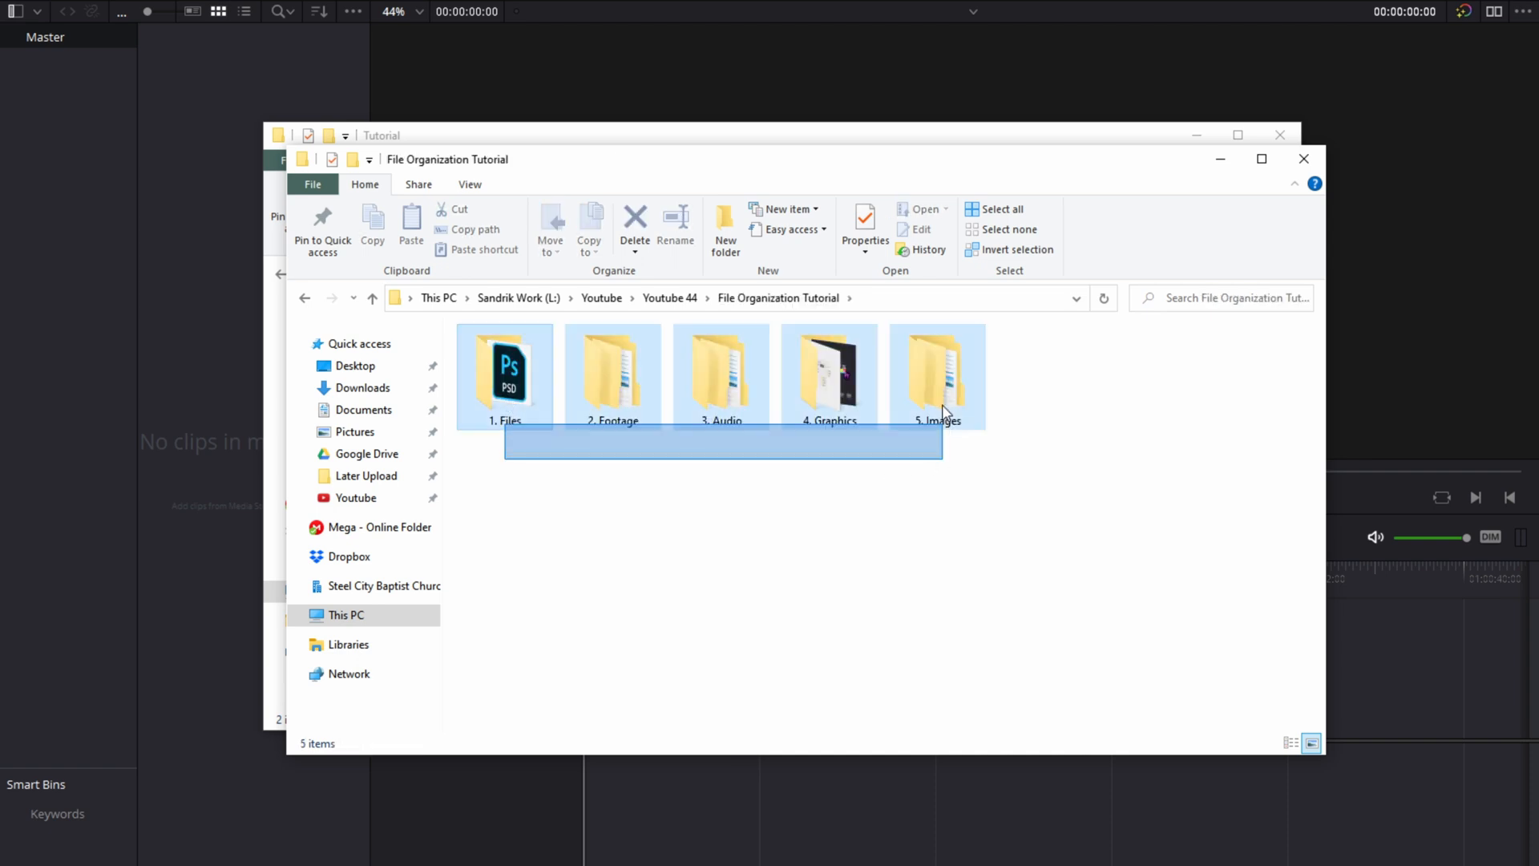
click(716, 526)
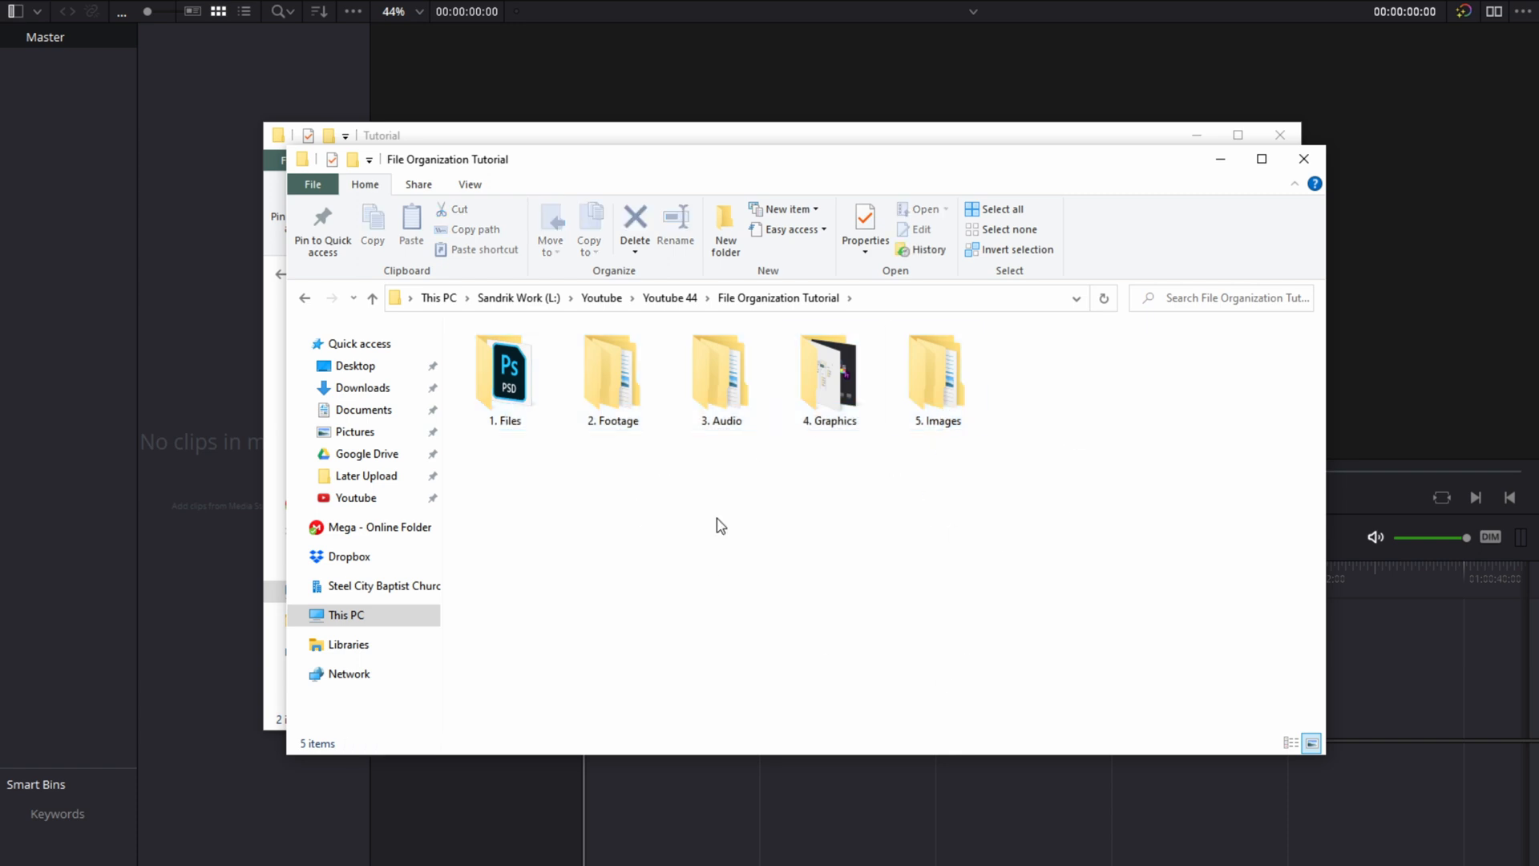
mouse_move(567, 145)
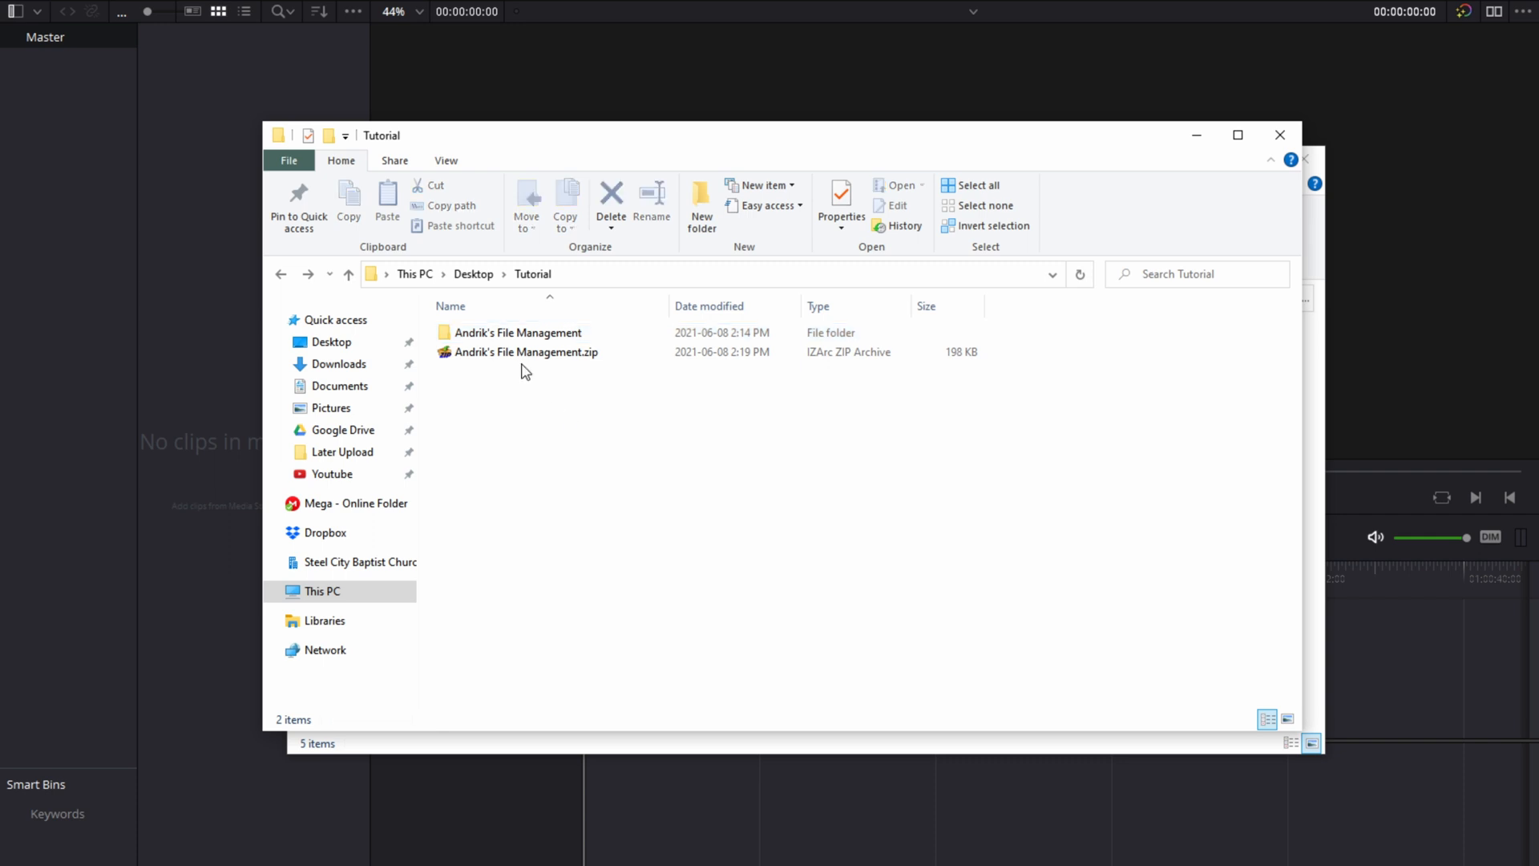
Step: Open the downloaded zip in IZArc and expand its main folder
click(526, 351)
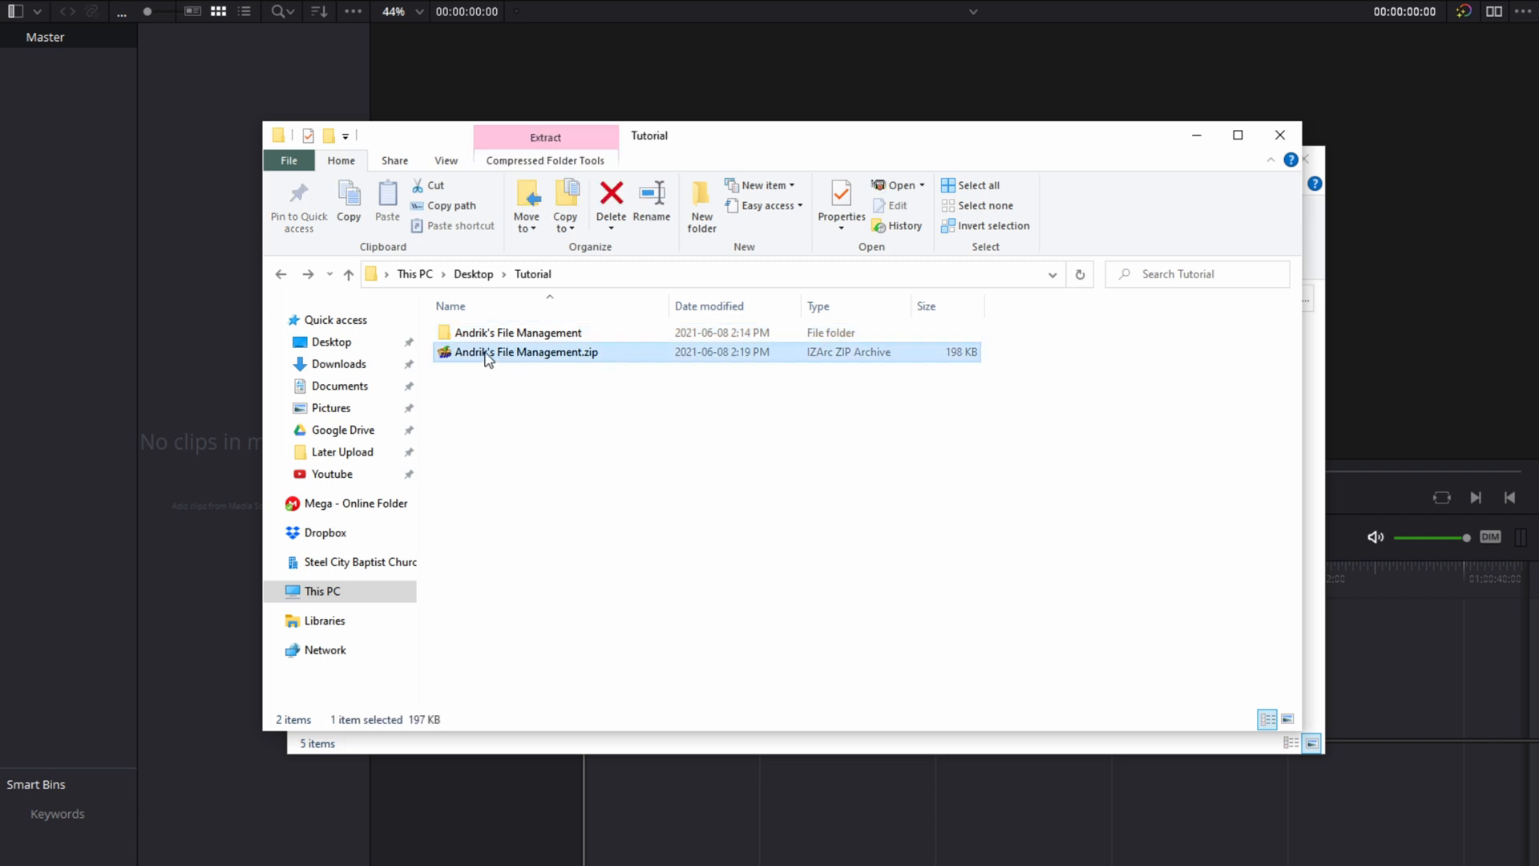
double_click(526, 351)
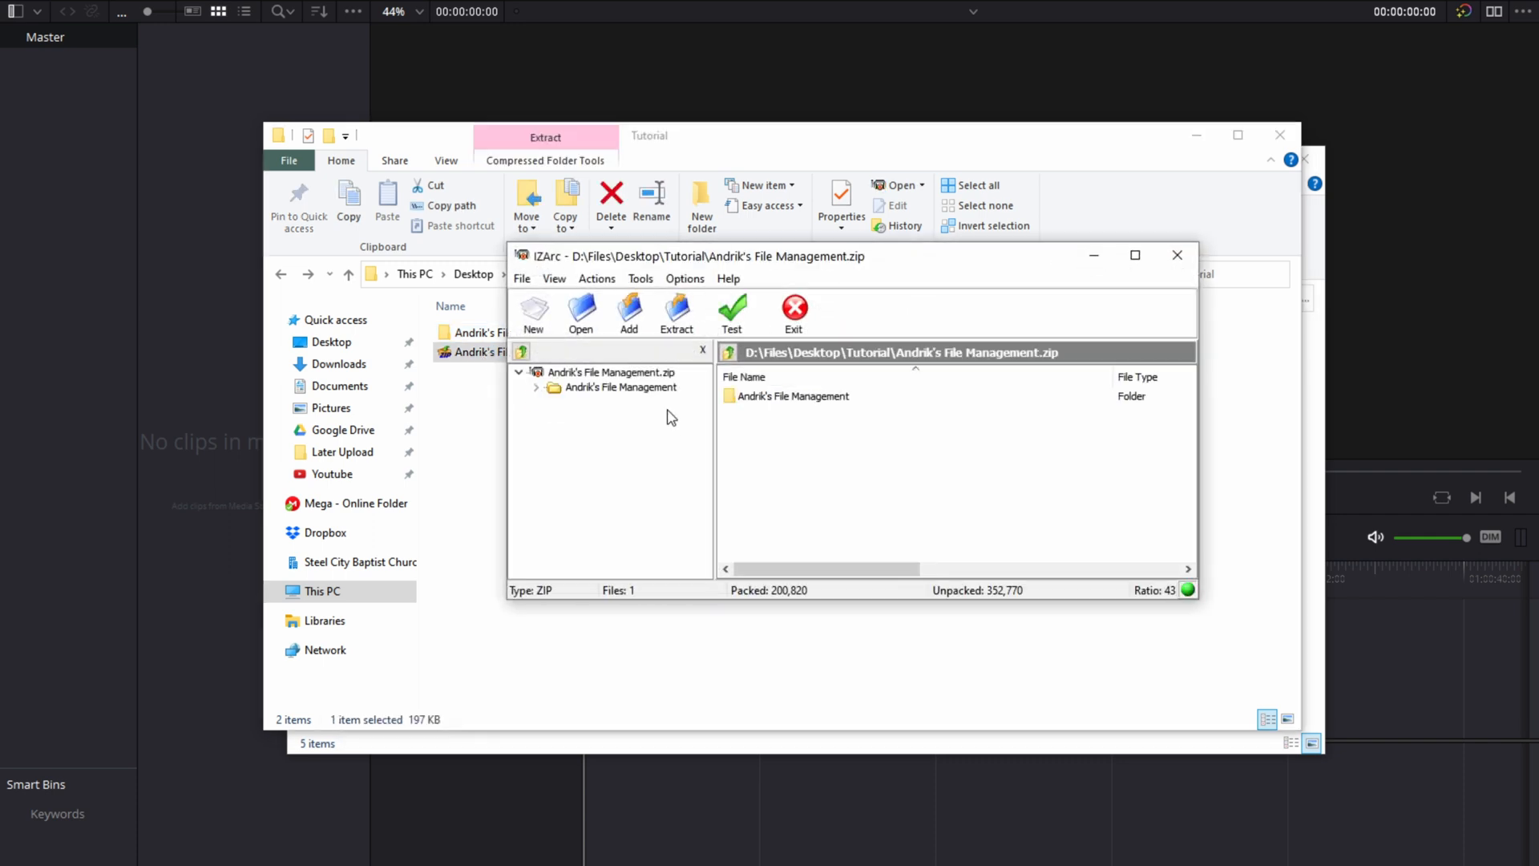
click(539, 386)
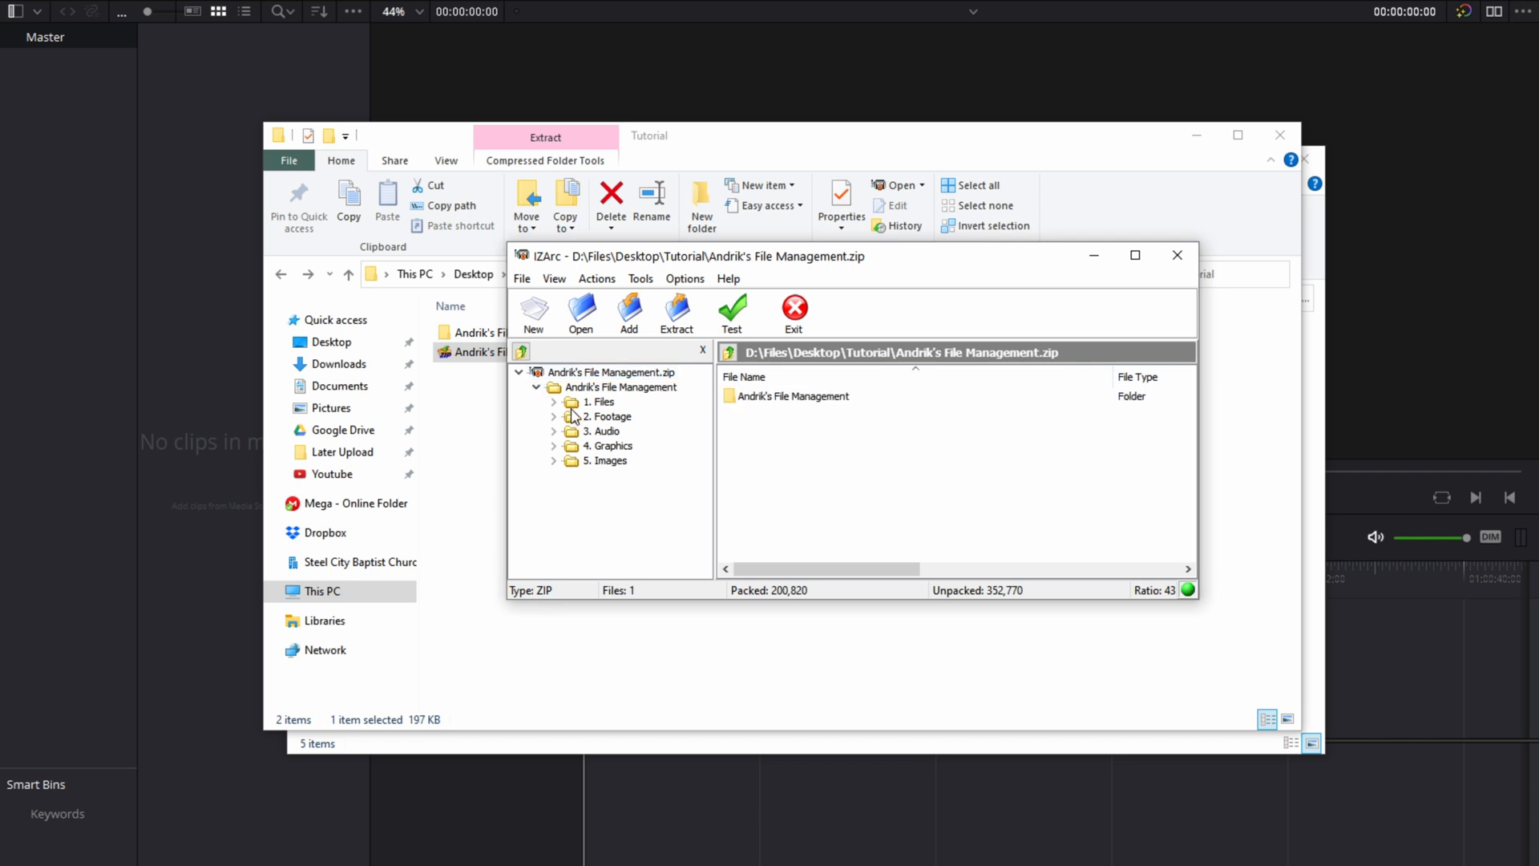
mouse_move(791, 416)
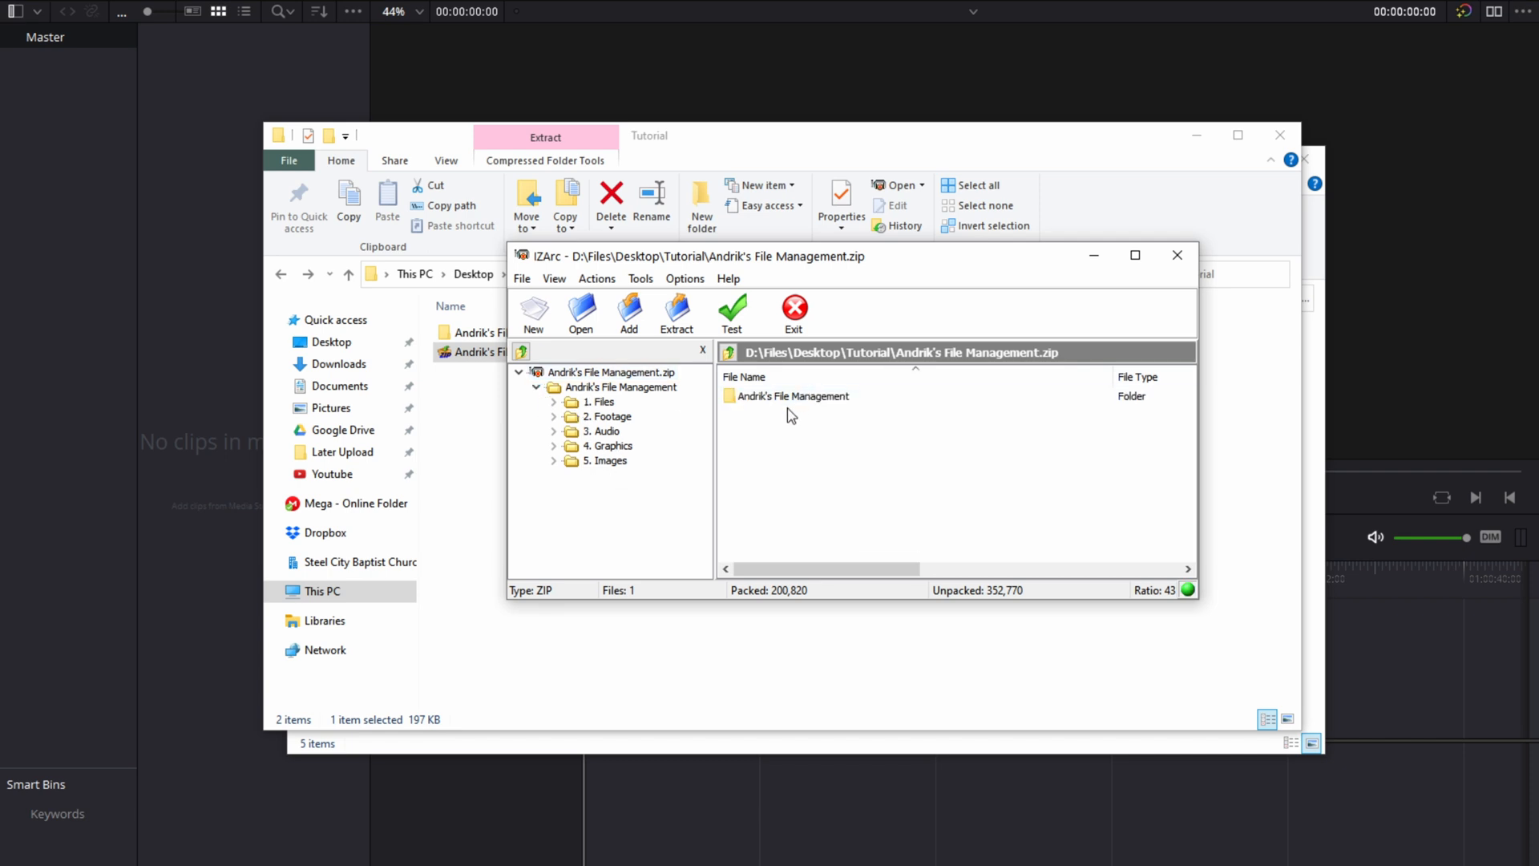
double_click(791, 396)
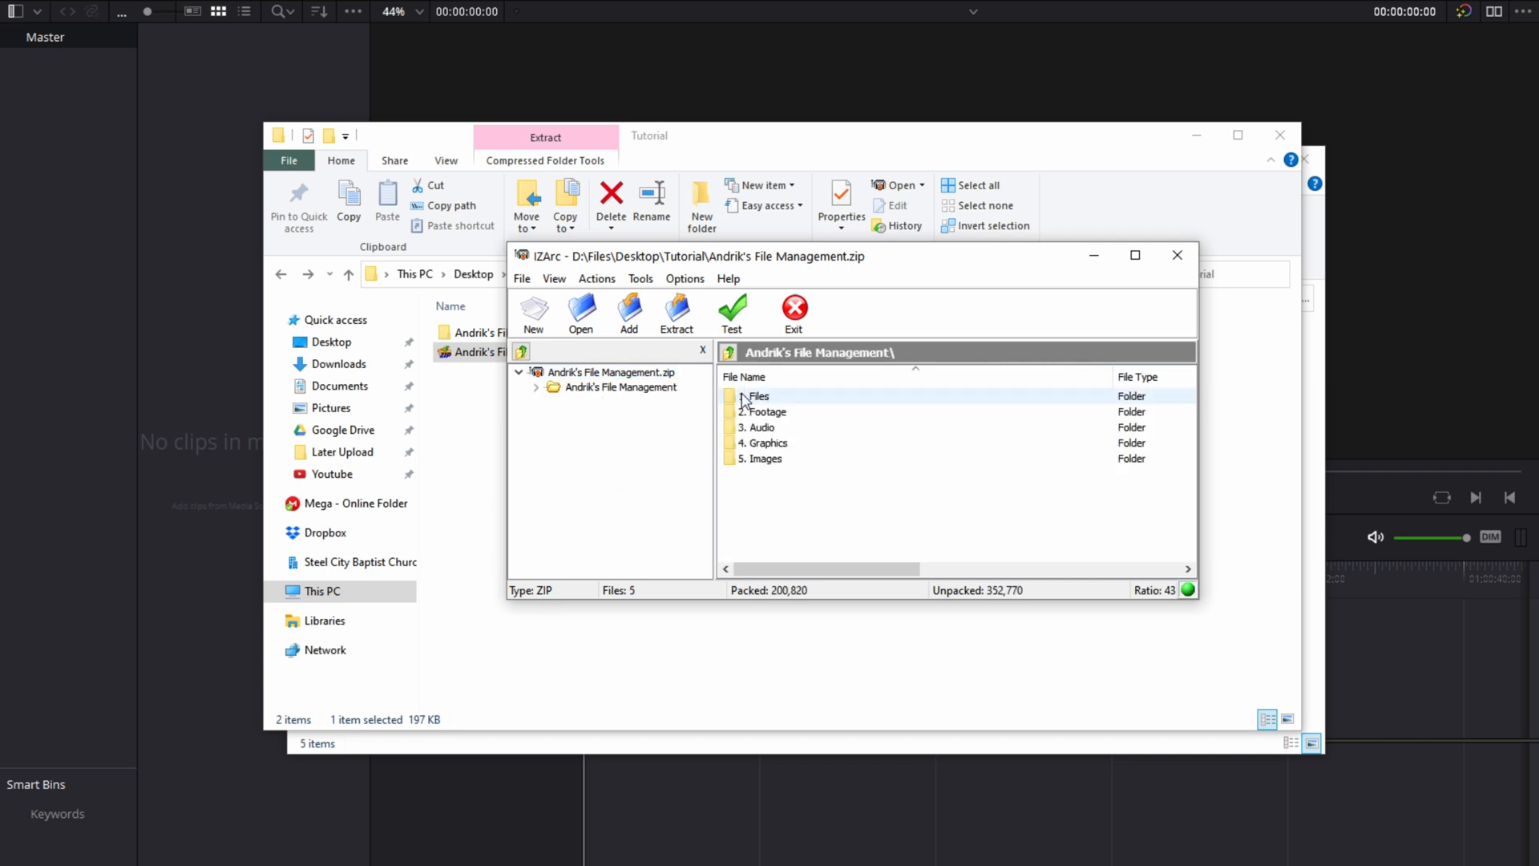
Step: Browse 1. Files > Project Files and 2. Footage > A Cam, then view DELETE ME.jpg
double_click(758, 396)
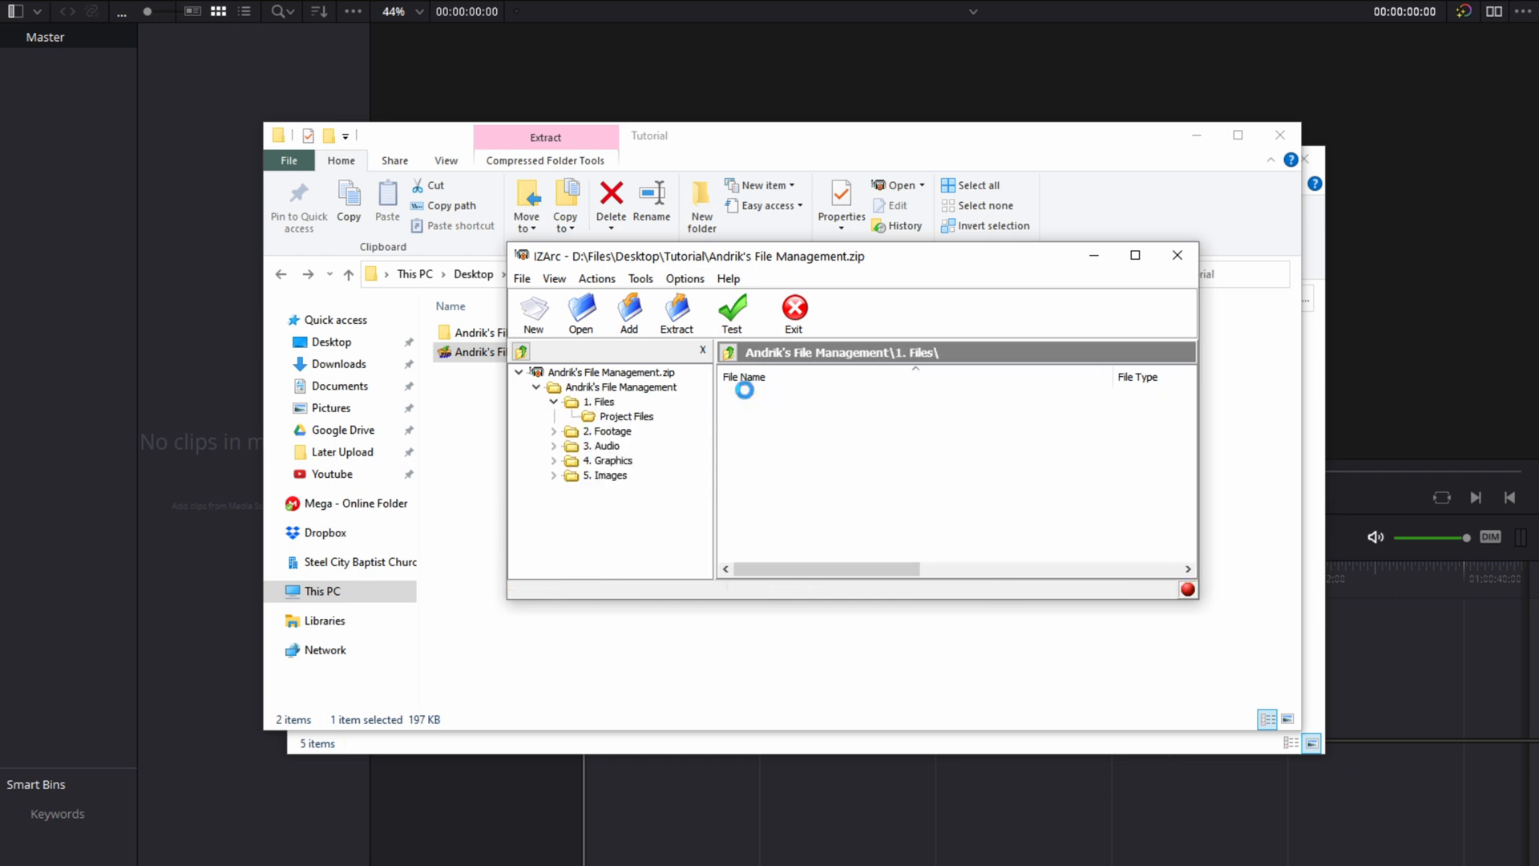
click(627, 415)
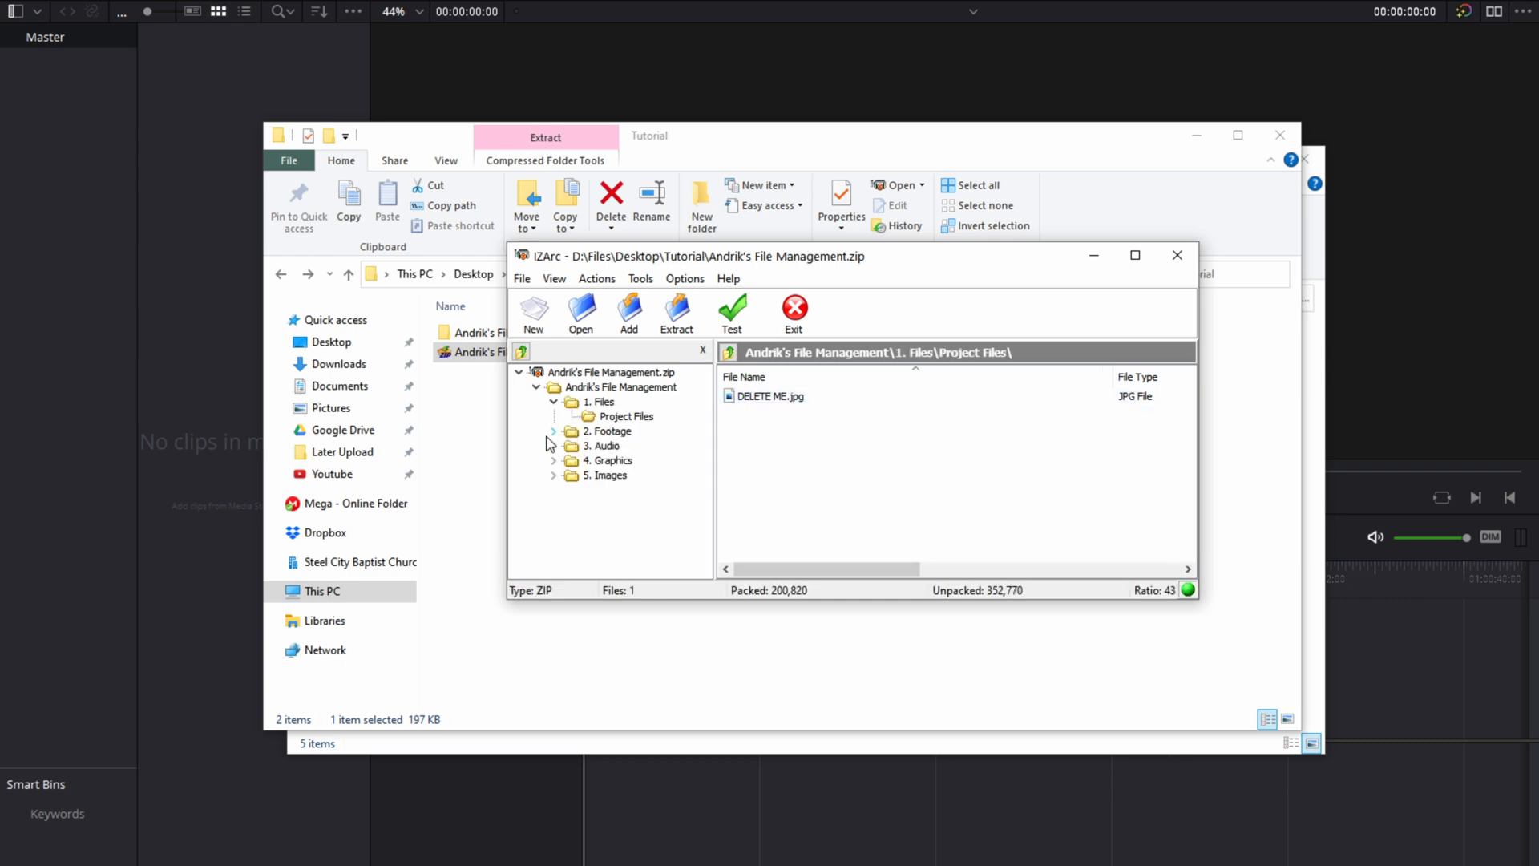
click(553, 431)
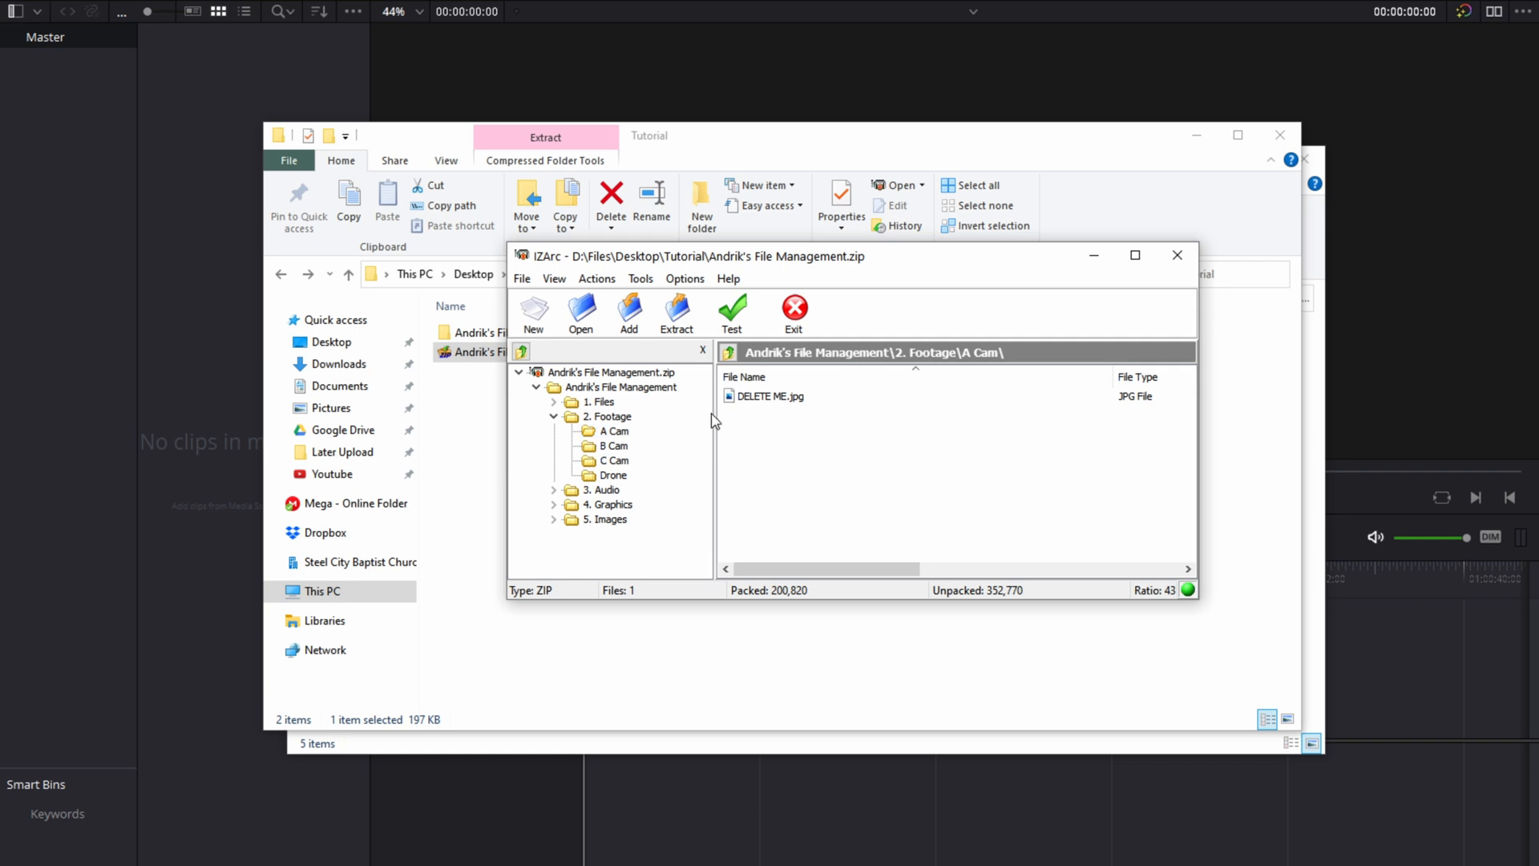
click(772, 396)
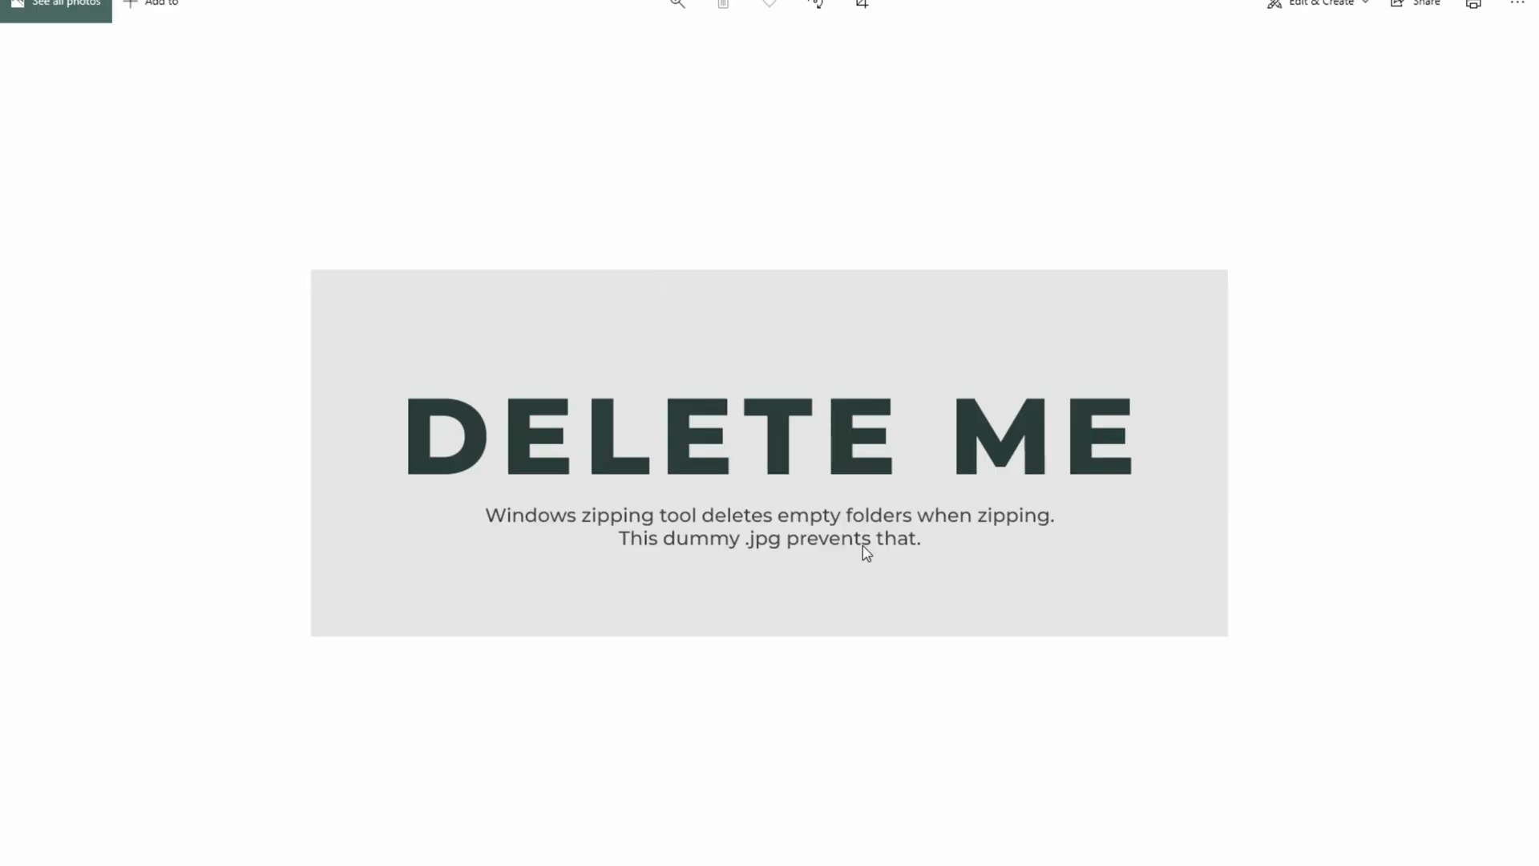
mouse_move(814, 520)
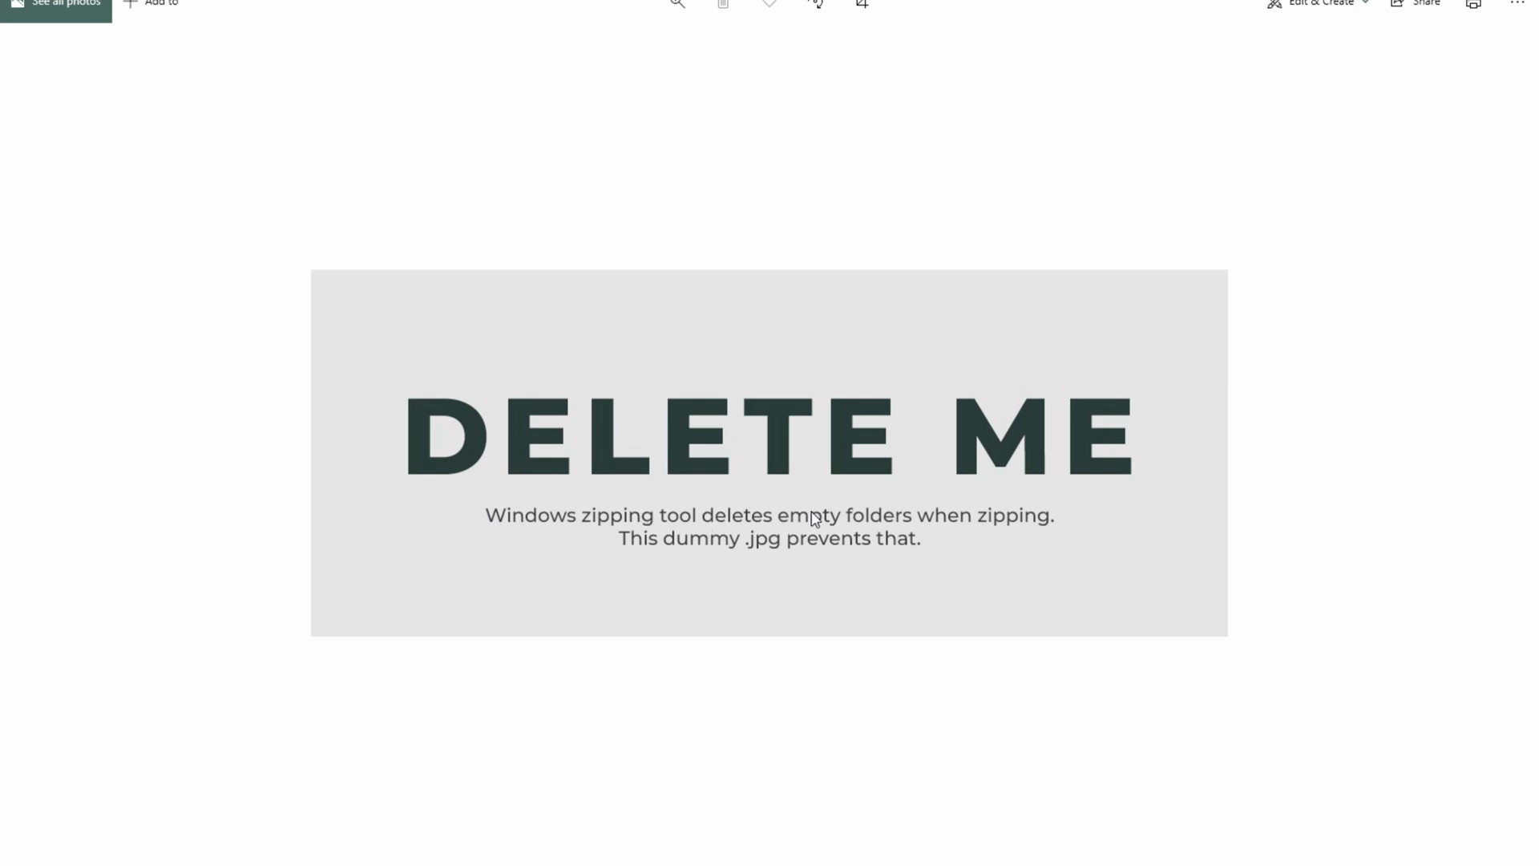
mouse_move(751, 542)
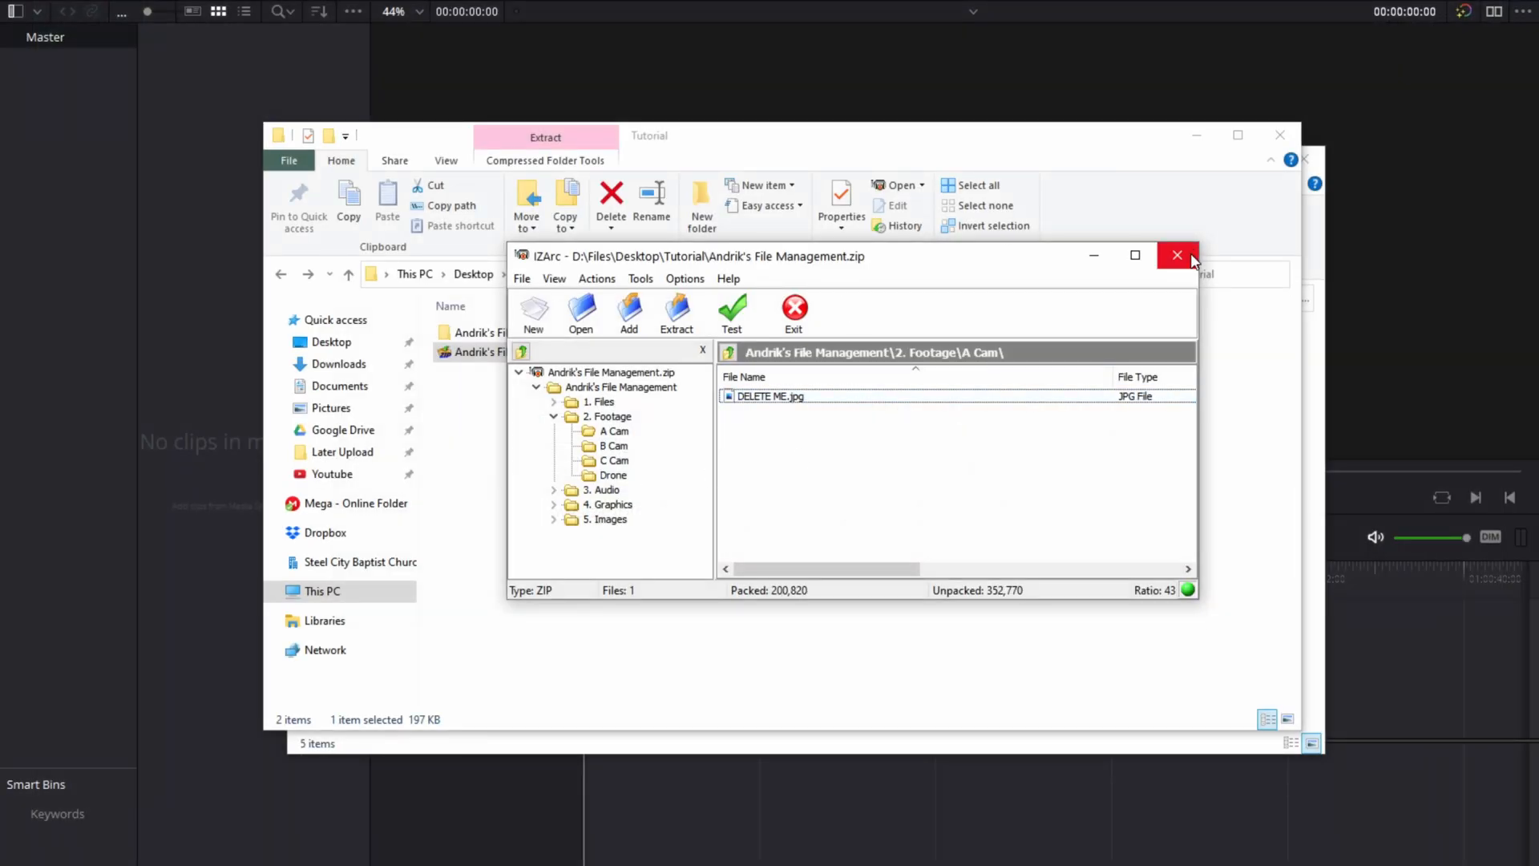
Step: Close IZArc, check the empty 3. Audio folder, and return to the File Organization Tutorial folder
click(1176, 255)
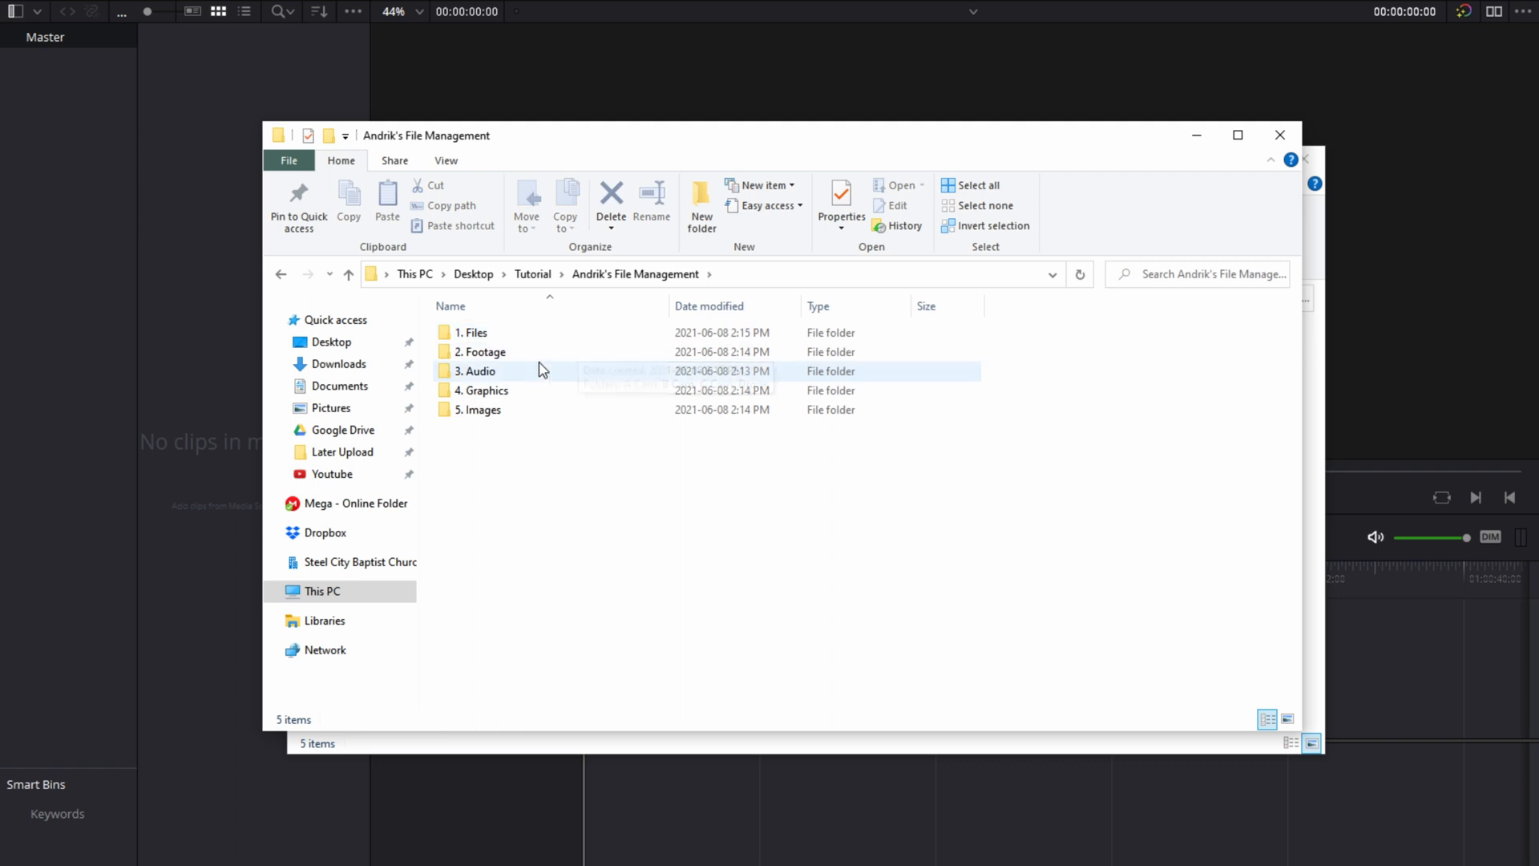
double_click(476, 371)
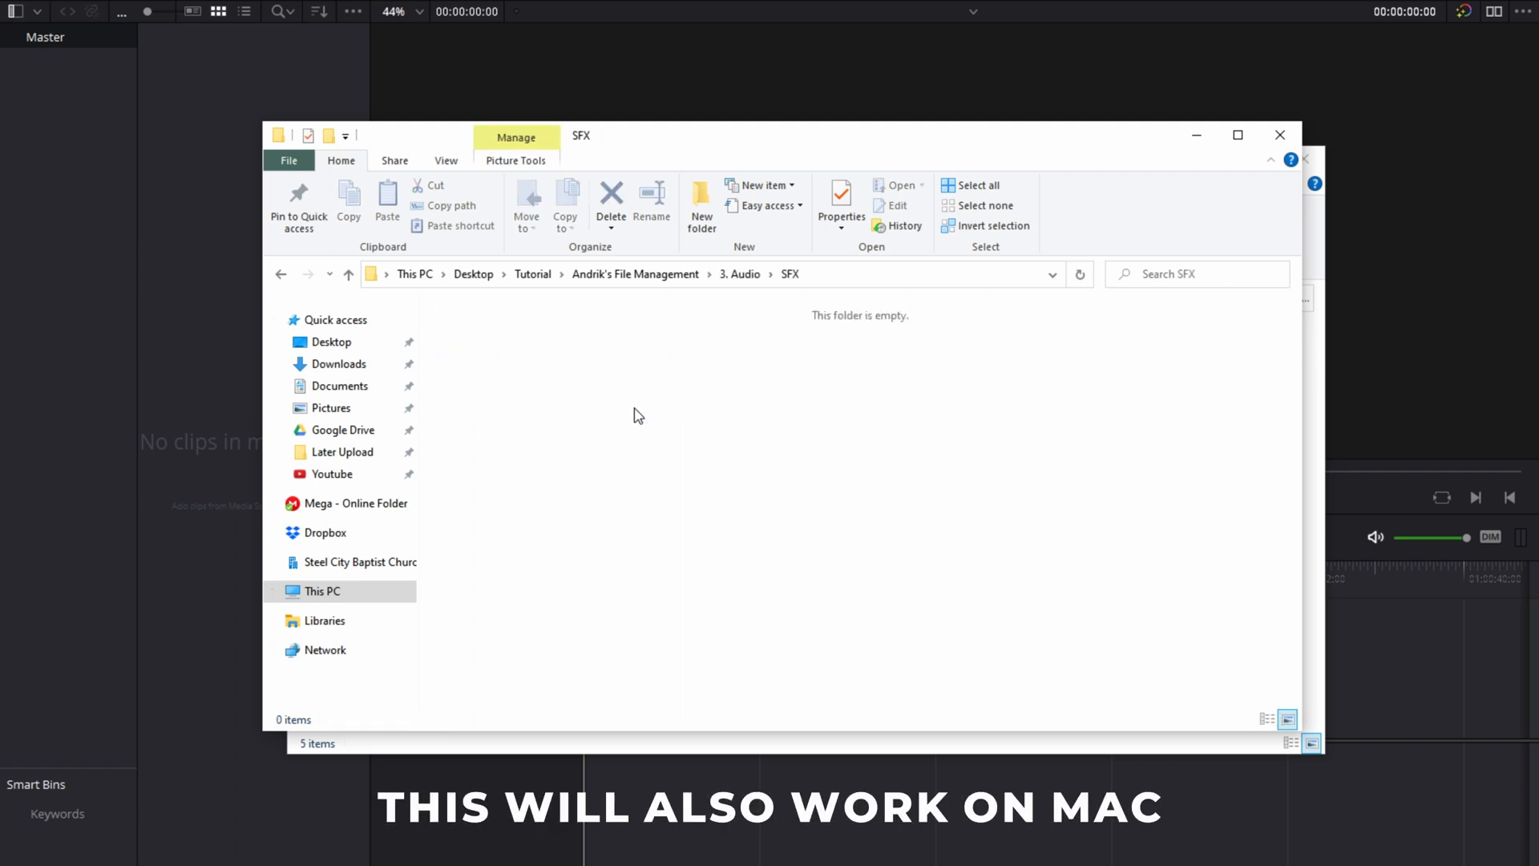
click(635, 275)
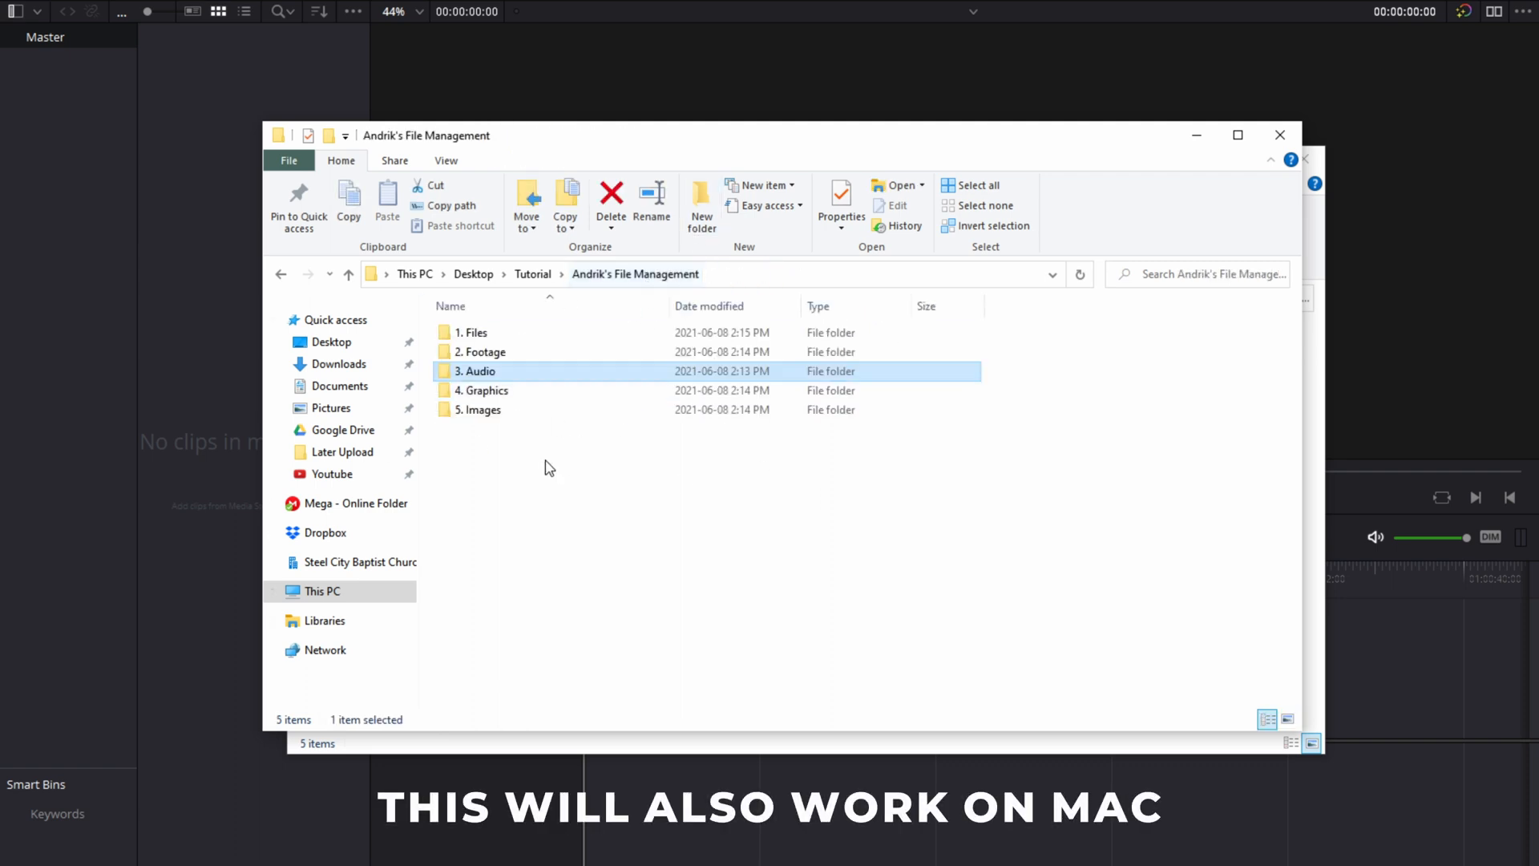
click(348, 274)
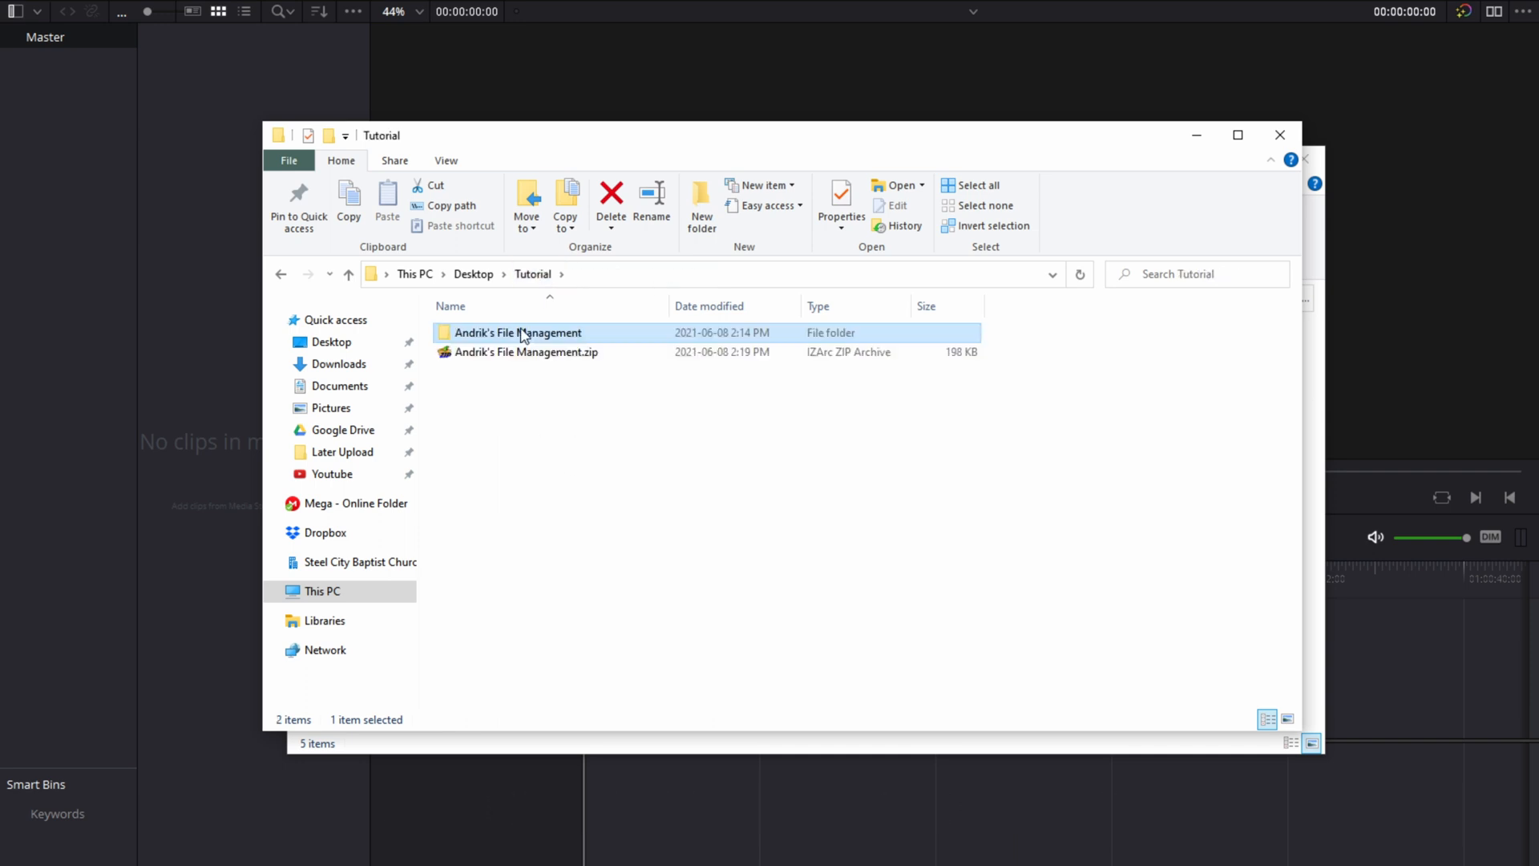
click(605, 433)
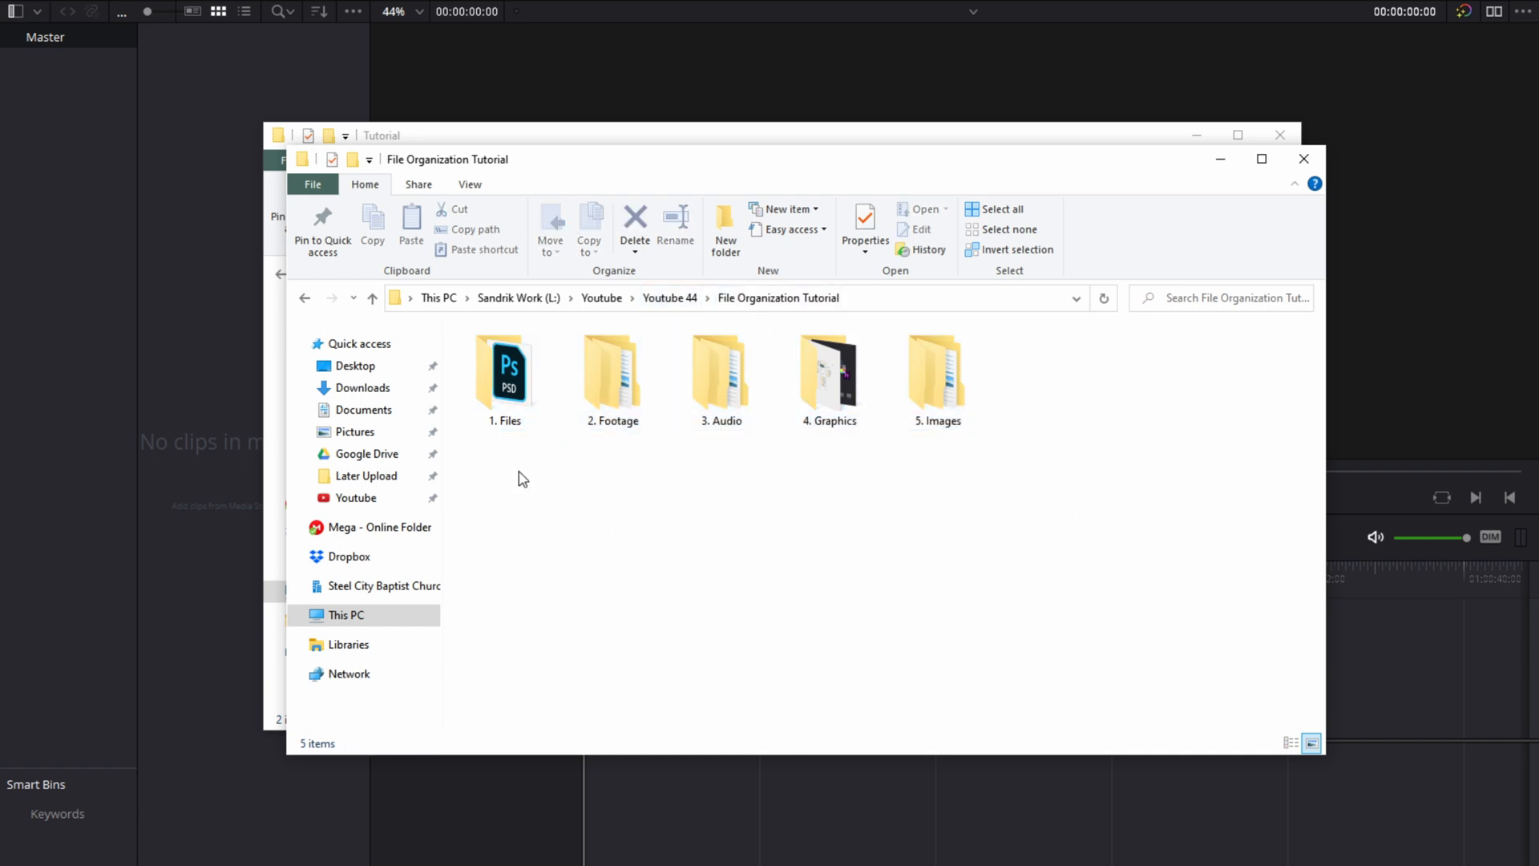
mouse_move(1050, 435)
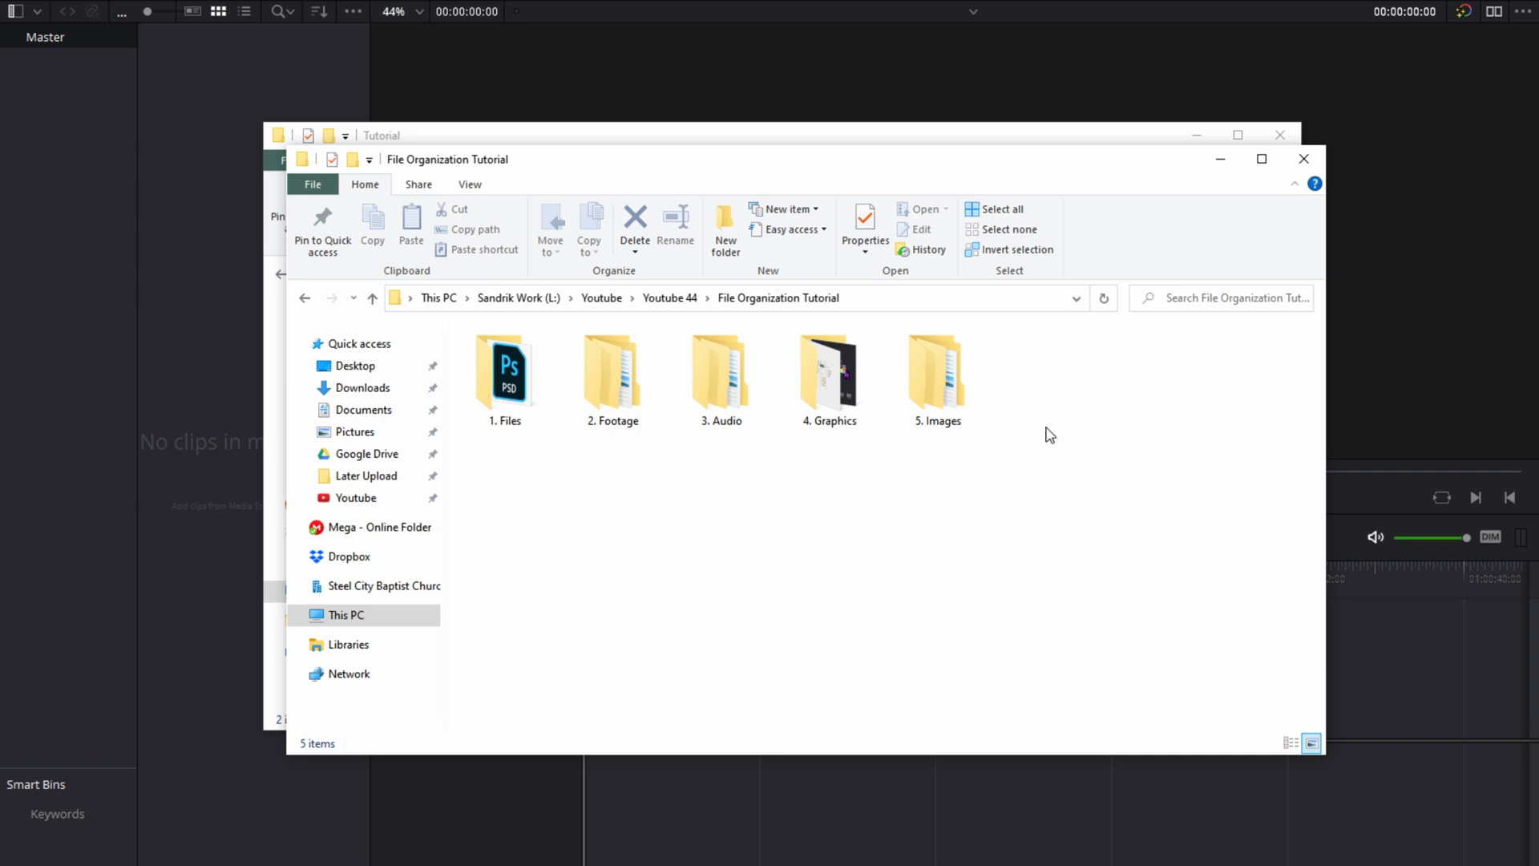
Step: Look inside 1. Files at Thumbnail.psd and return to the tutorial folder
click(503, 374)
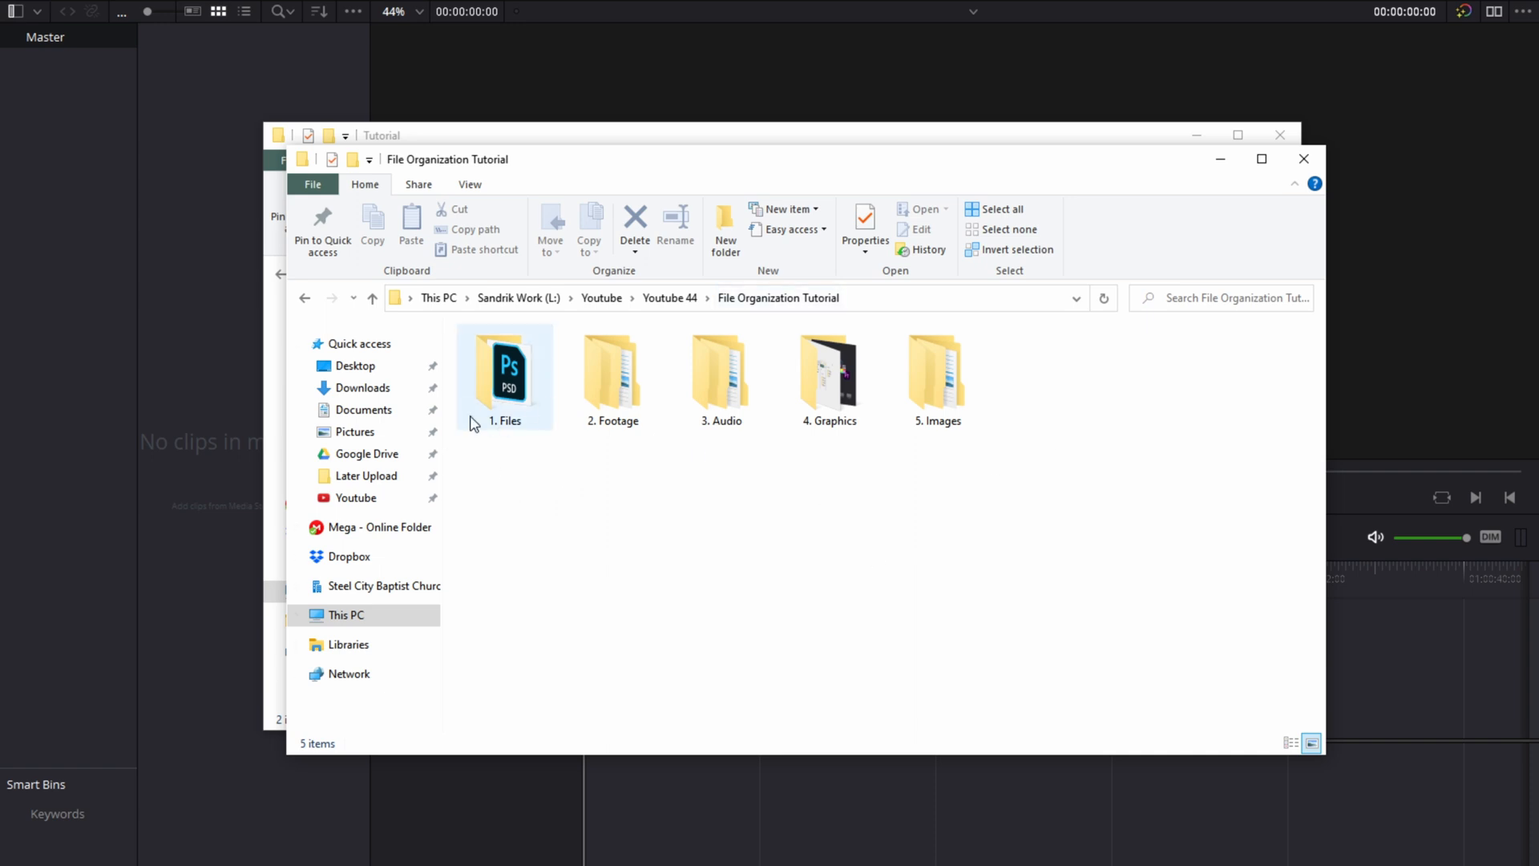
click(505, 374)
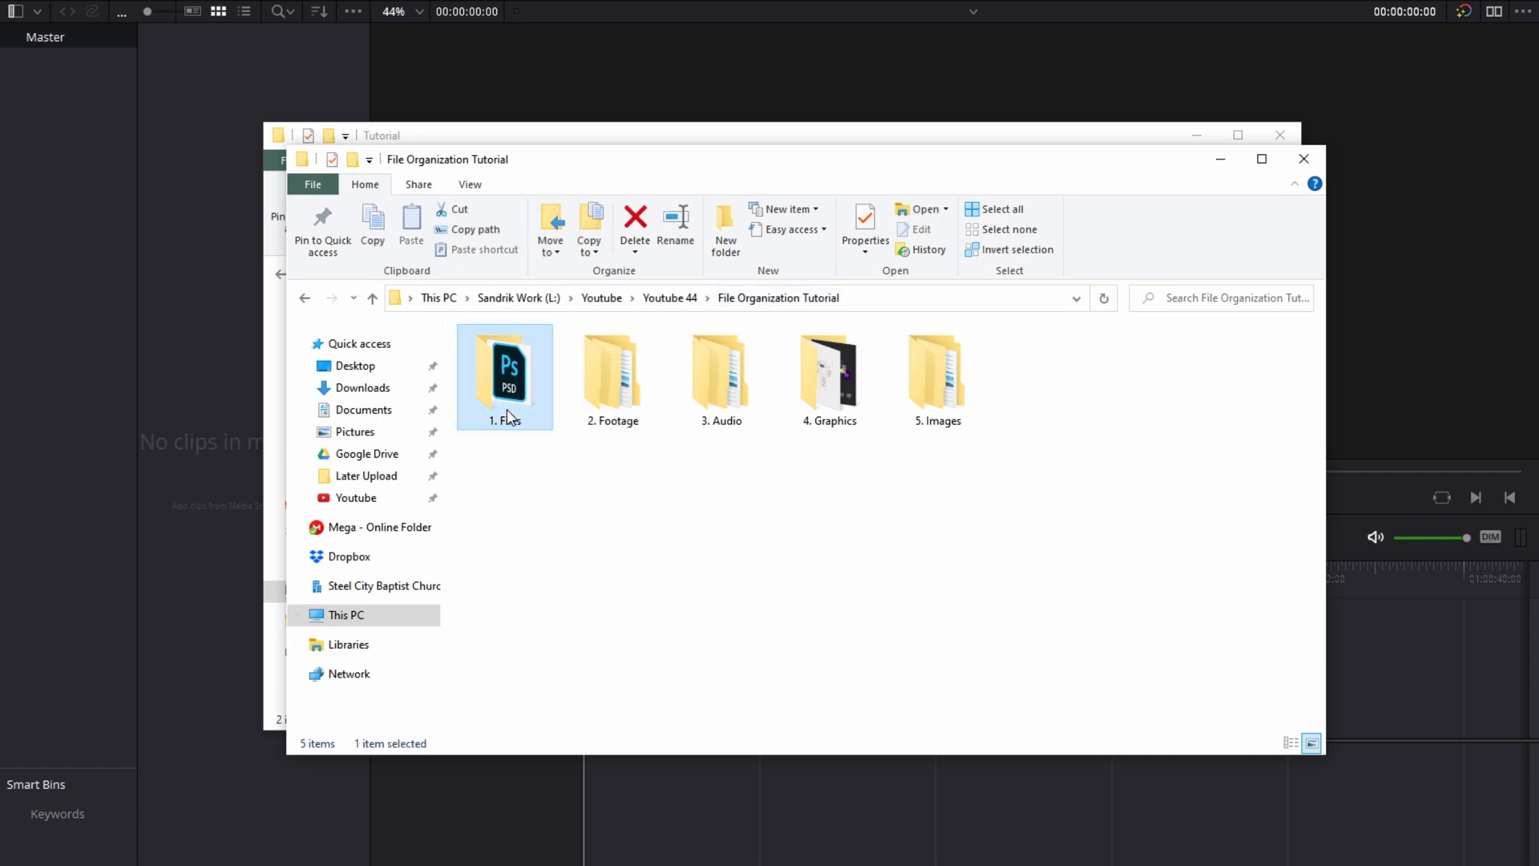
double_click(503, 368)
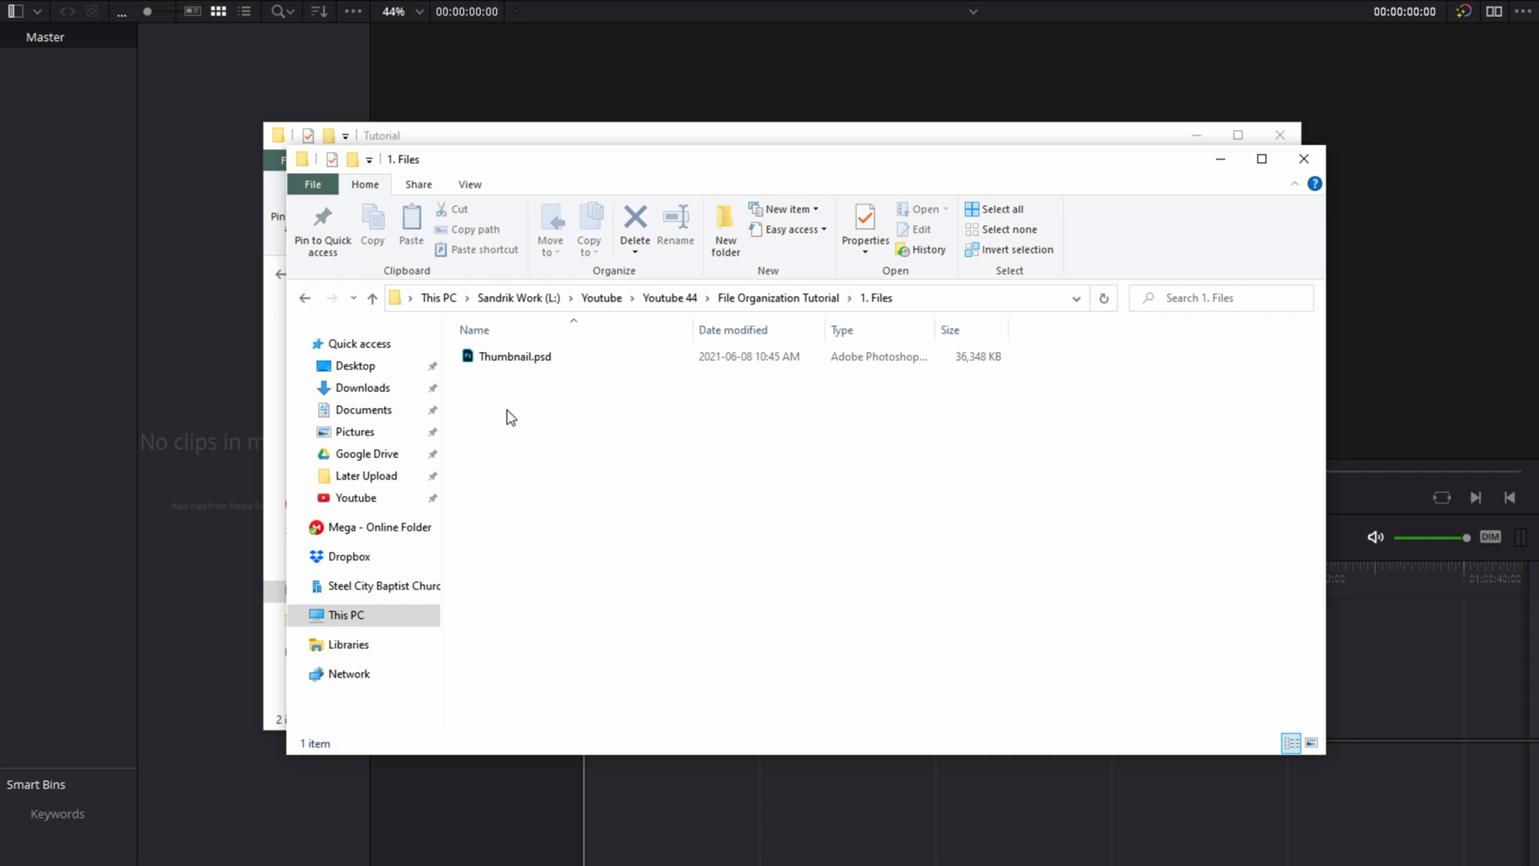
click(515, 356)
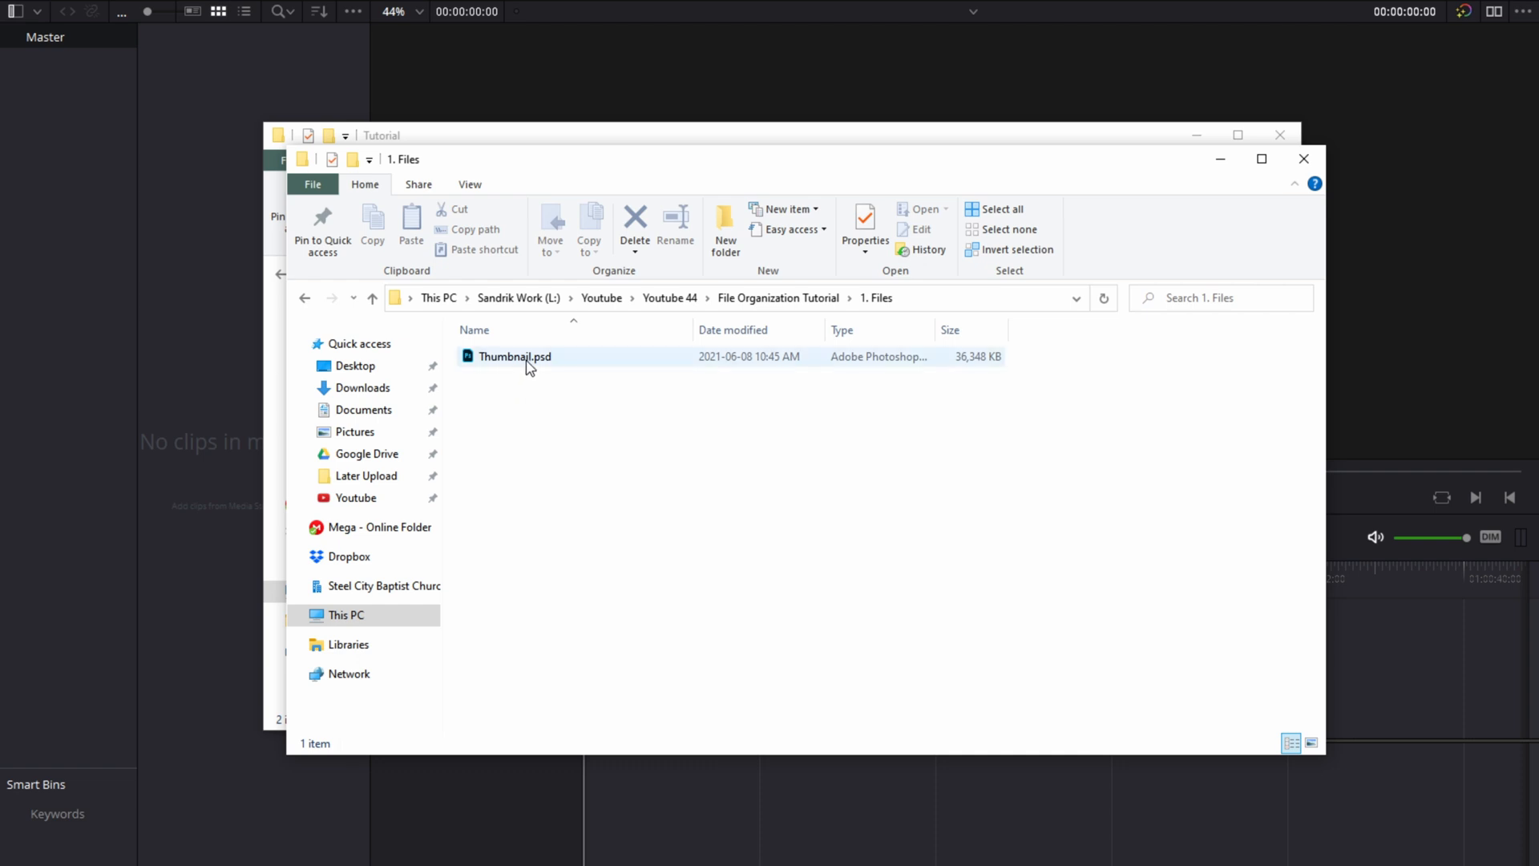
click(515, 356)
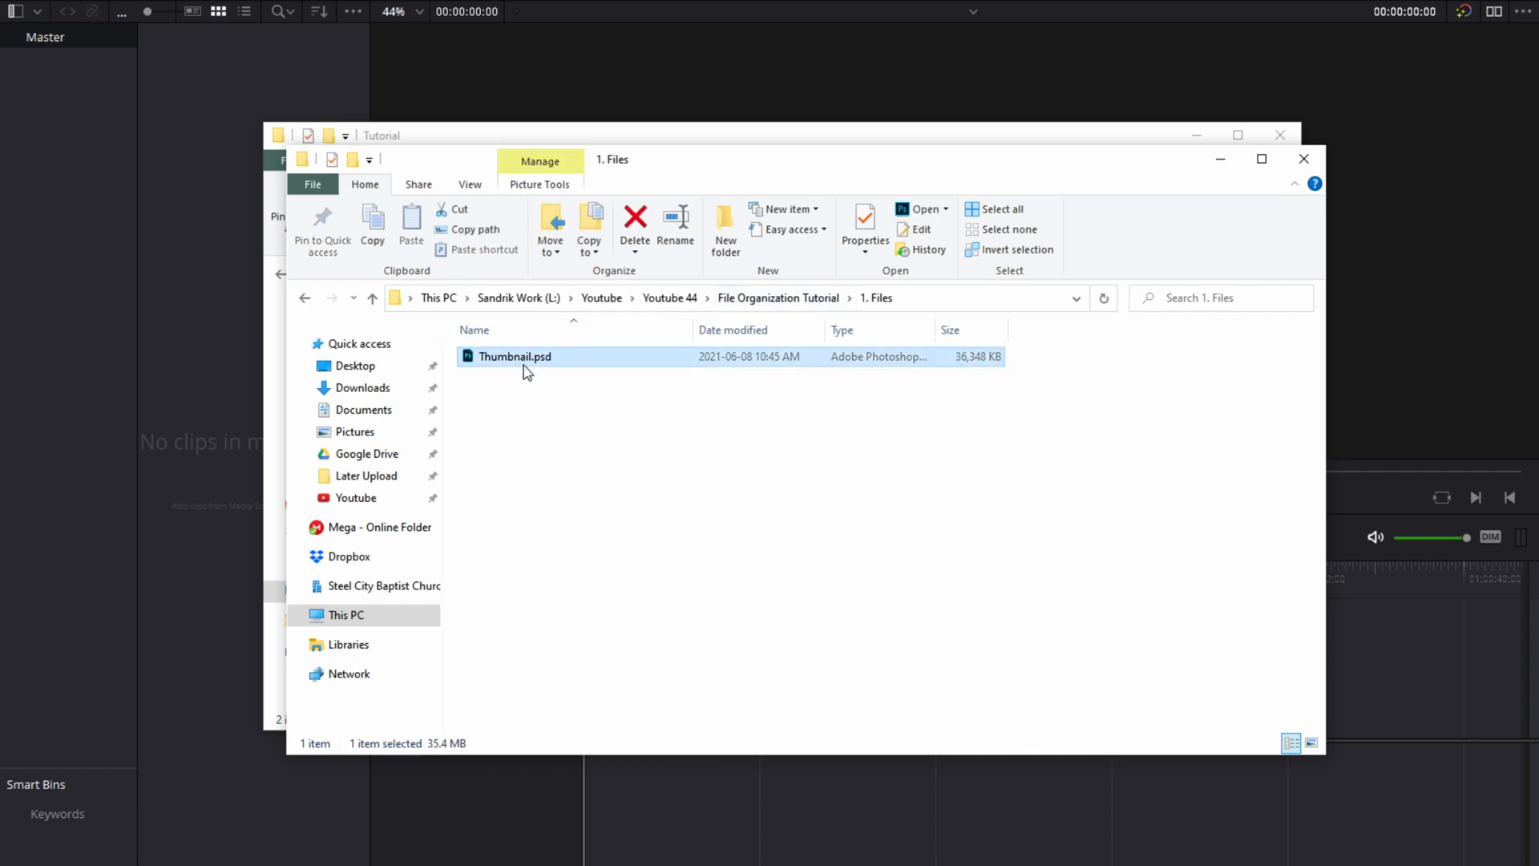
mouse_move(537, 412)
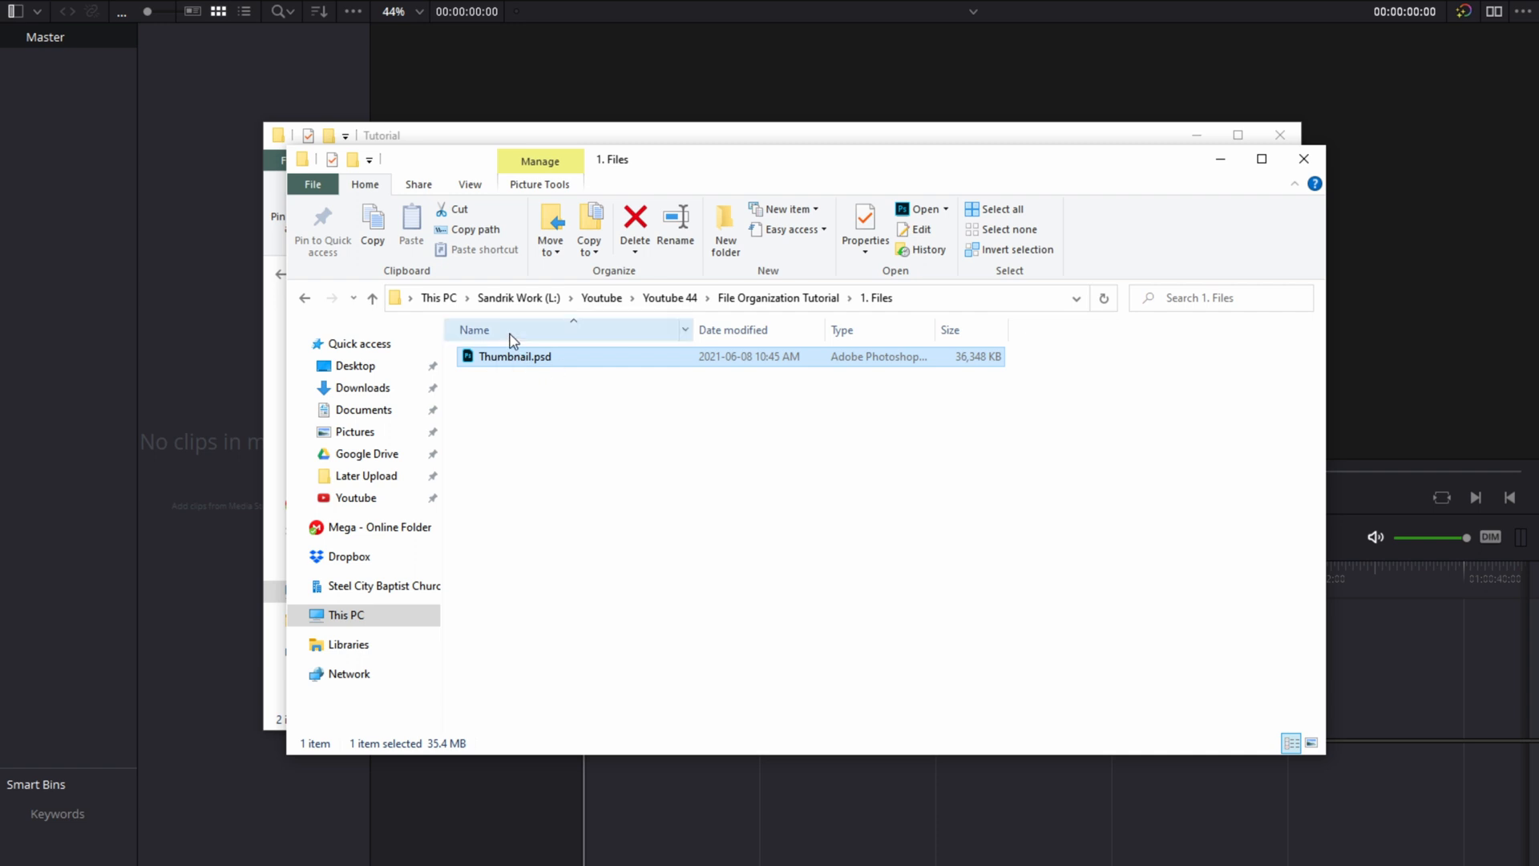
mouse_move(589, 320)
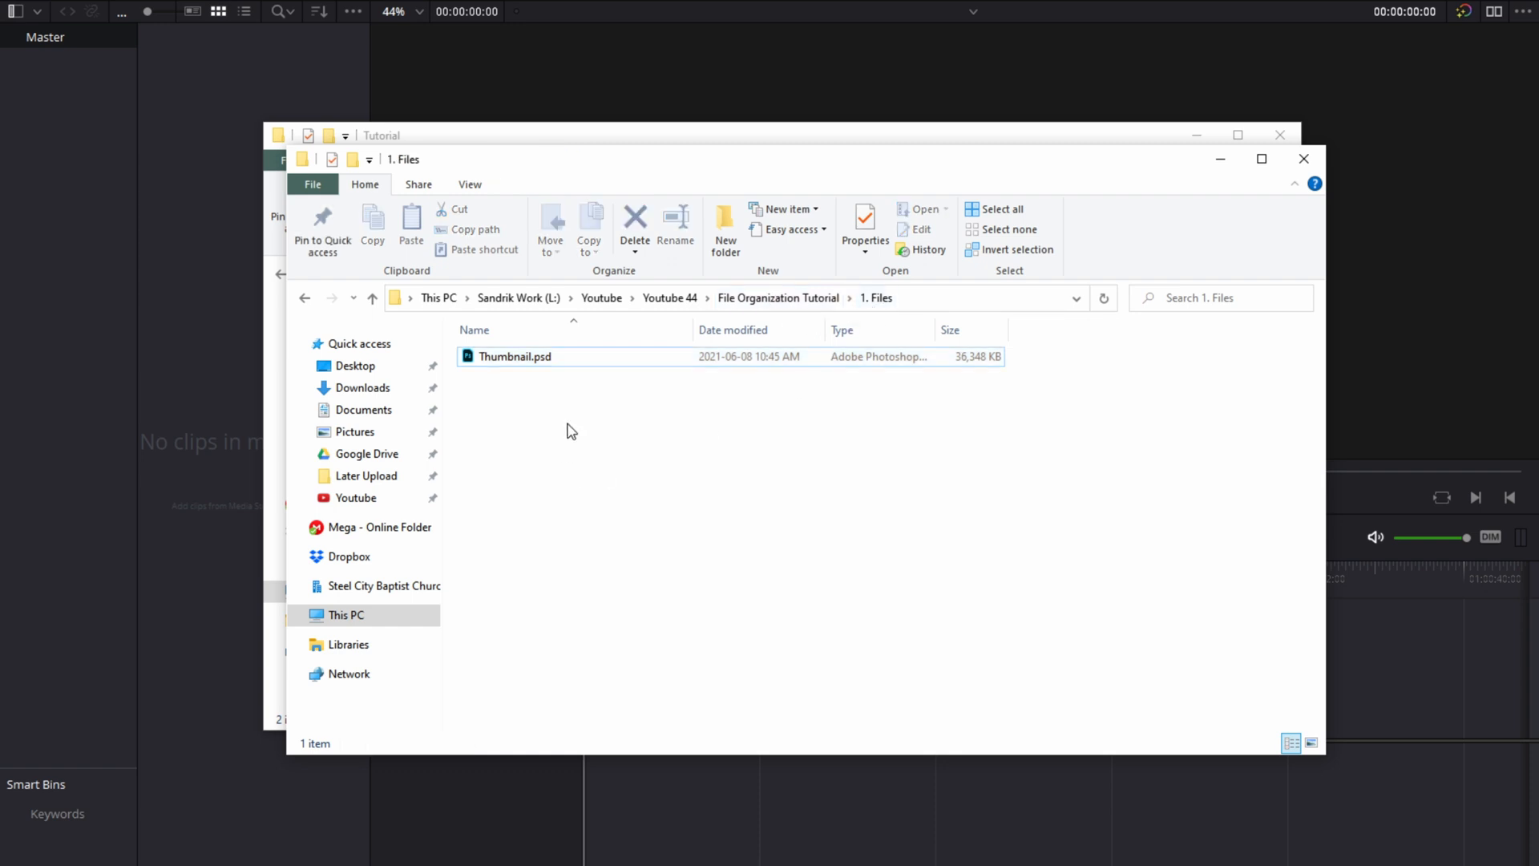
mouse_move(540, 396)
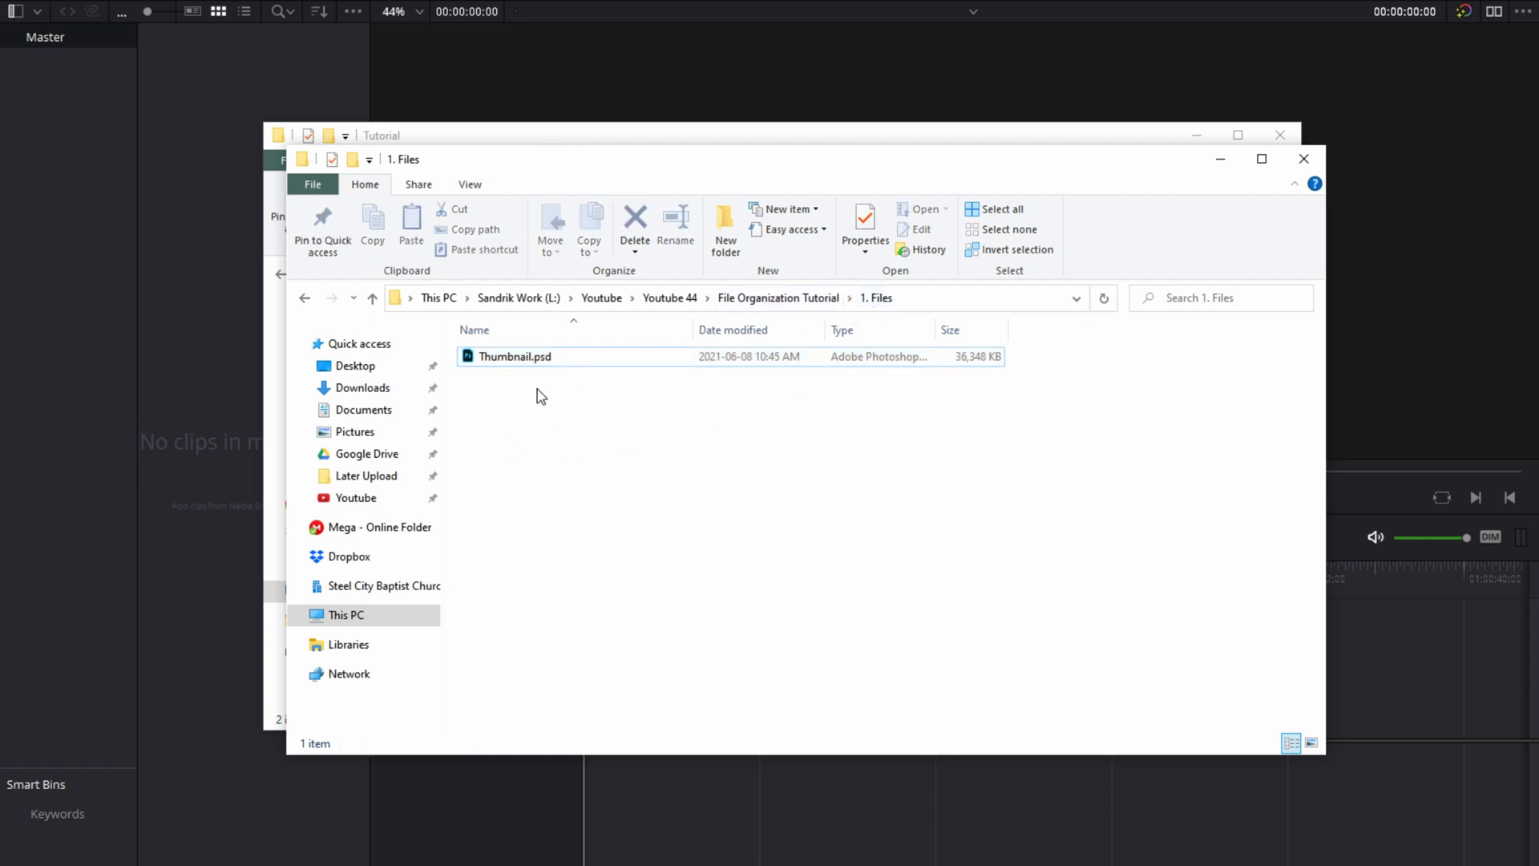
mouse_move(509, 406)
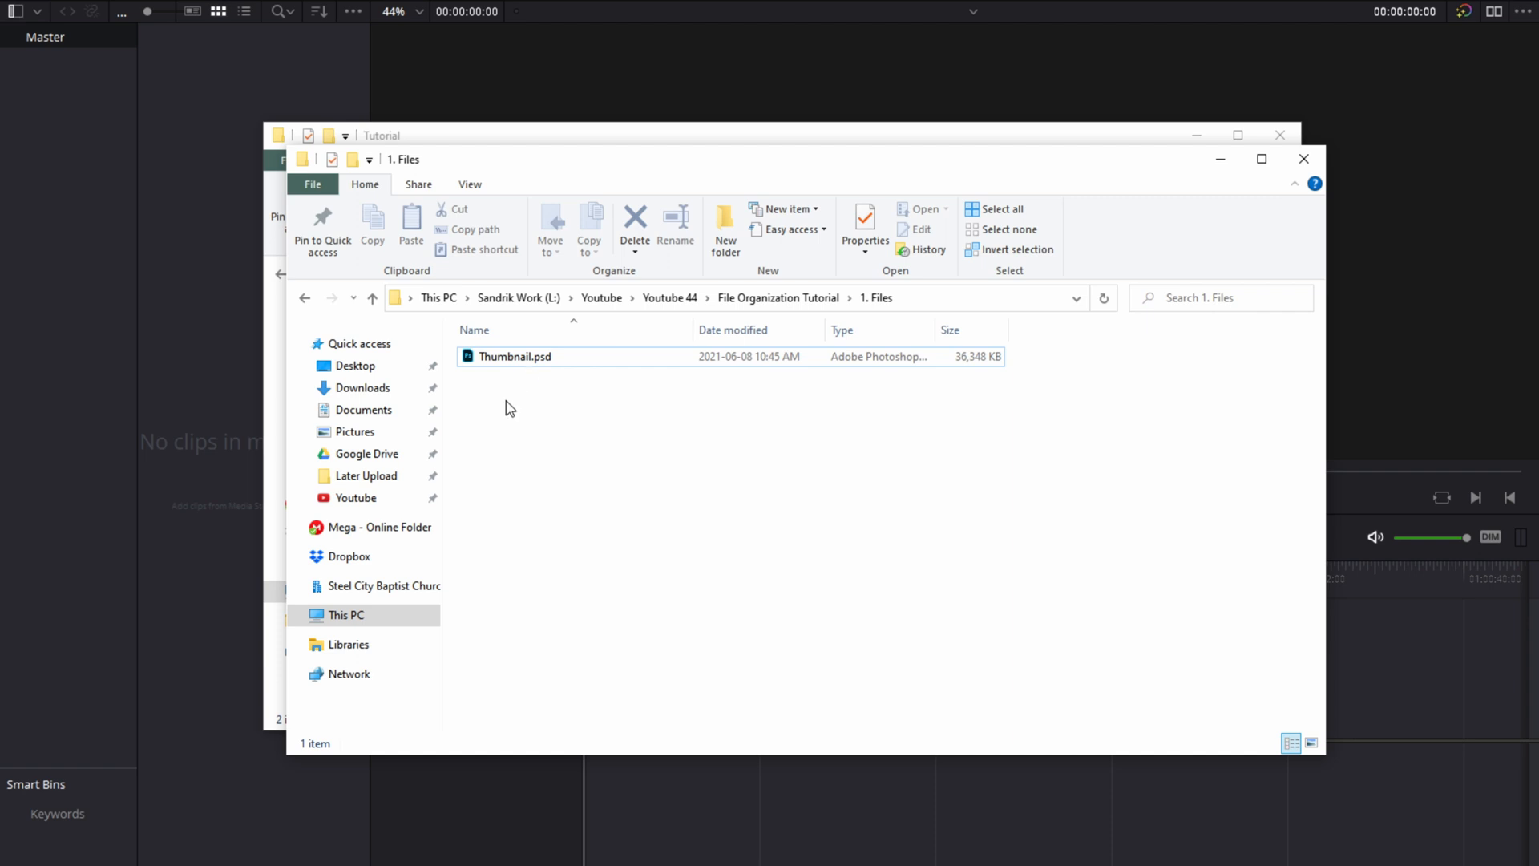
mouse_move(536, 496)
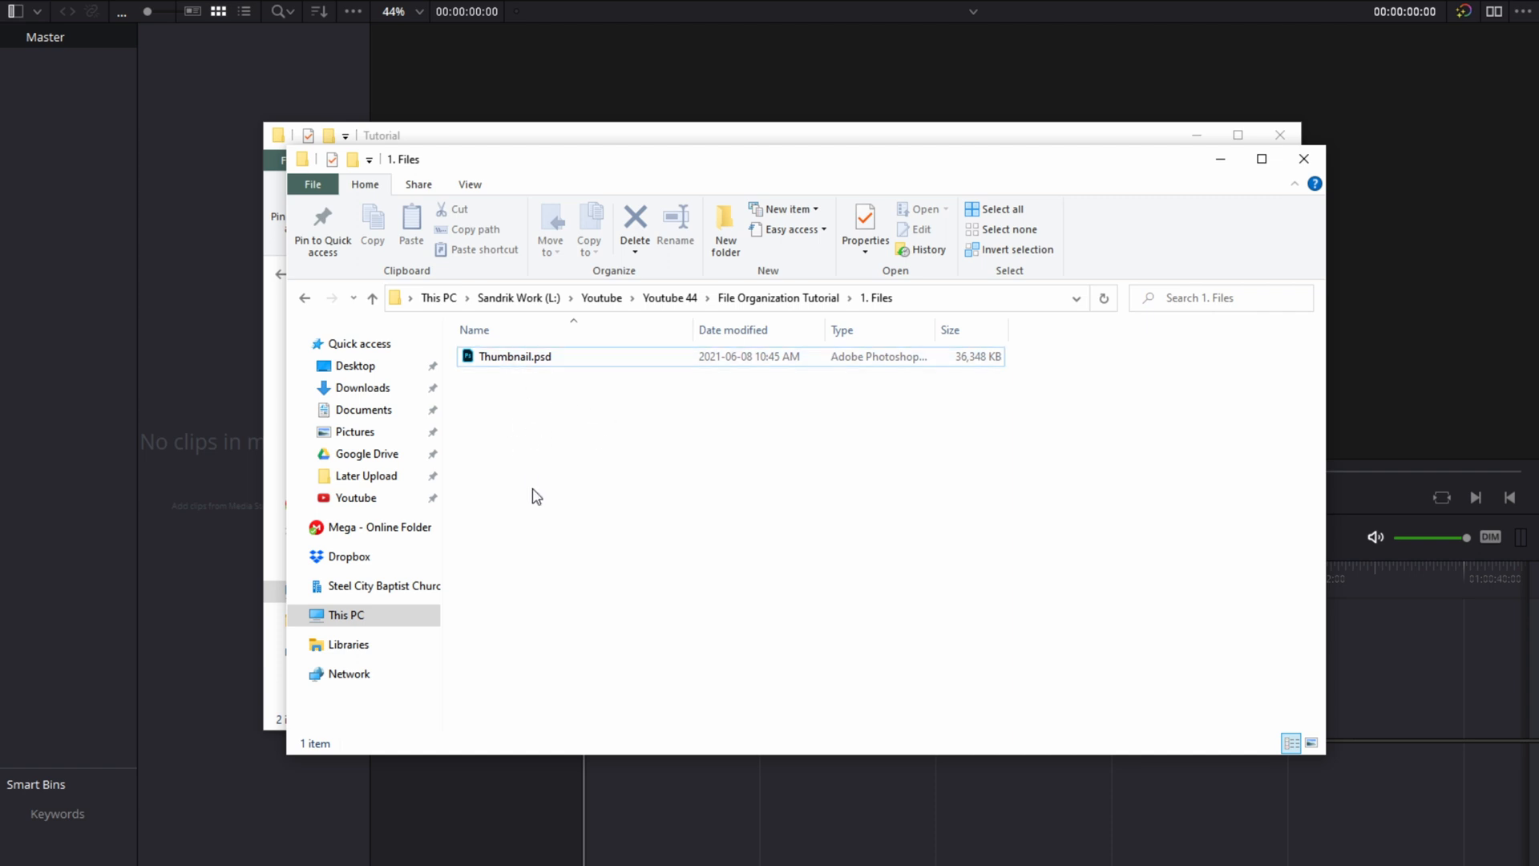
mouse_move(654, 444)
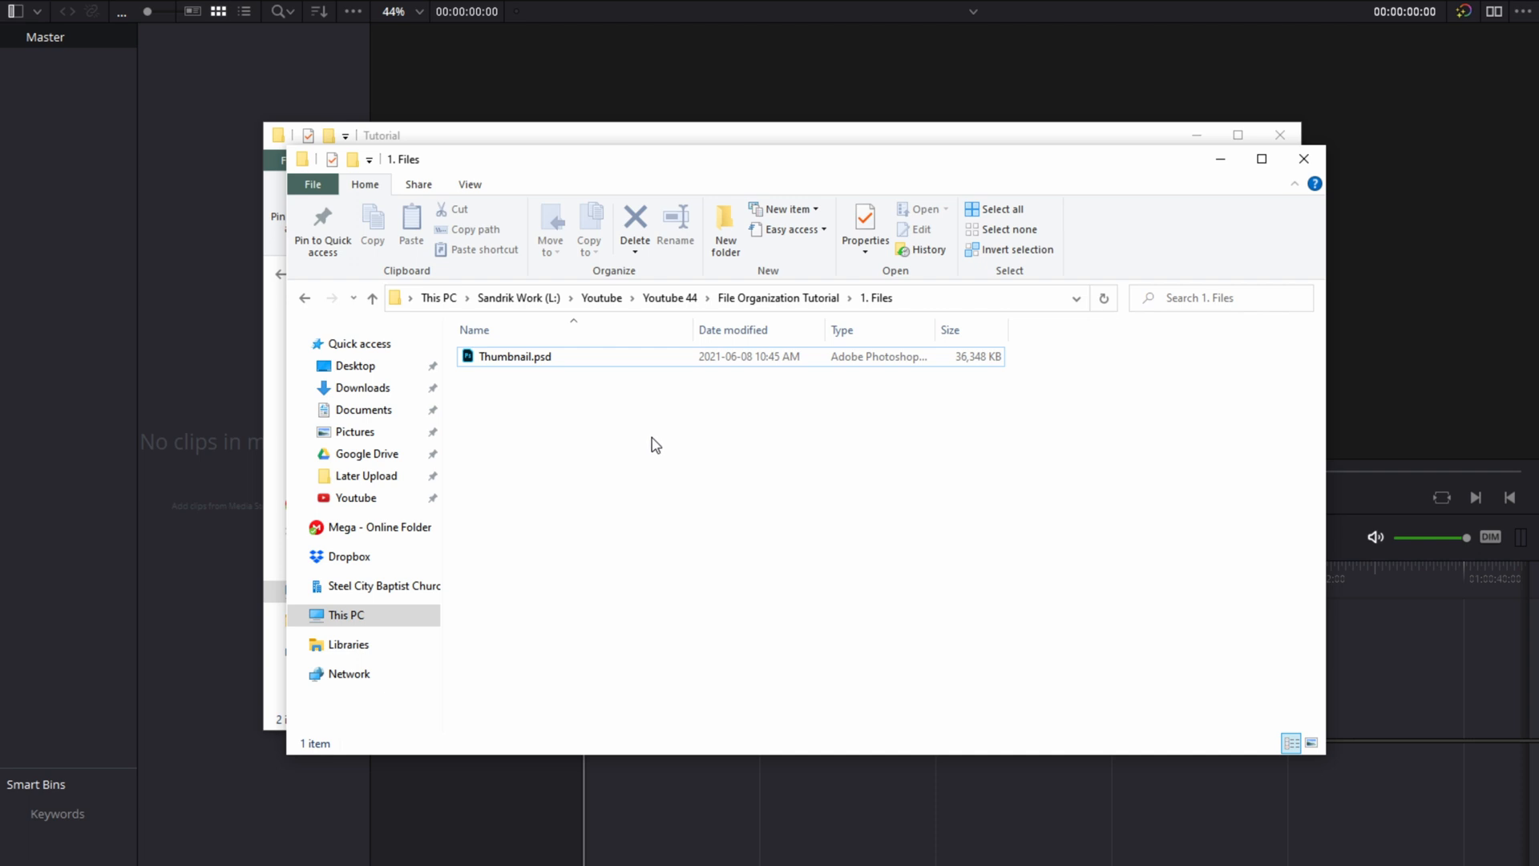
click(777, 299)
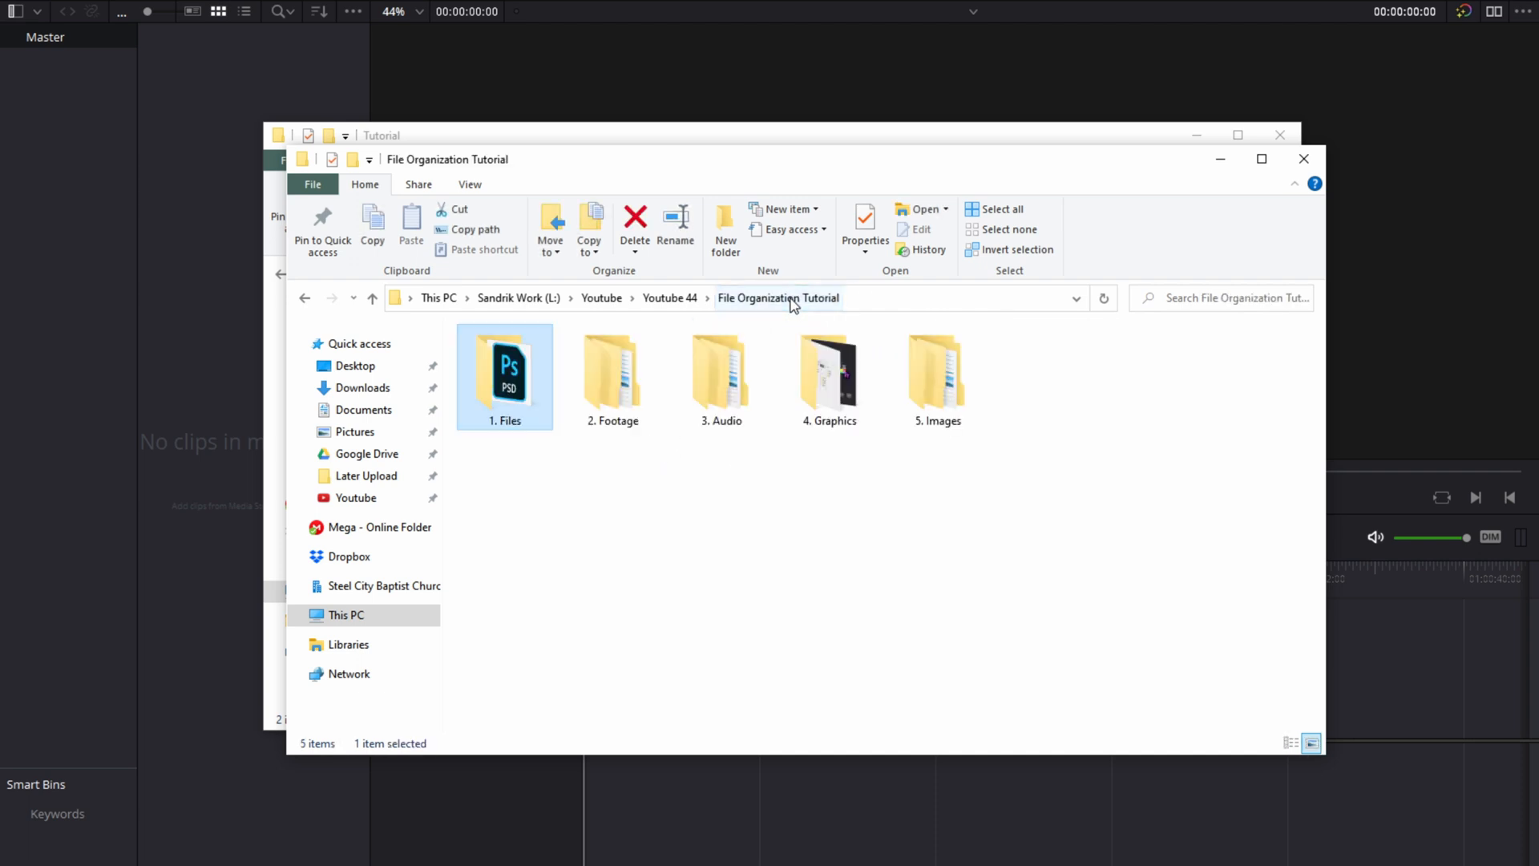
mouse_move(612, 373)
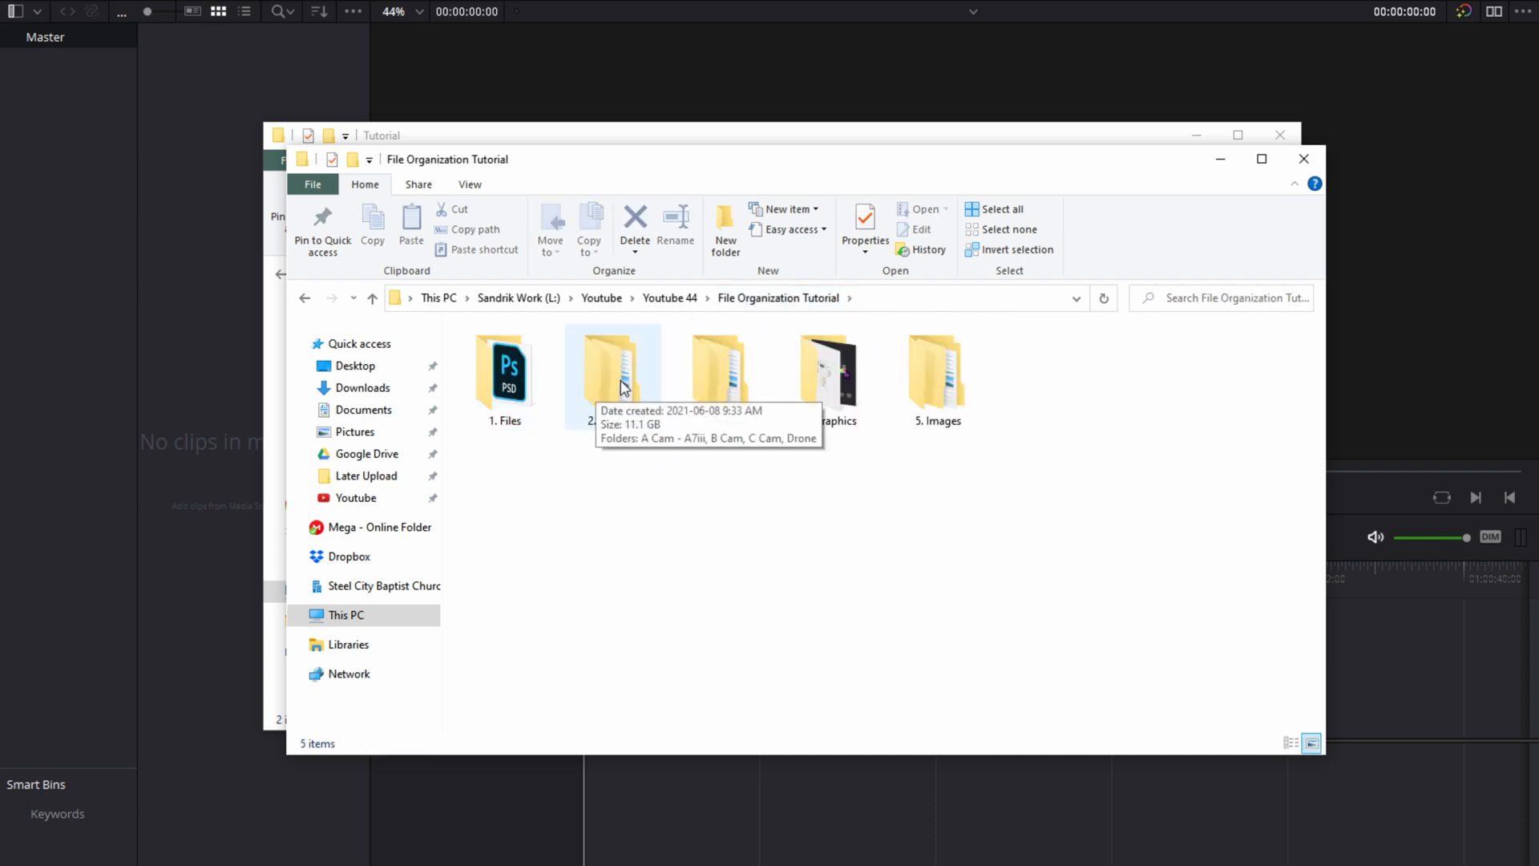
Step: In 2. Footage, remove the empty Drone folder and check the A Cam - A7iii folder
double_click(614, 368)
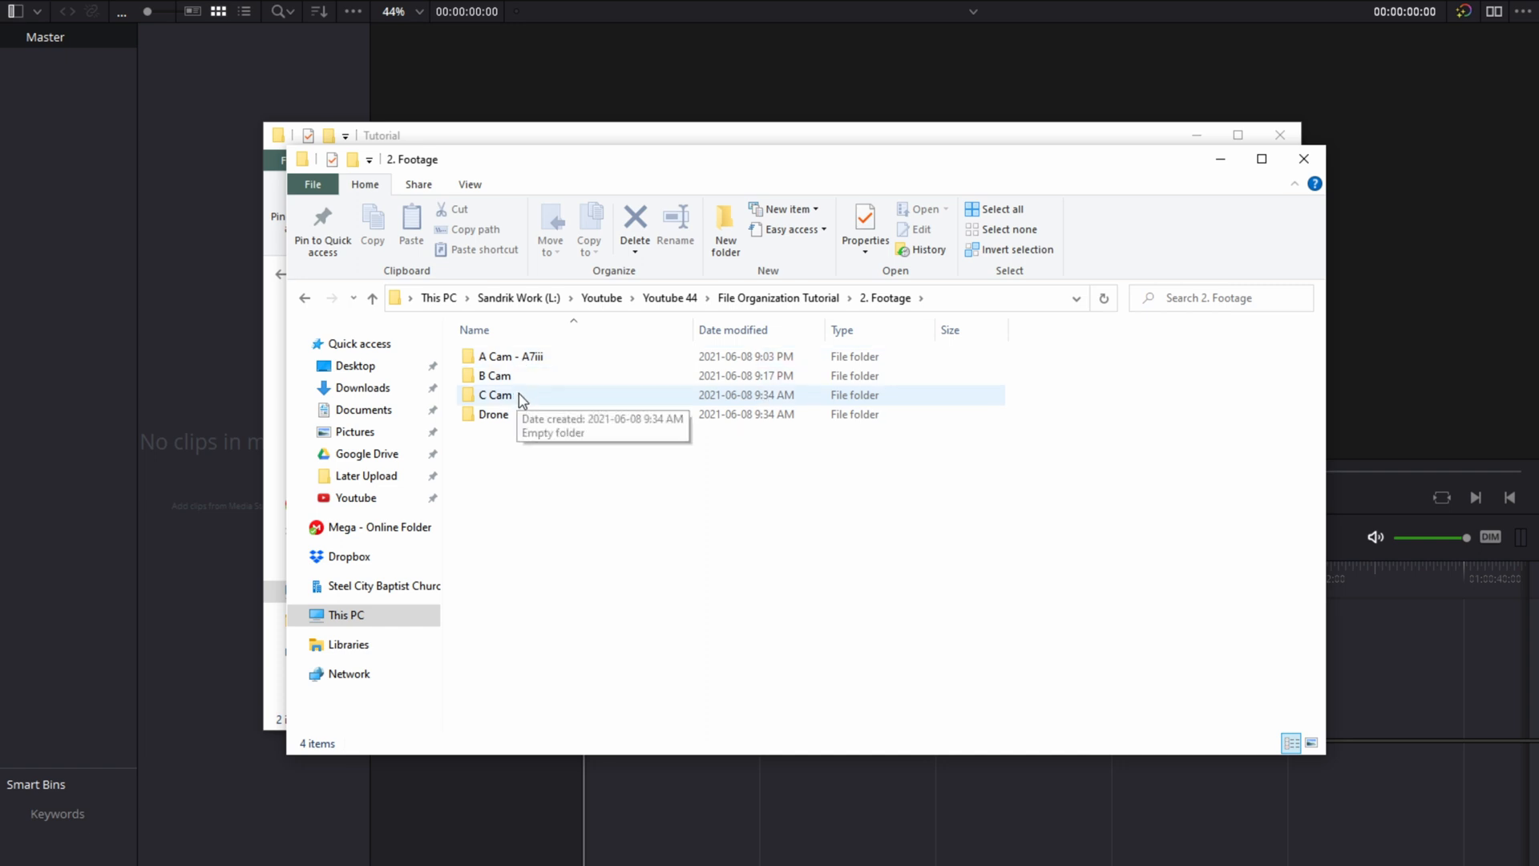
mouse_move(660, 323)
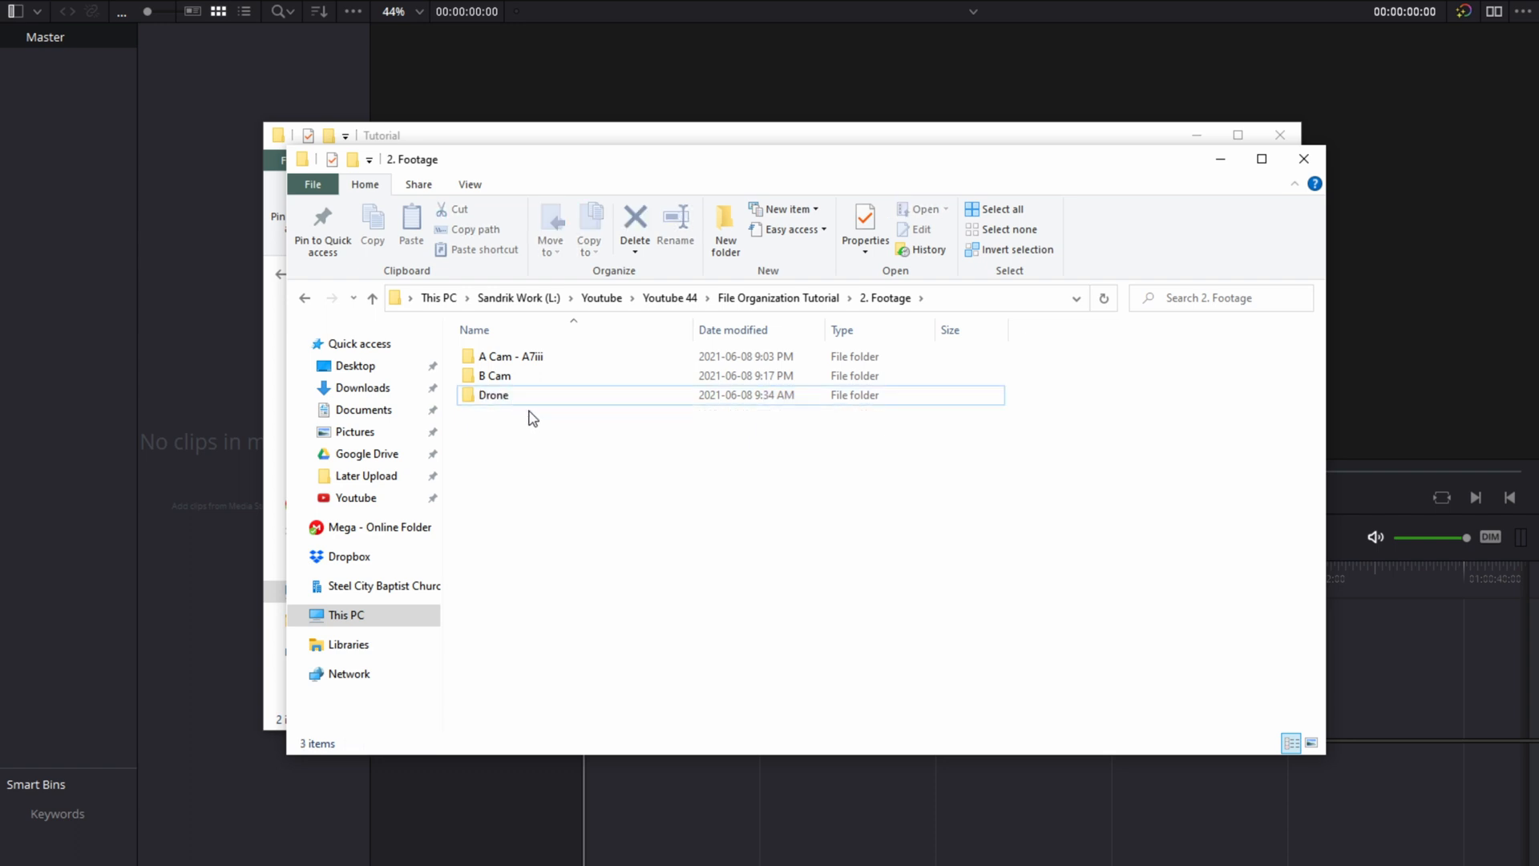
click(494, 395)
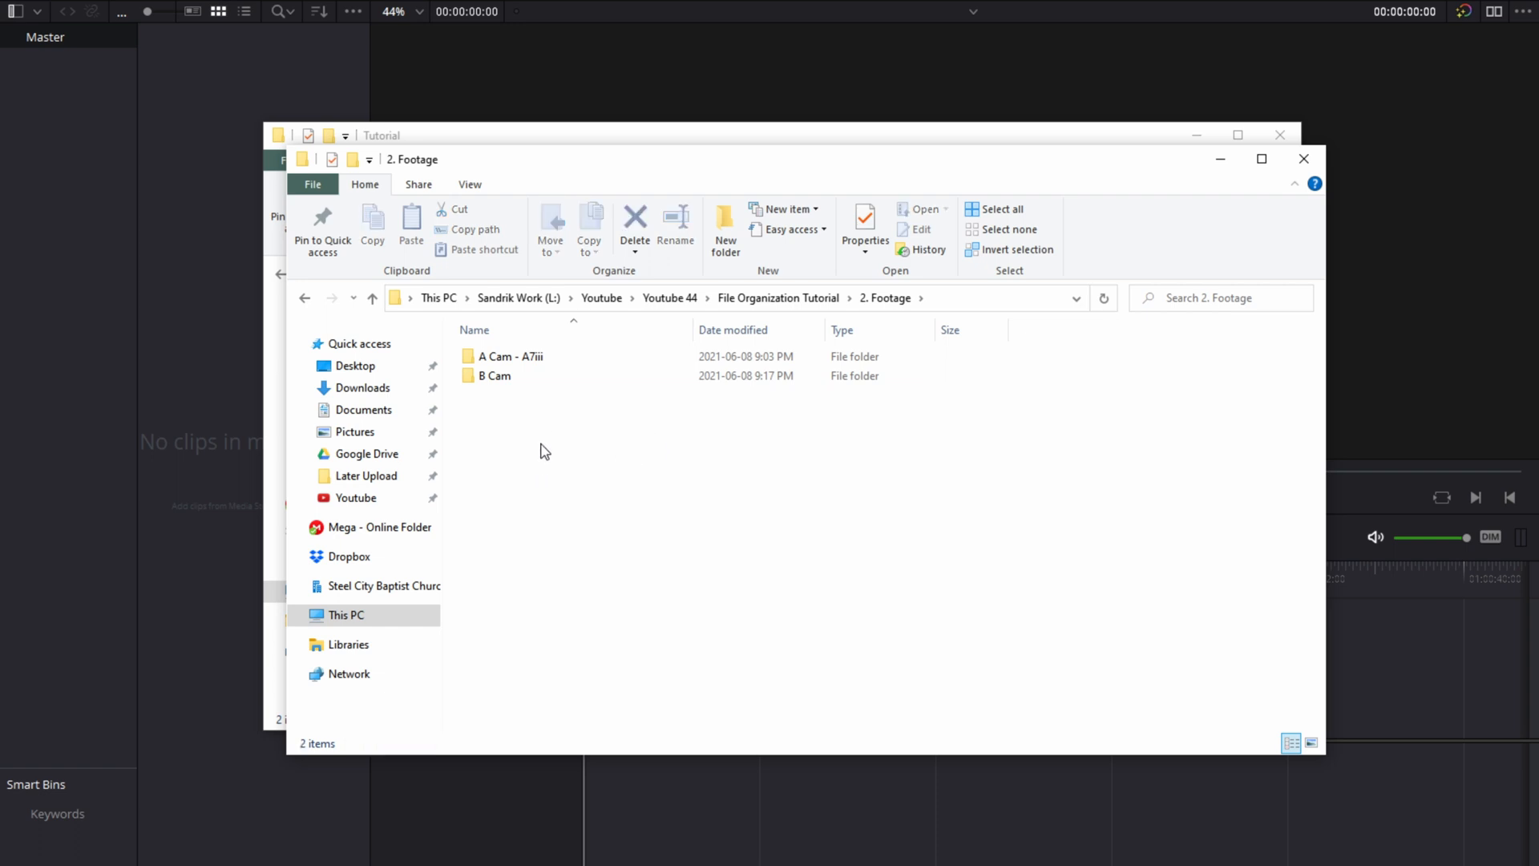
click(510, 356)
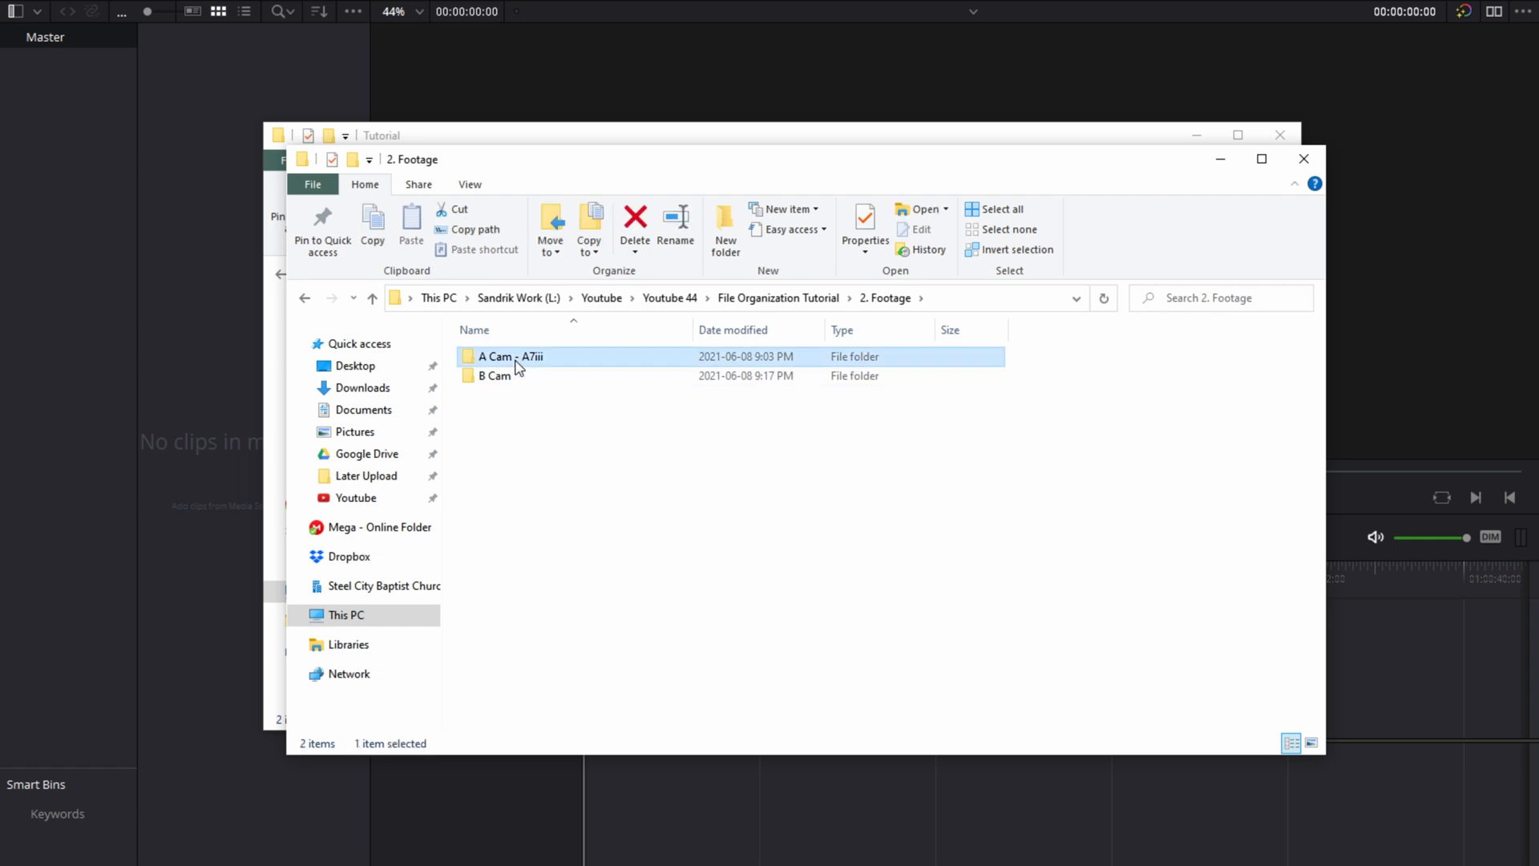
double_click(509, 356)
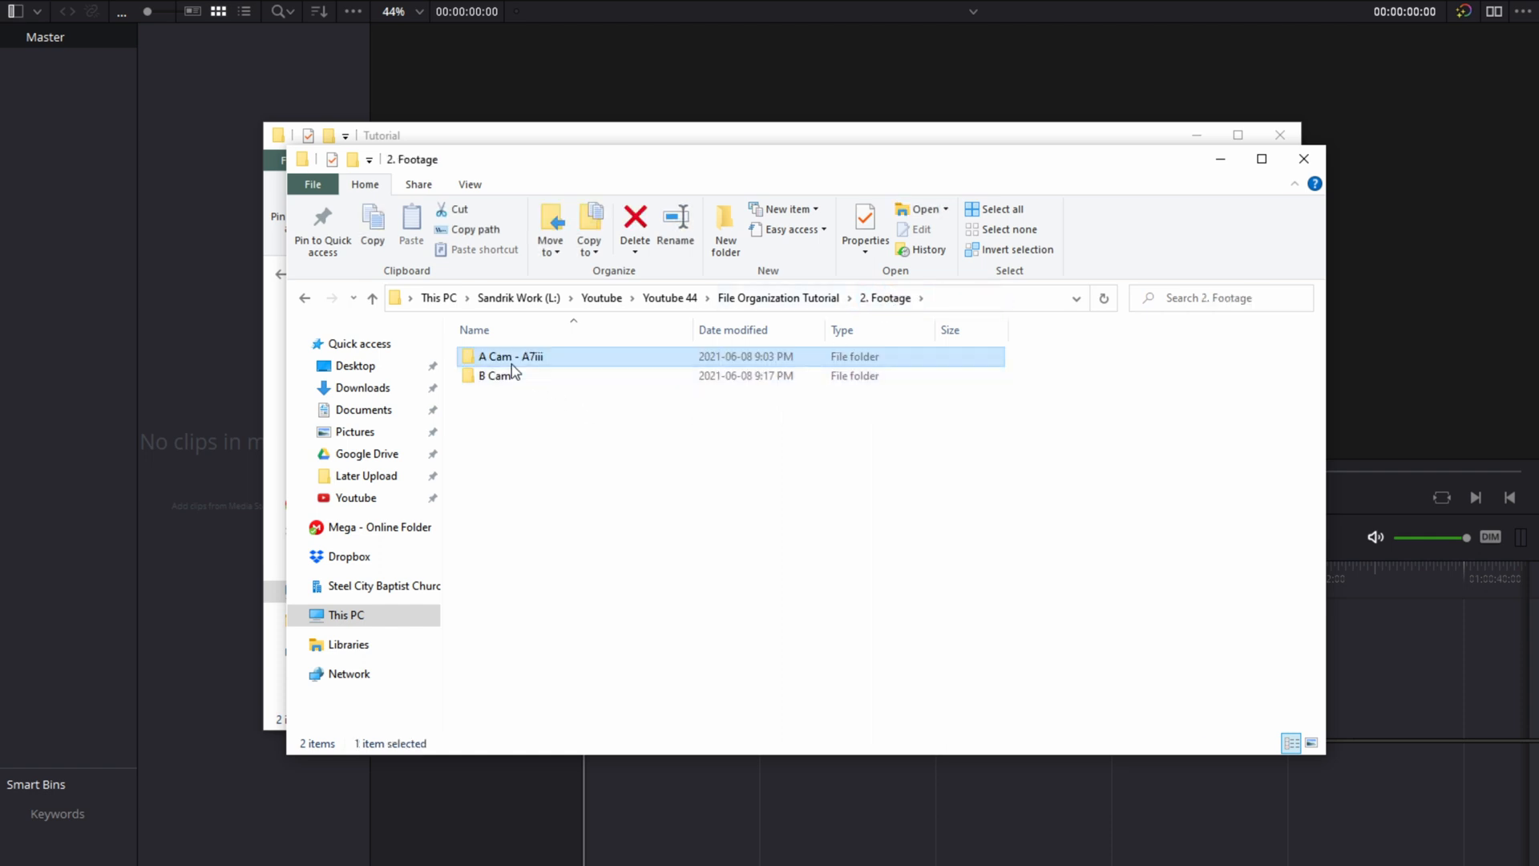
mouse_move(598, 354)
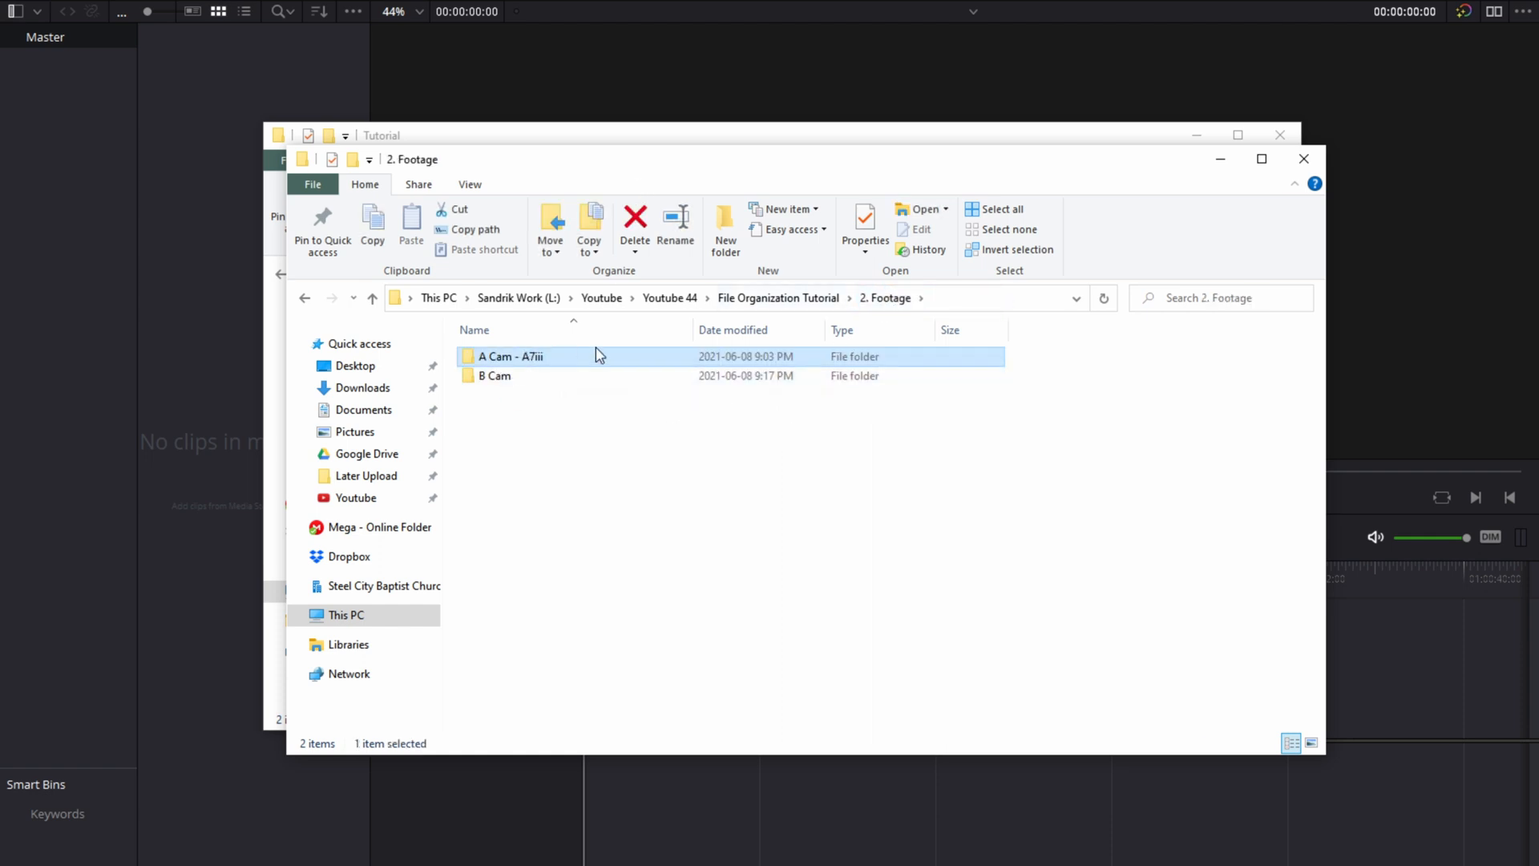
click(494, 375)
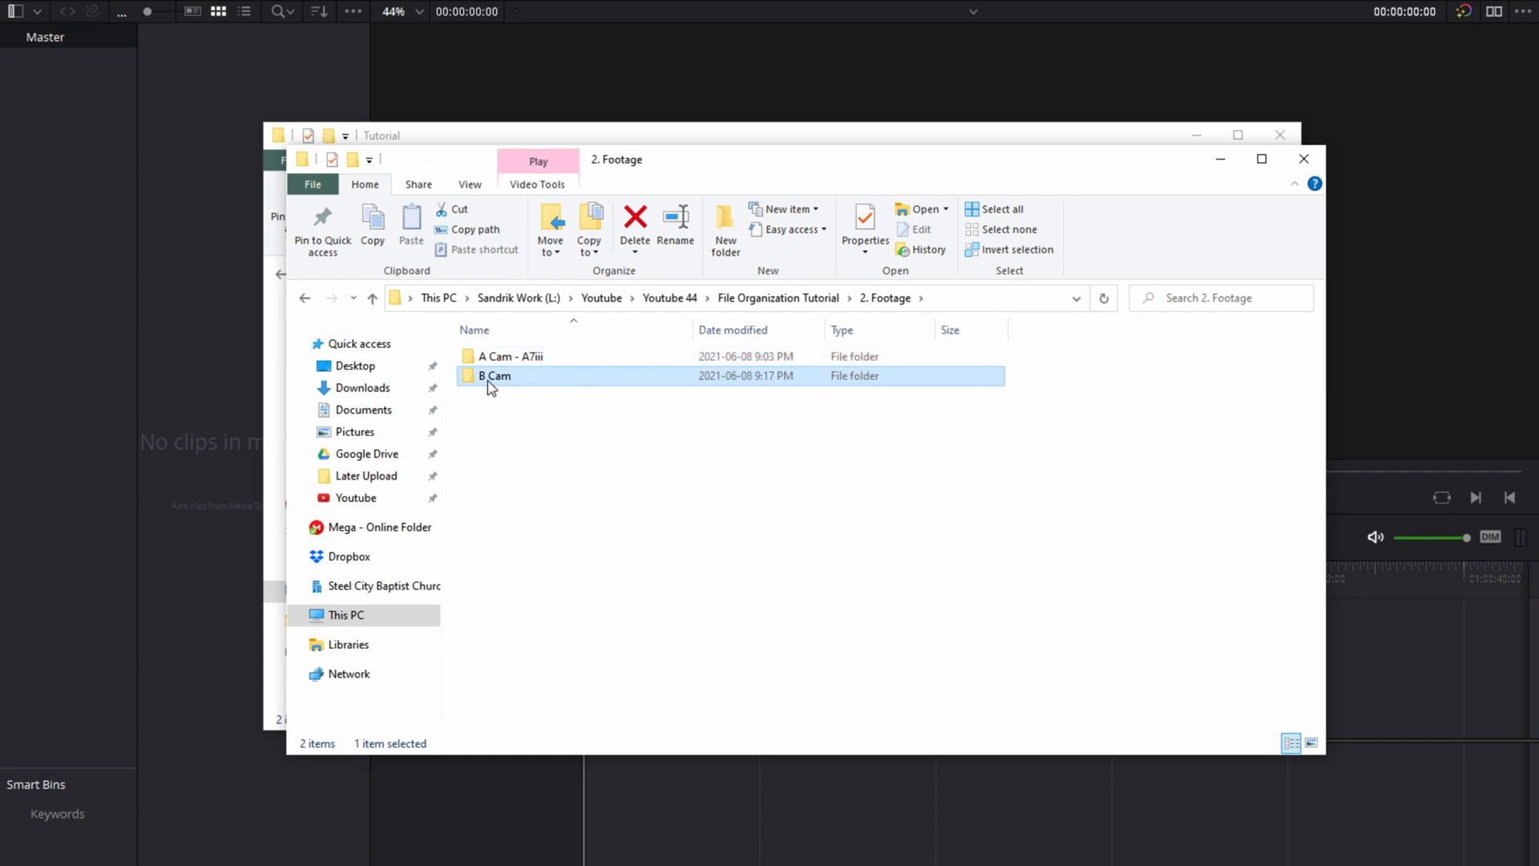
mouse_move(527, 382)
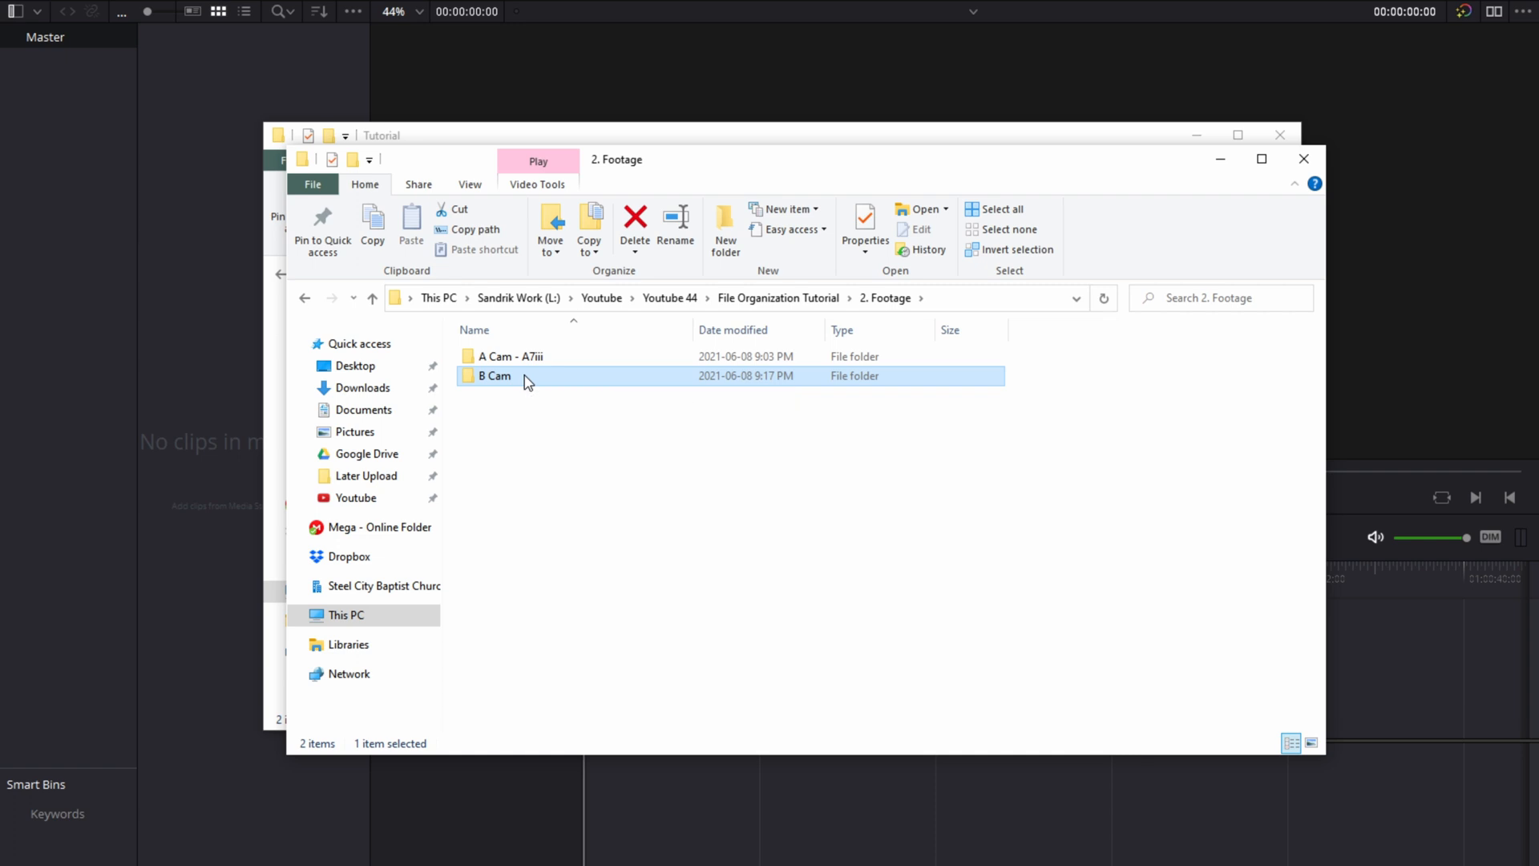
Step: View B Cam's clips and rename the folder to B Cam - a6000
double_click(492, 375)
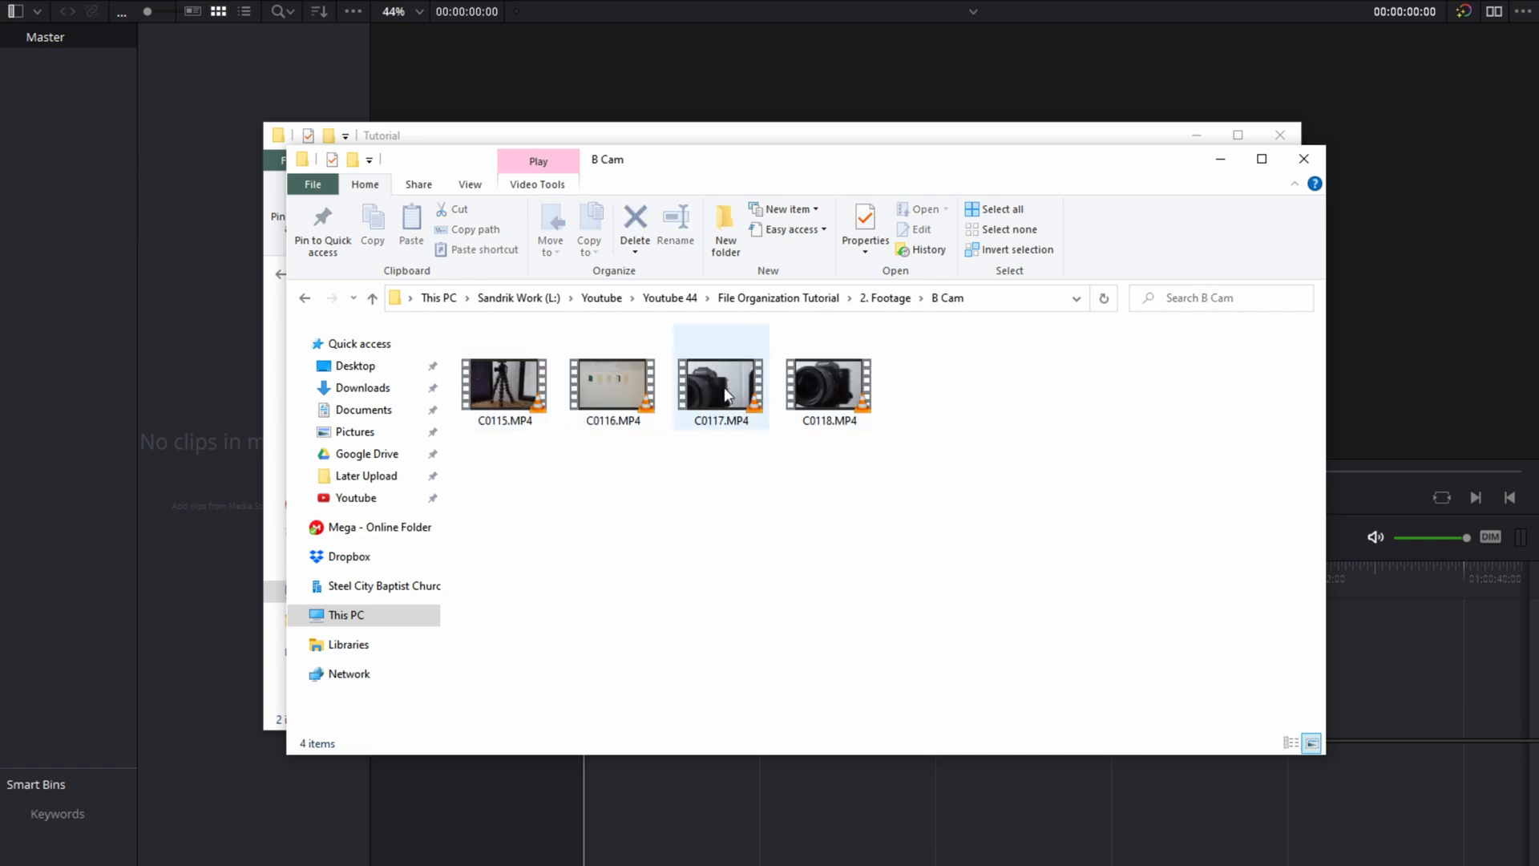
click(722, 384)
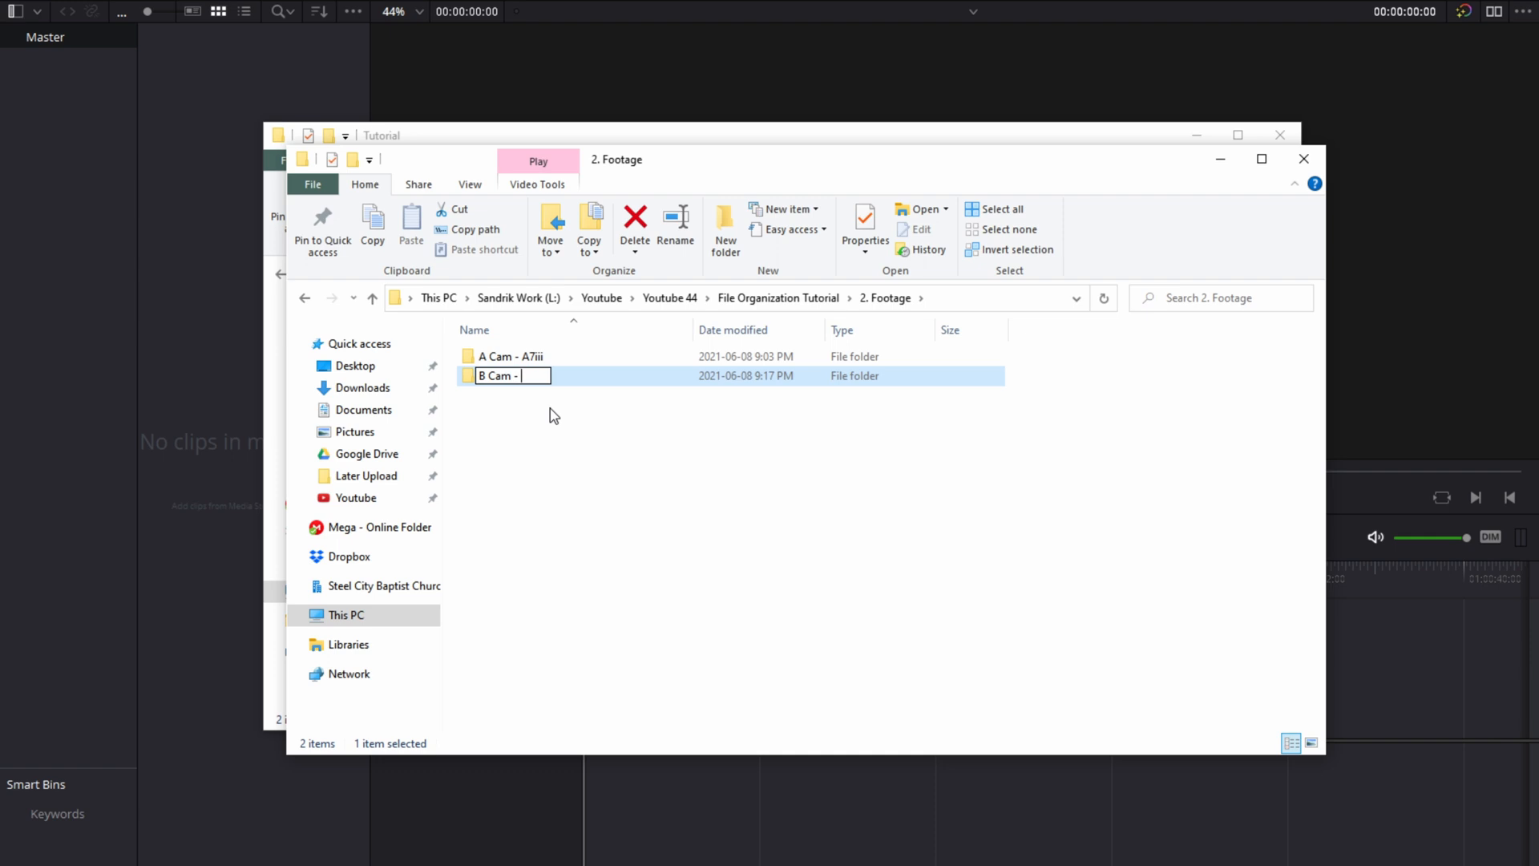
text(a6000)
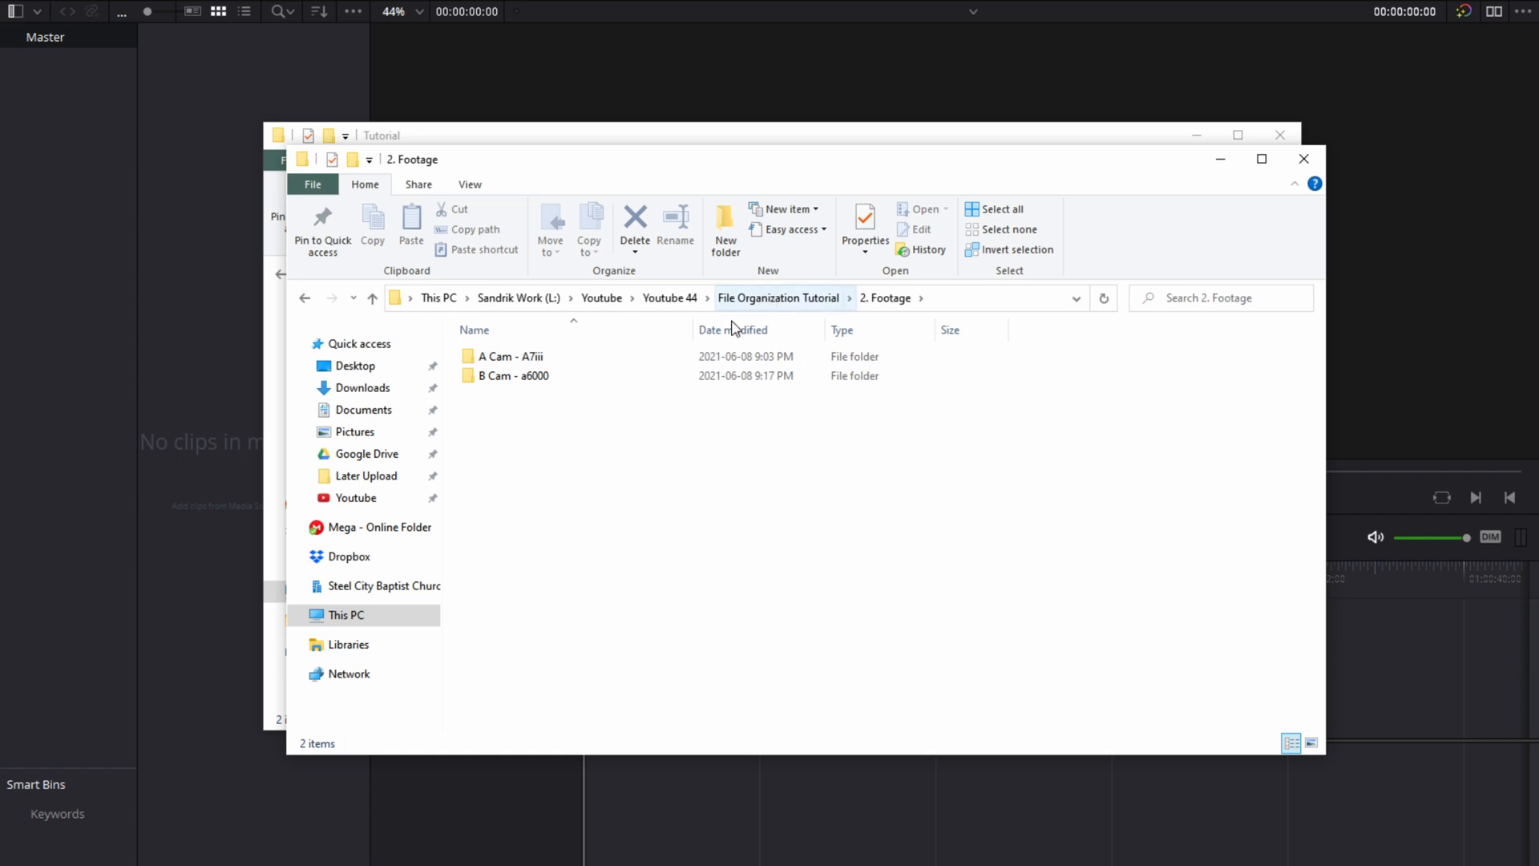
Step: Browse A Cam - A7iii's 21-06-05 Outside footage folder
double_click(510, 355)
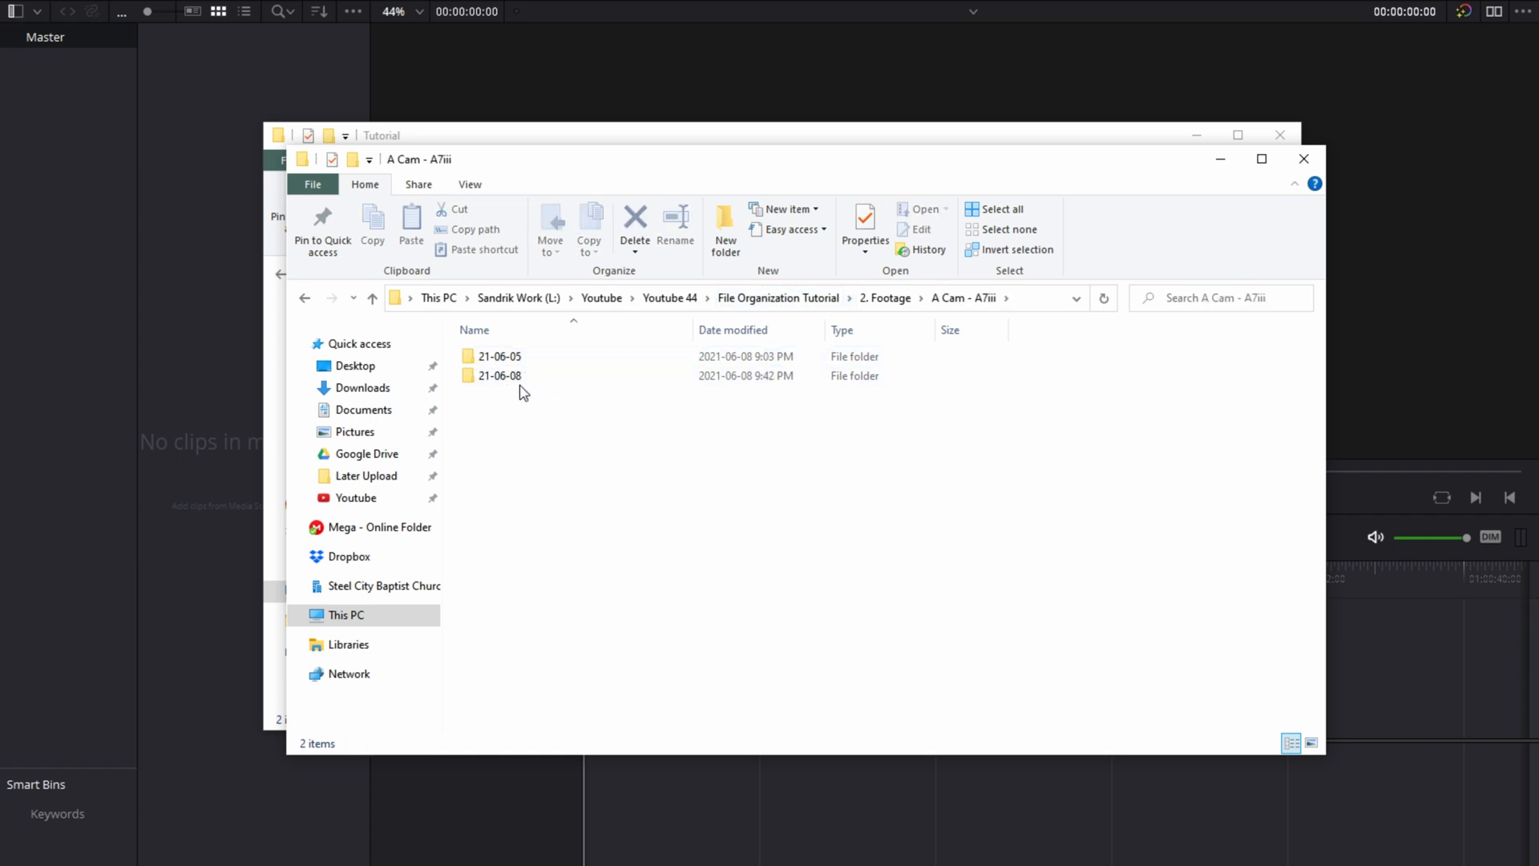
click(501, 356)
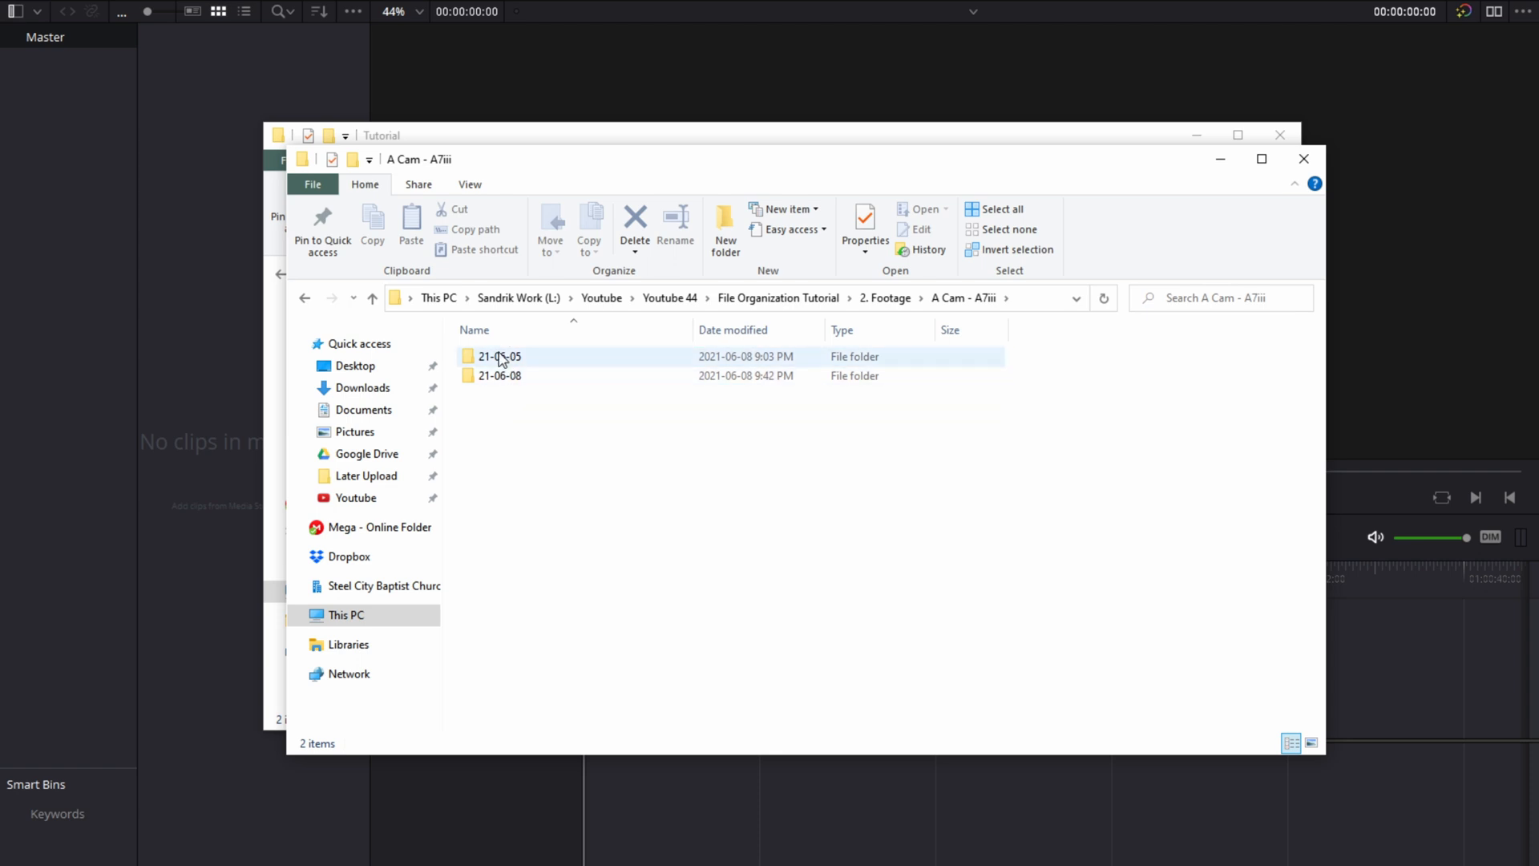
mouse_move(527, 369)
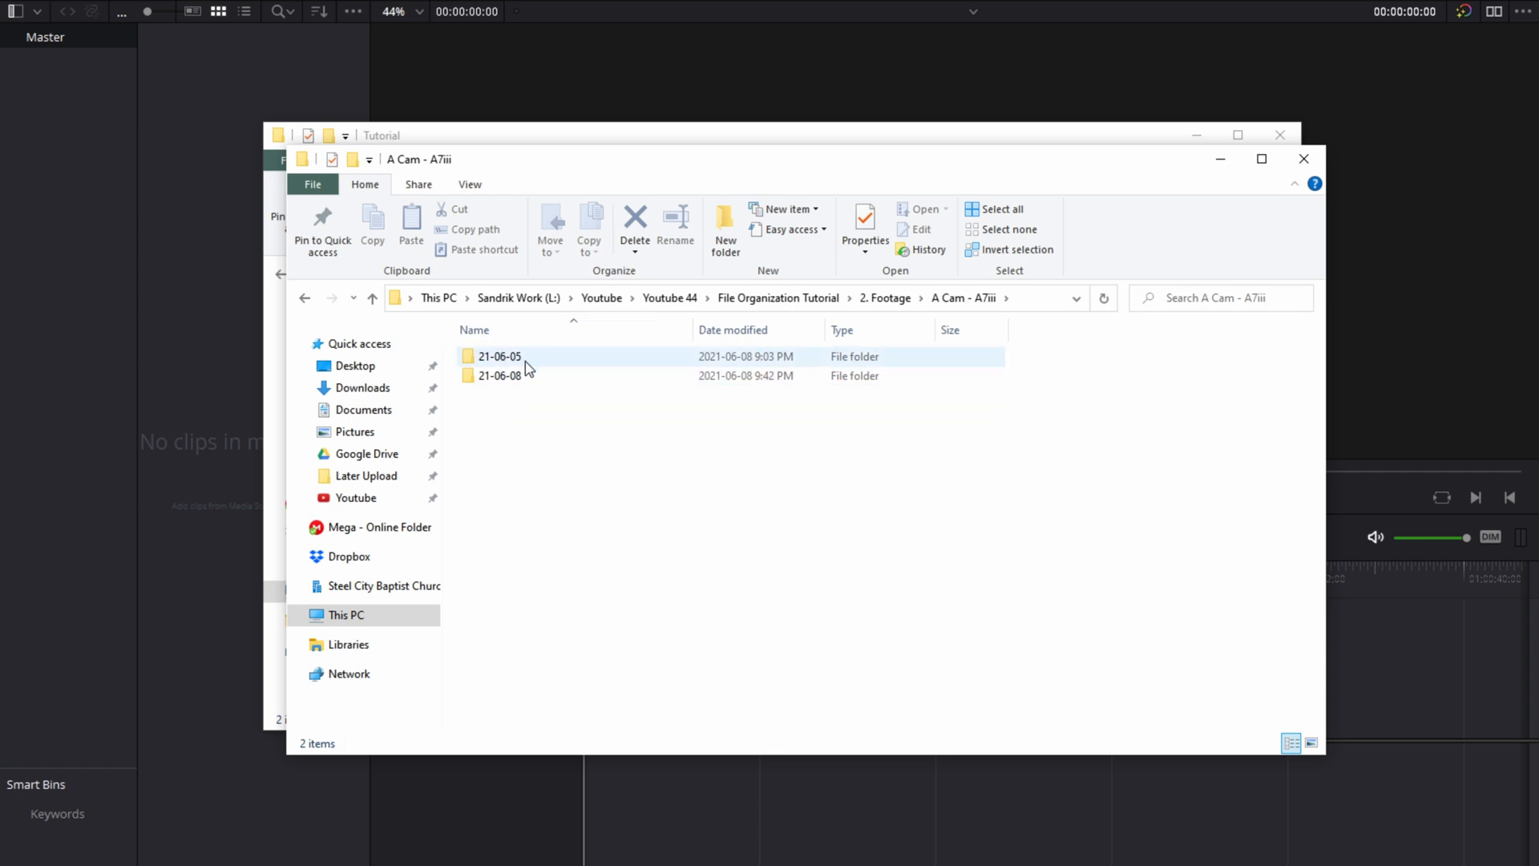
mouse_move(500, 356)
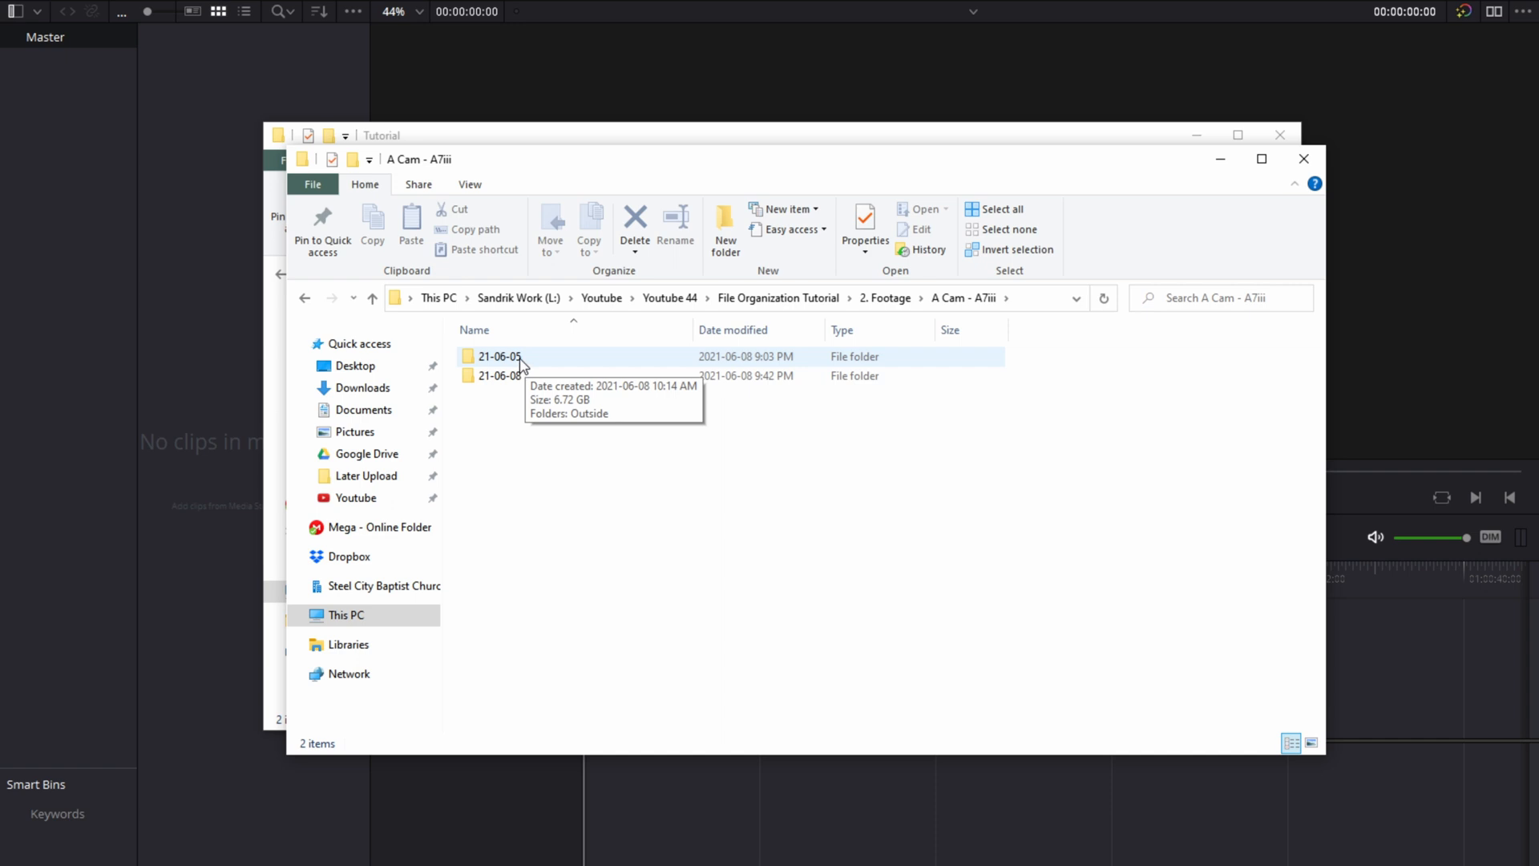
double_click(497, 356)
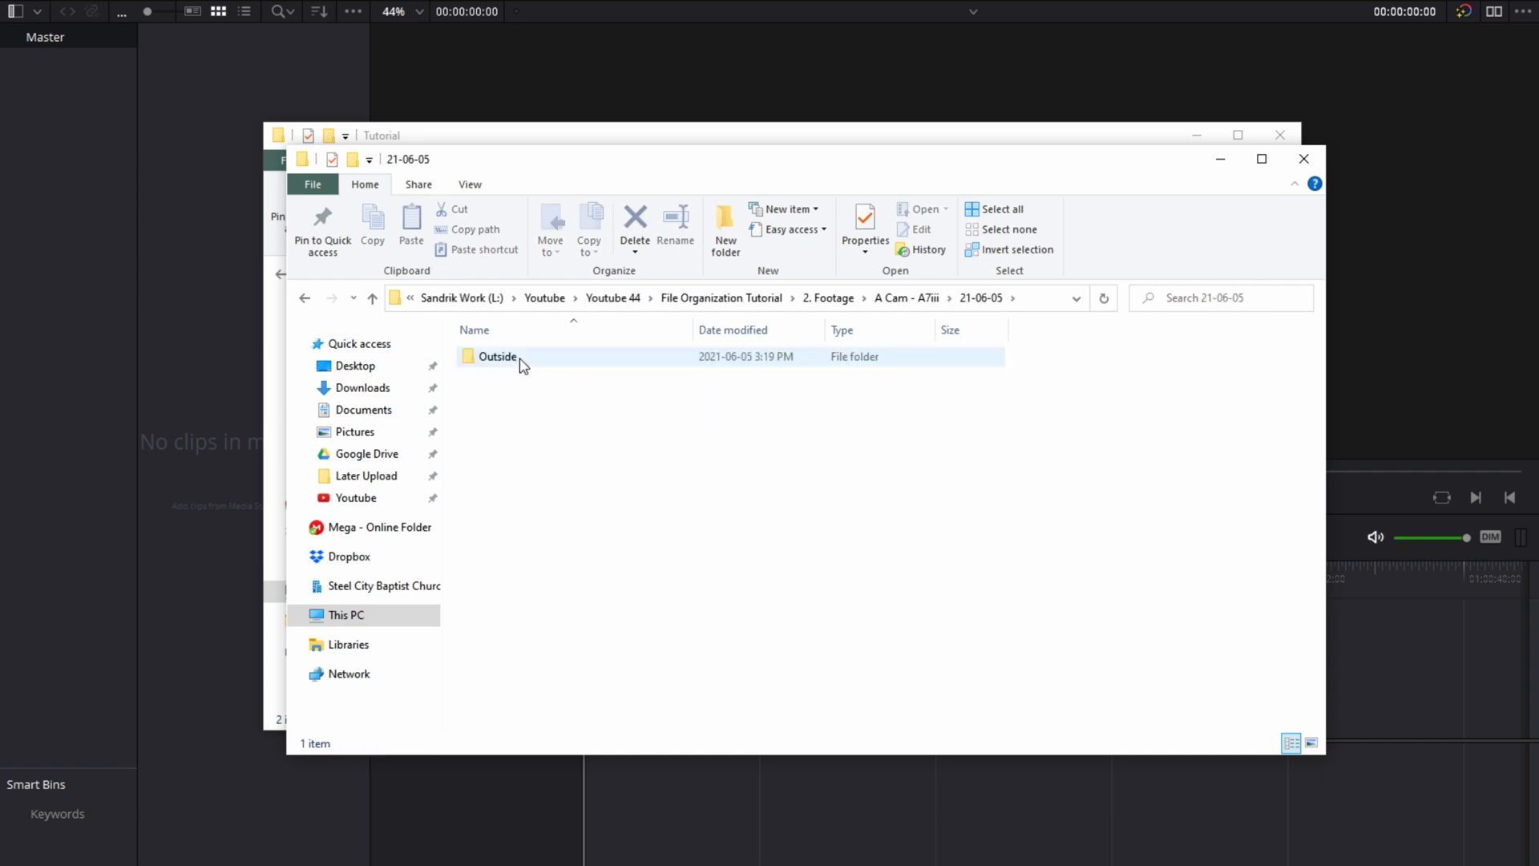
mouse_move(496, 364)
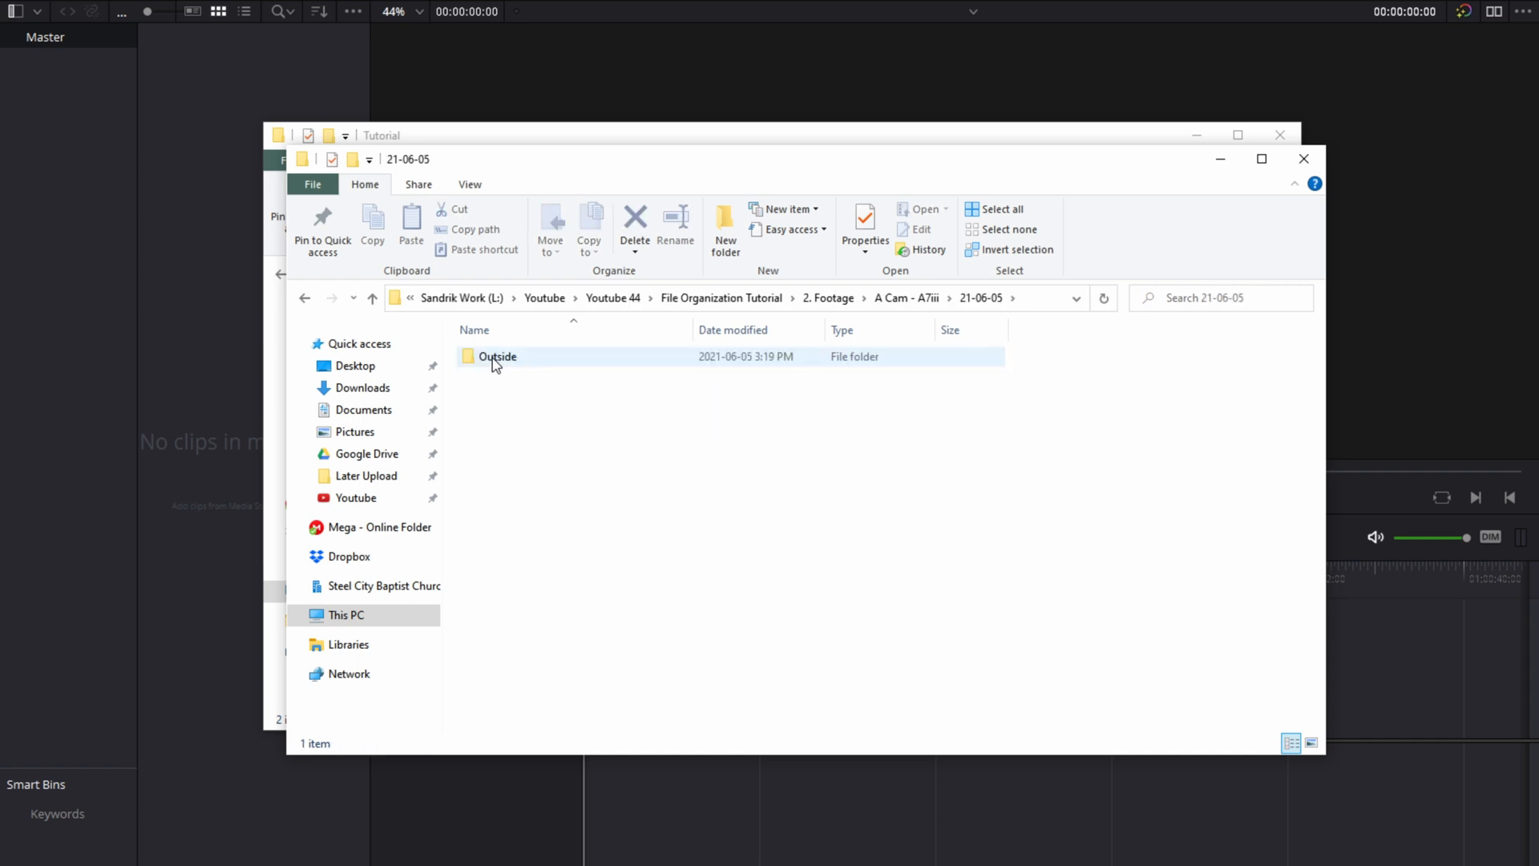
double_click(497, 356)
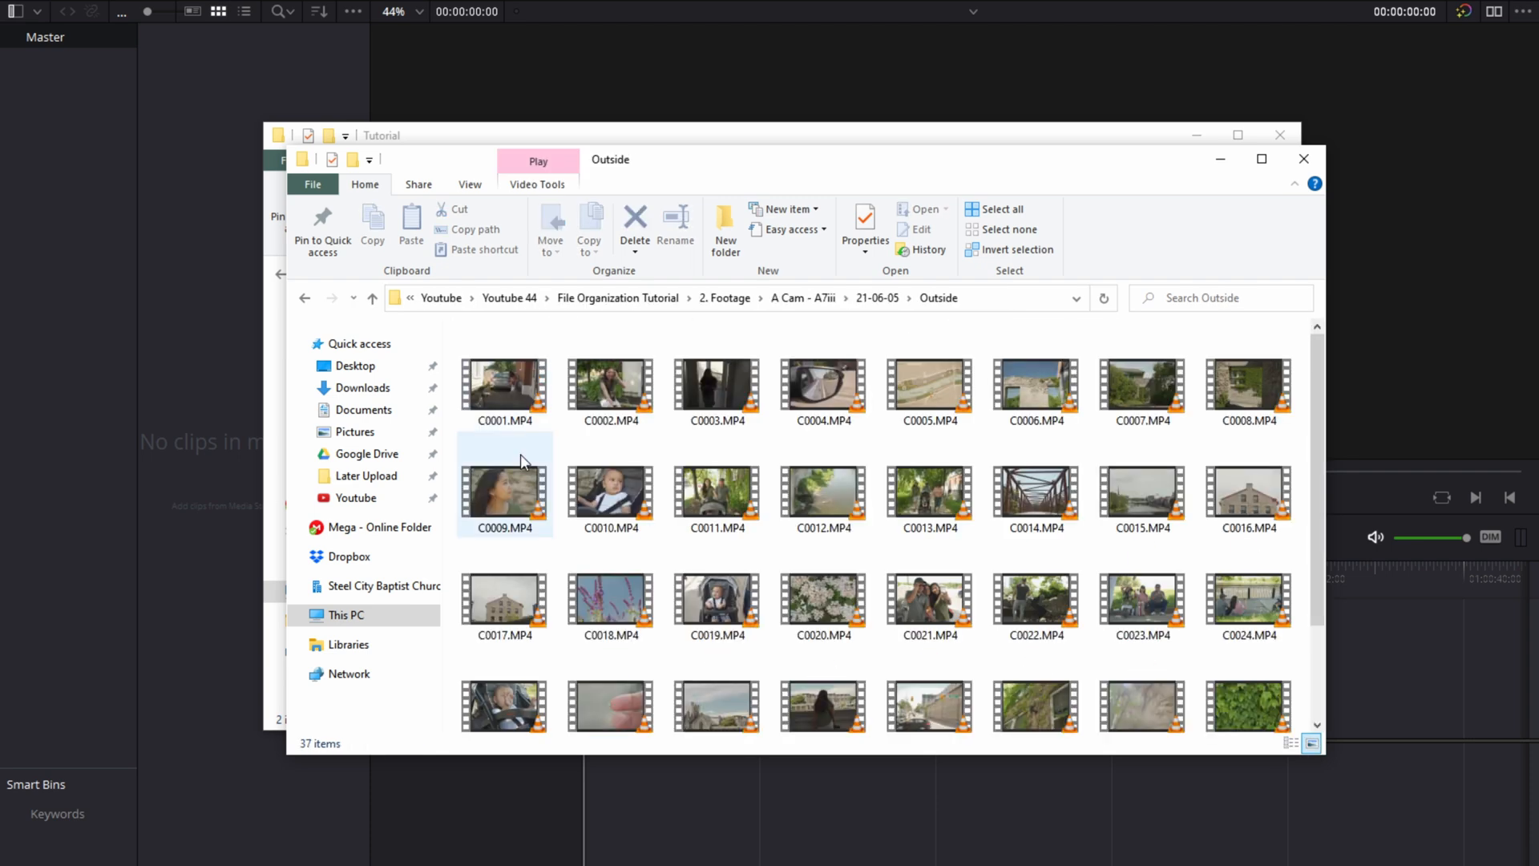
scroll(down, 3)
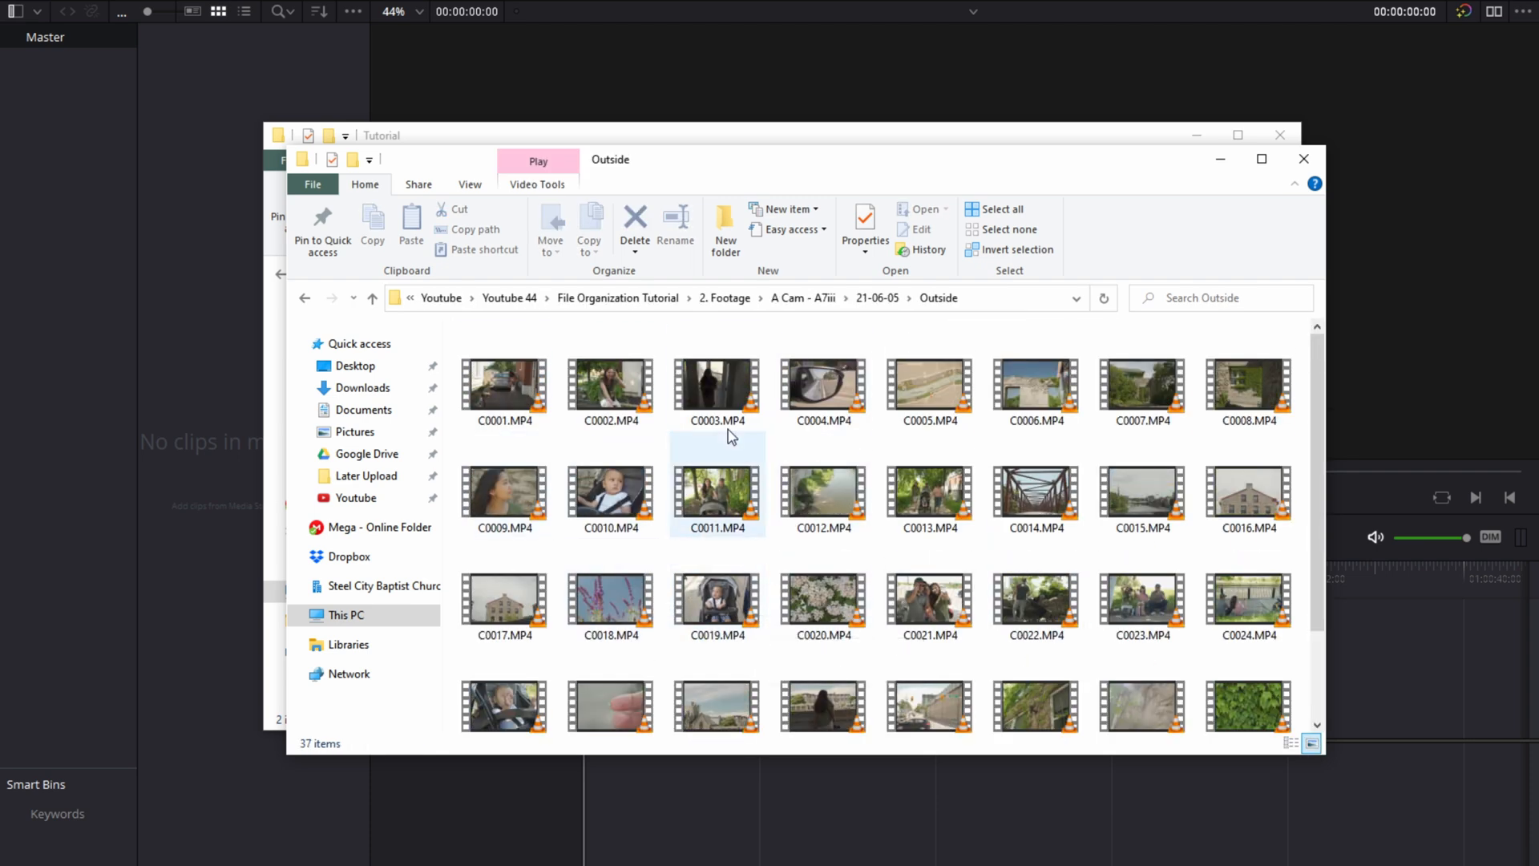
Step: Go back and browse the 21-06-08 Talking Head footage folder
click(822, 385)
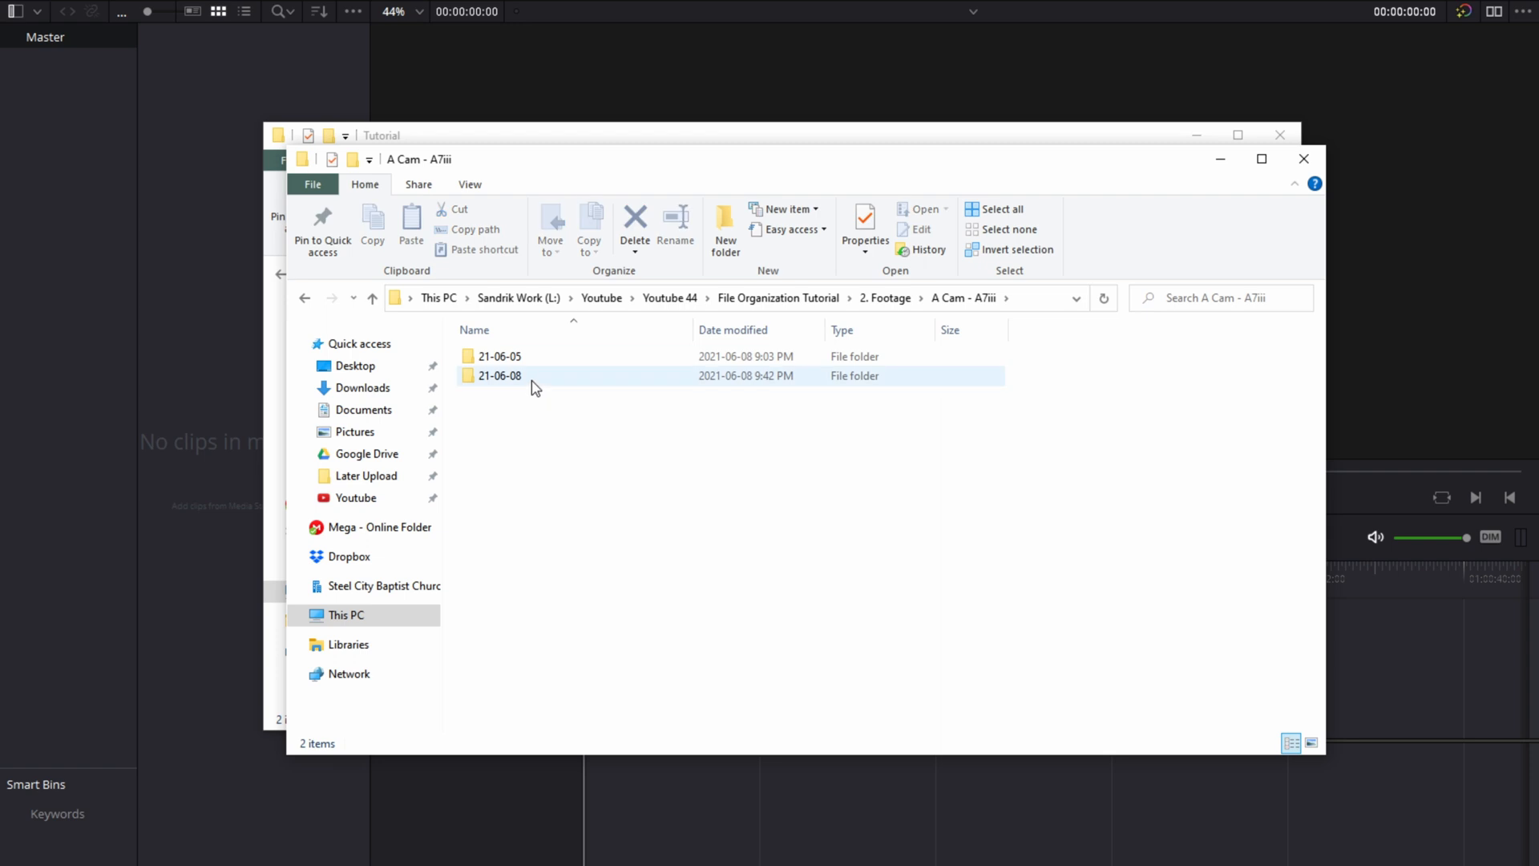
double_click(501, 375)
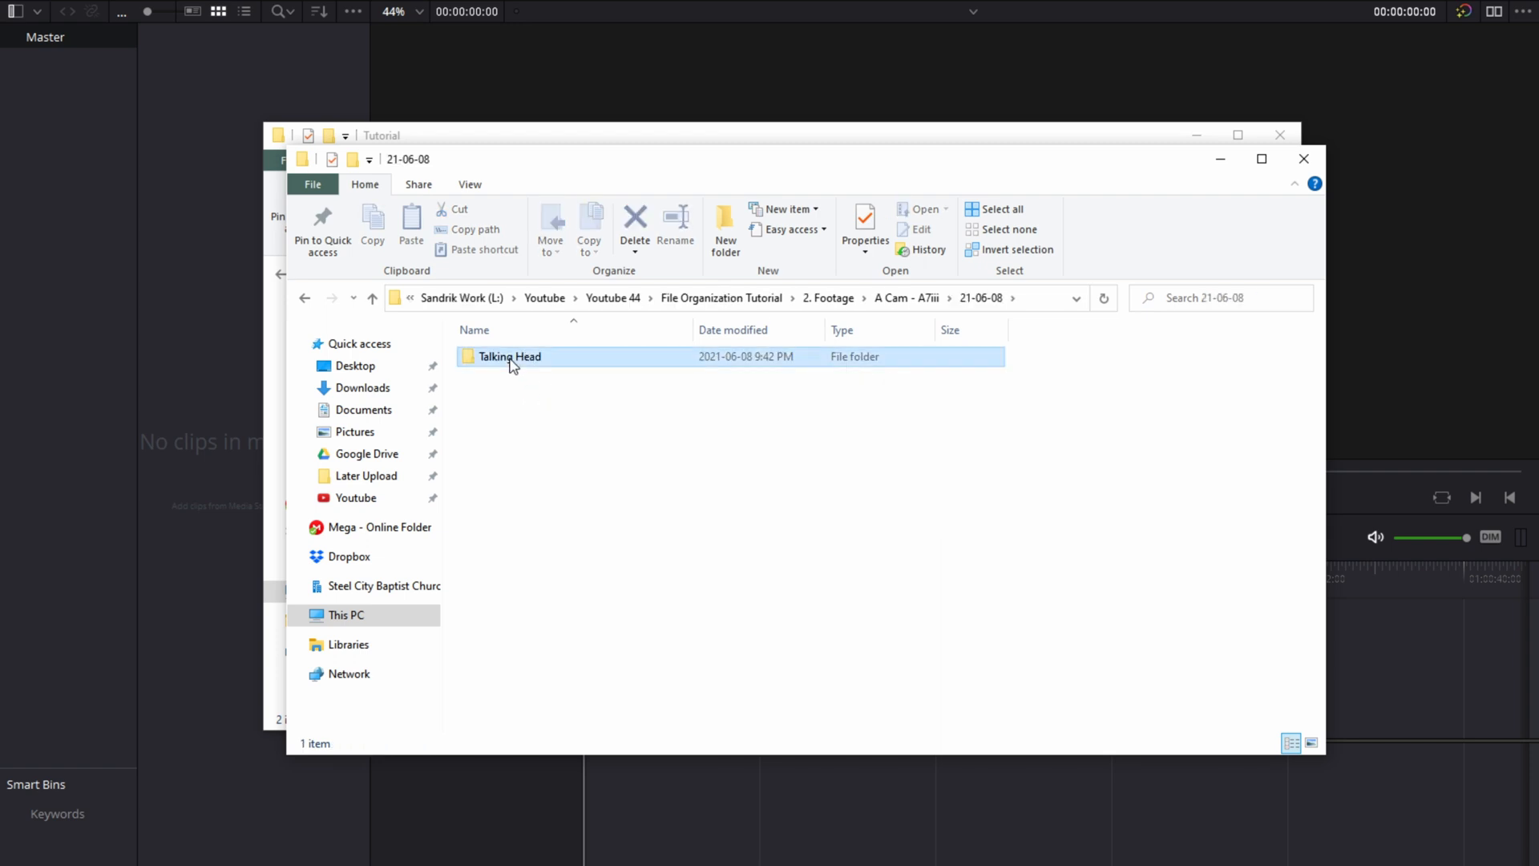
double_click(510, 356)
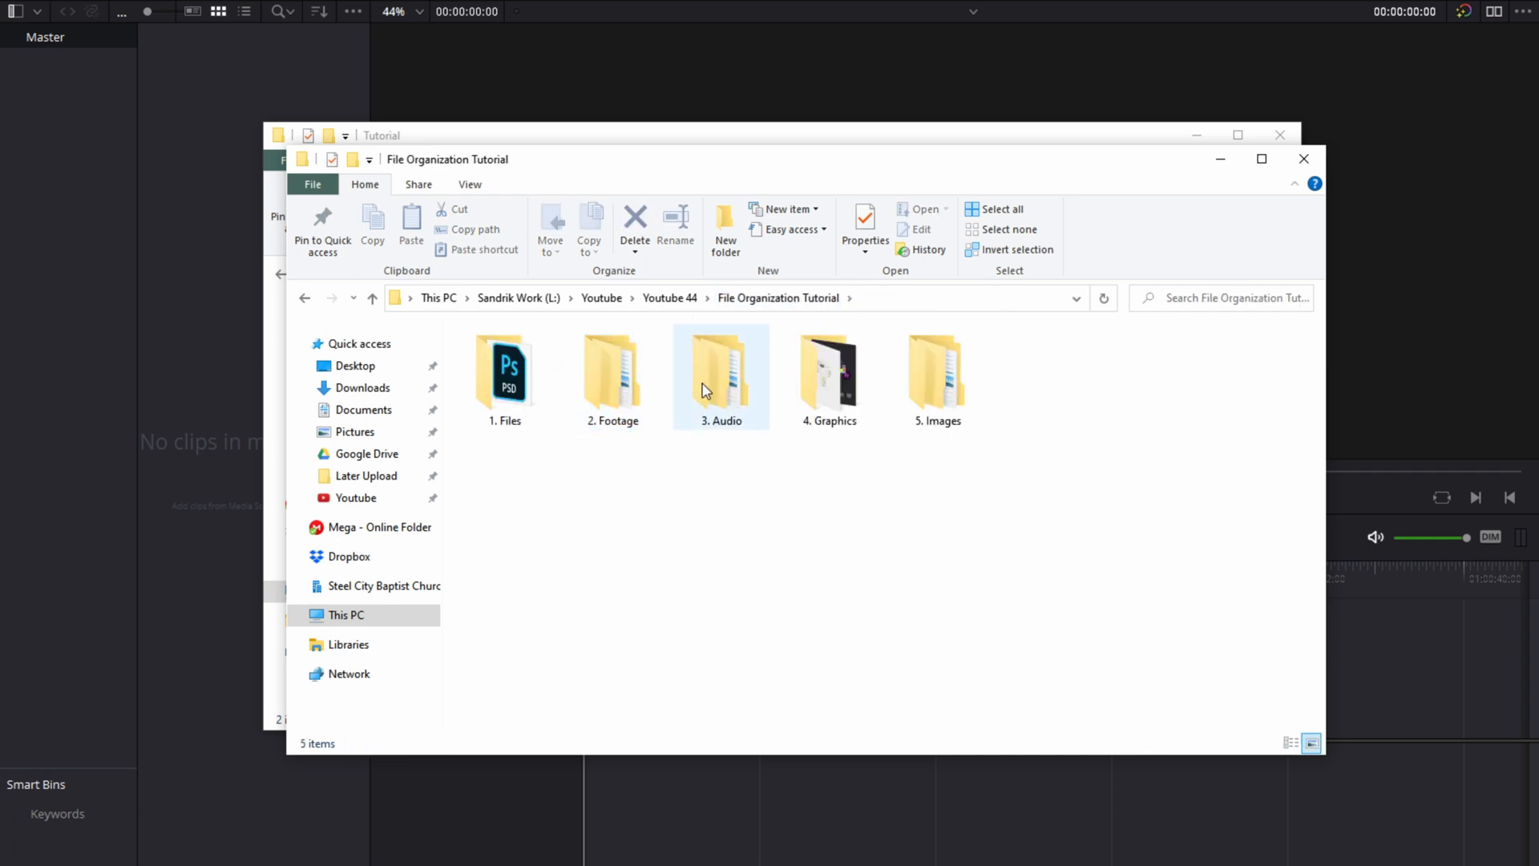
Step: In 3. Audio > Dialog, create a Tascam - Lapel folder for the dialog recordings
double_click(719, 370)
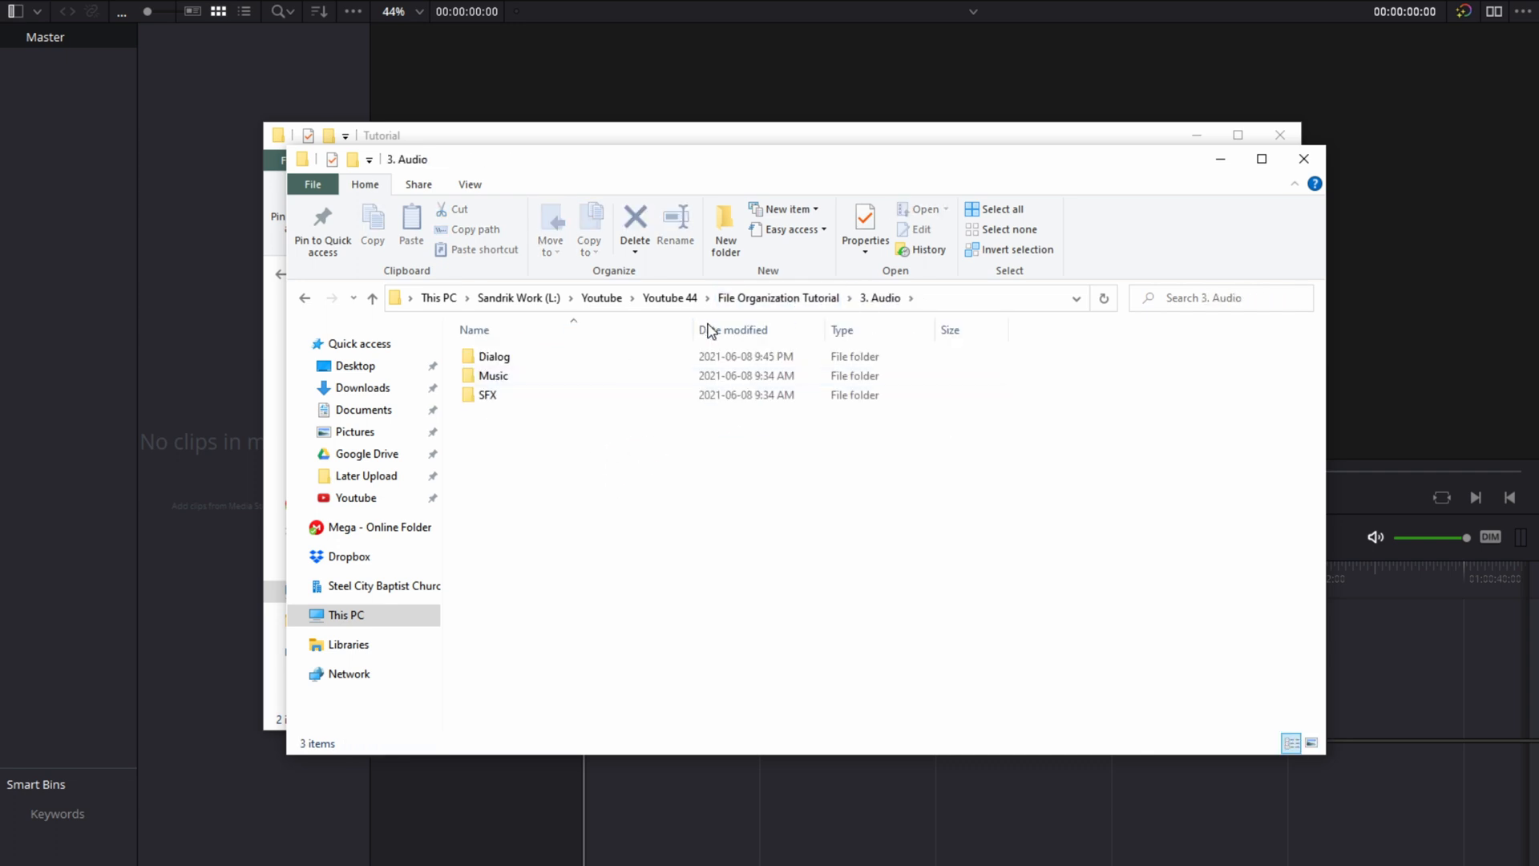
double_click(494, 356)
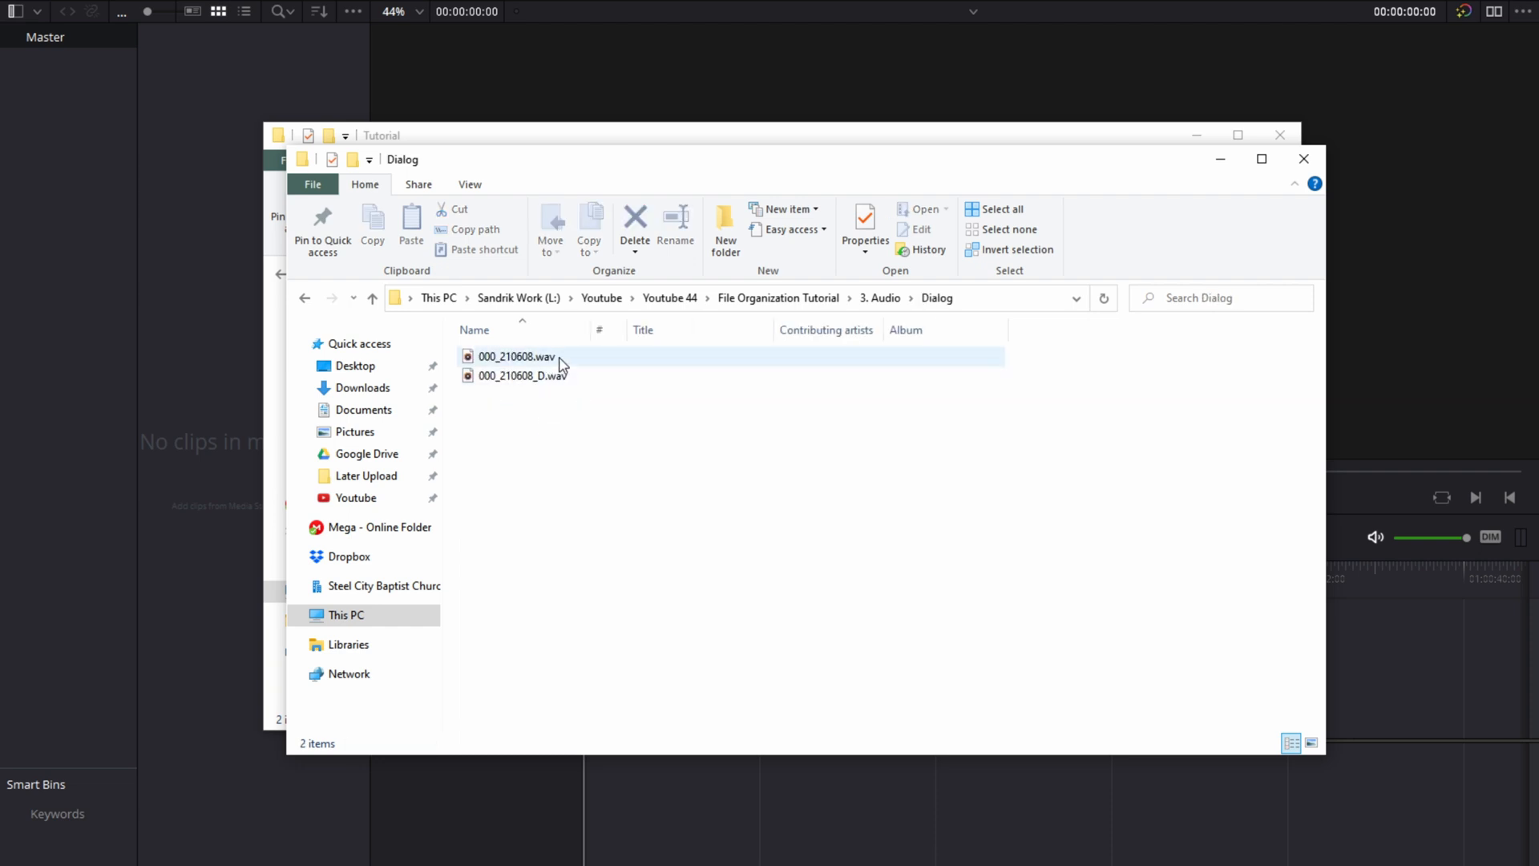
click(535, 486)
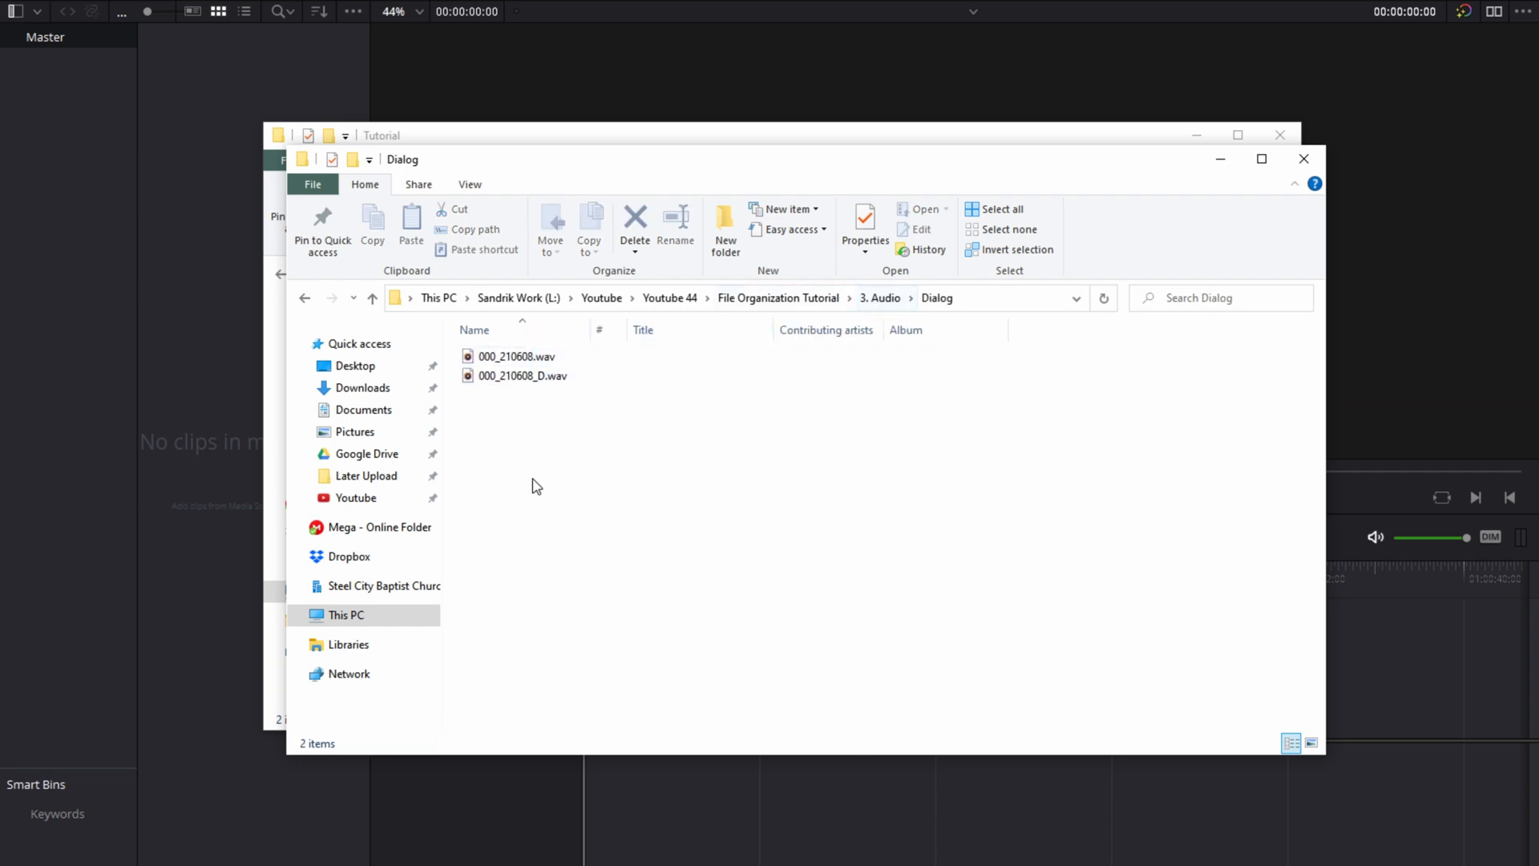
mouse_move(528, 406)
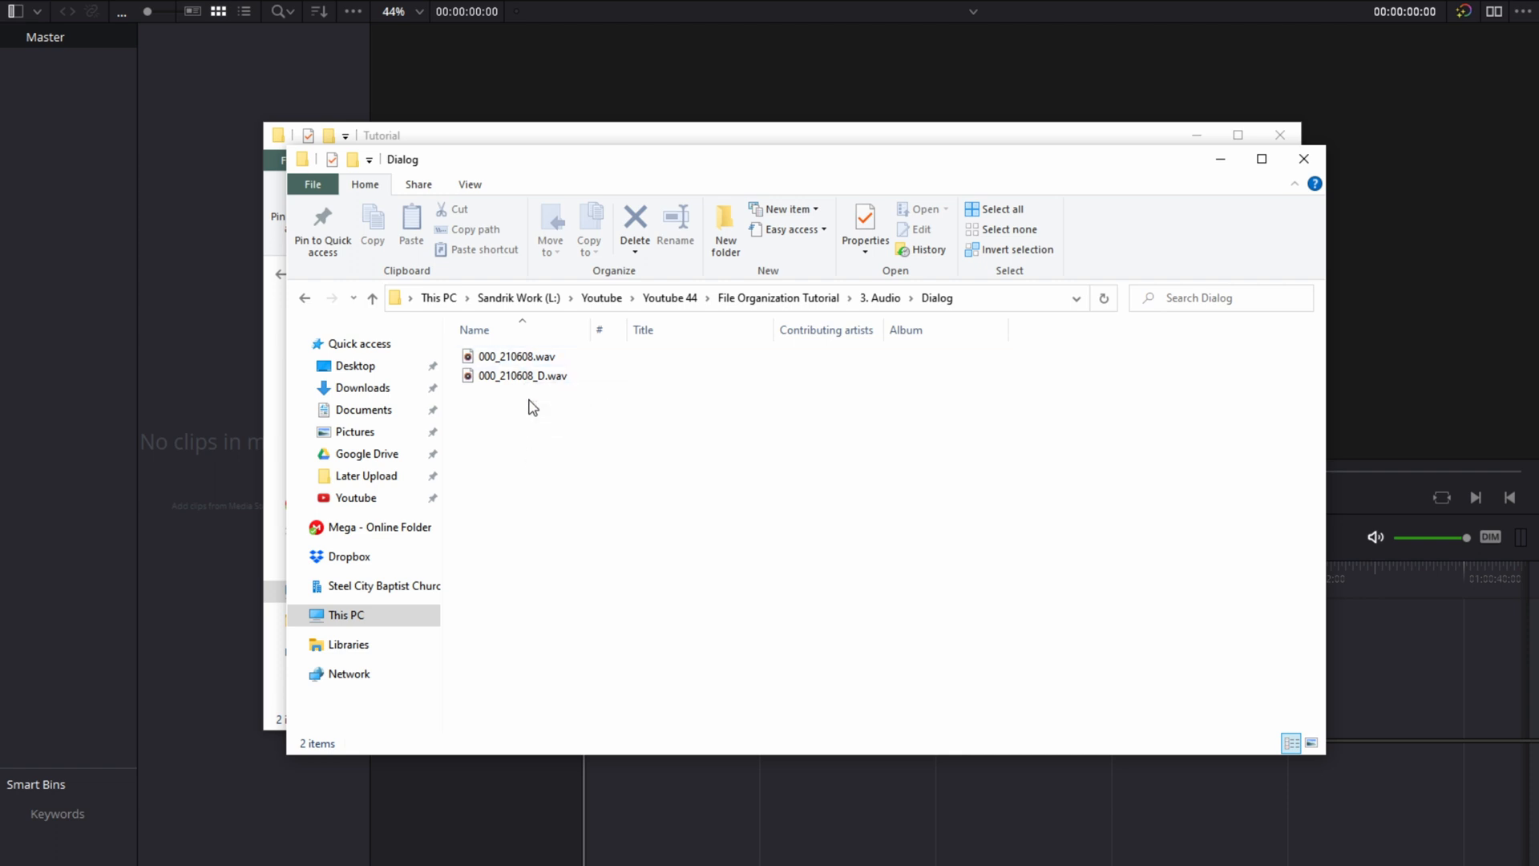
click(724, 226)
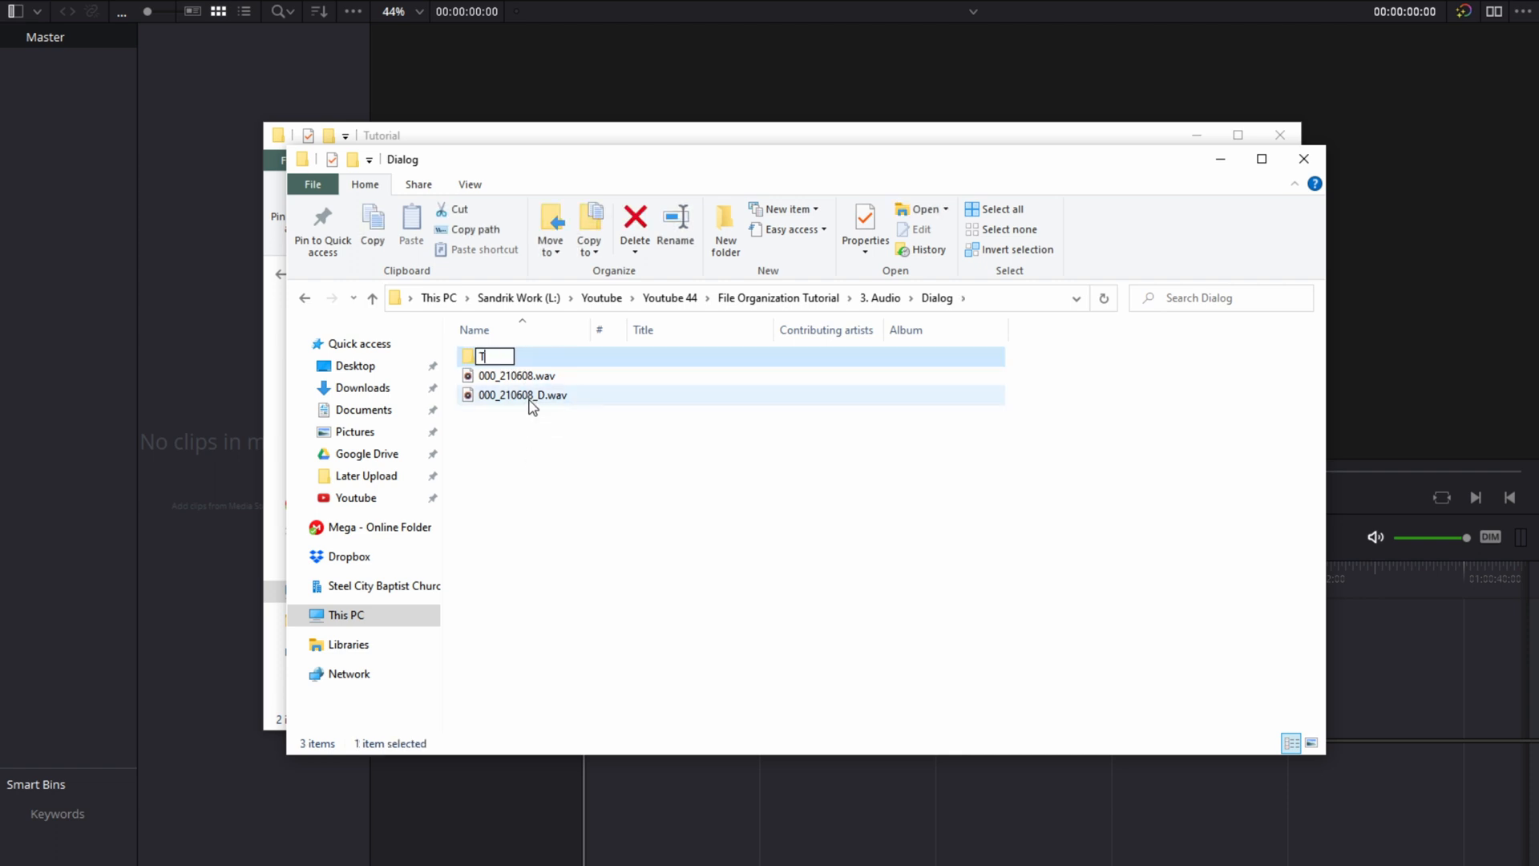
text(ascam - L)
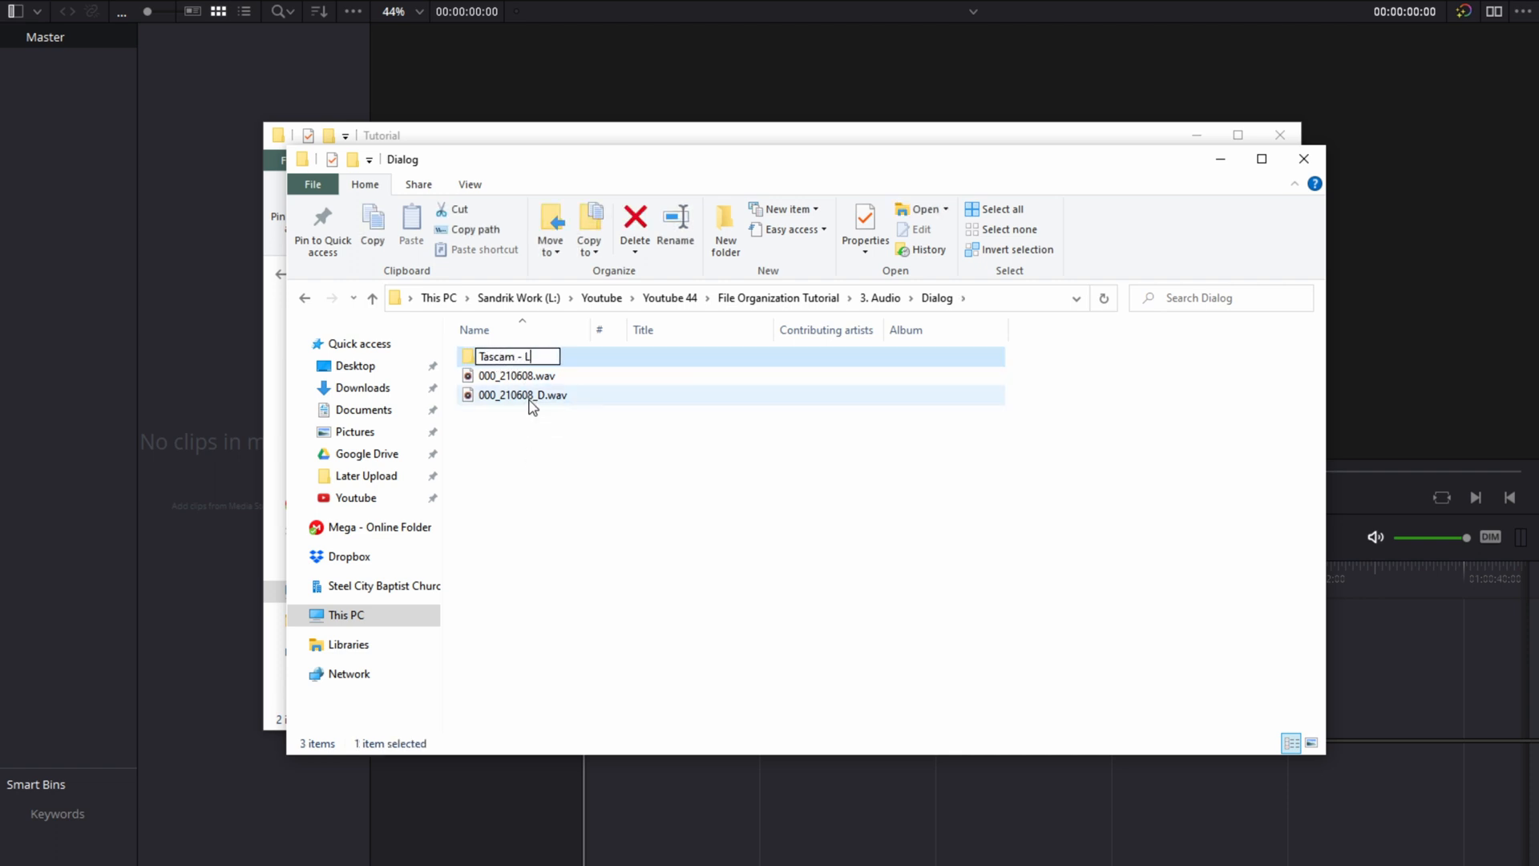
text(apel)
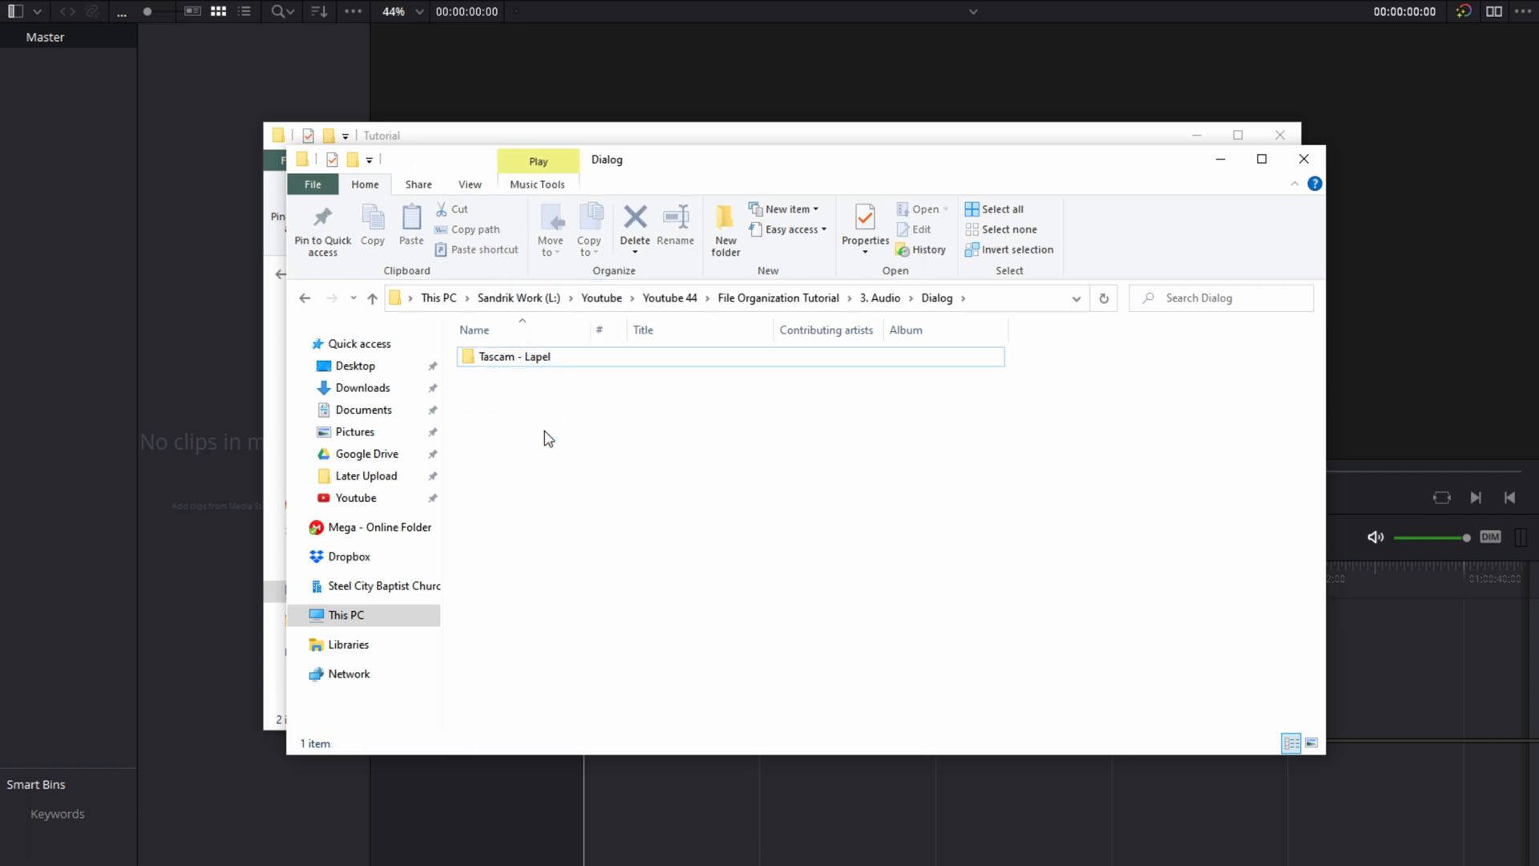
text(Ro)
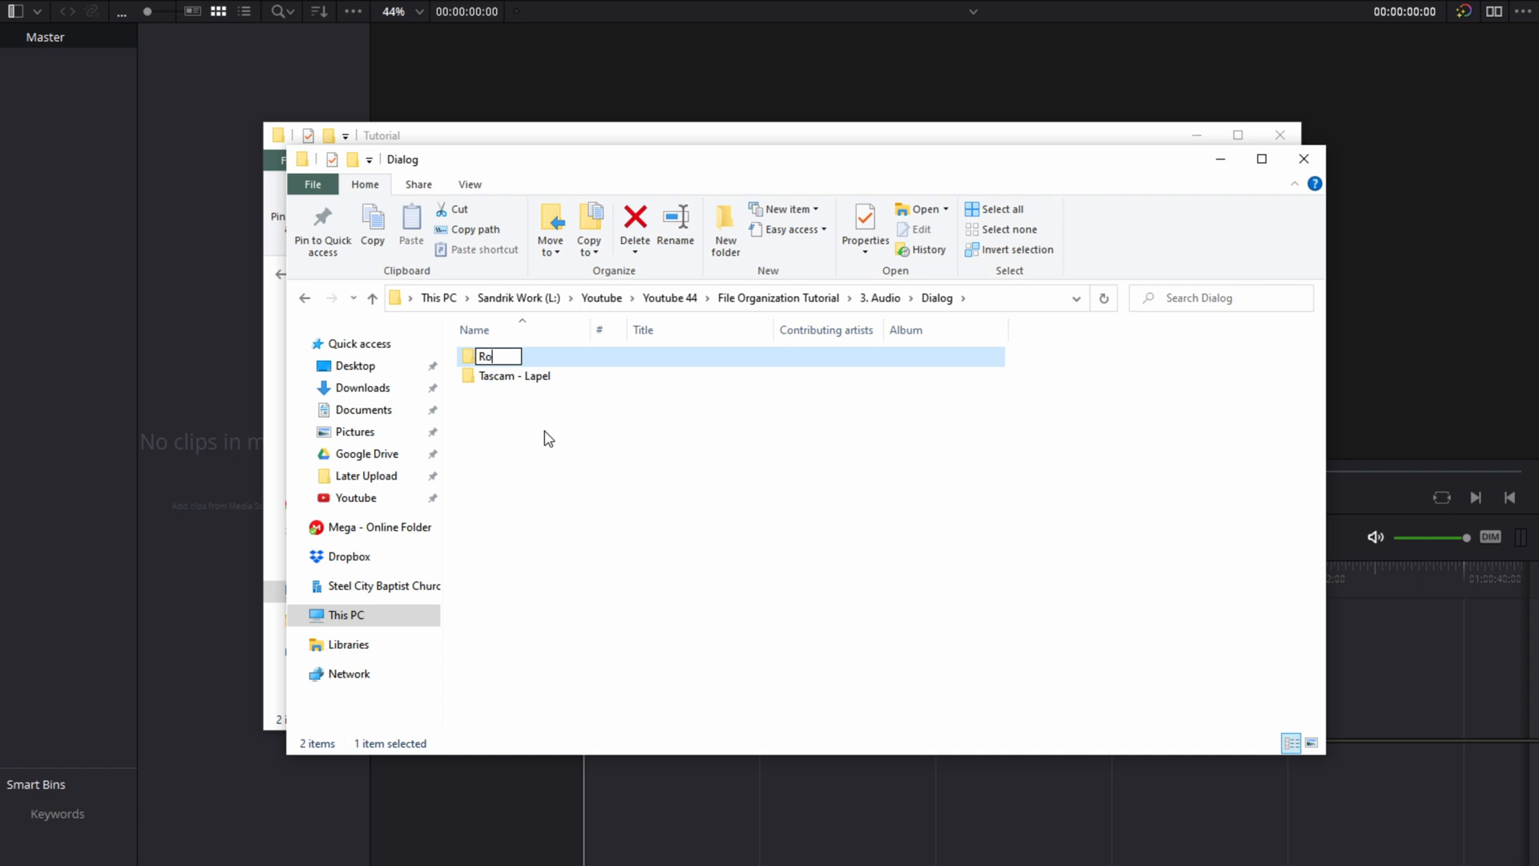
text(de)
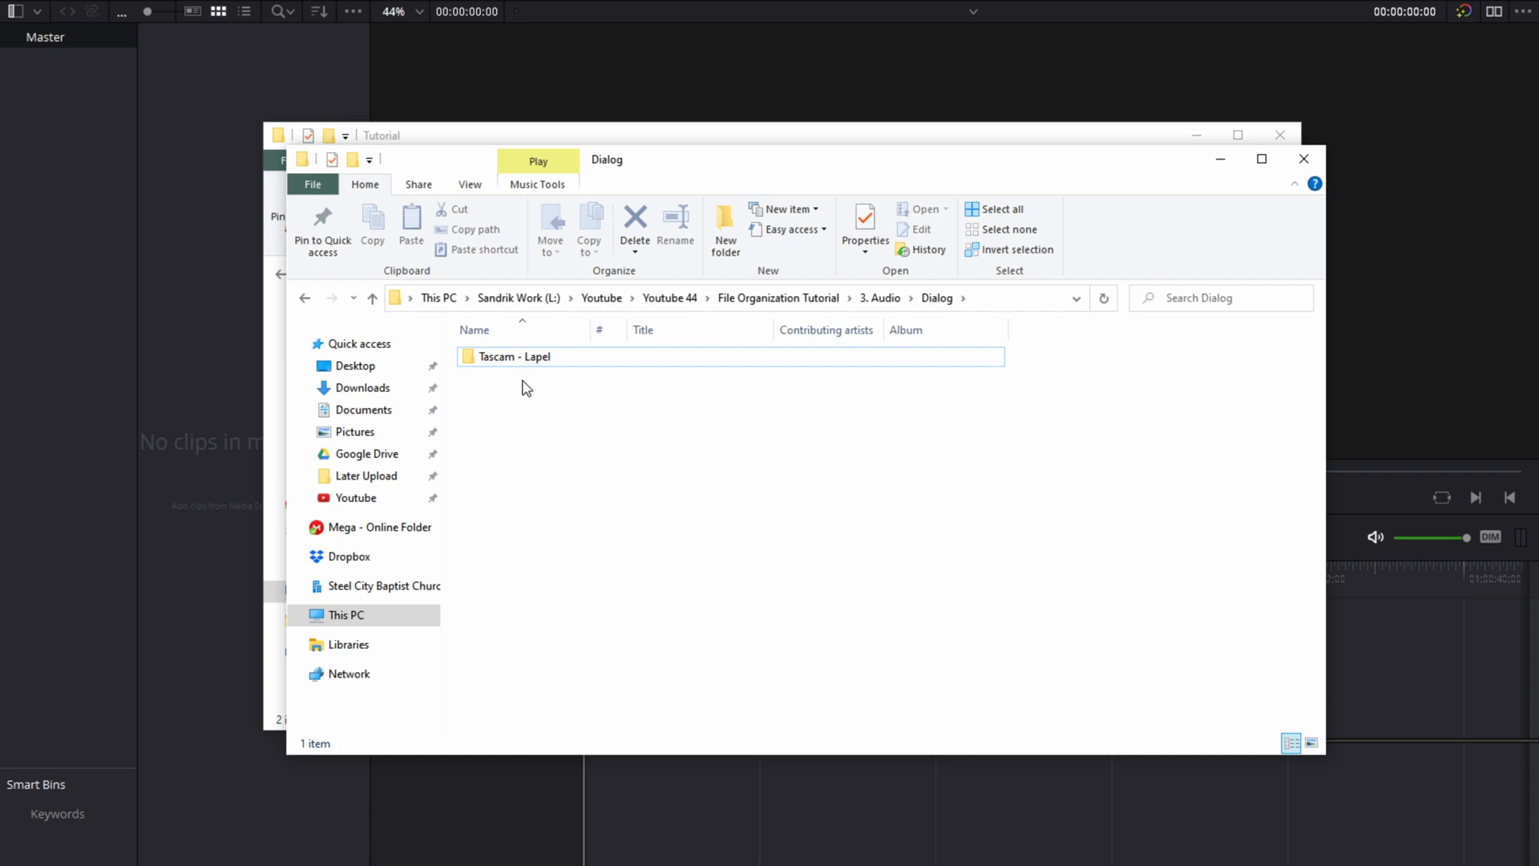
mouse_move(537, 382)
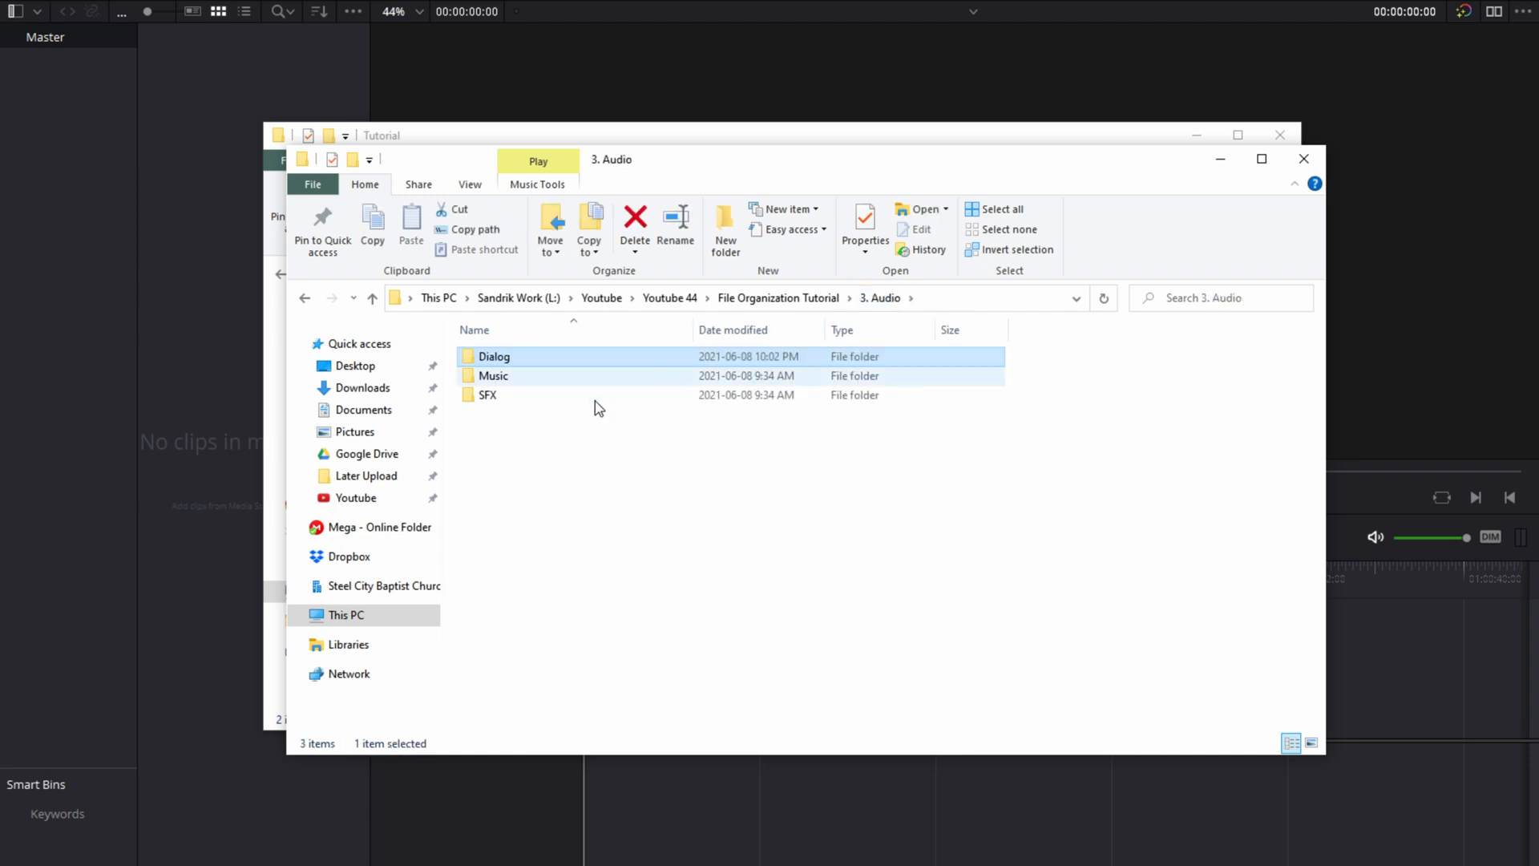
Step: Check the empty Music and SFX folders
double_click(492, 375)
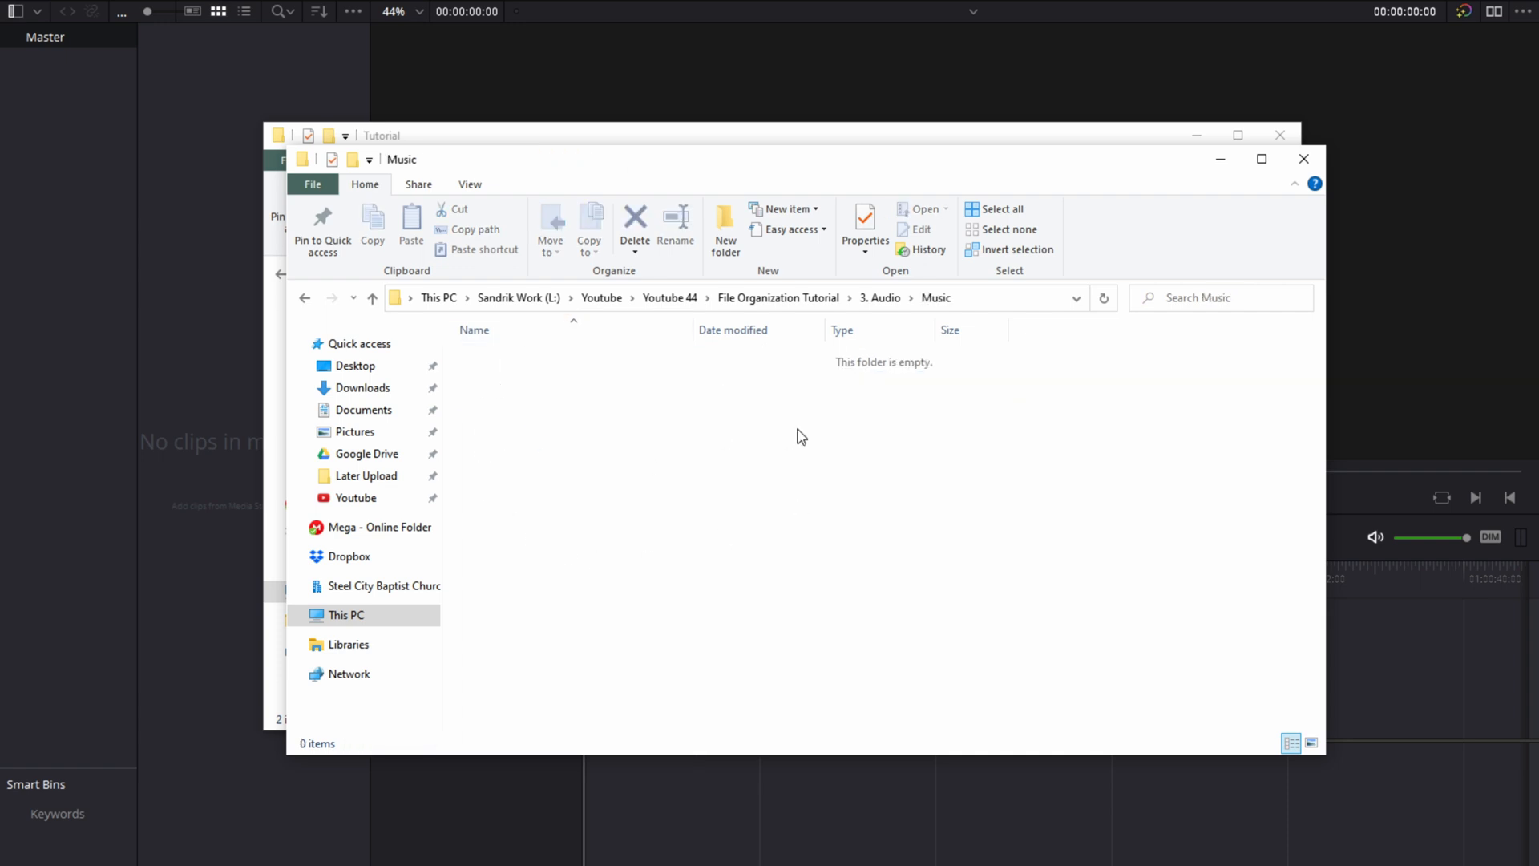
mouse_move(627, 391)
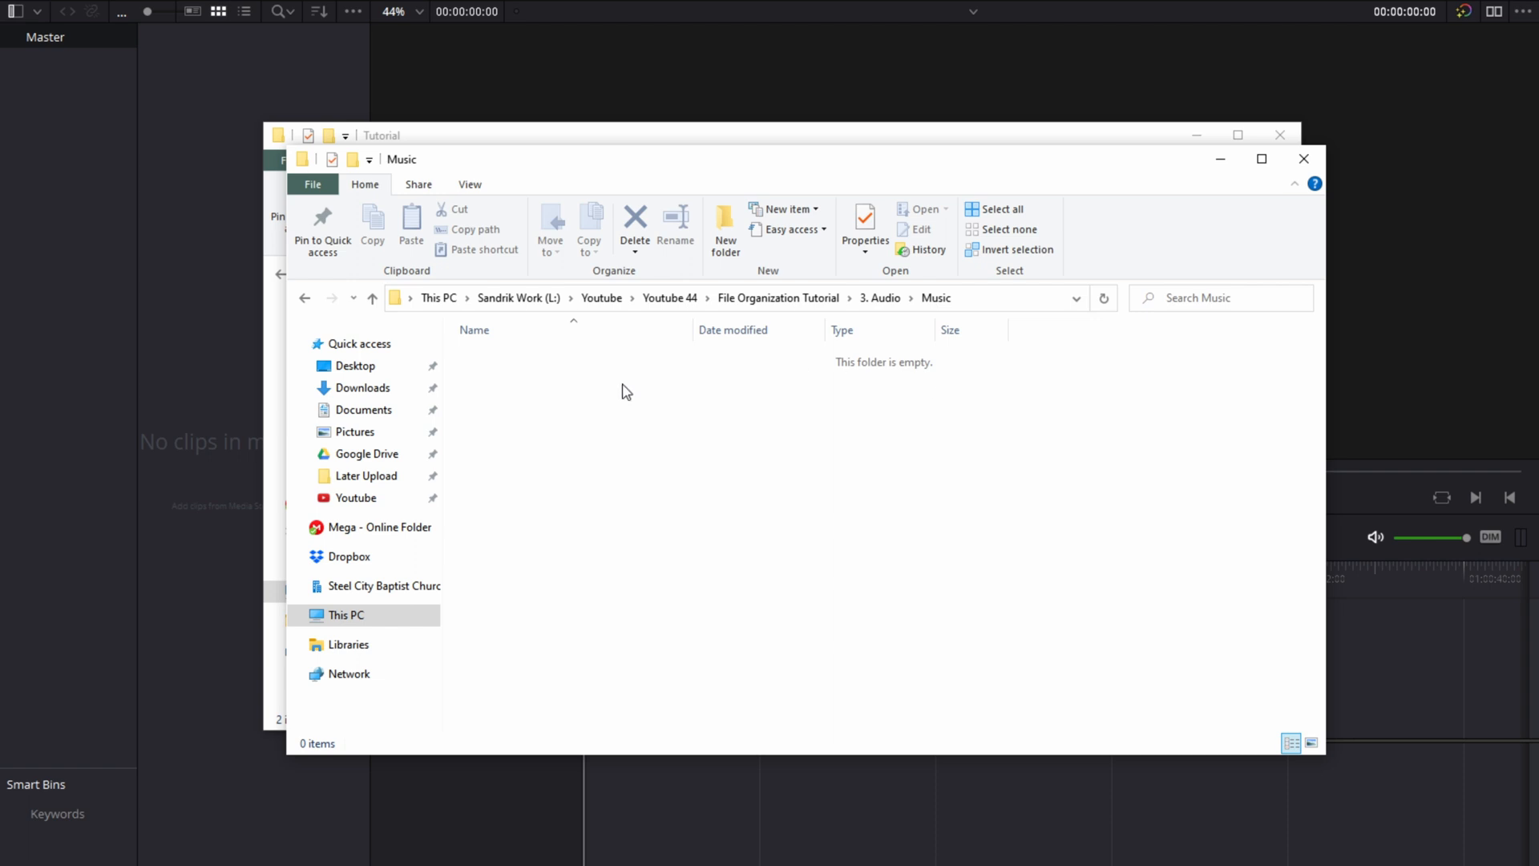
mouse_move(640, 383)
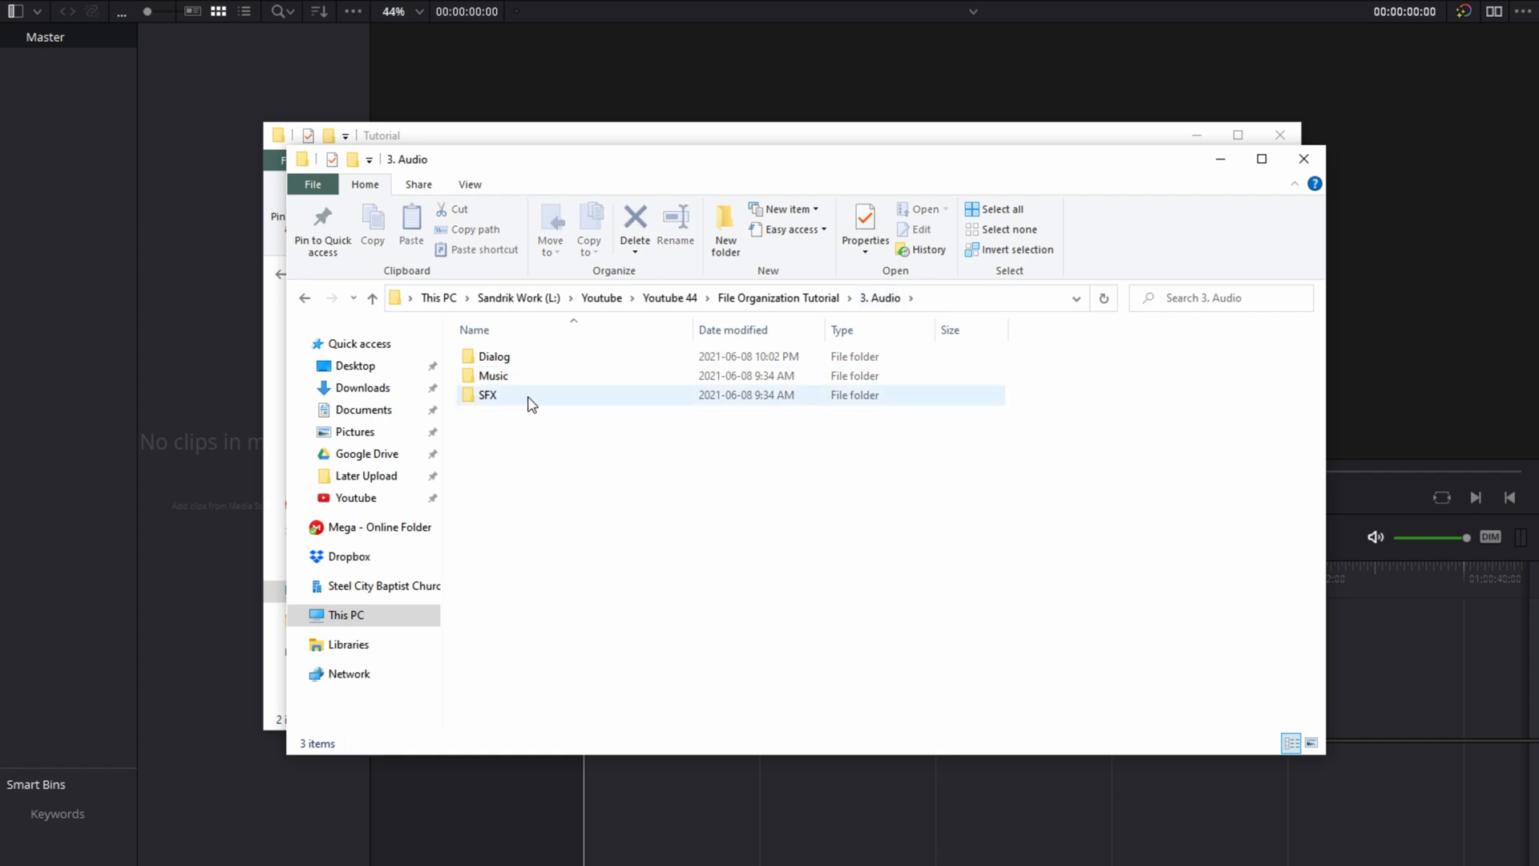
double_click(487, 394)
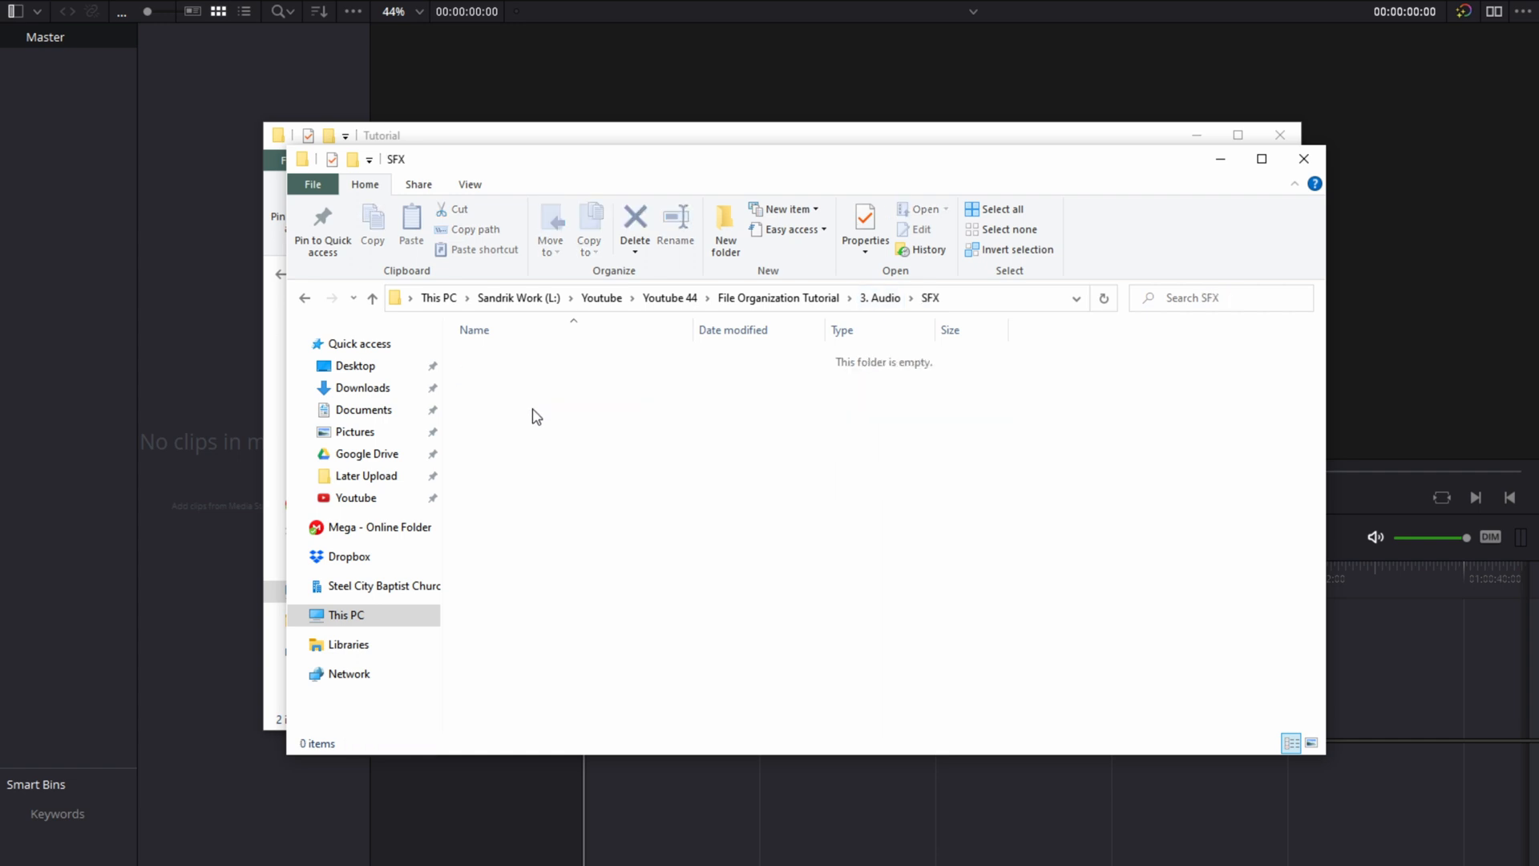
mouse_move(555, 412)
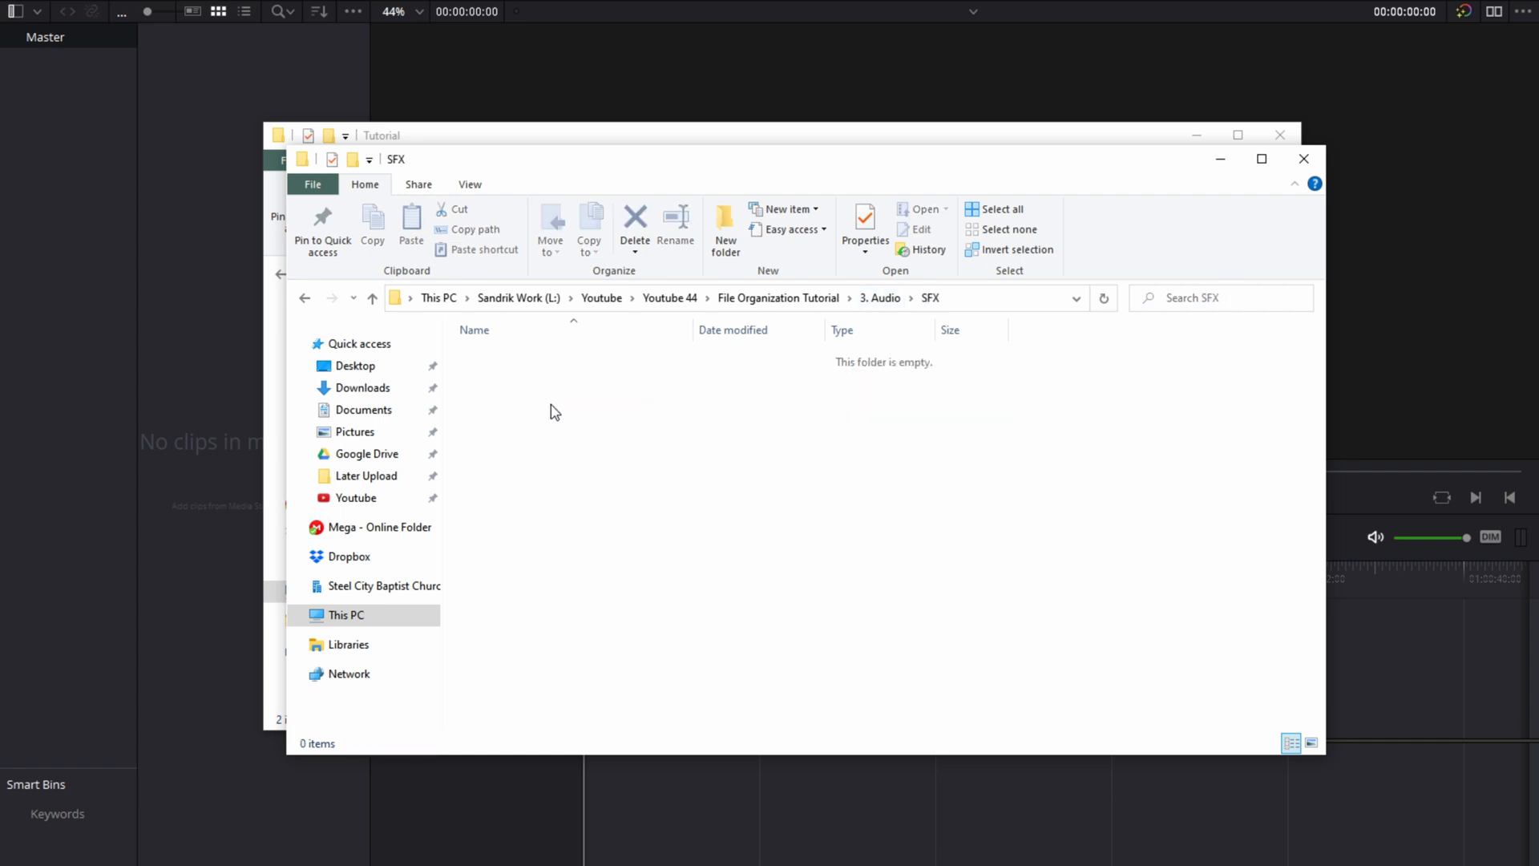
mouse_move(572, 422)
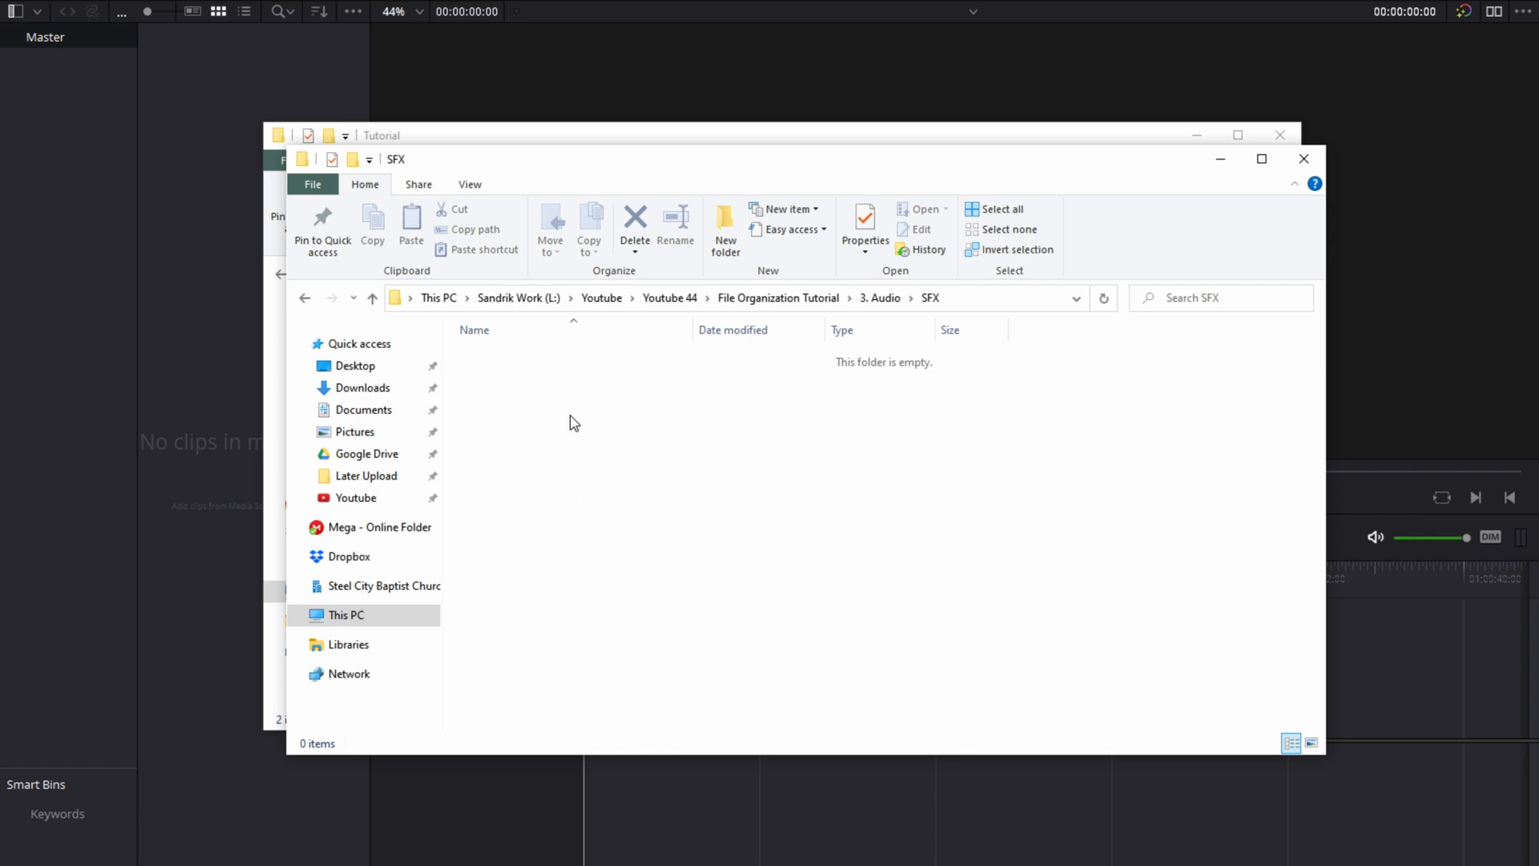
mouse_move(531, 414)
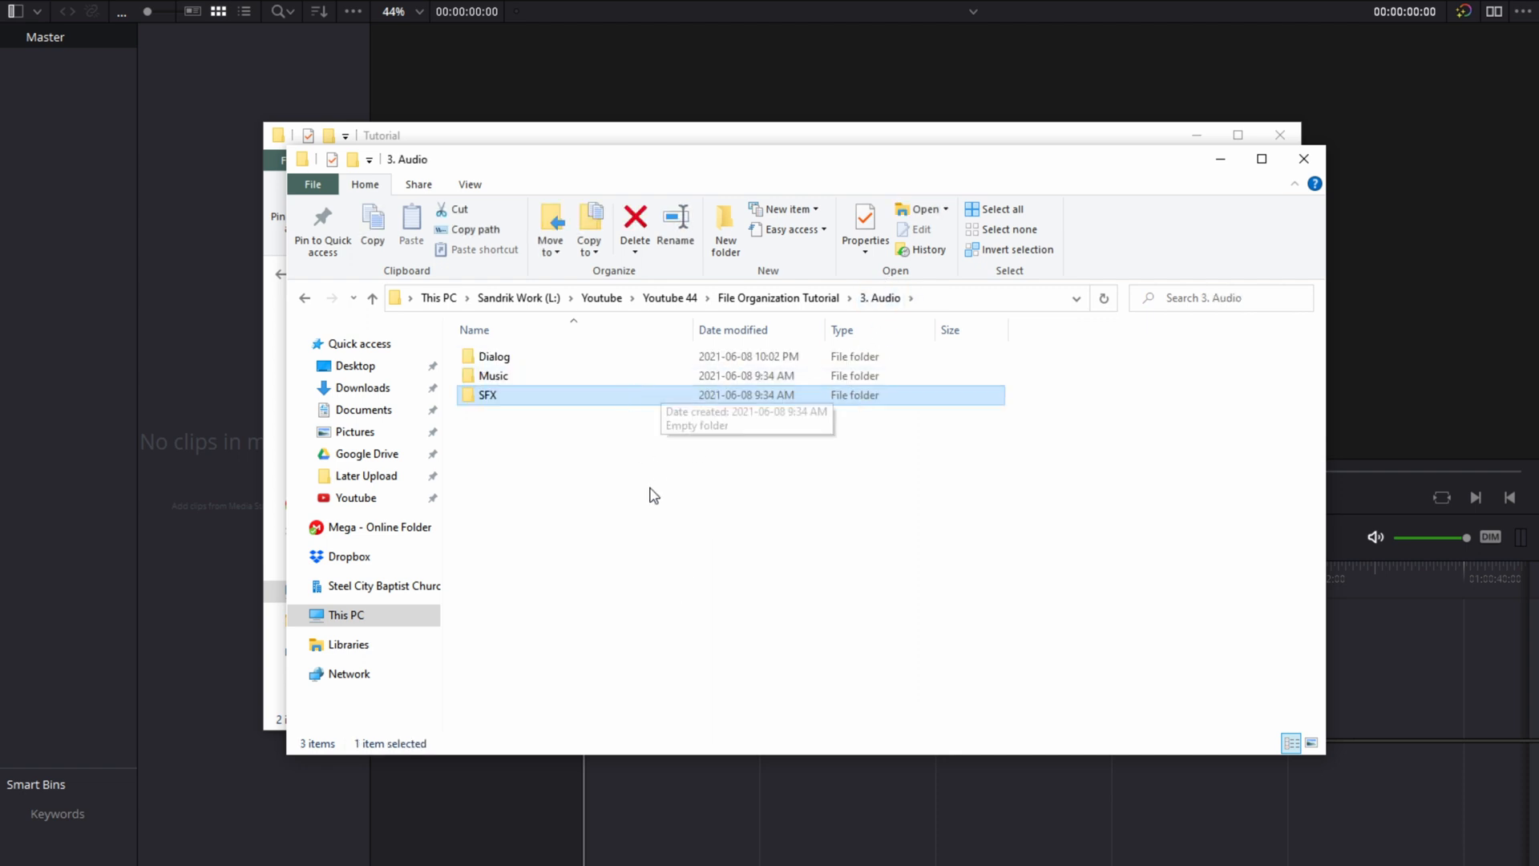
Step: Open 4. Graphics and look over its thumbnail files
click(370, 299)
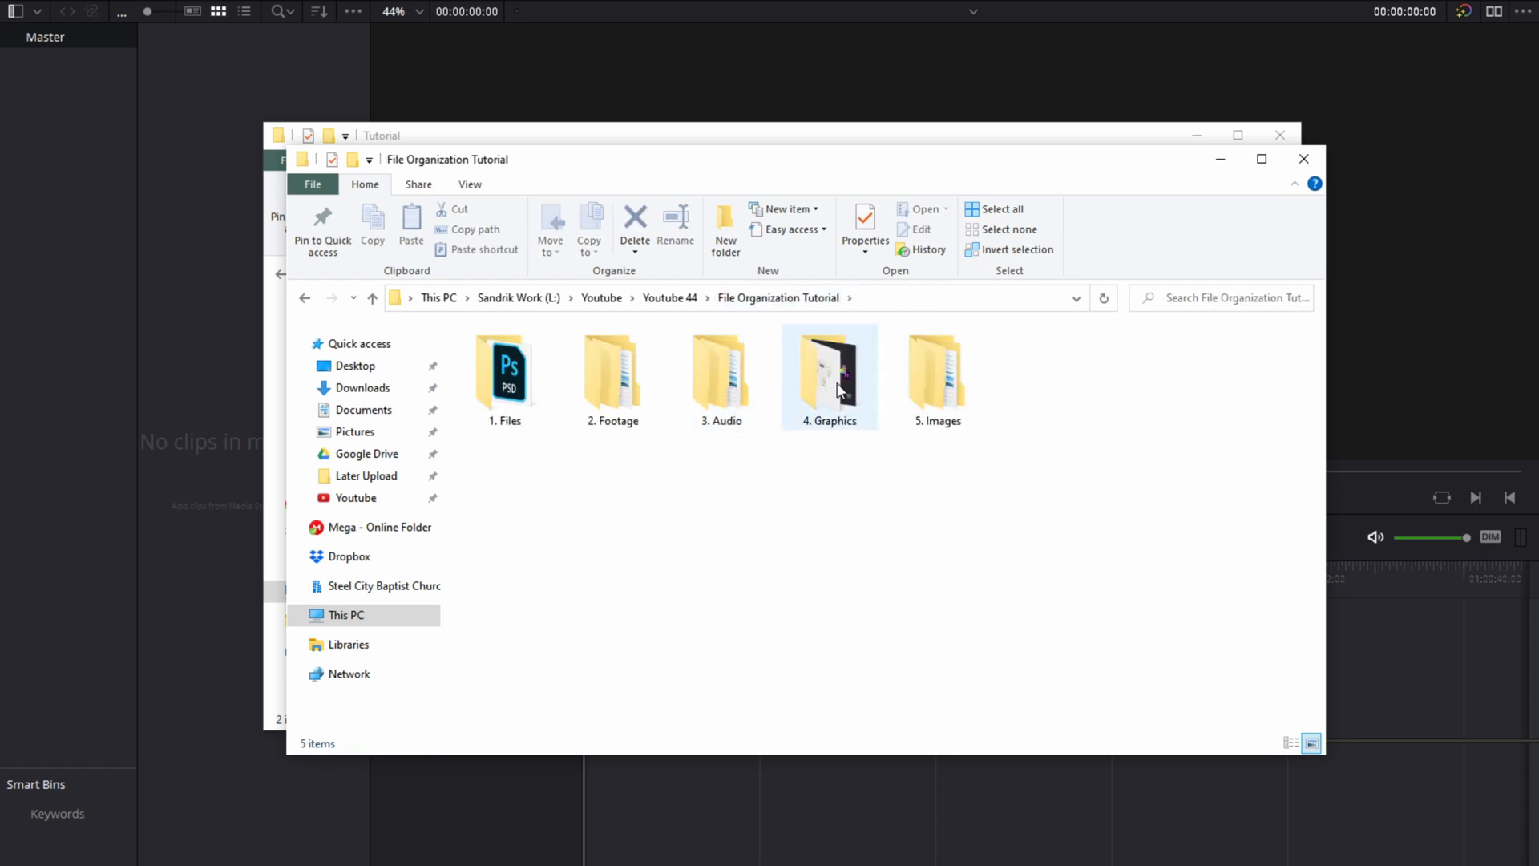
double_click(829, 368)
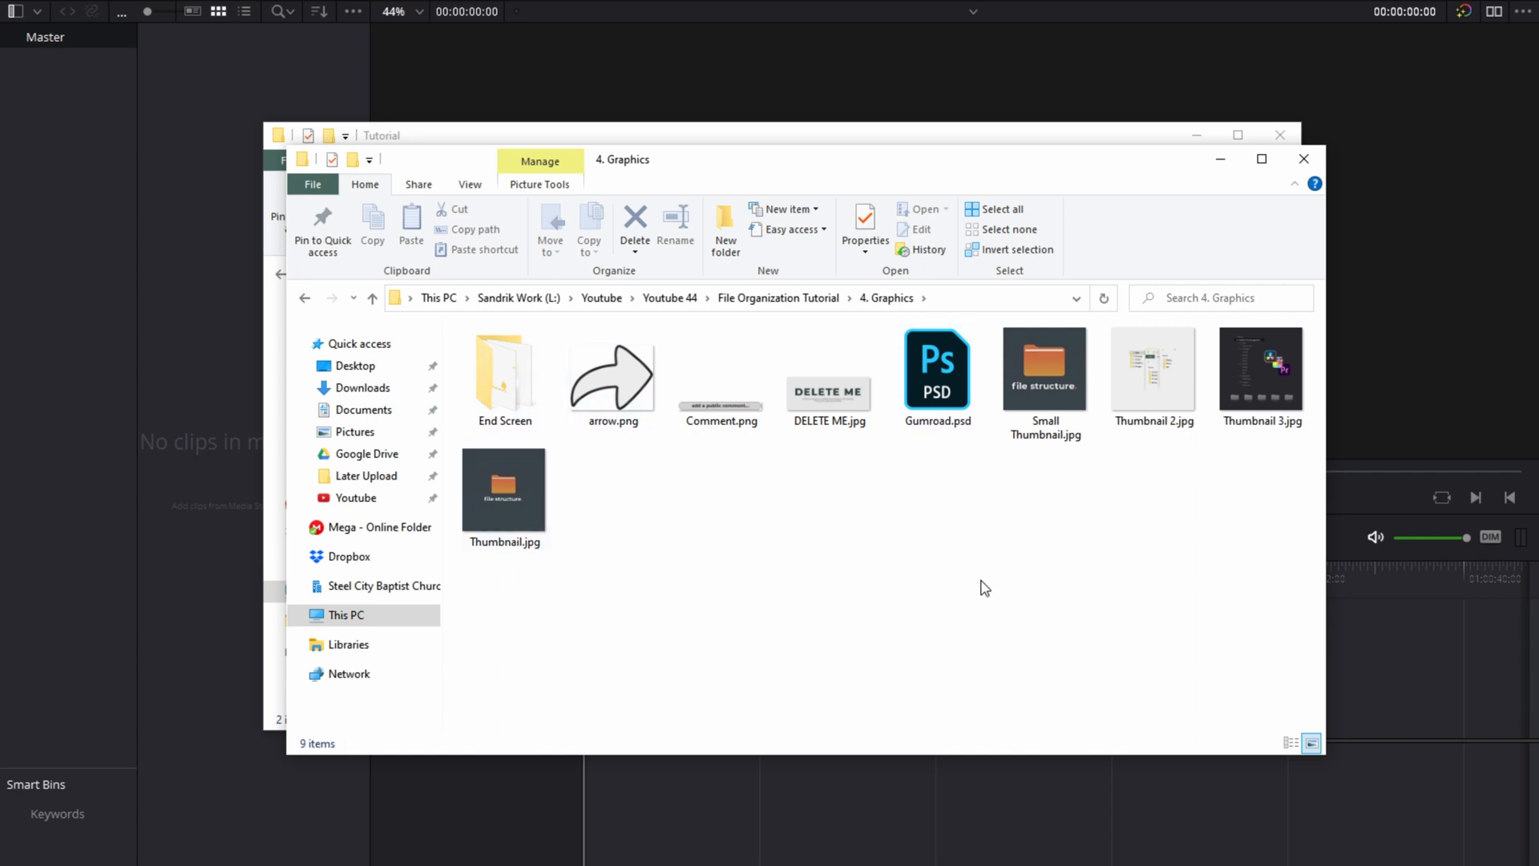
mouse_move(885, 526)
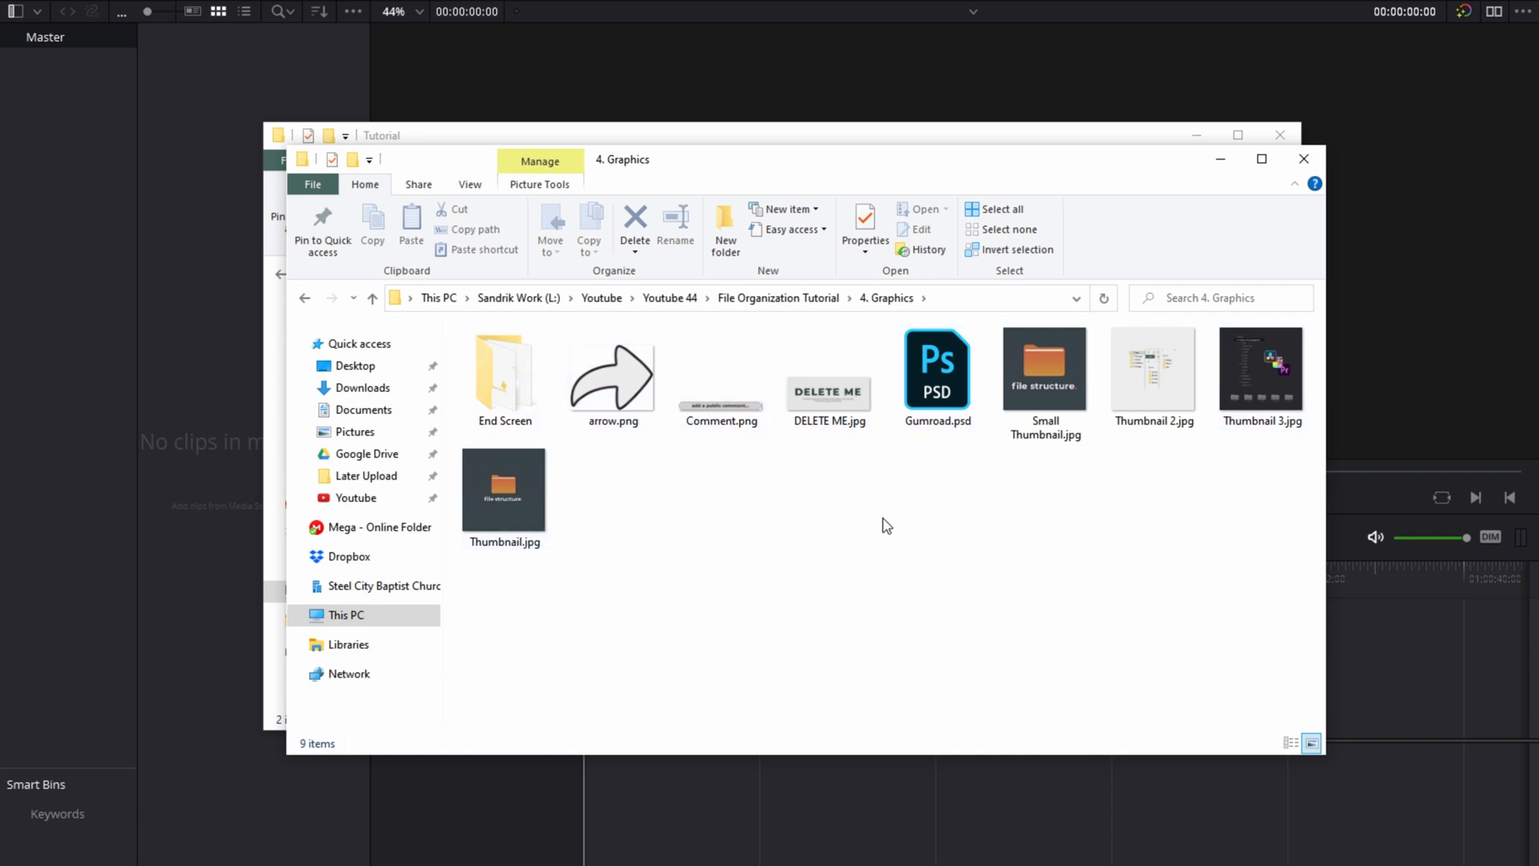
click(504, 489)
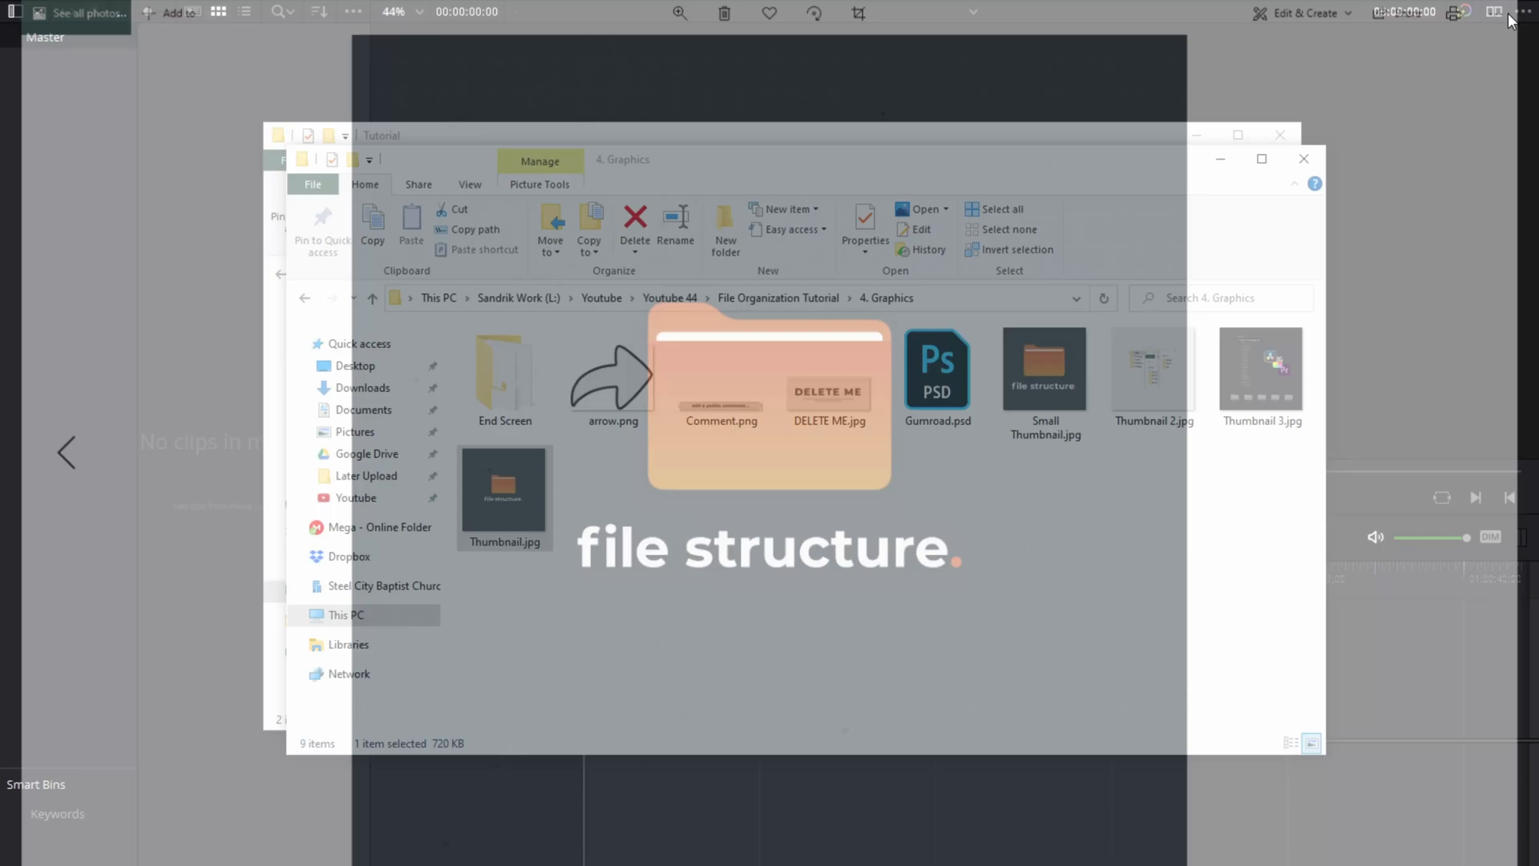
click(1262, 370)
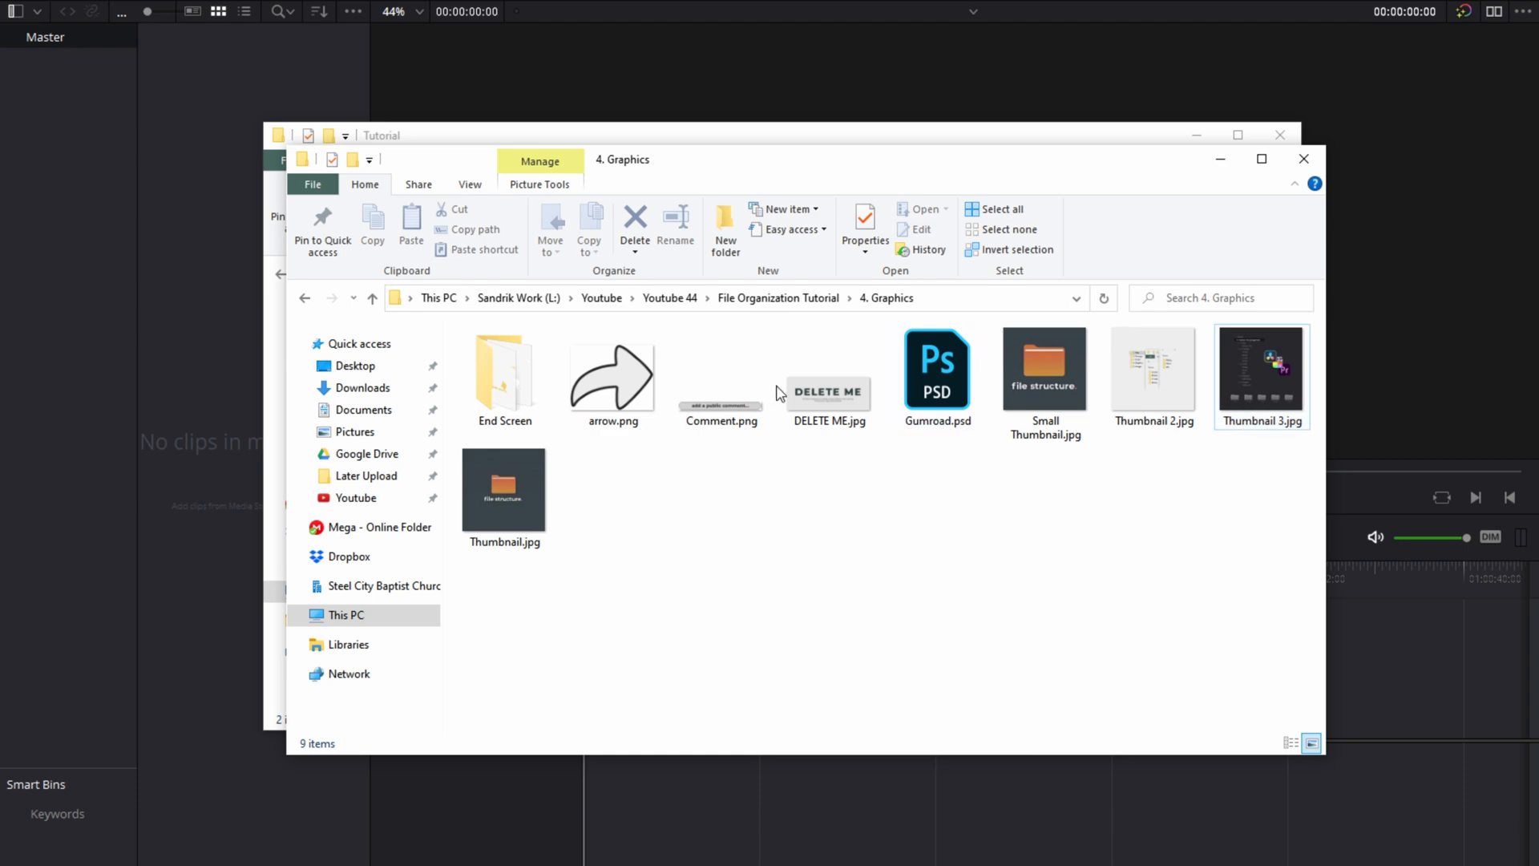
Step: Select arrow.png and the End Screen folder, then return to the project's top level
double_click(828, 382)
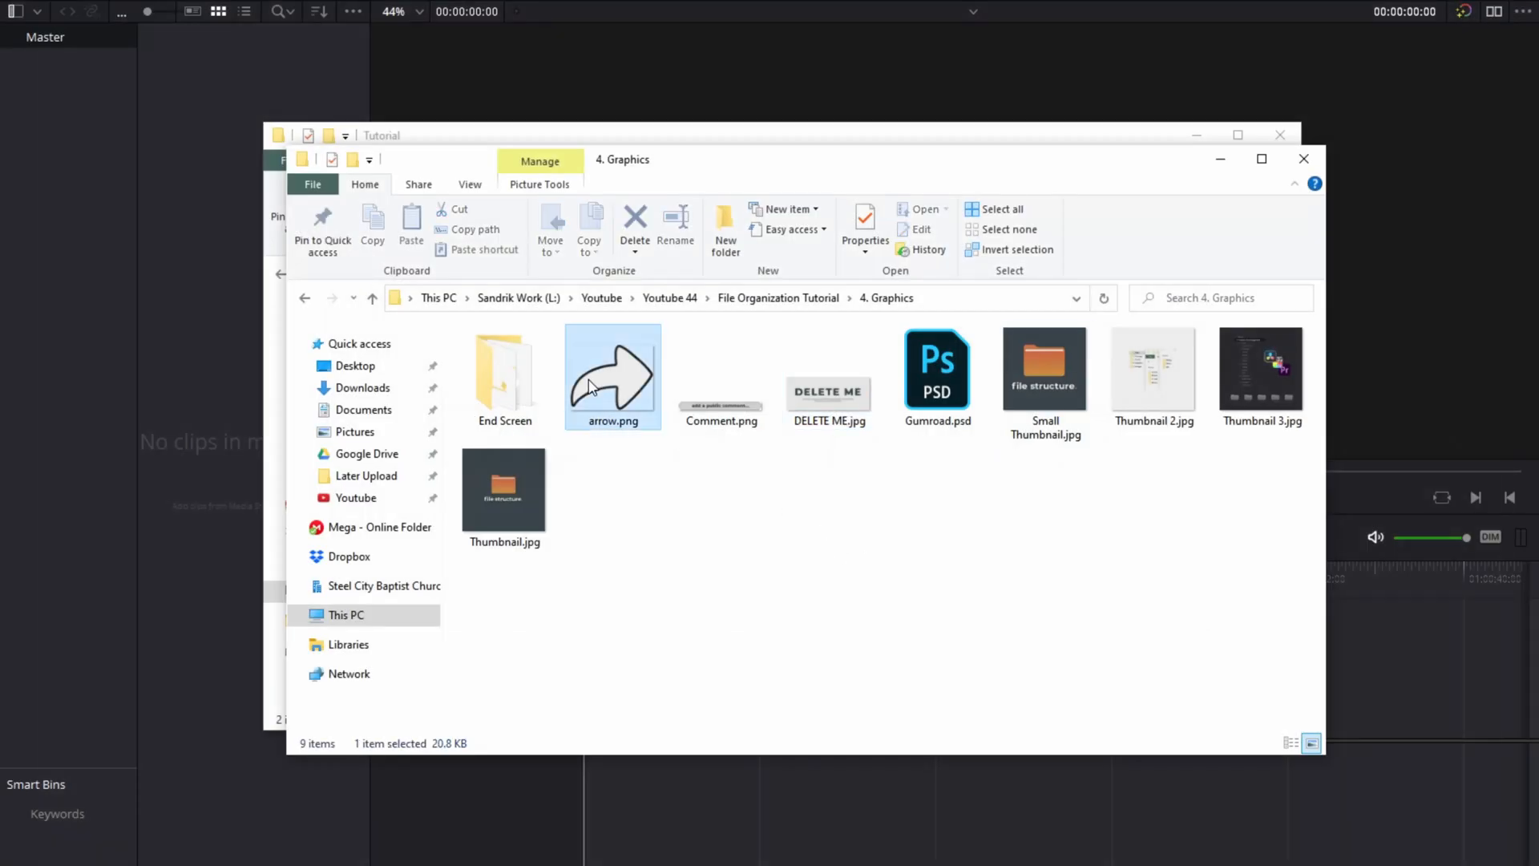
click(503, 370)
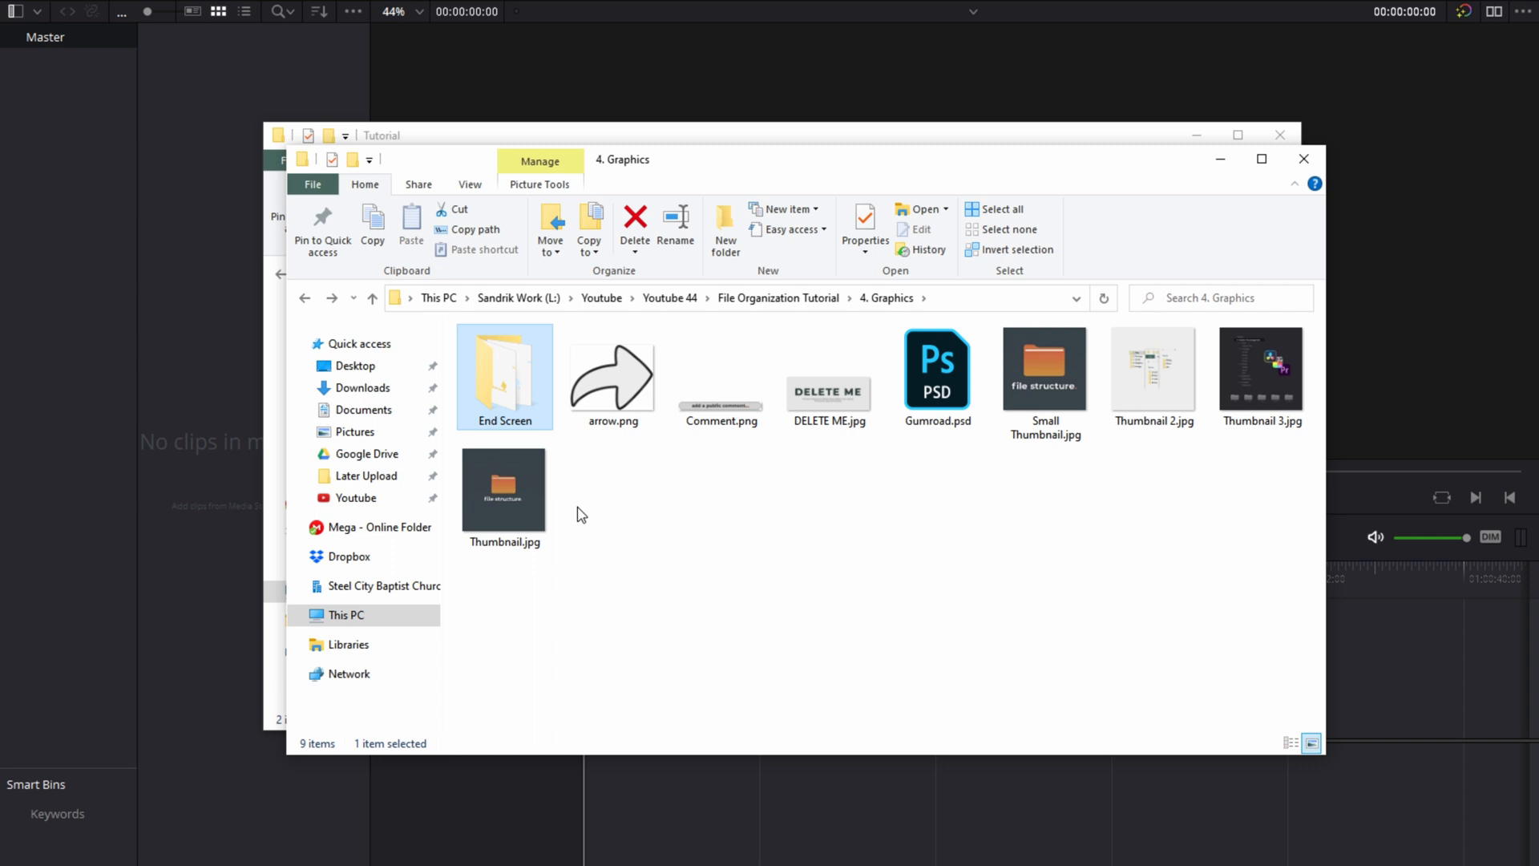
click(372, 298)
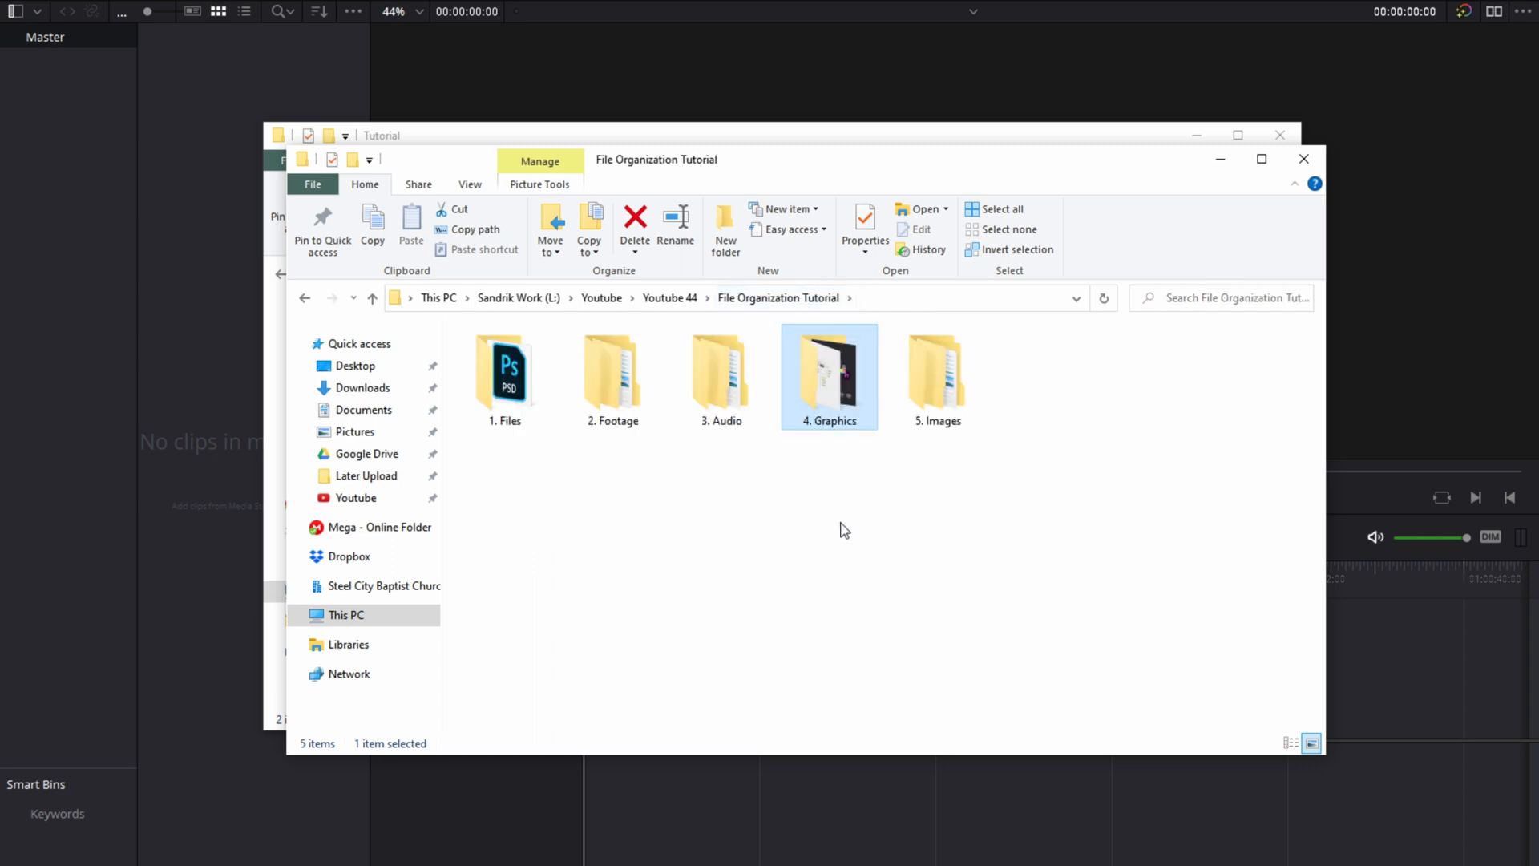
double_click(936, 369)
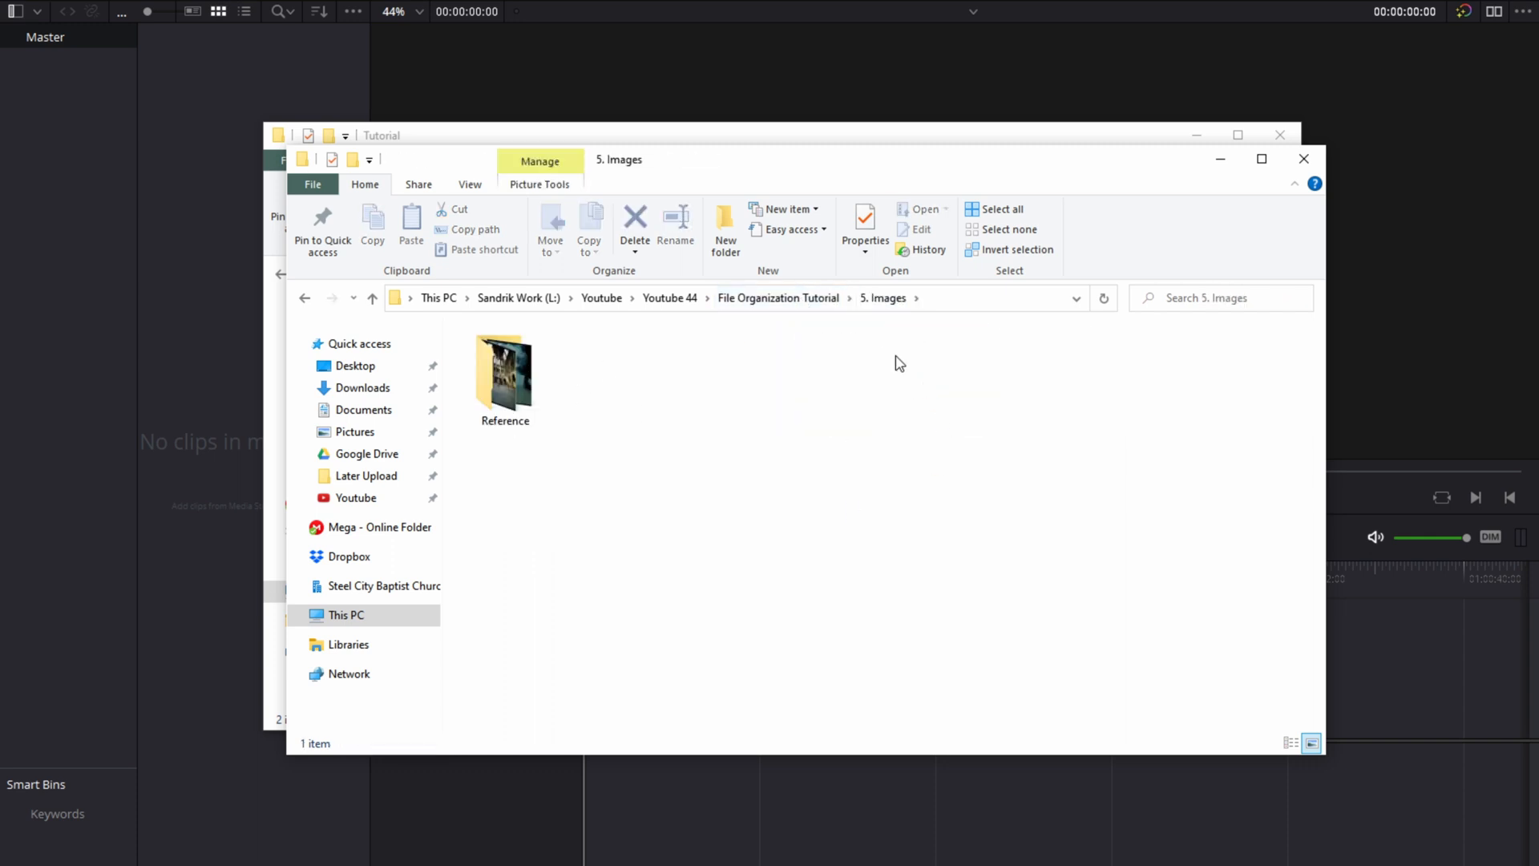
mouse_move(656, 333)
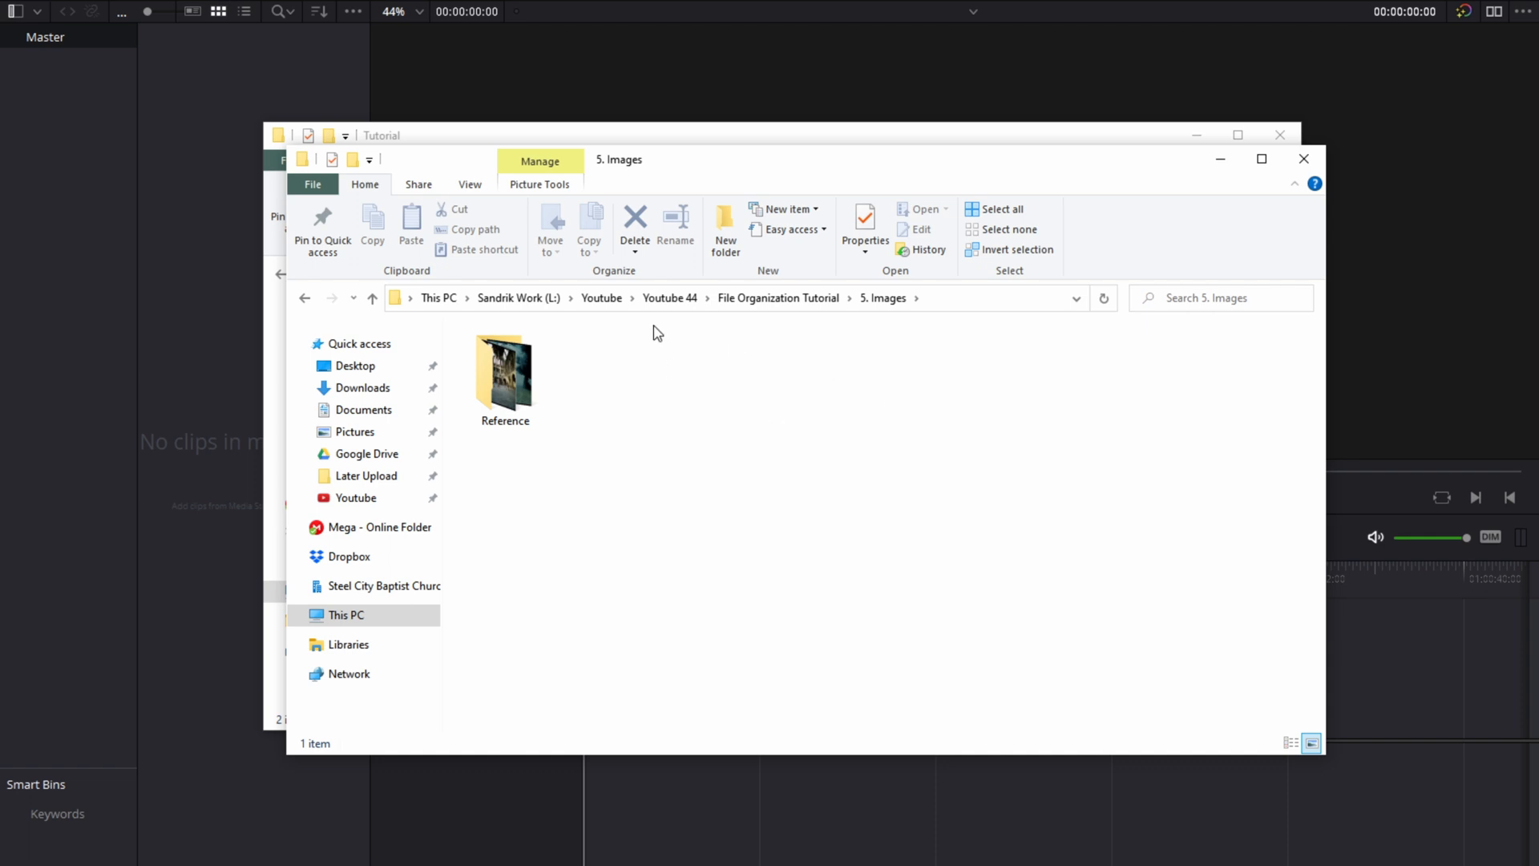
double_click(504, 374)
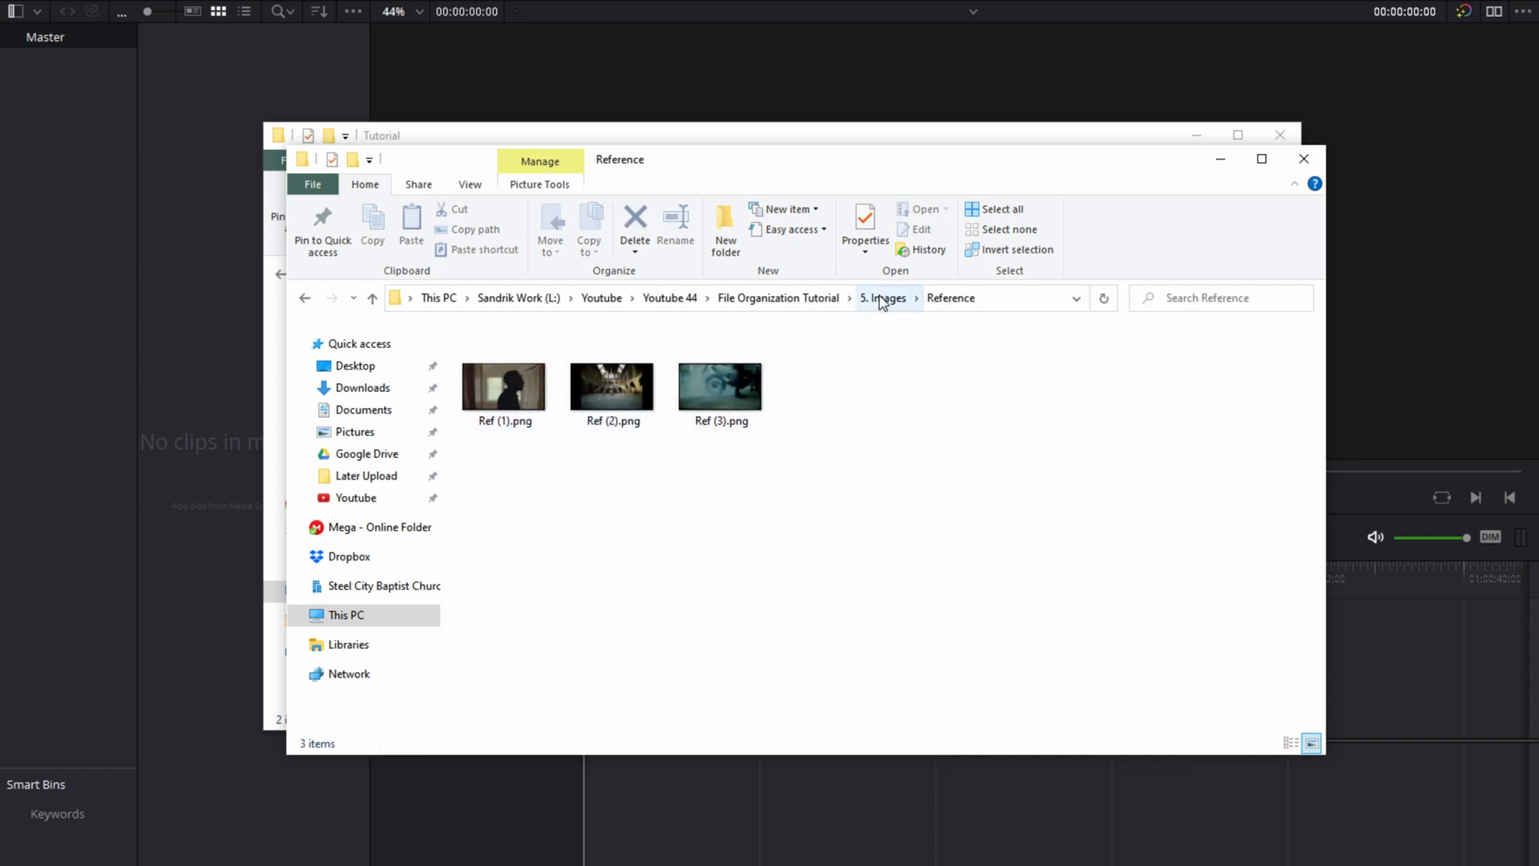
click(885, 298)
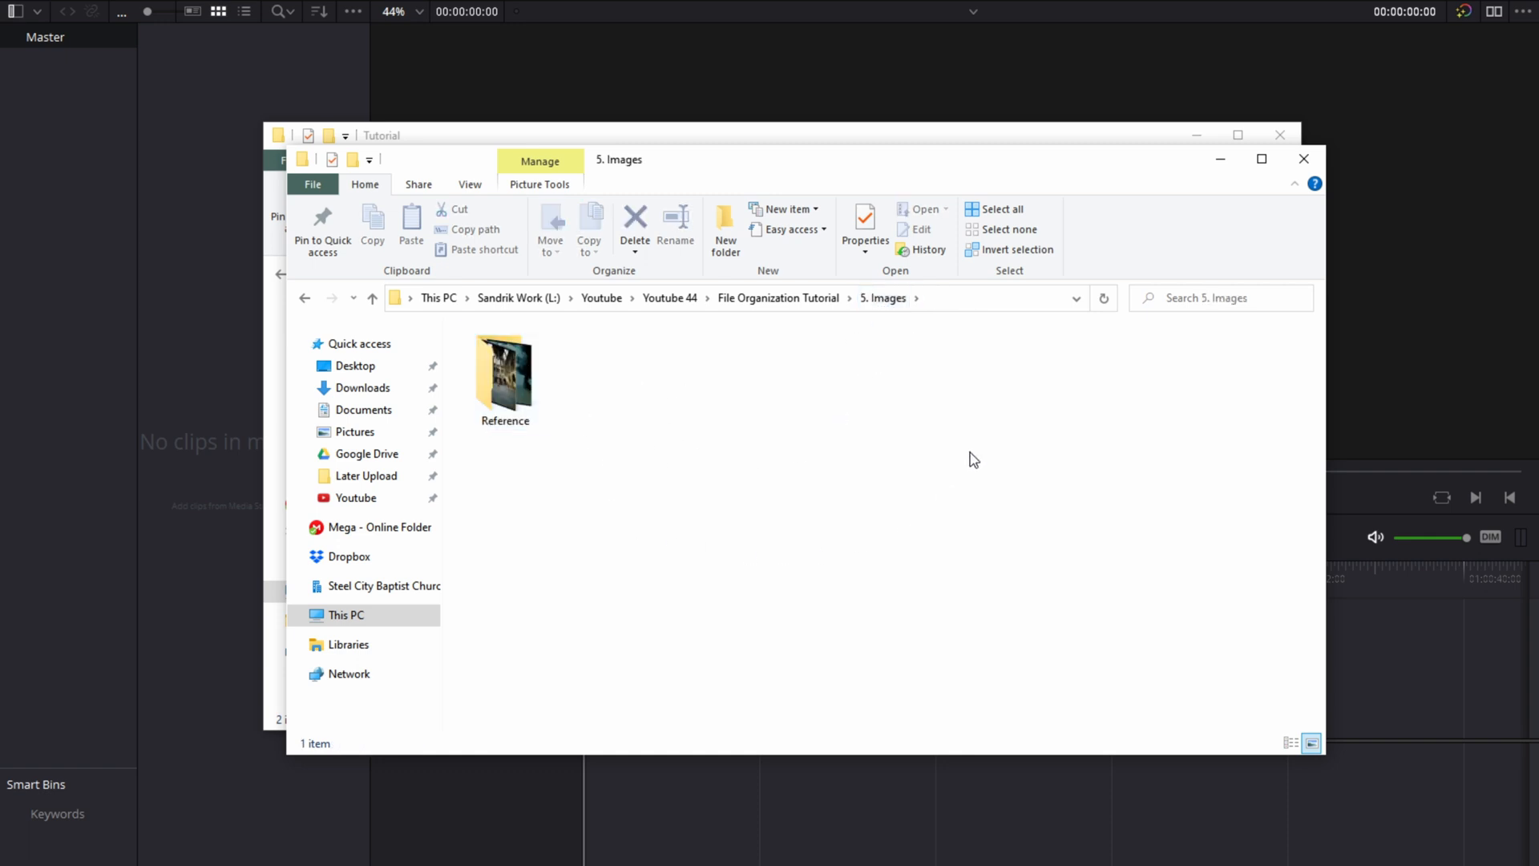
mouse_move(583, 429)
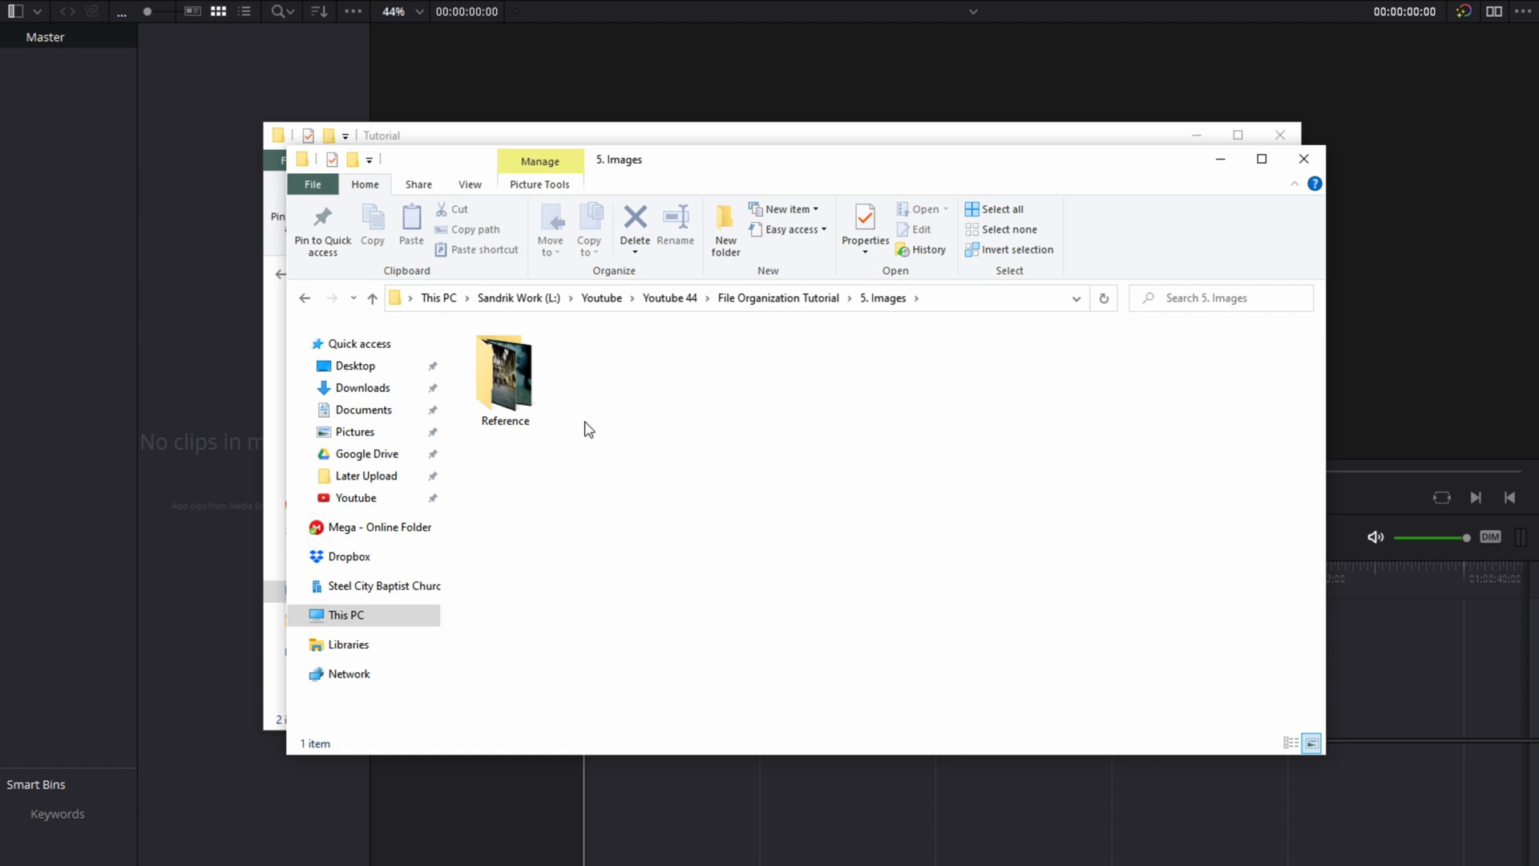
mouse_move(705, 575)
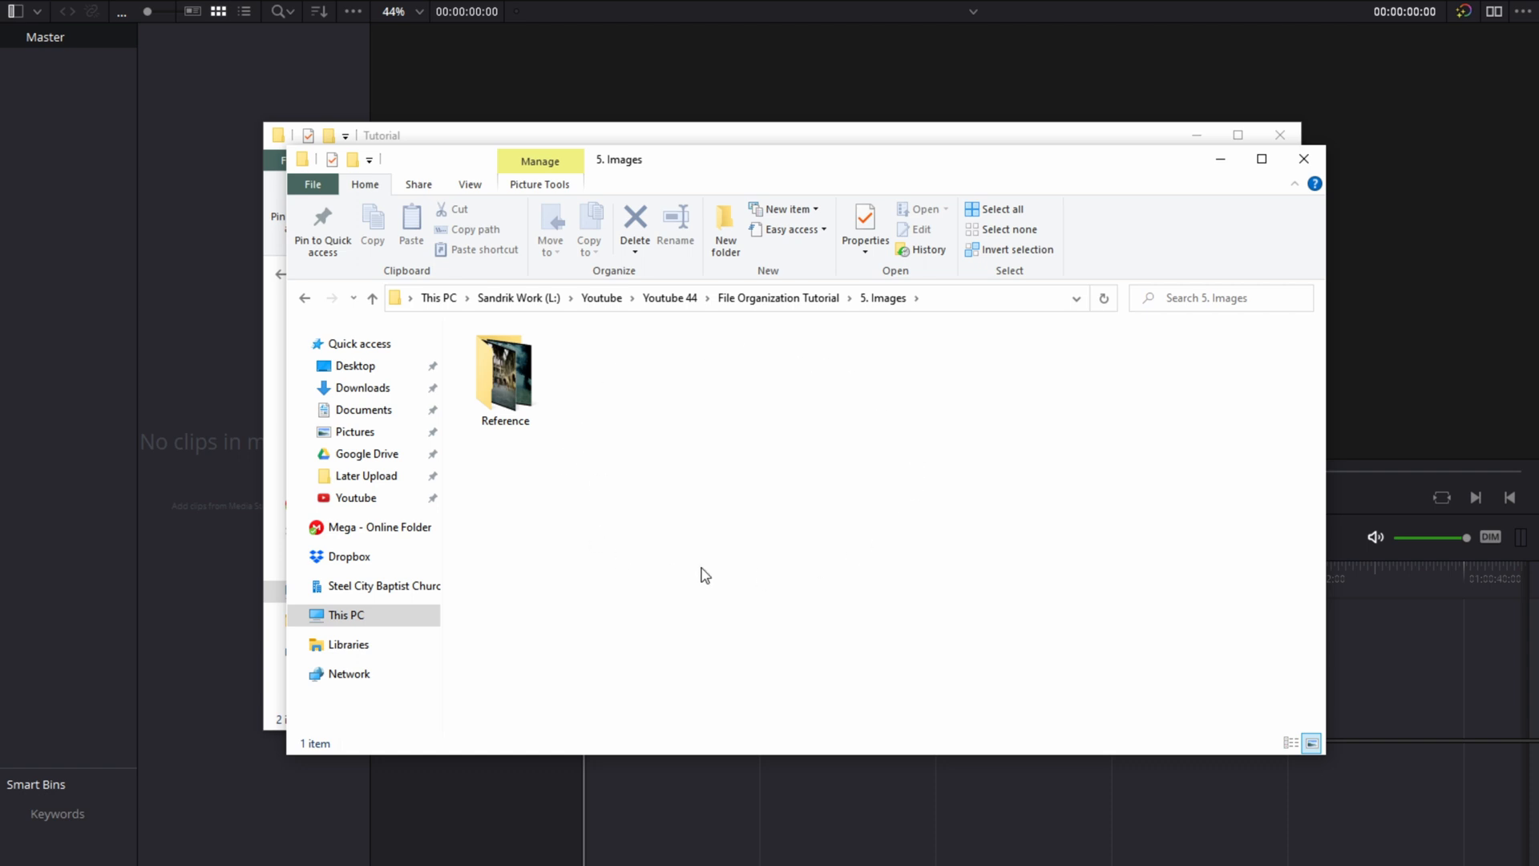
mouse_move(773, 366)
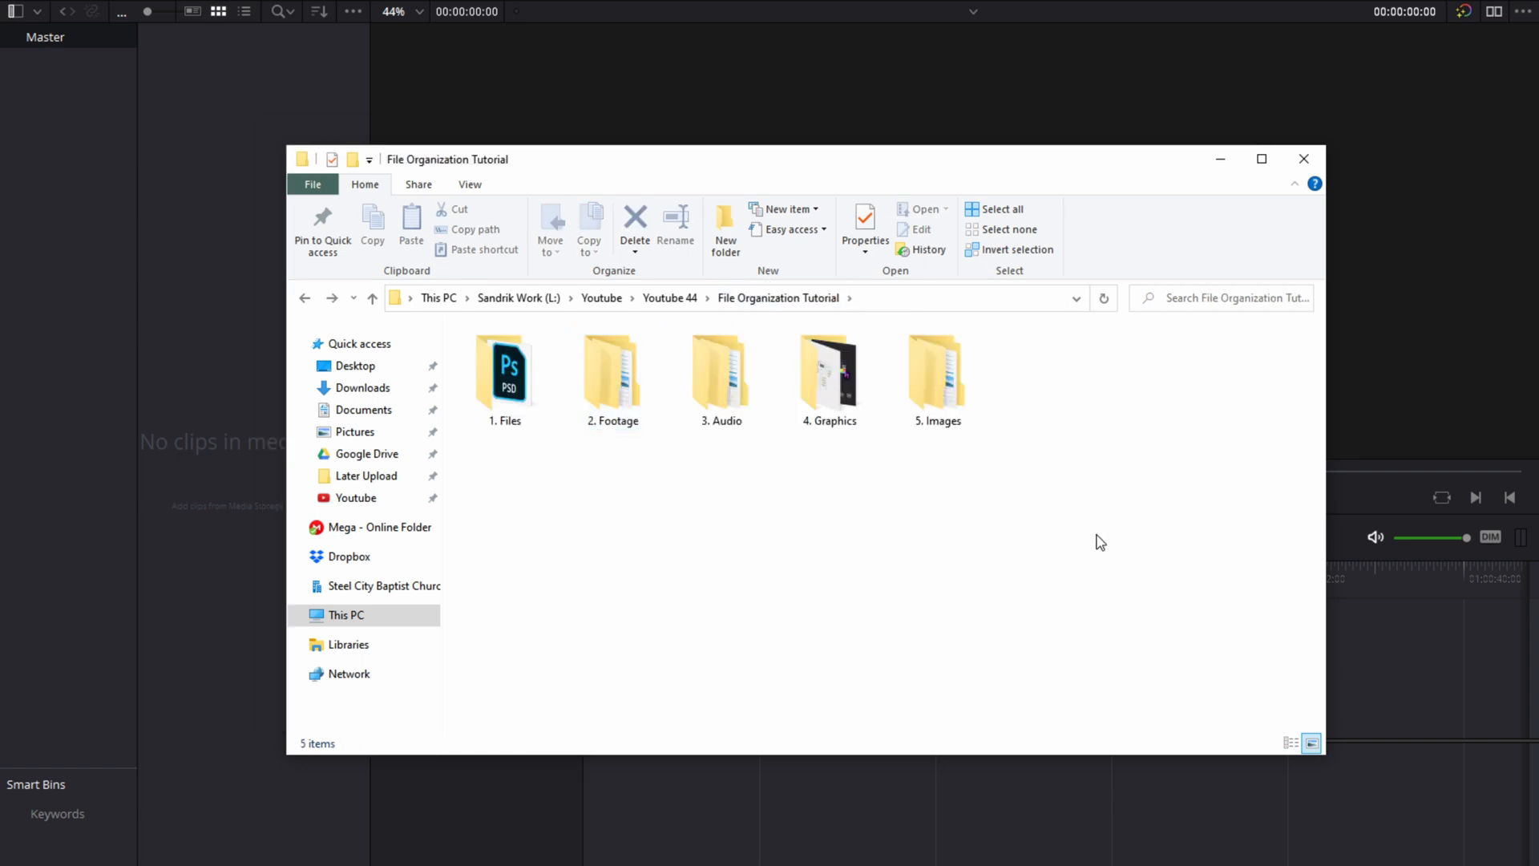
mouse_move(611, 587)
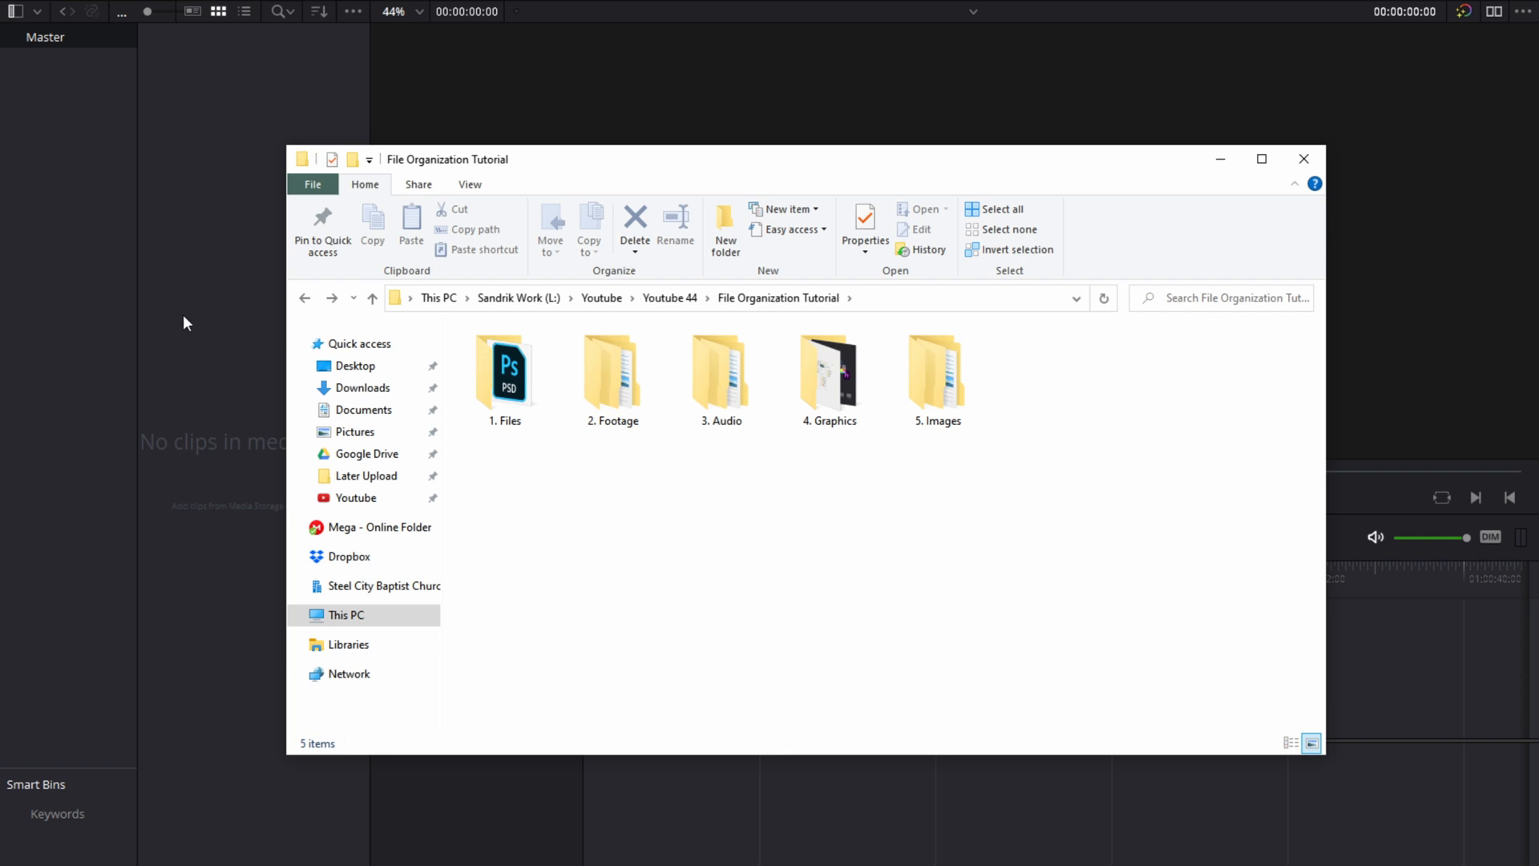
mouse_move(667, 528)
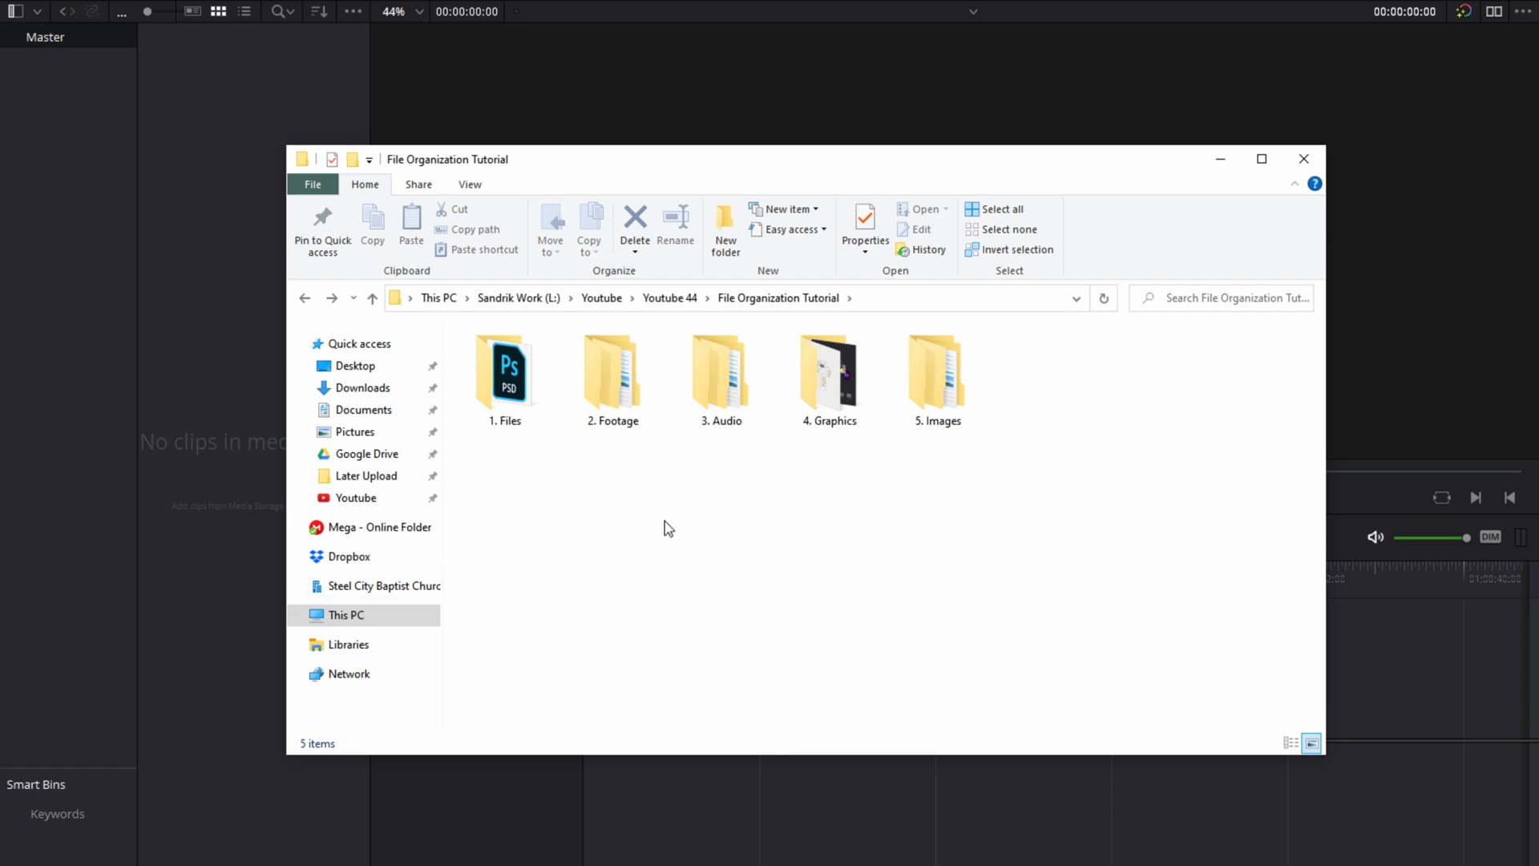
Step: Import C0038.MP4 from the Talking Head folder into the media pool
click(1304, 159)
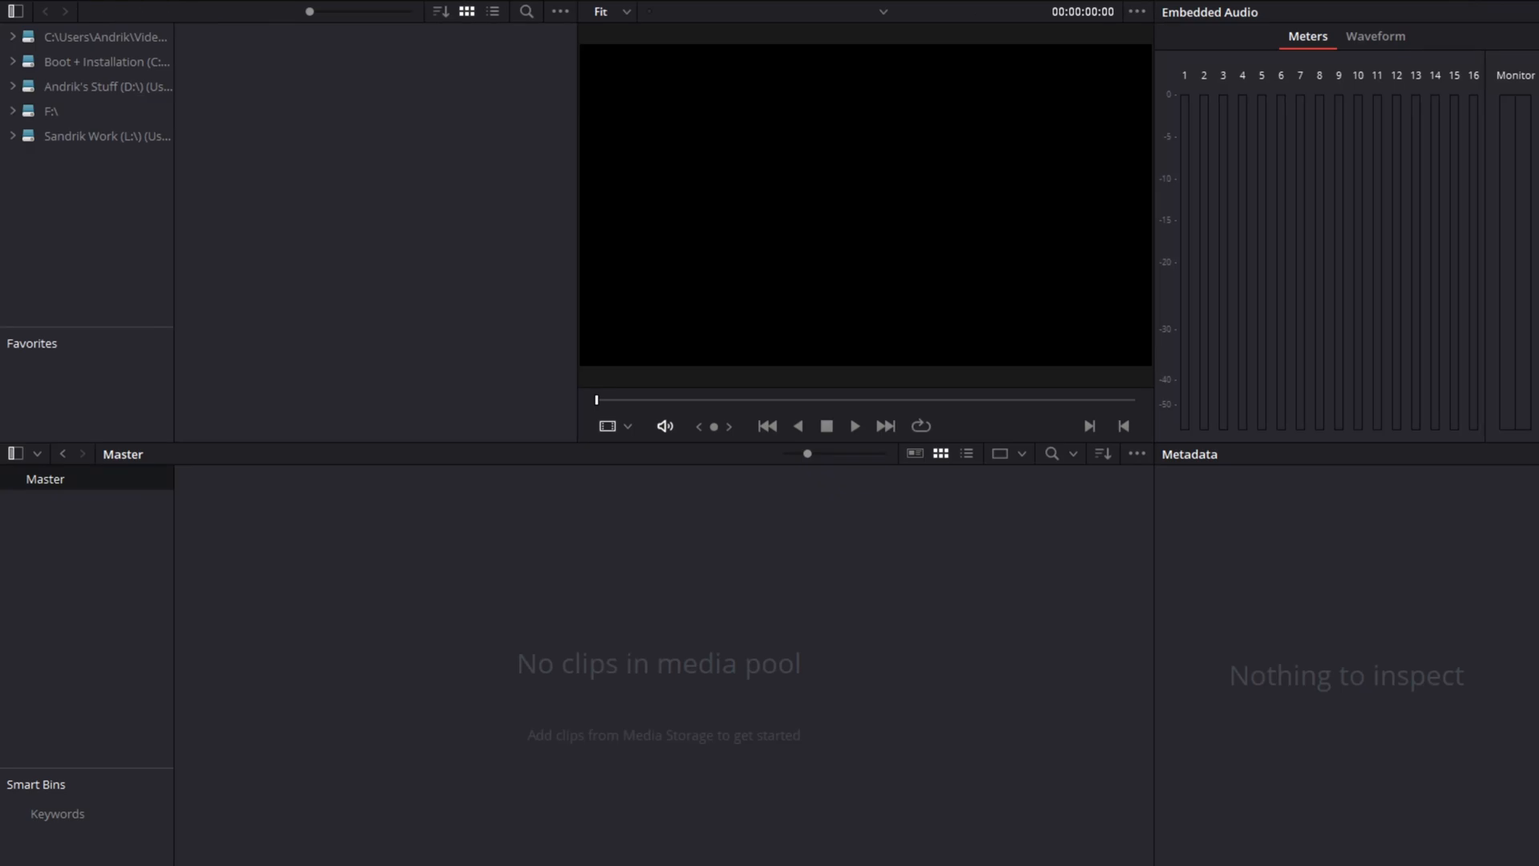
mouse_move(521, 718)
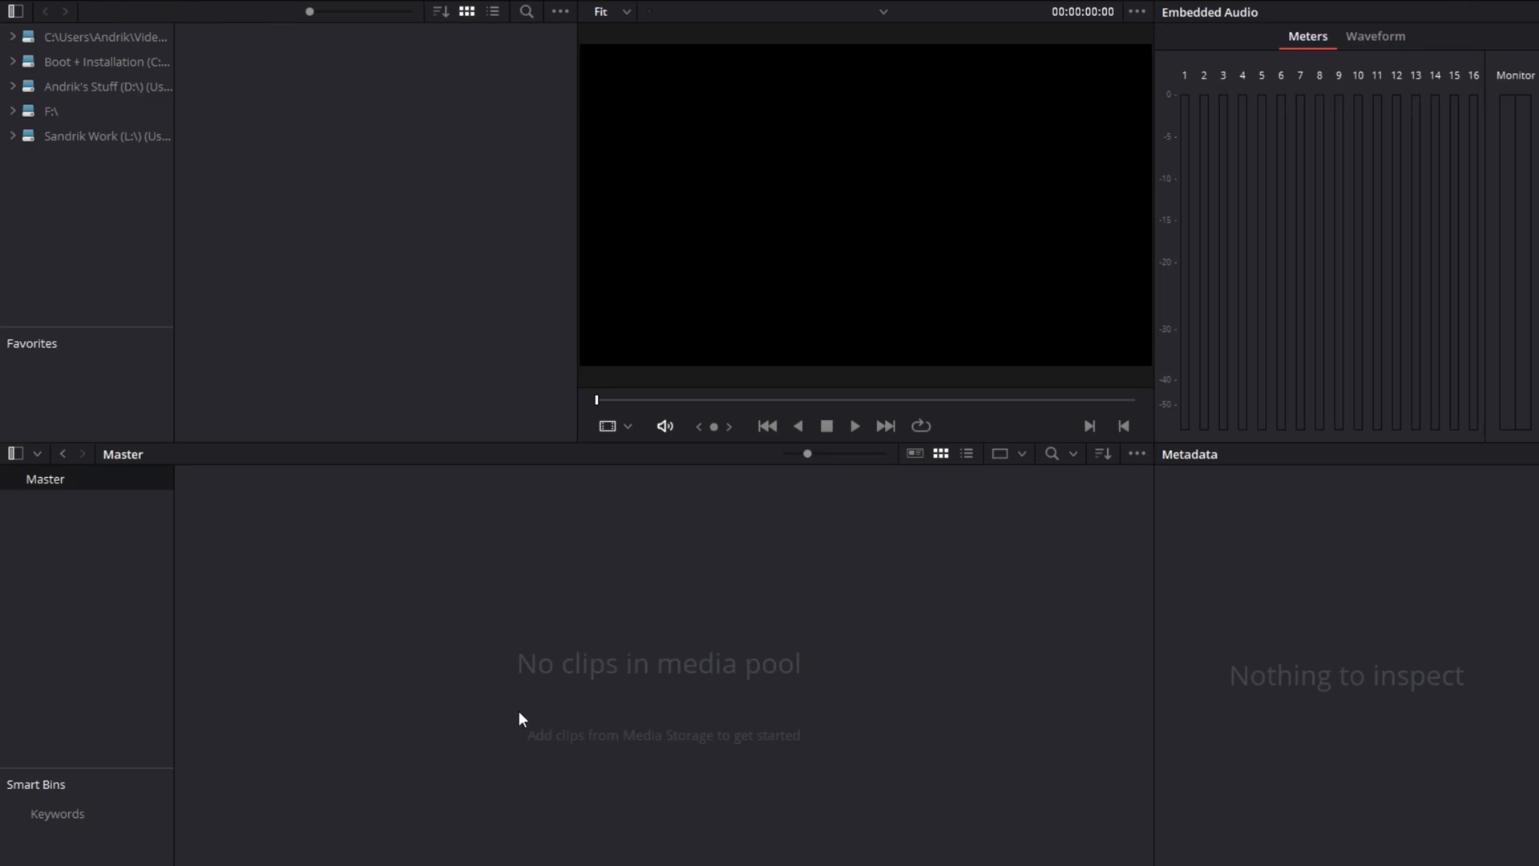
mouse_move(599, 719)
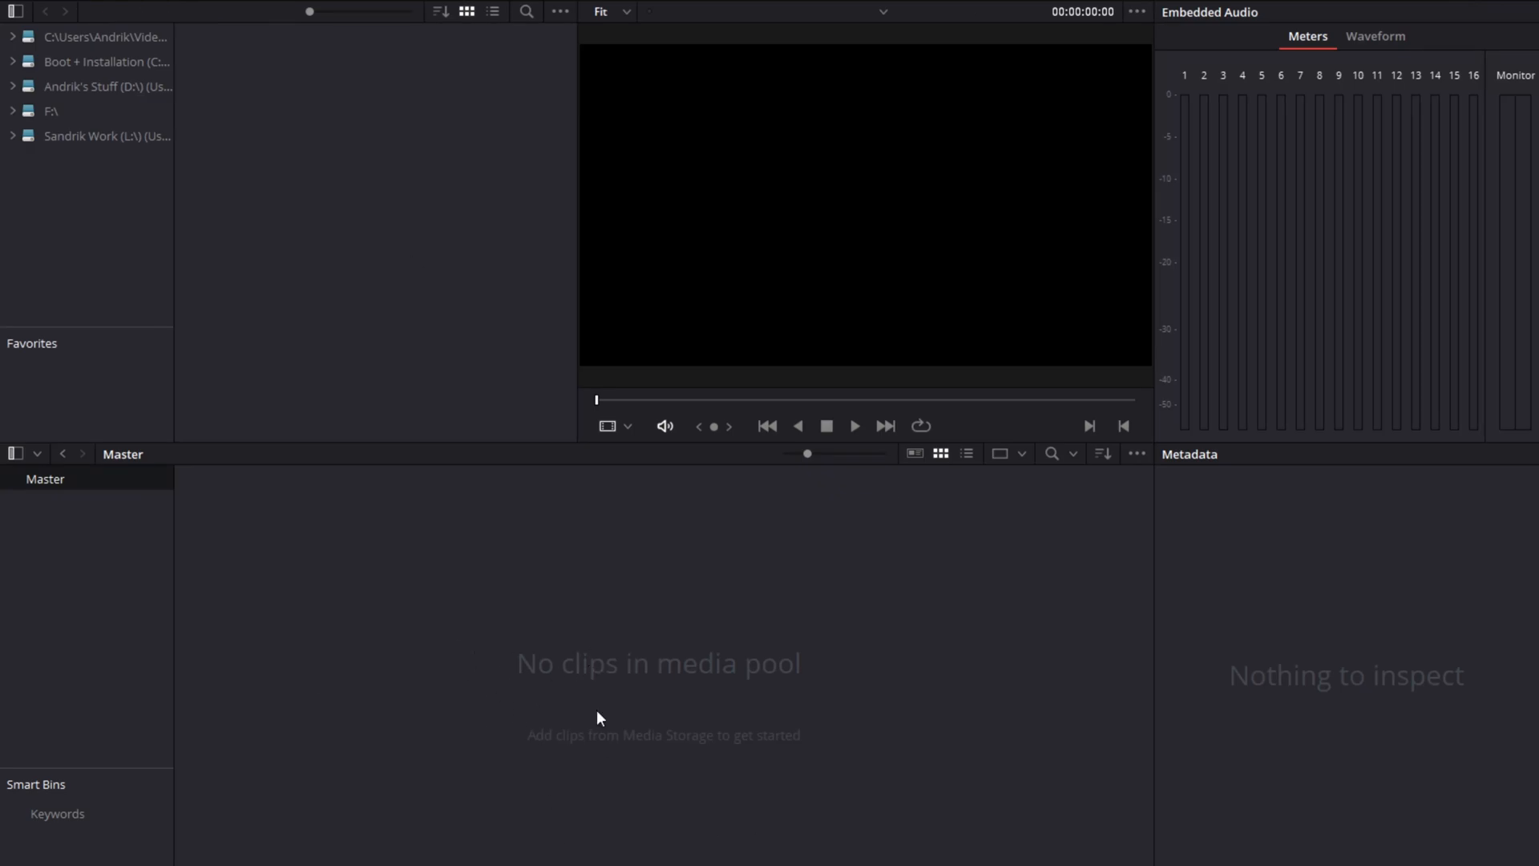
mouse_move(618, 659)
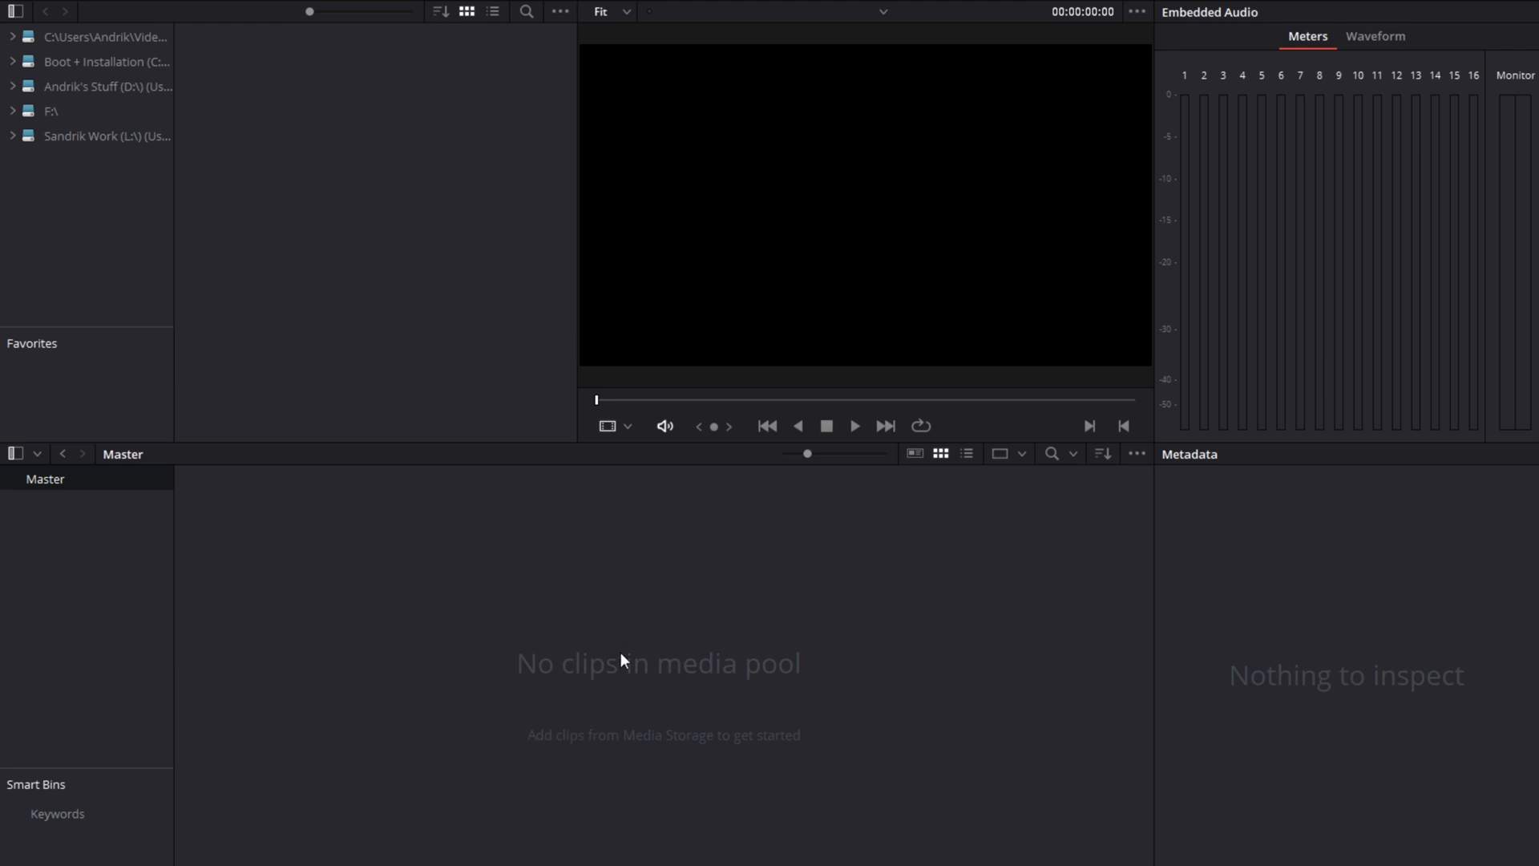
right_click(619, 659)
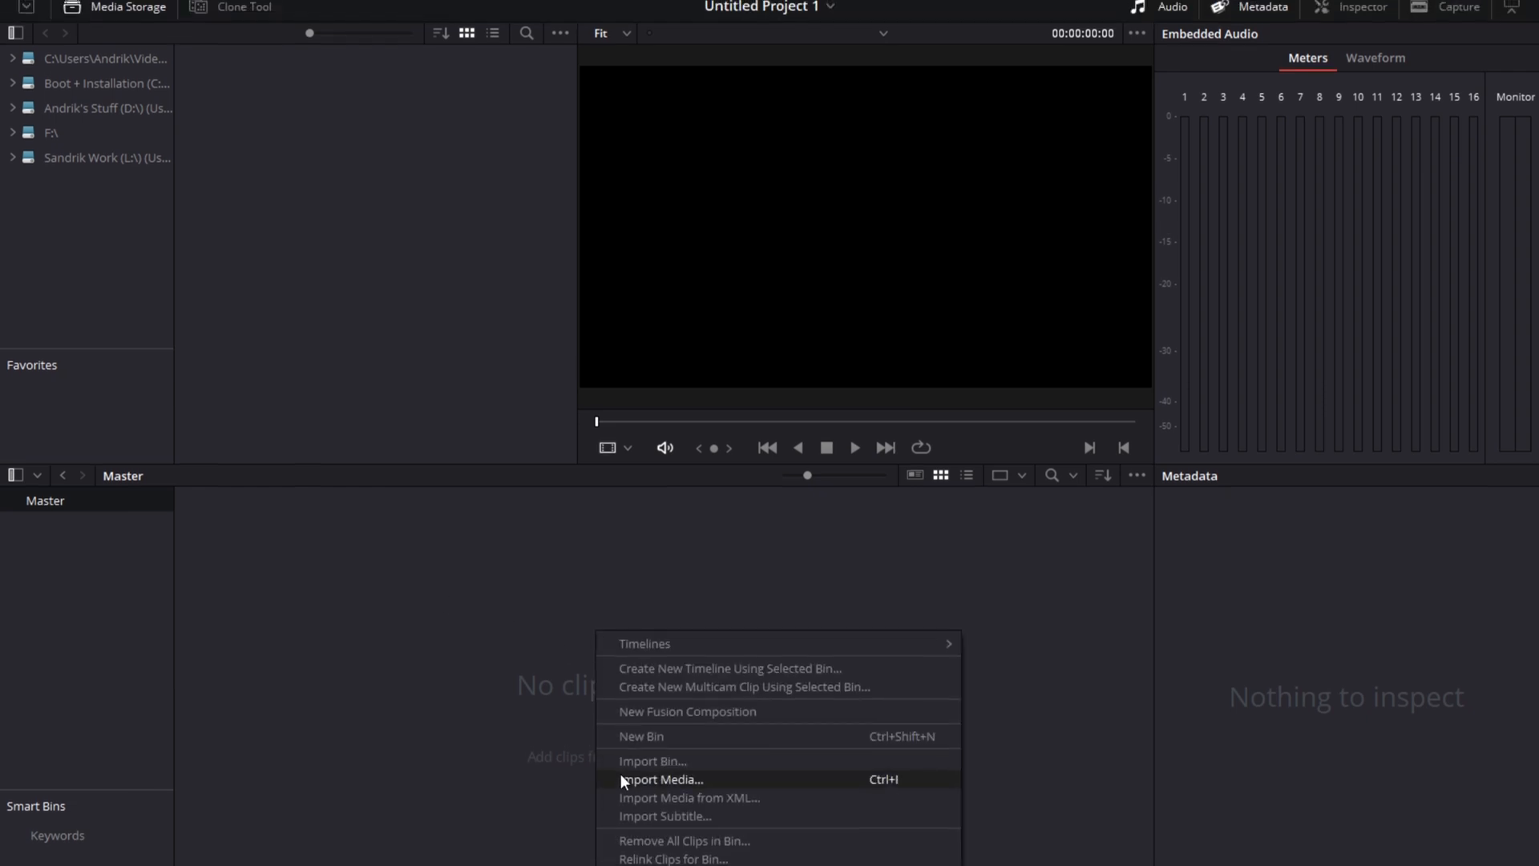
click(660, 779)
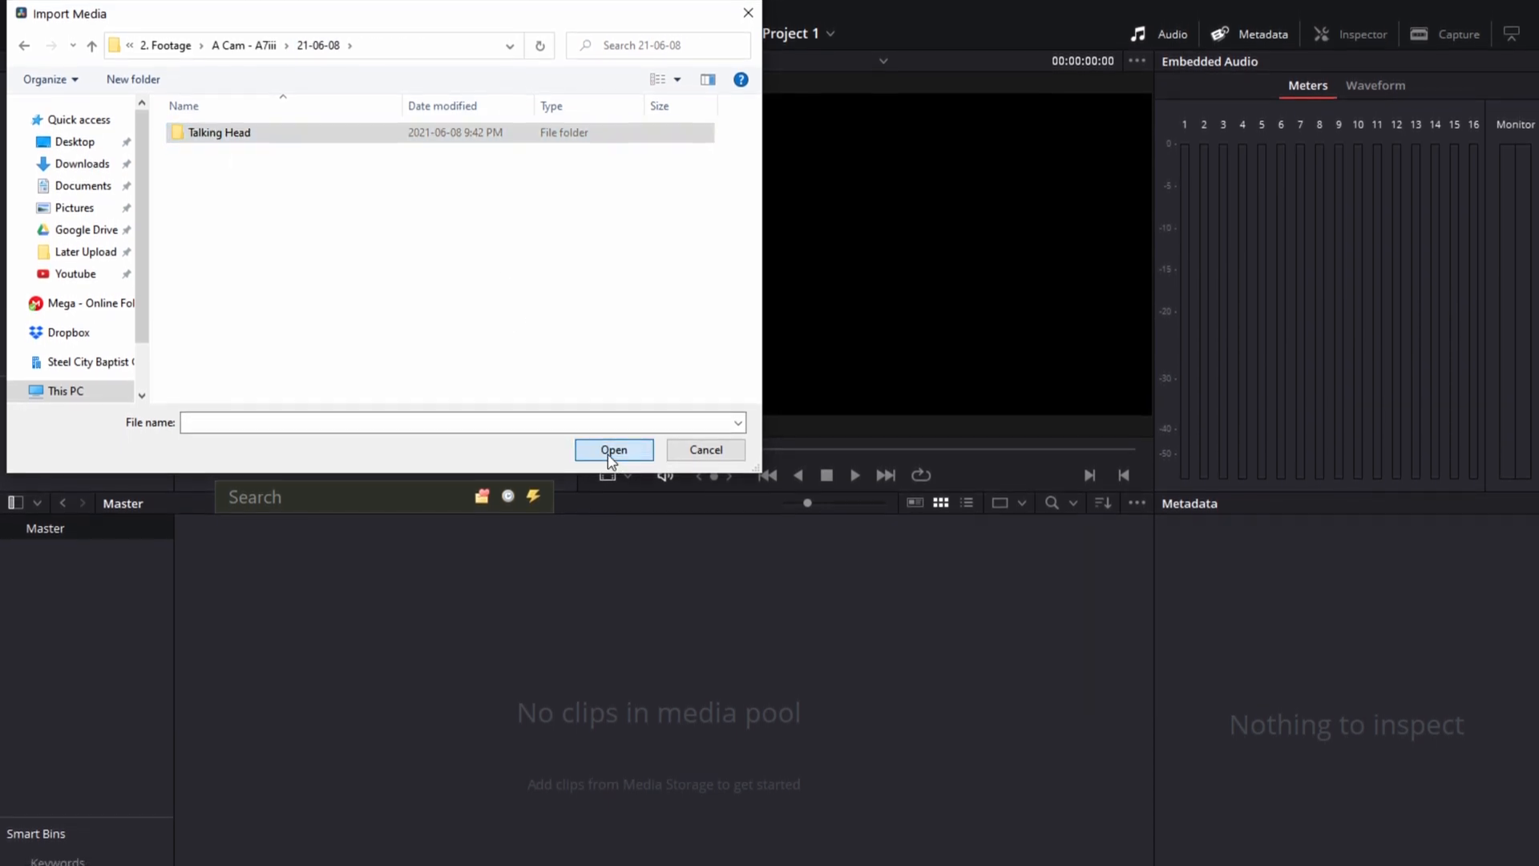
double_click(220, 134)
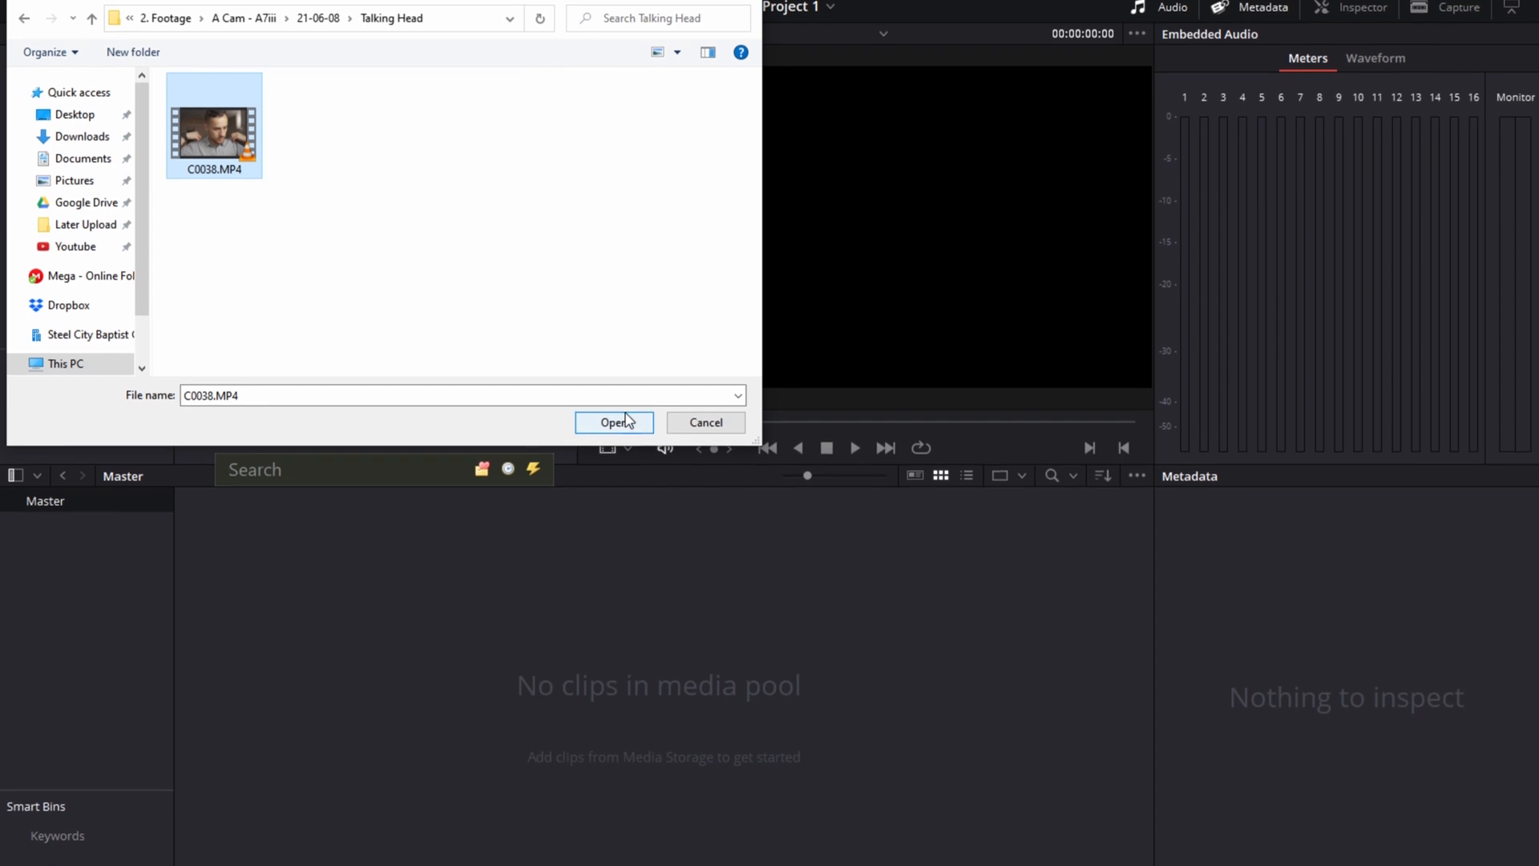
click(614, 421)
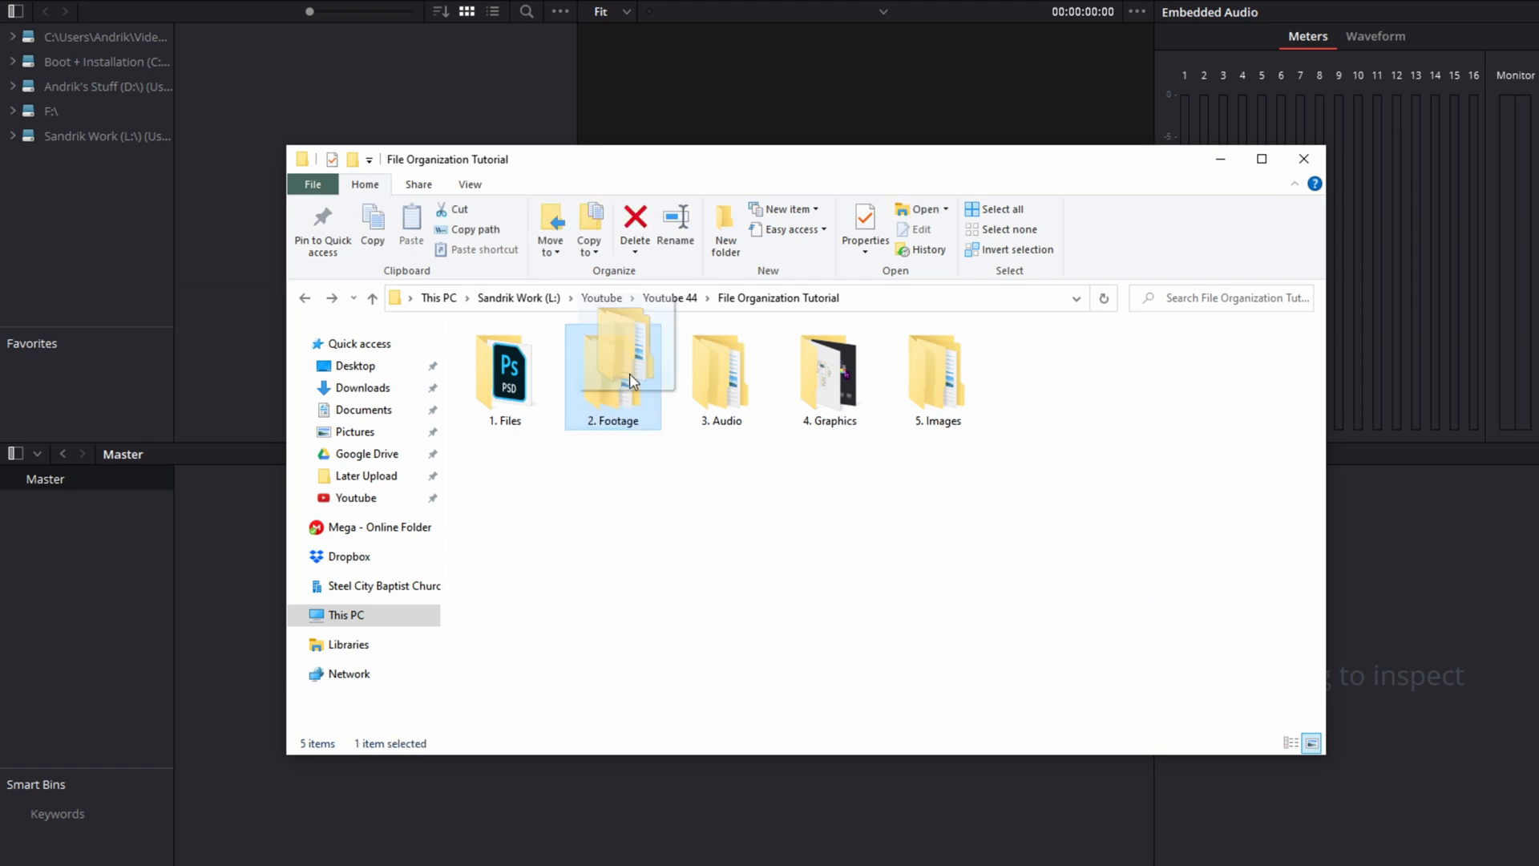
Step: Drag 2. Footage into the media pool, remove the loose clips, and go up to the Youtube 44 folder
drag(614, 368, 532, 614)
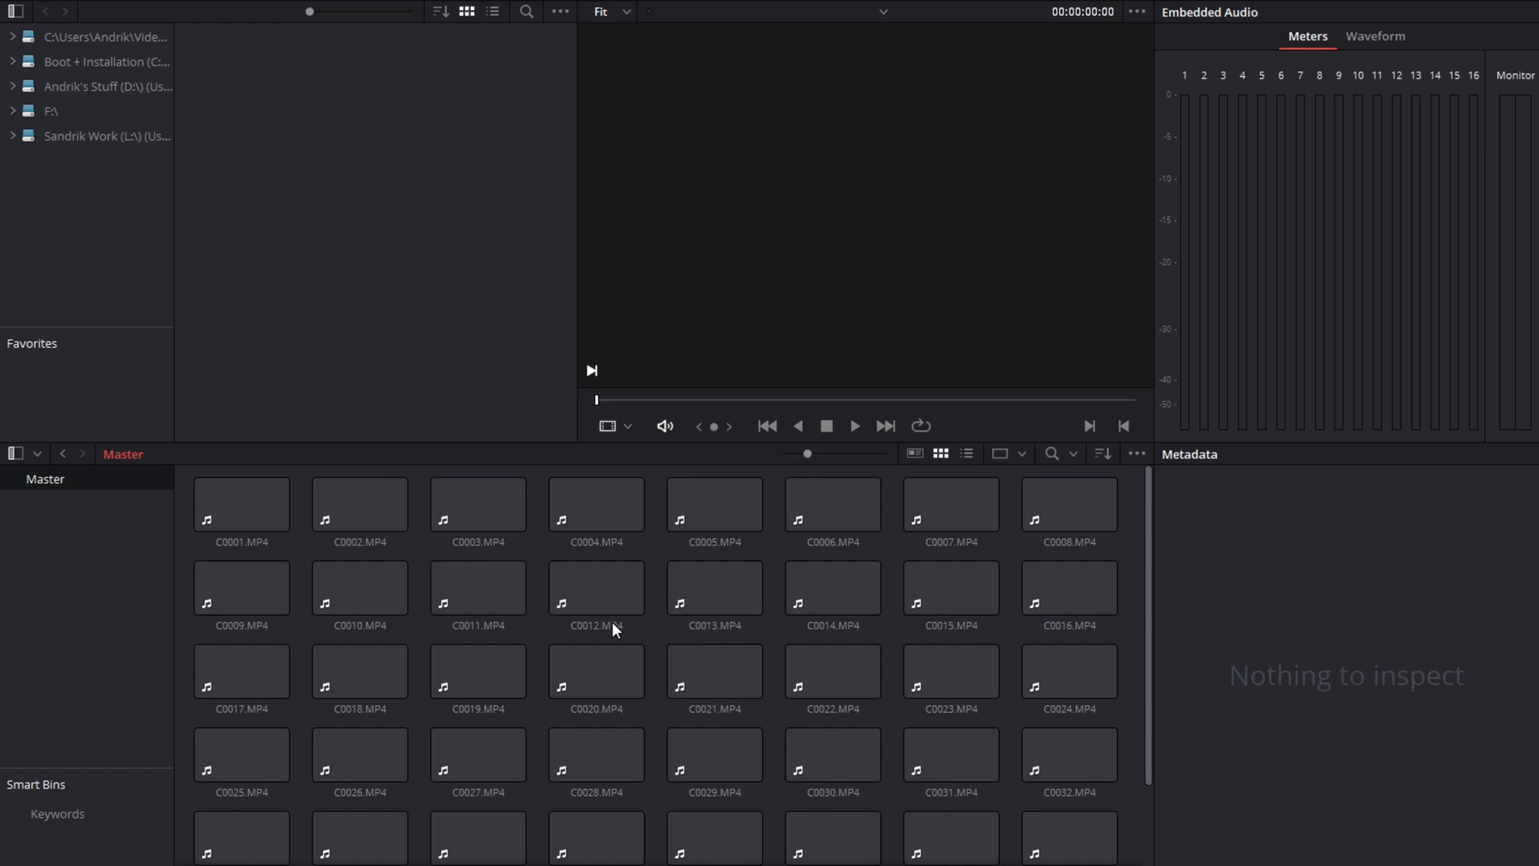
click(241, 503)
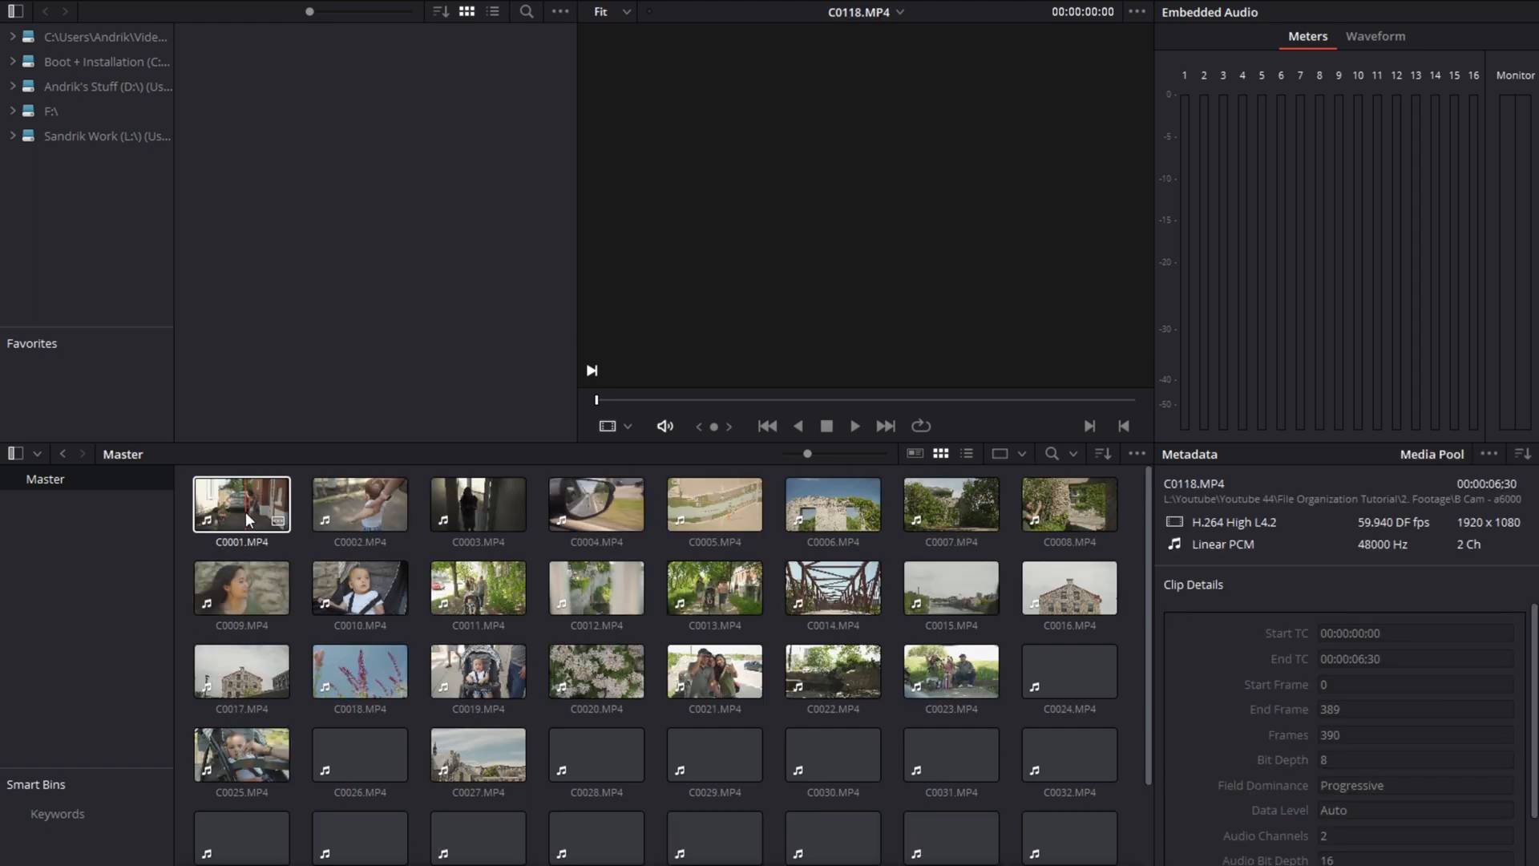
key(ctrl+a)
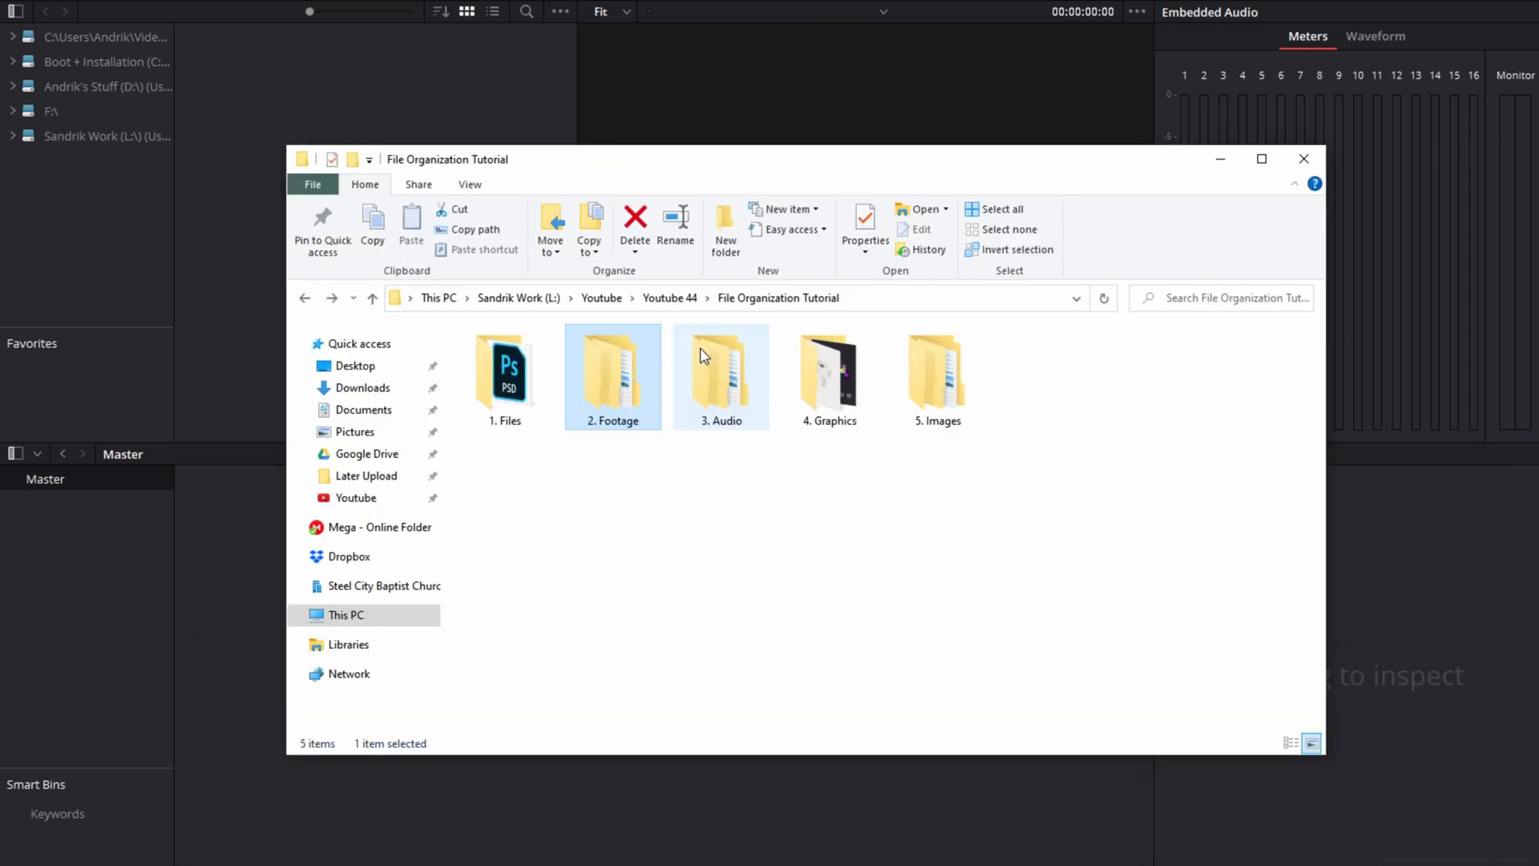
click(1304, 159)
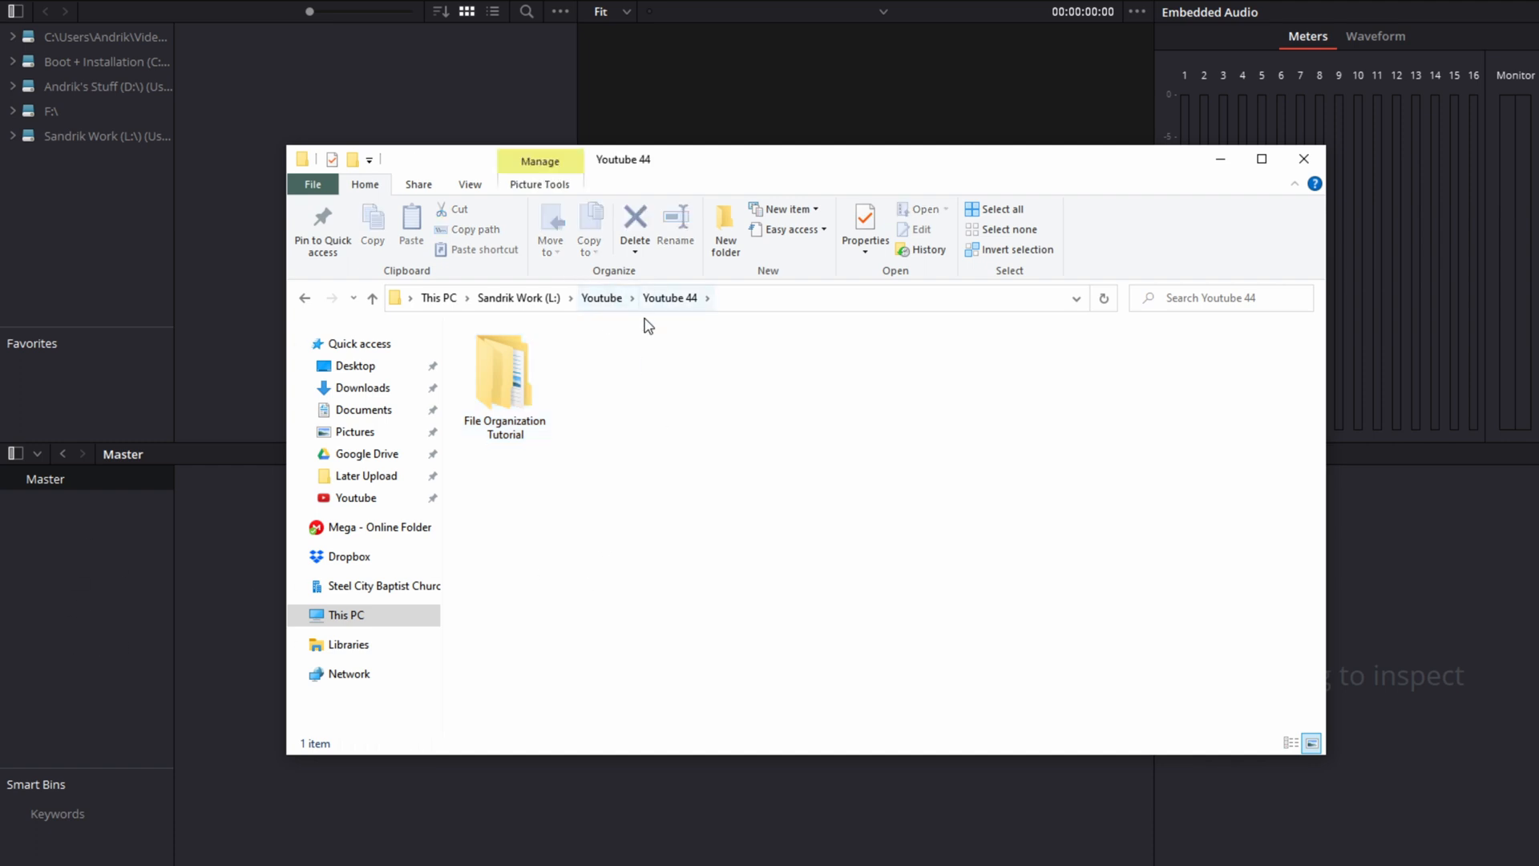
Step: Bring the whole File Organization Tutorial folder into the media pool as nested bins
click(503, 379)
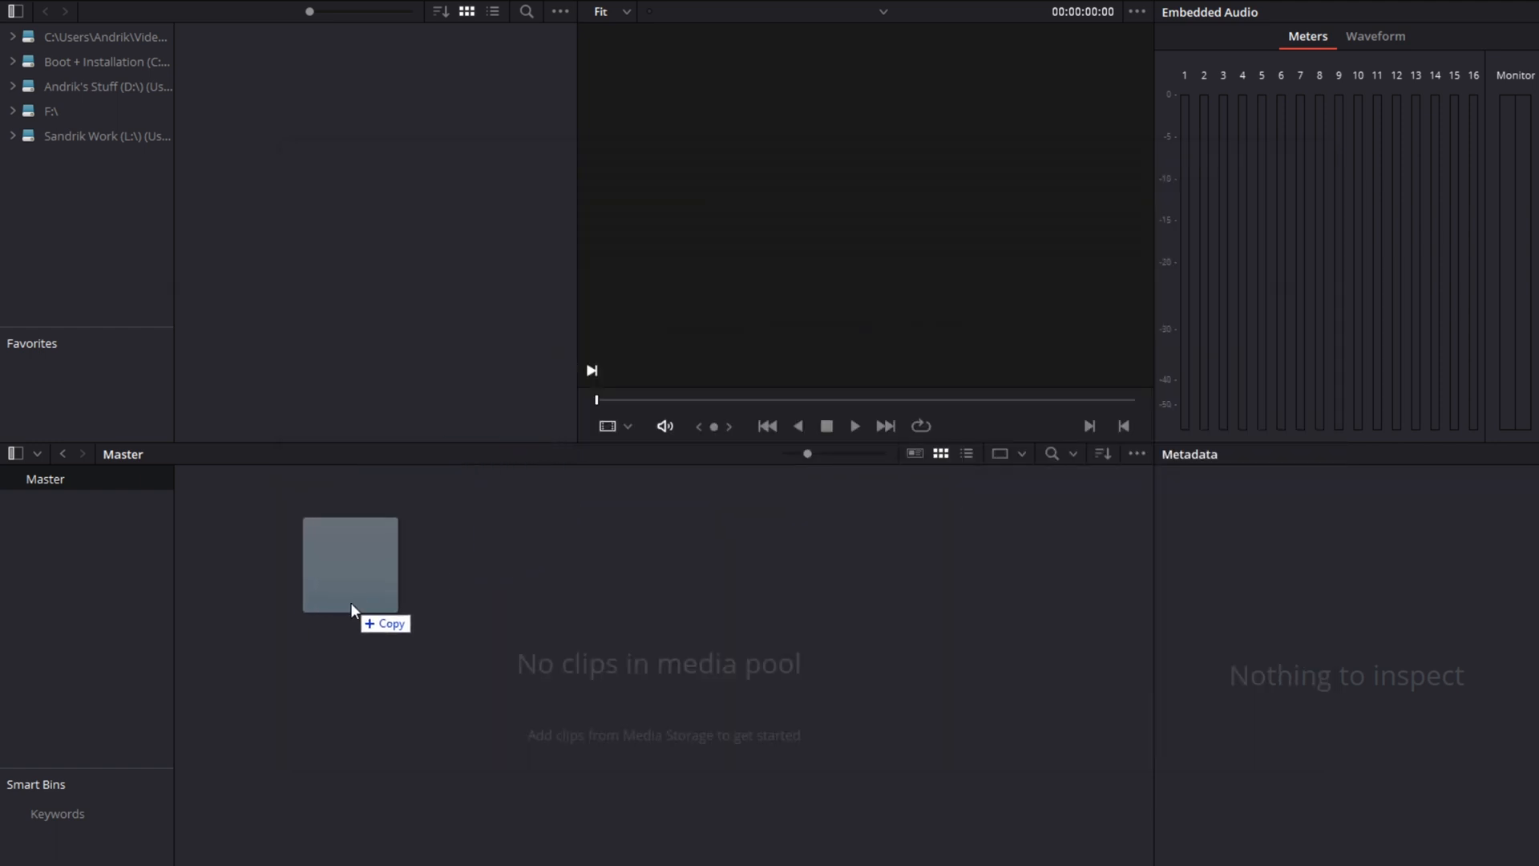
drag(350, 564, 77, 643)
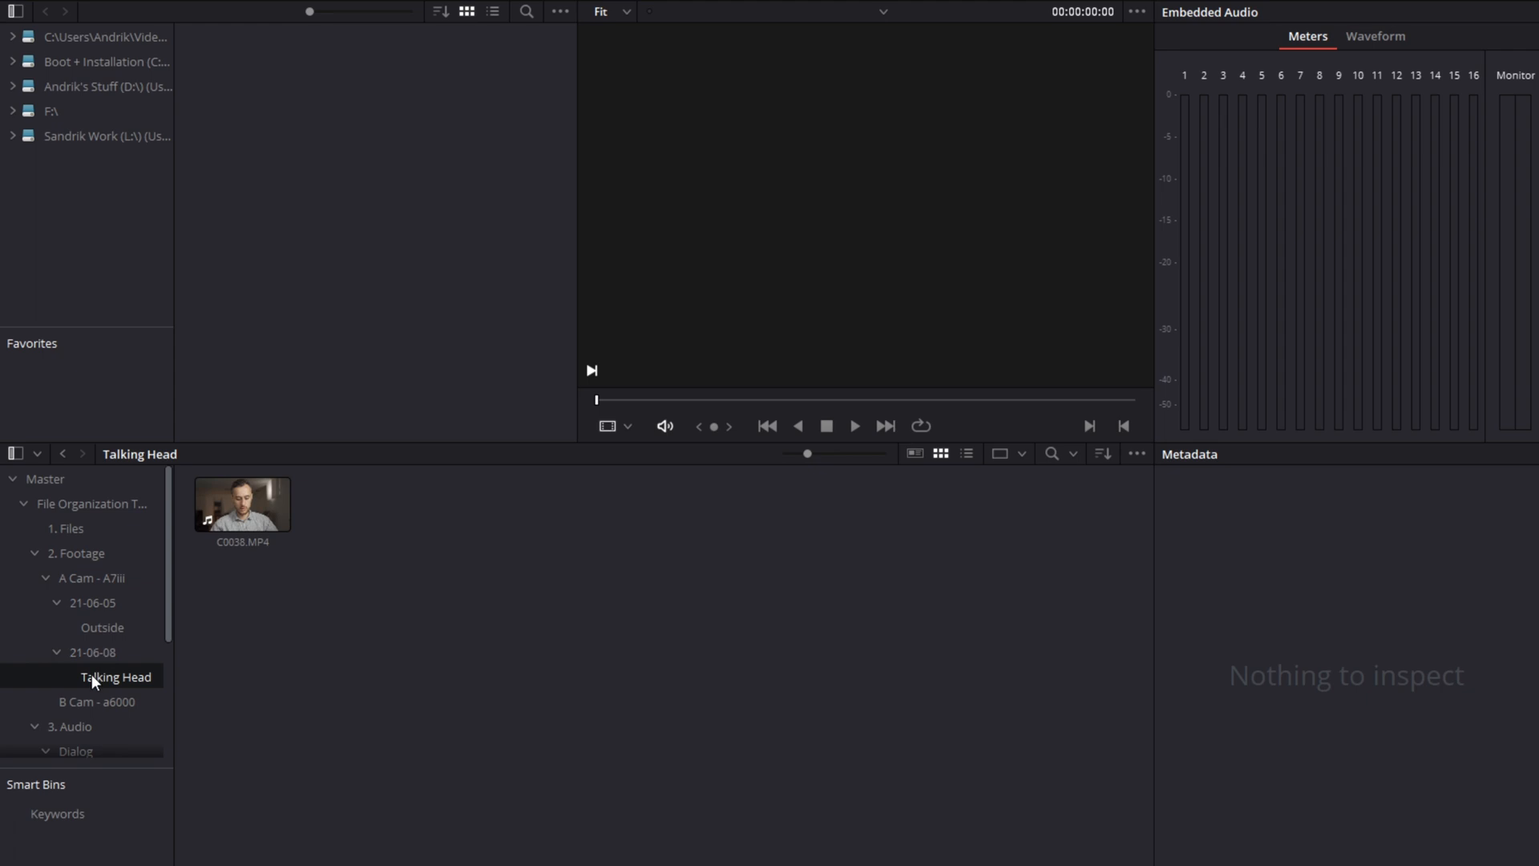
Step: Browse the B Cam - a6000 and End Screen bins, then switch to the Edit page
click(98, 701)
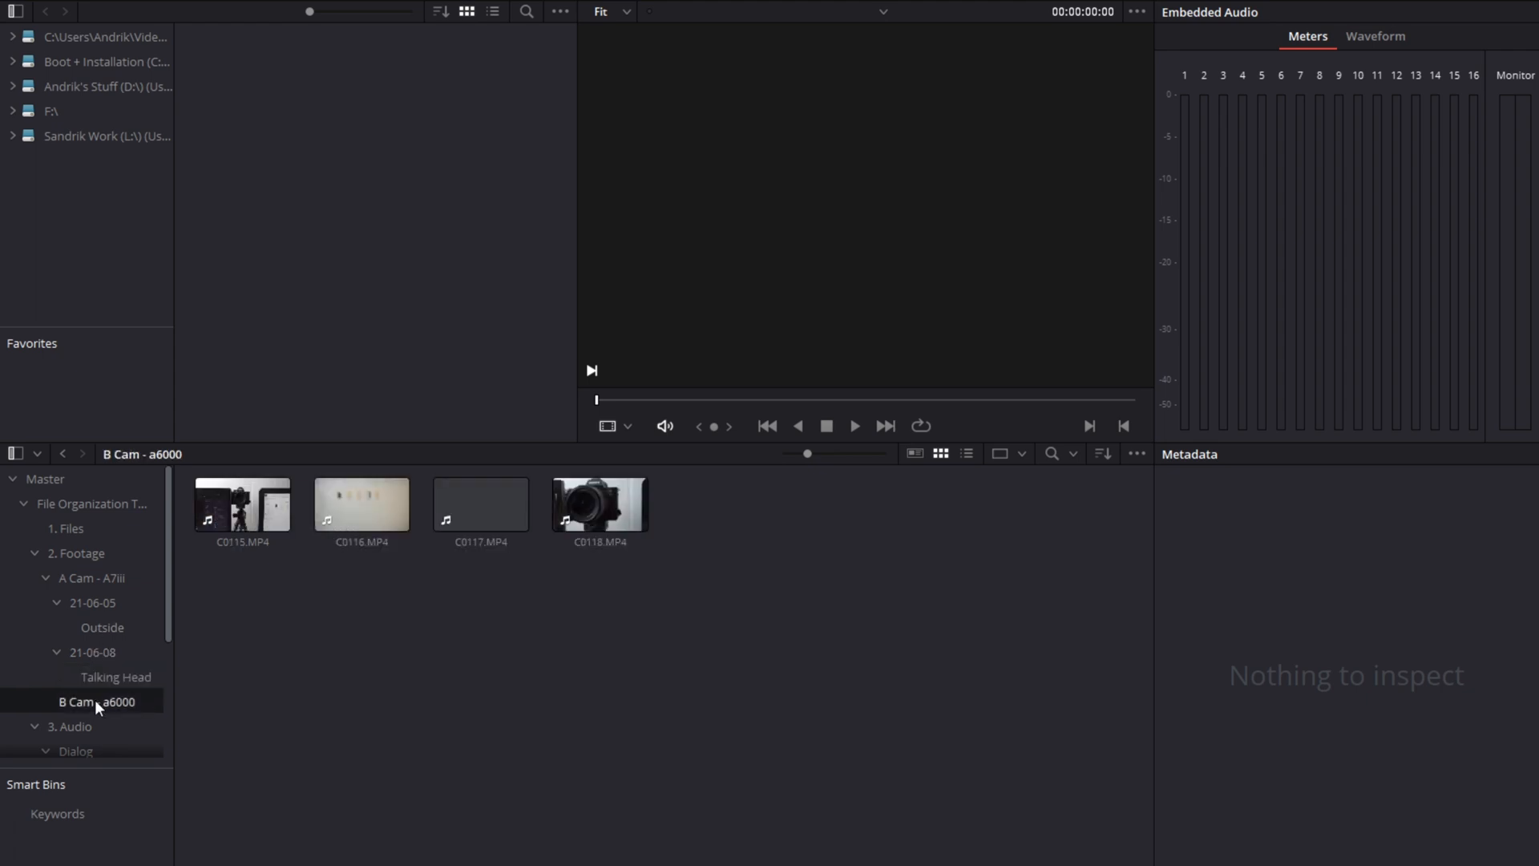
click(101, 627)
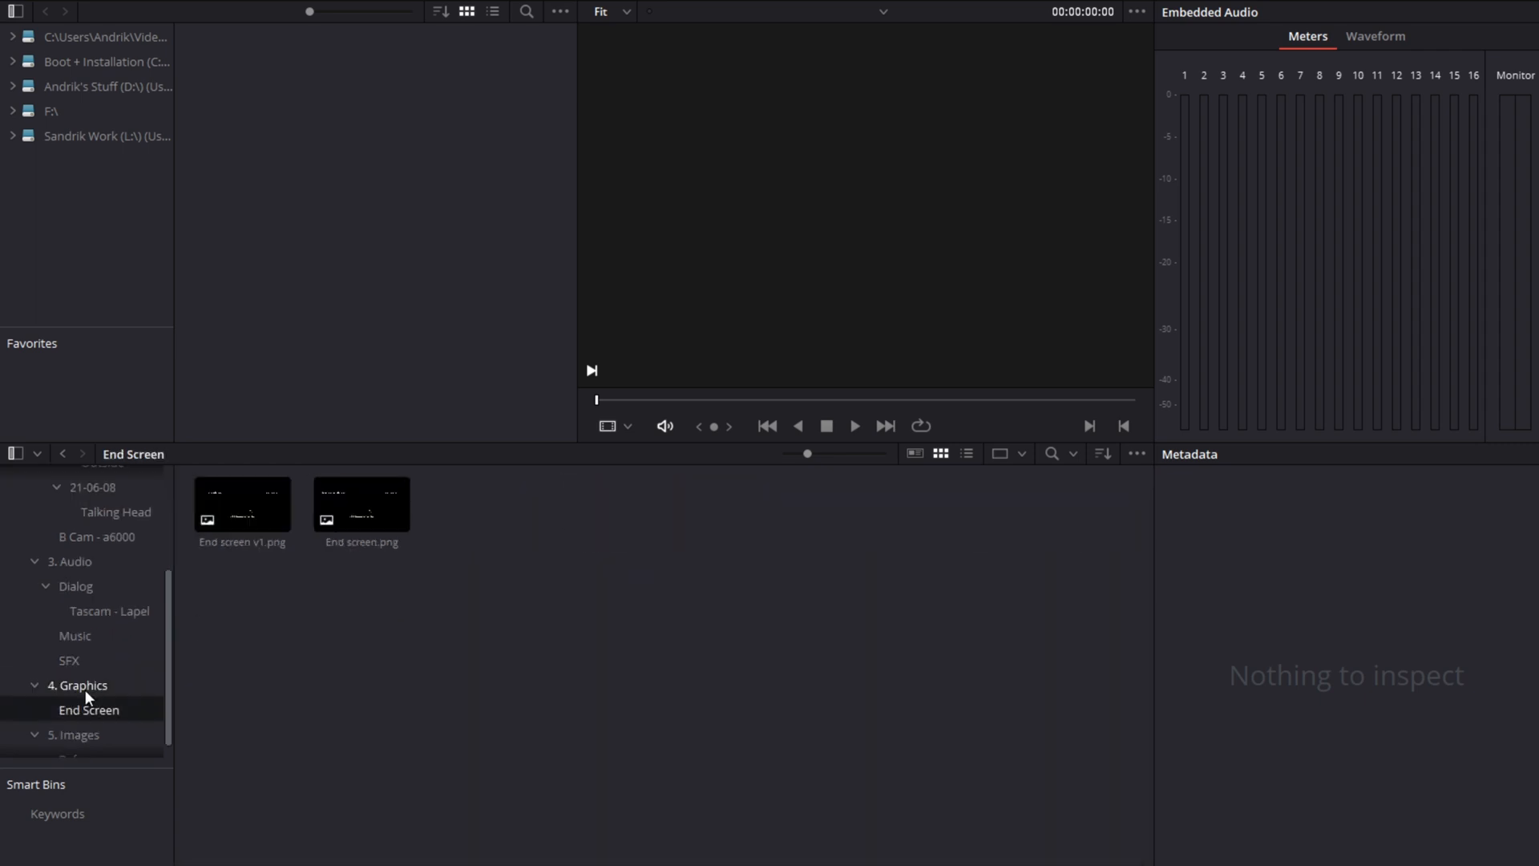
click(77, 685)
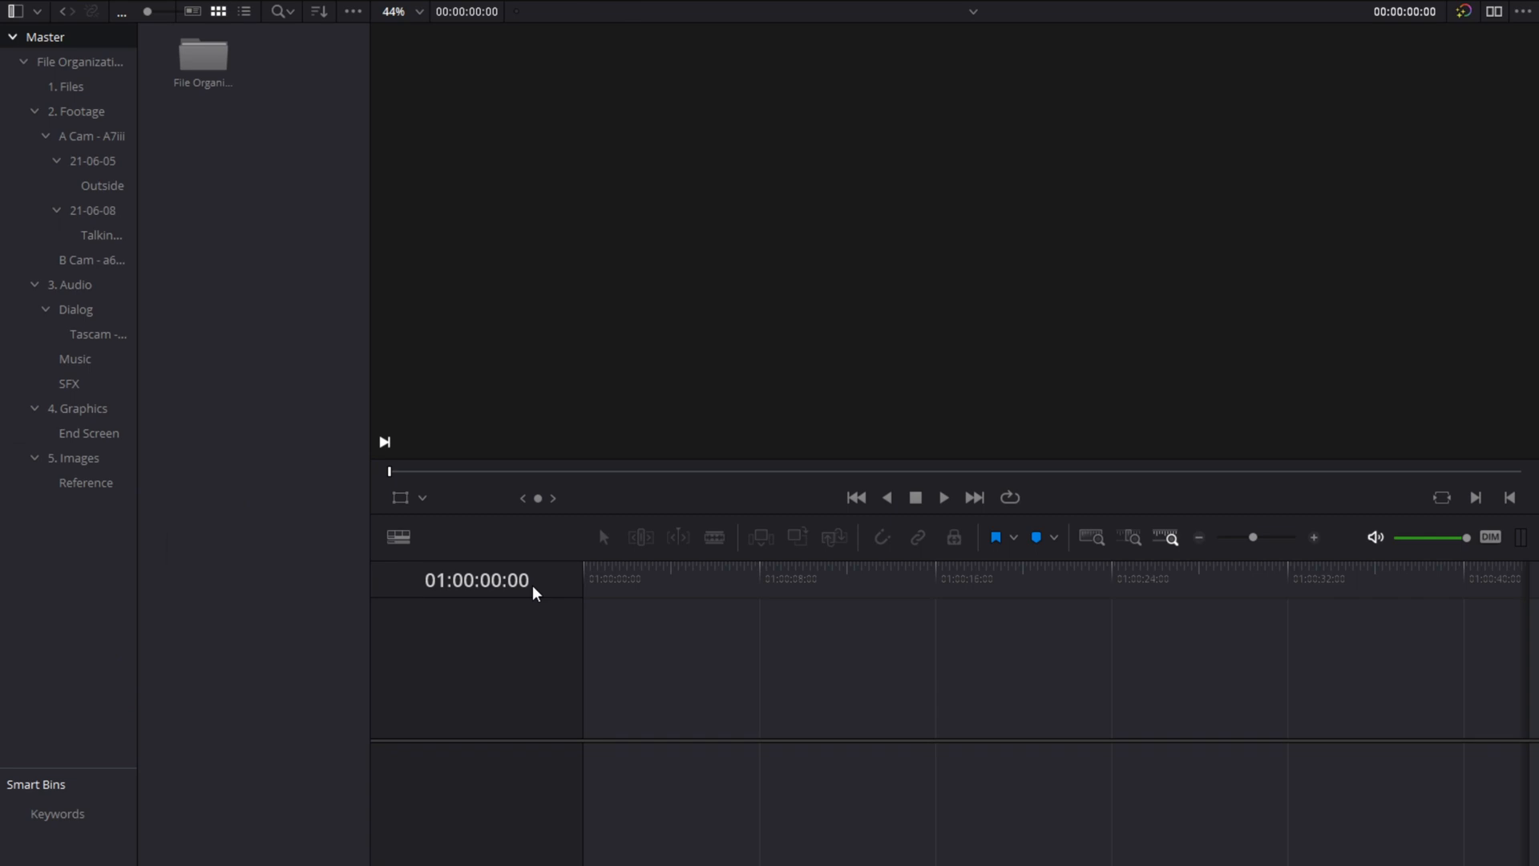
mouse_move(297, 308)
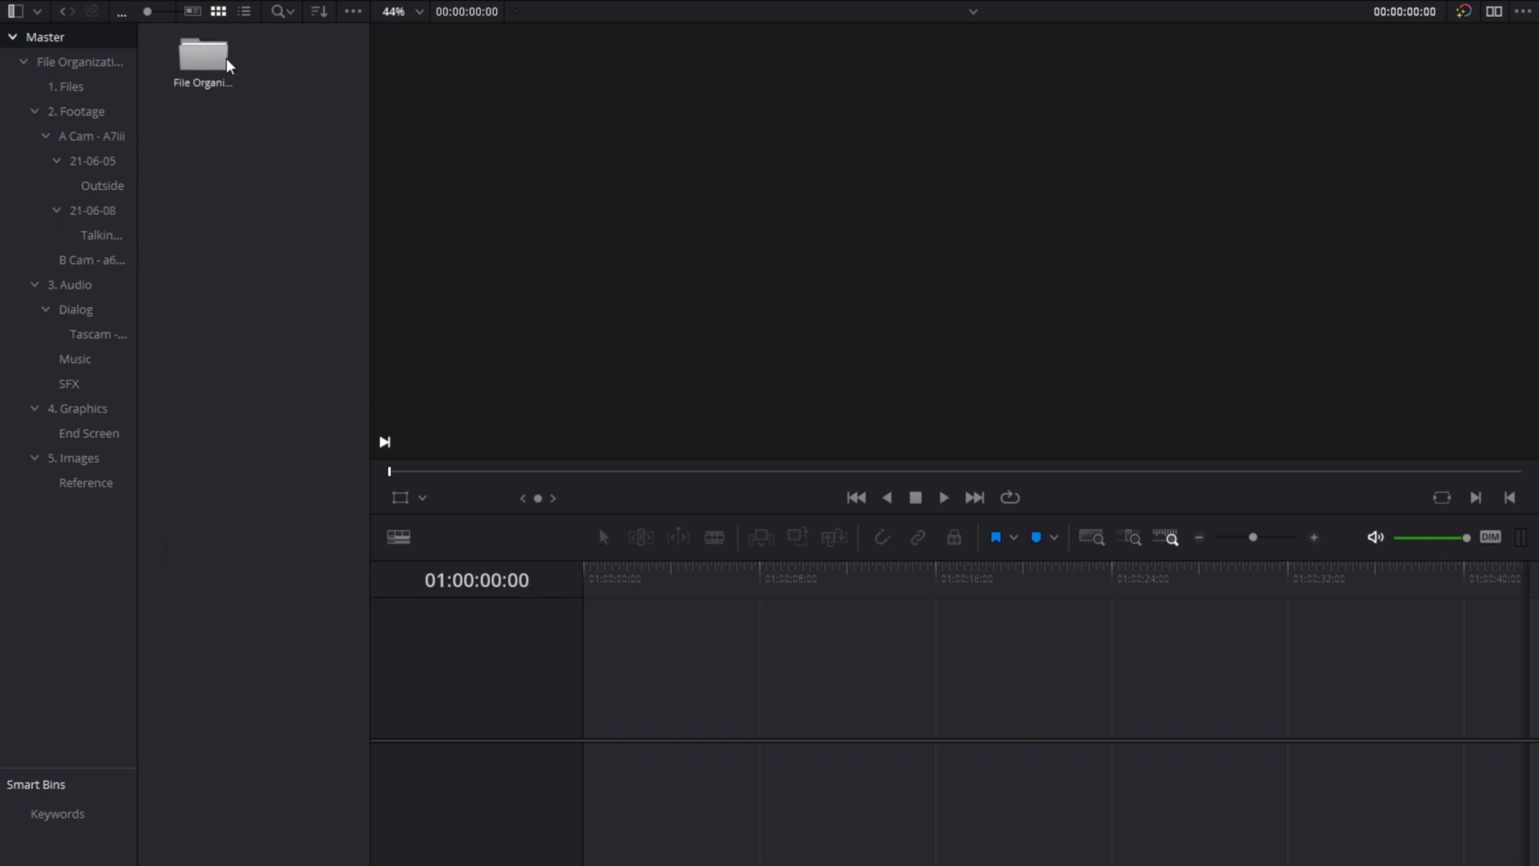
mouse_move(232, 58)
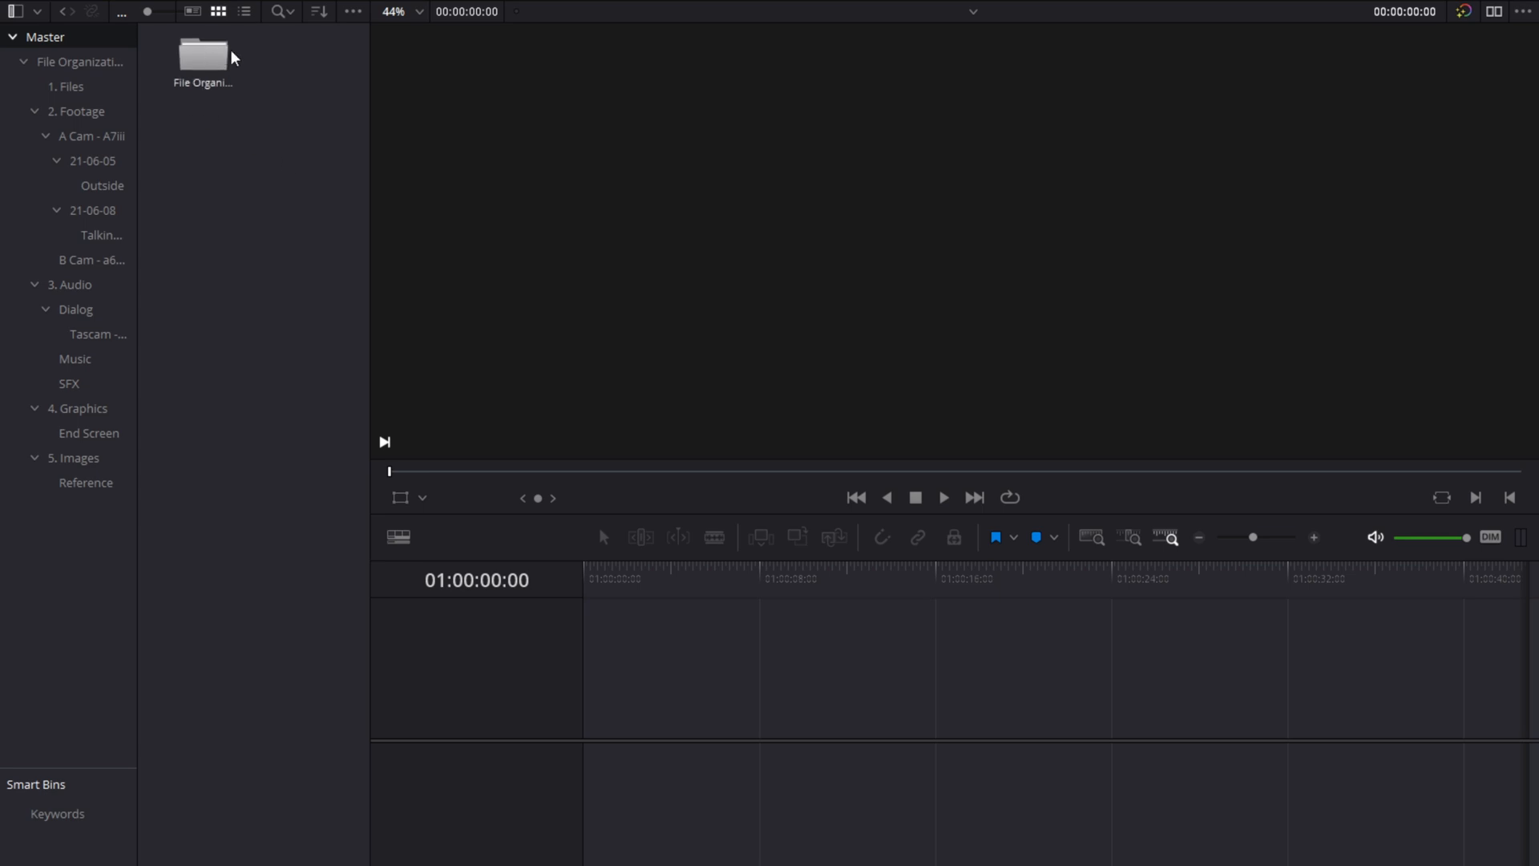
Step: Drill into 2. Footage > A Cam > Talking Head and put clip C0038 on a new timeline
double_click(204, 55)
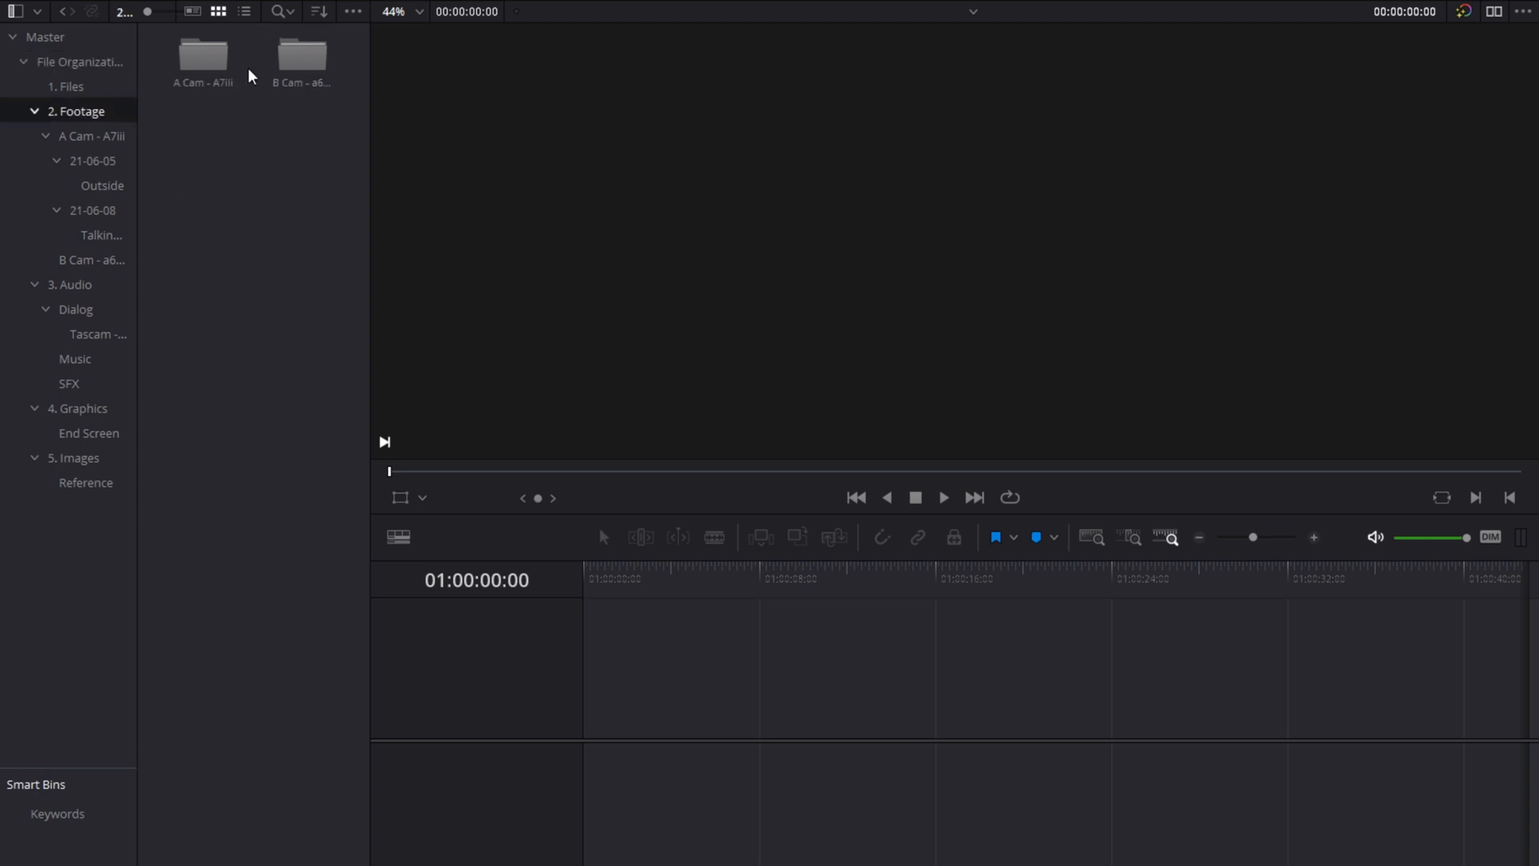
double_click(202, 54)
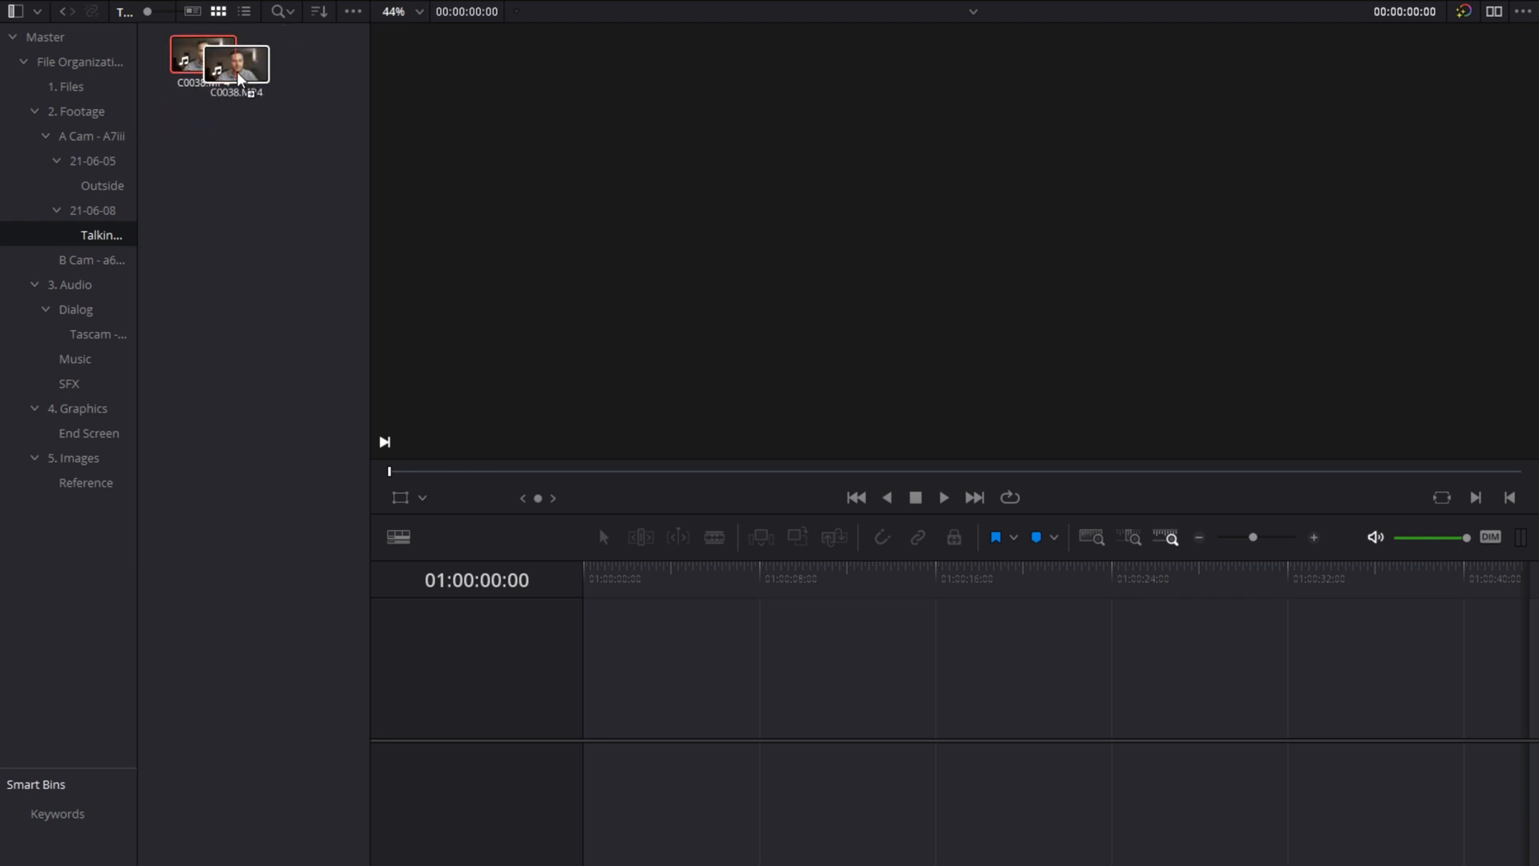
drag(236, 64, 578, 698)
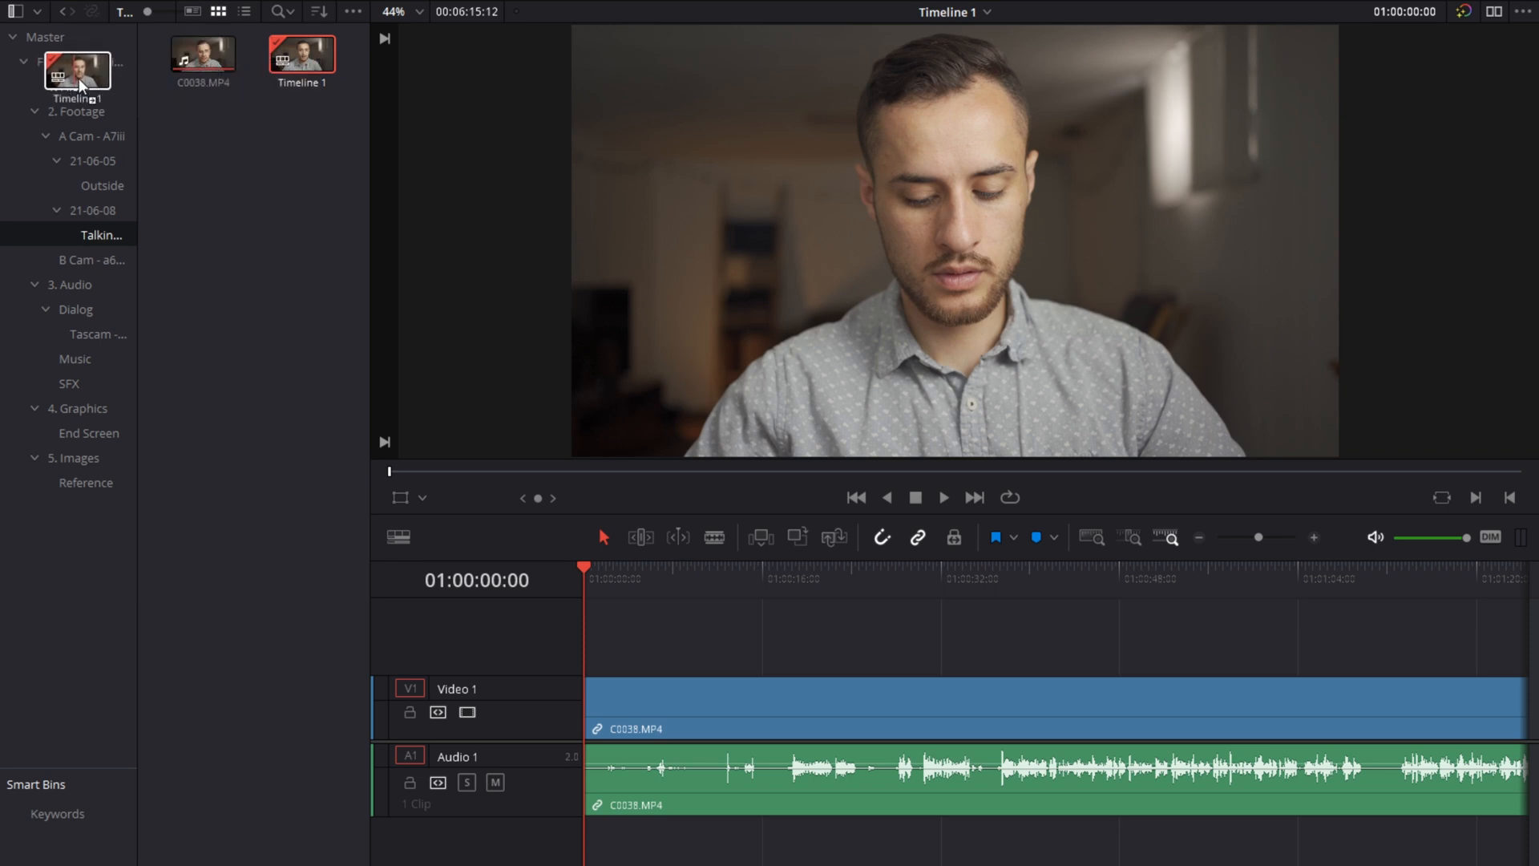
Step: Move Timeline 1 into the 1. Files bin and return to the Media page
click(72, 62)
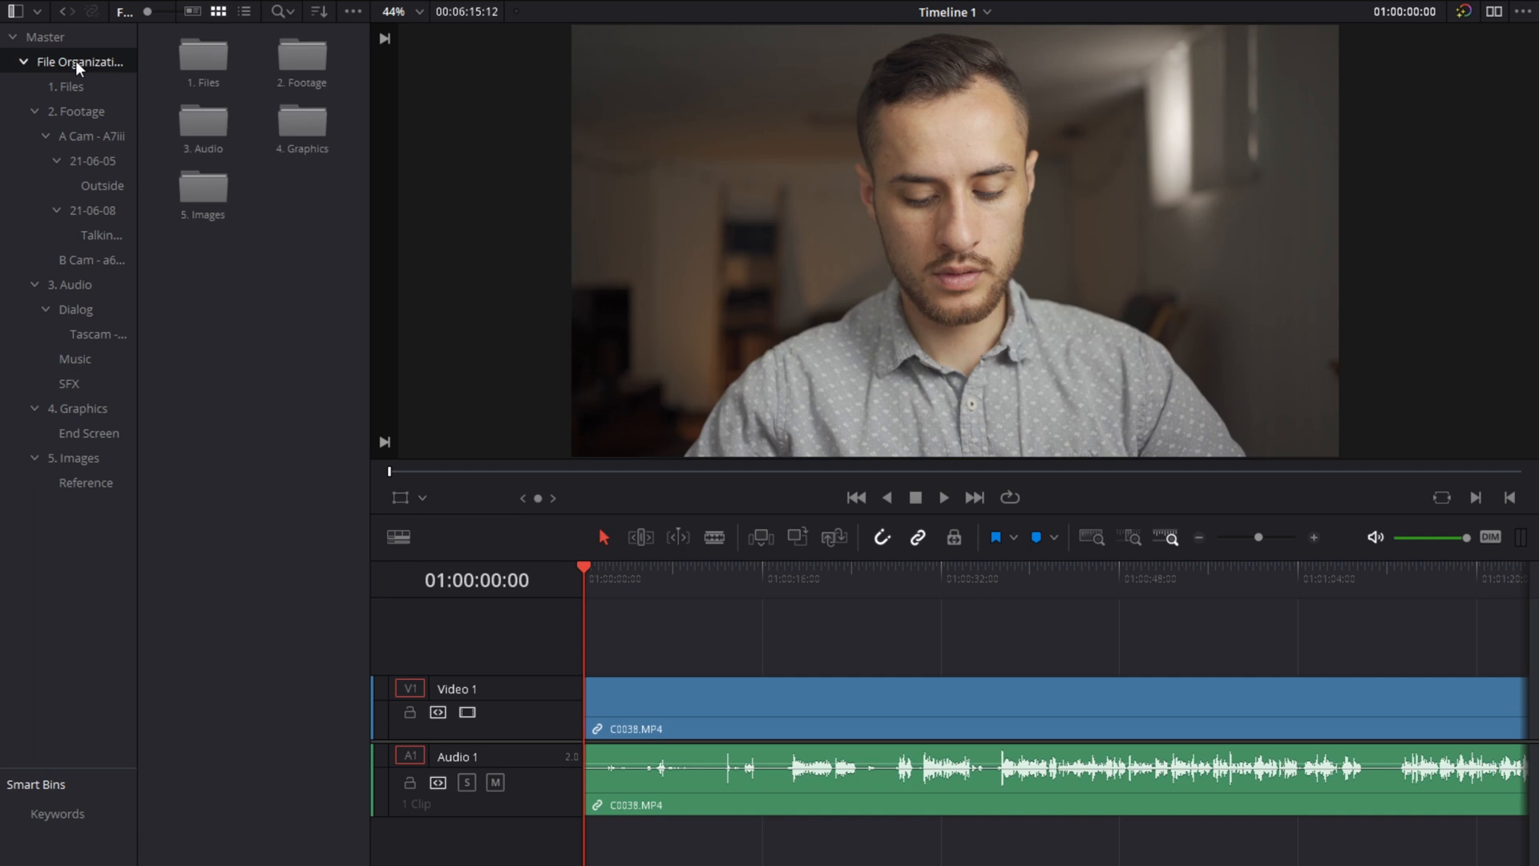
click(67, 85)
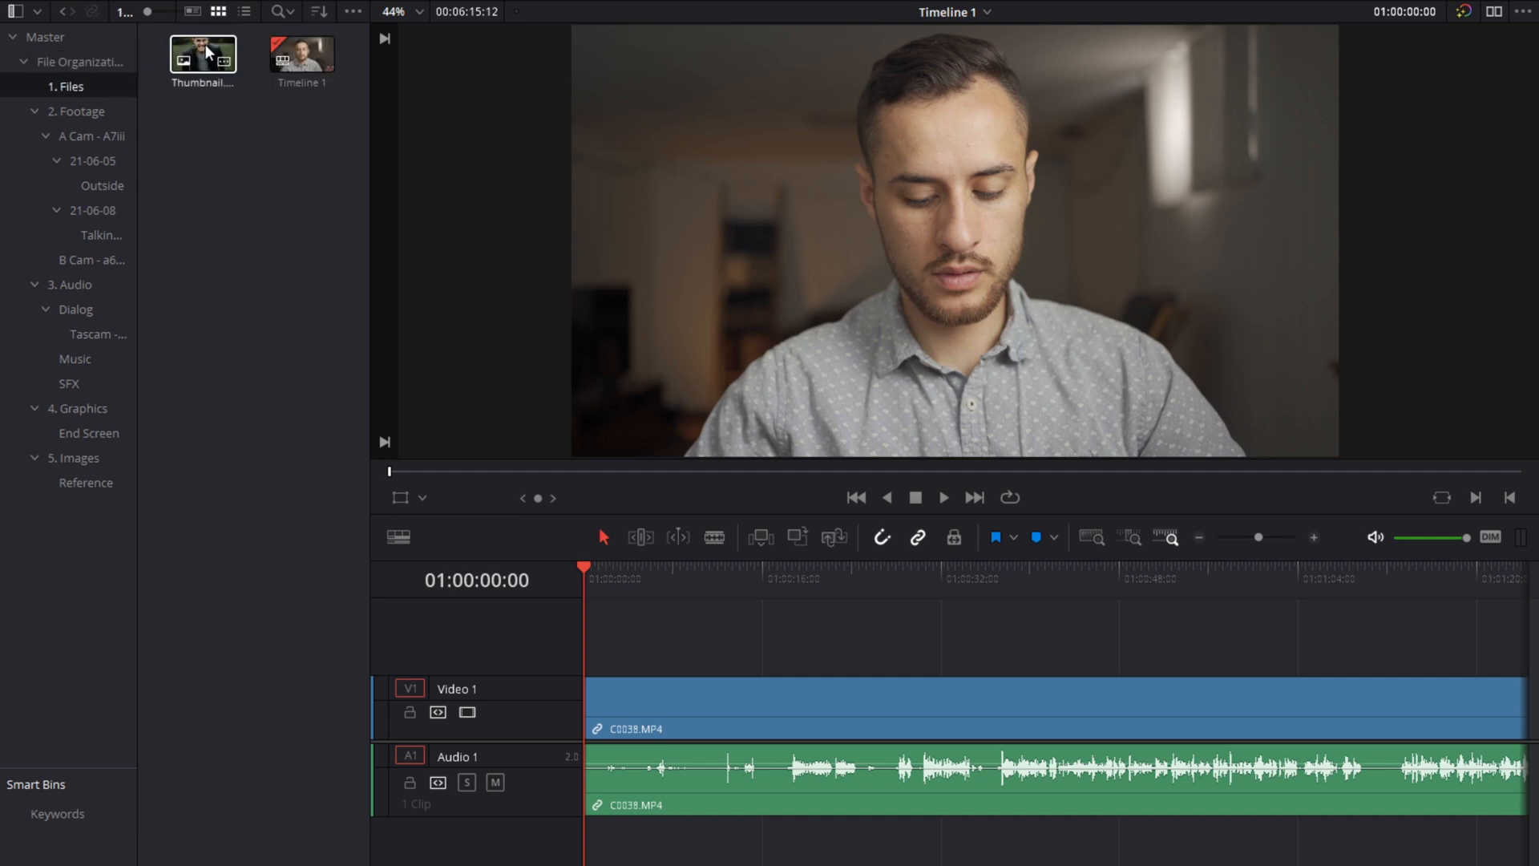
click(301, 54)
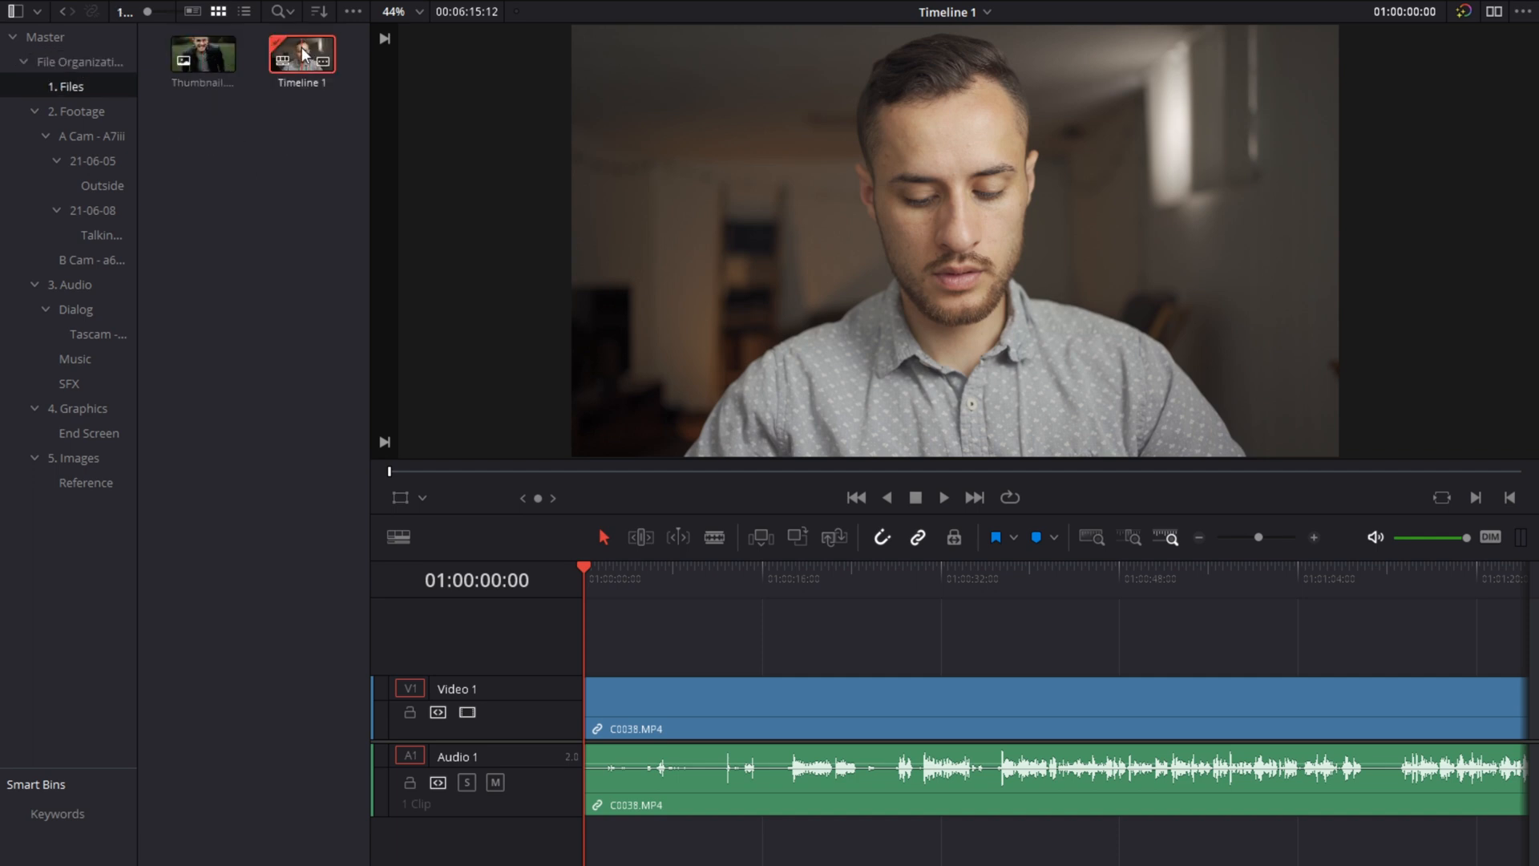
click(82, 111)
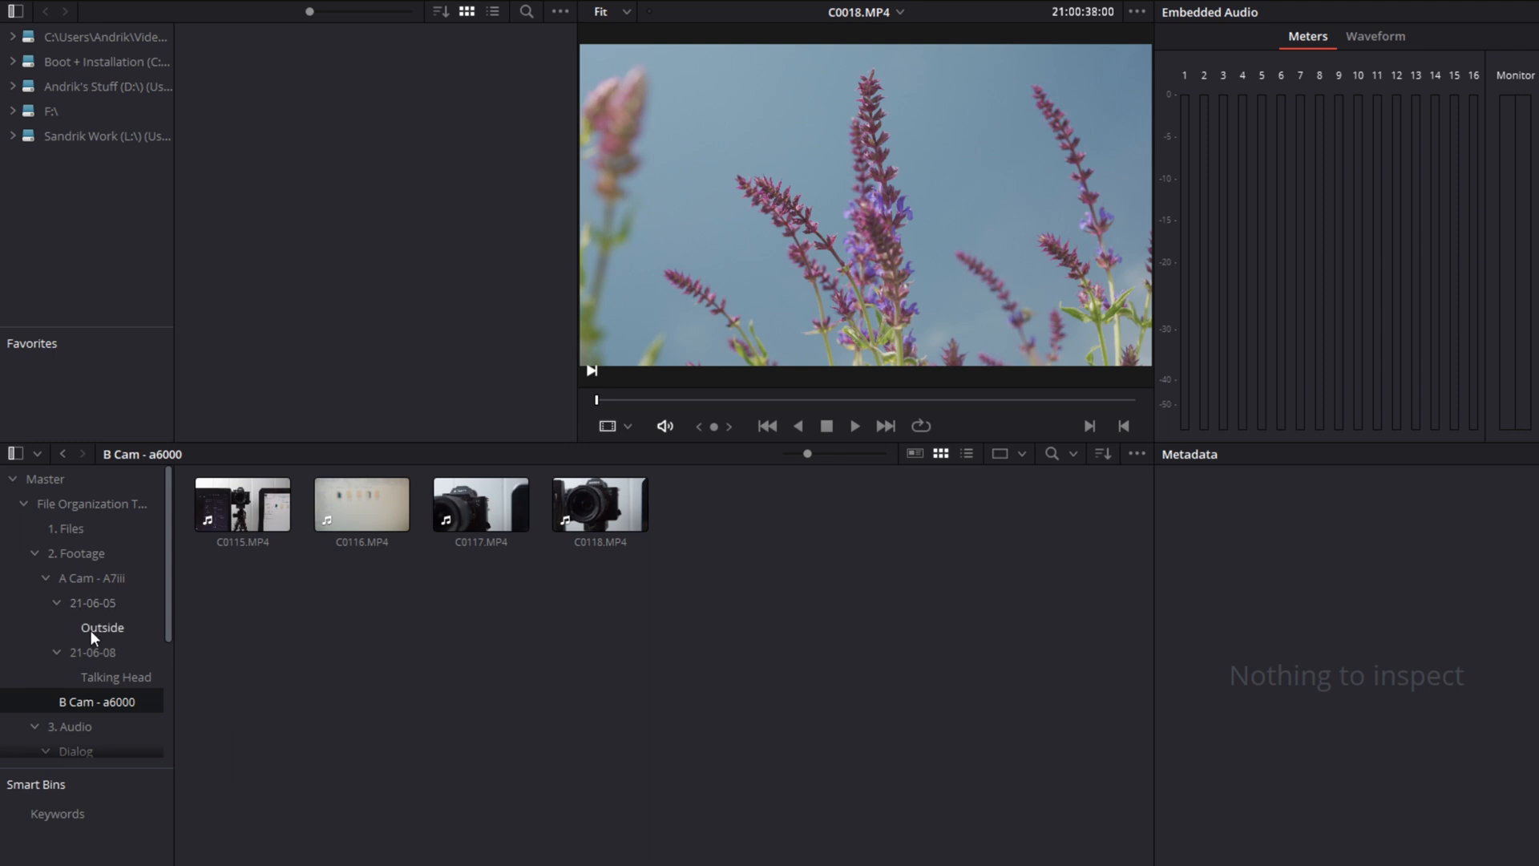
Step: Navigate A Cam - A7iii > 21-06-05 > Outside and select an outdoor clip
click(93, 577)
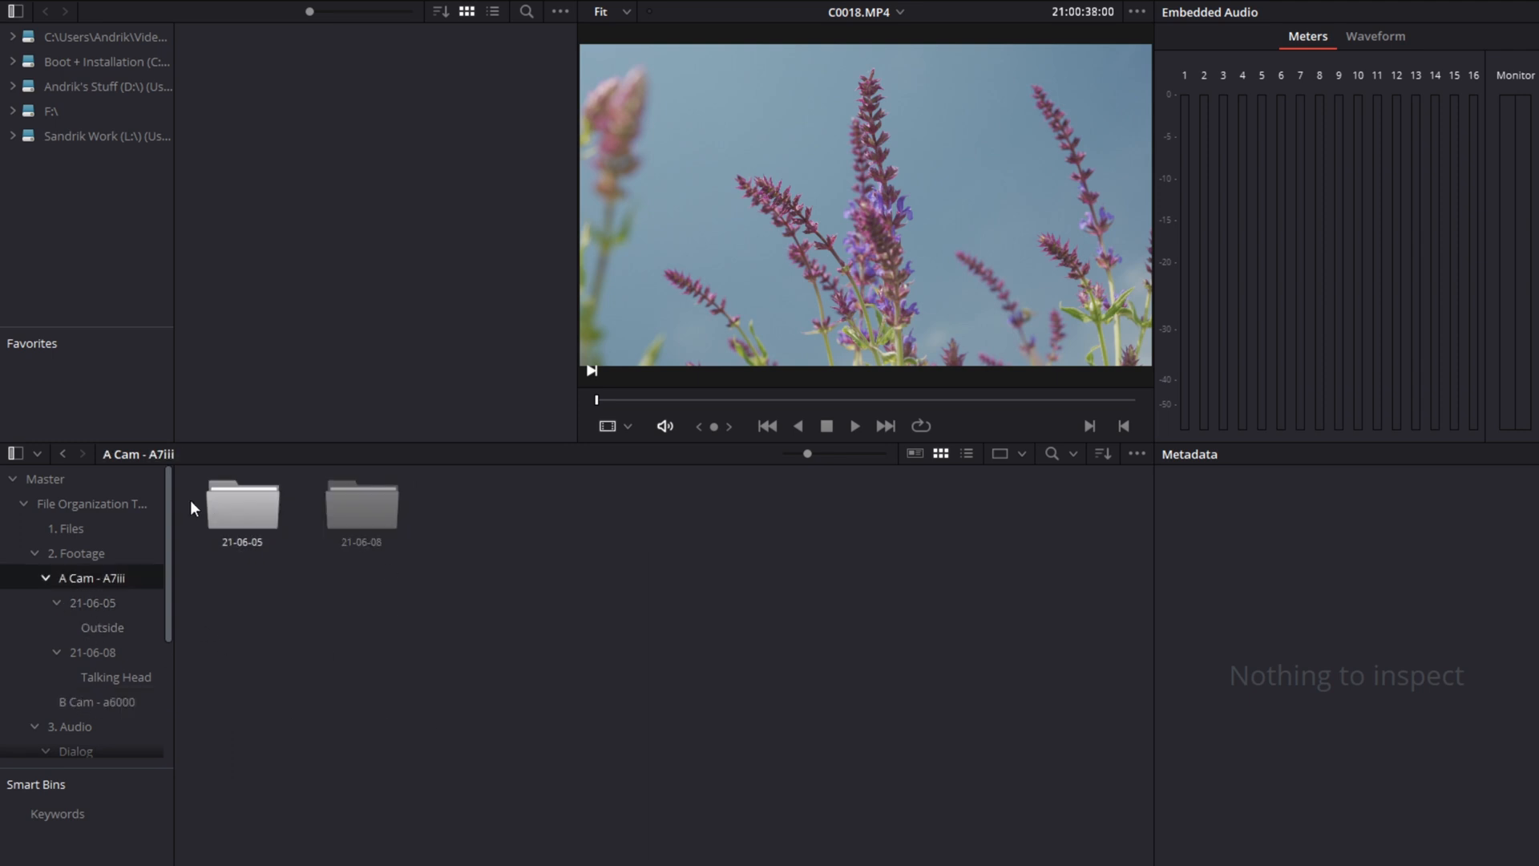
click(241, 502)
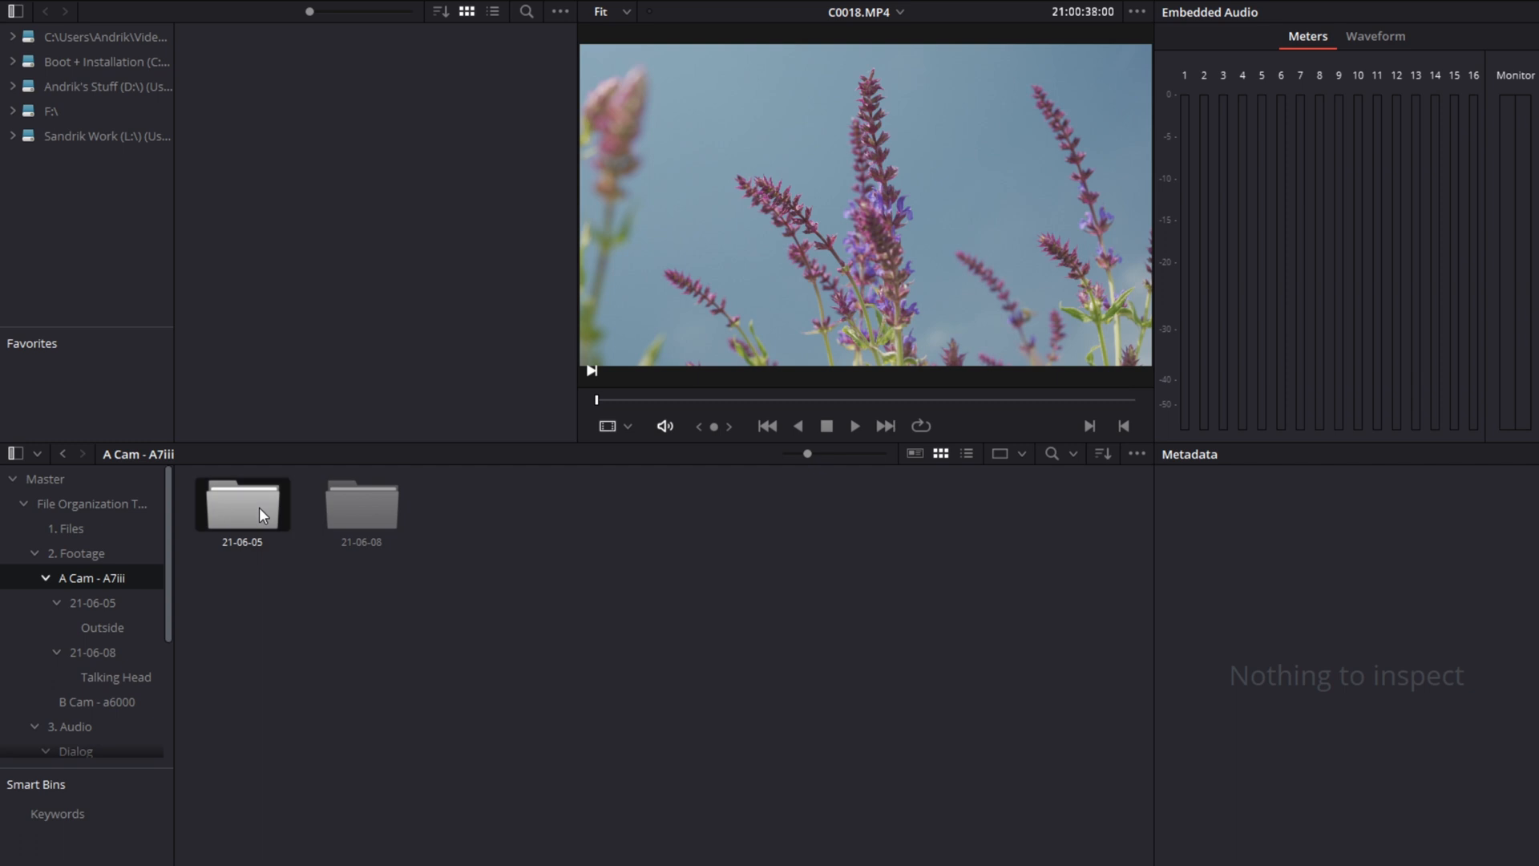
double_click(240, 505)
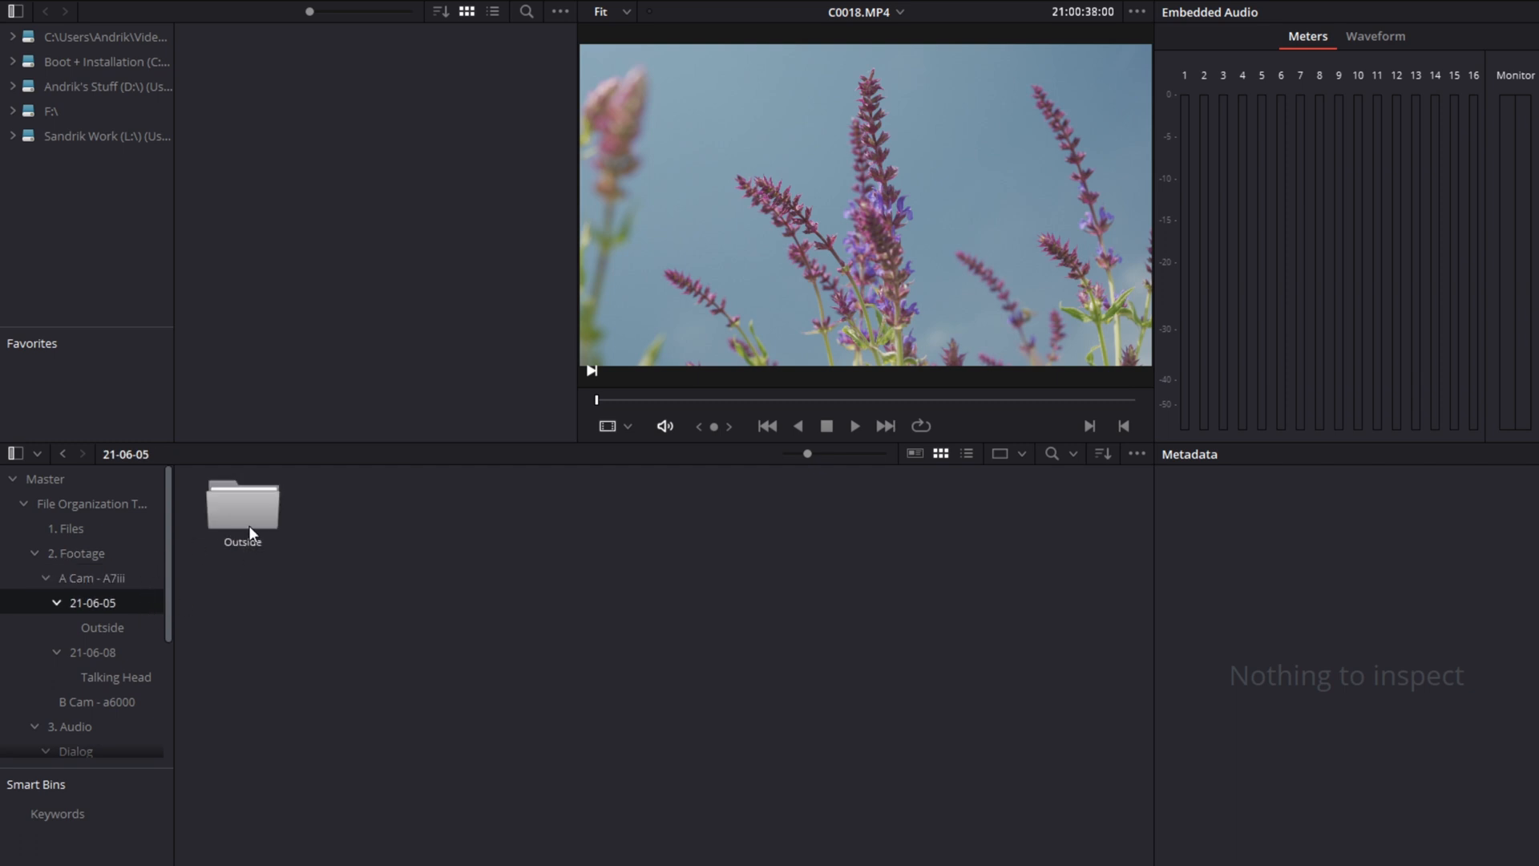
mouse_move(250, 518)
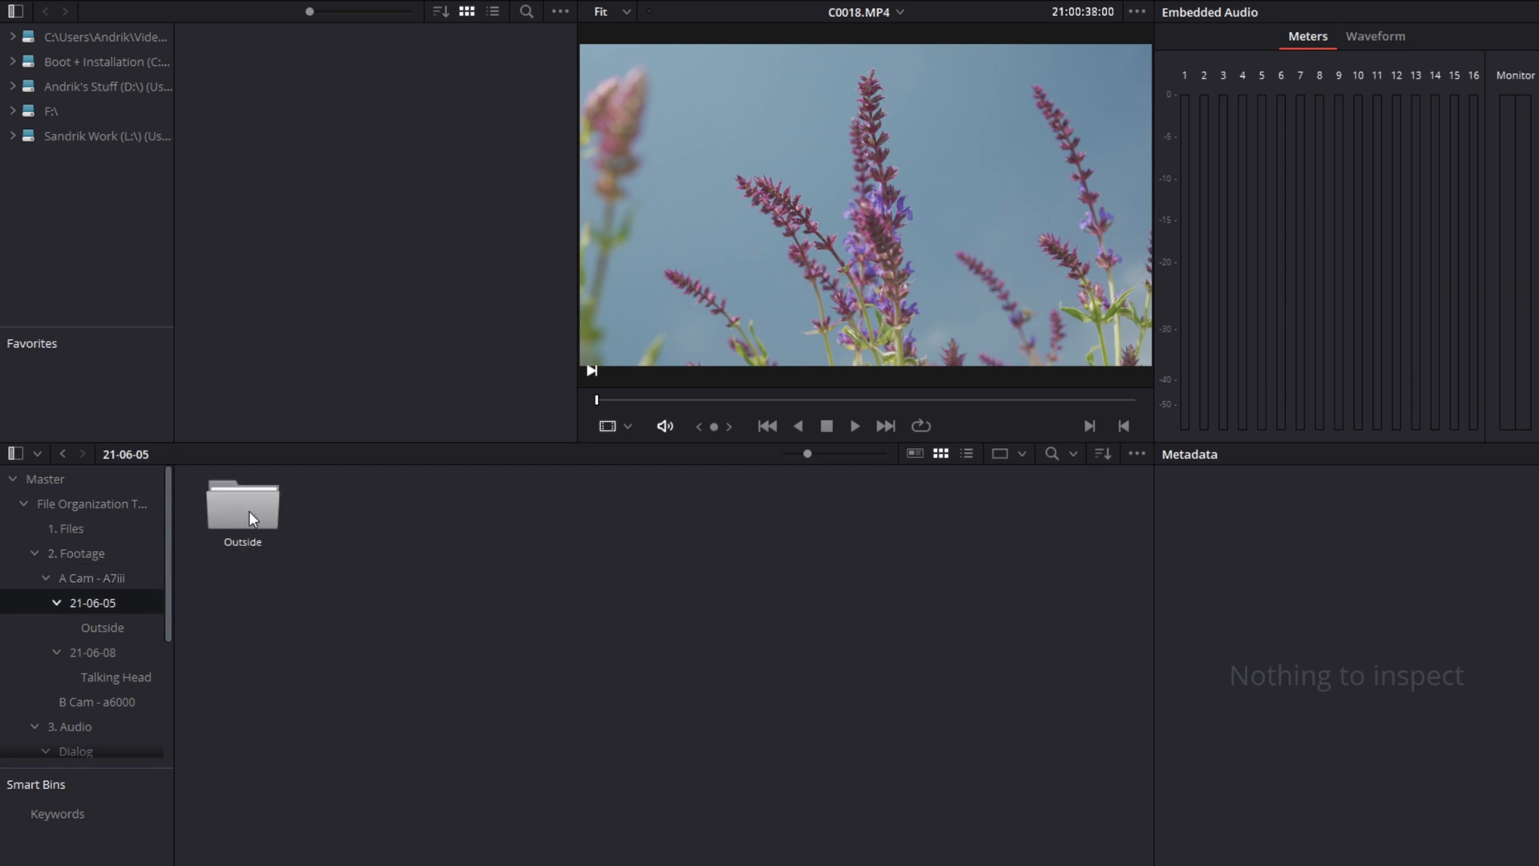
double_click(242, 502)
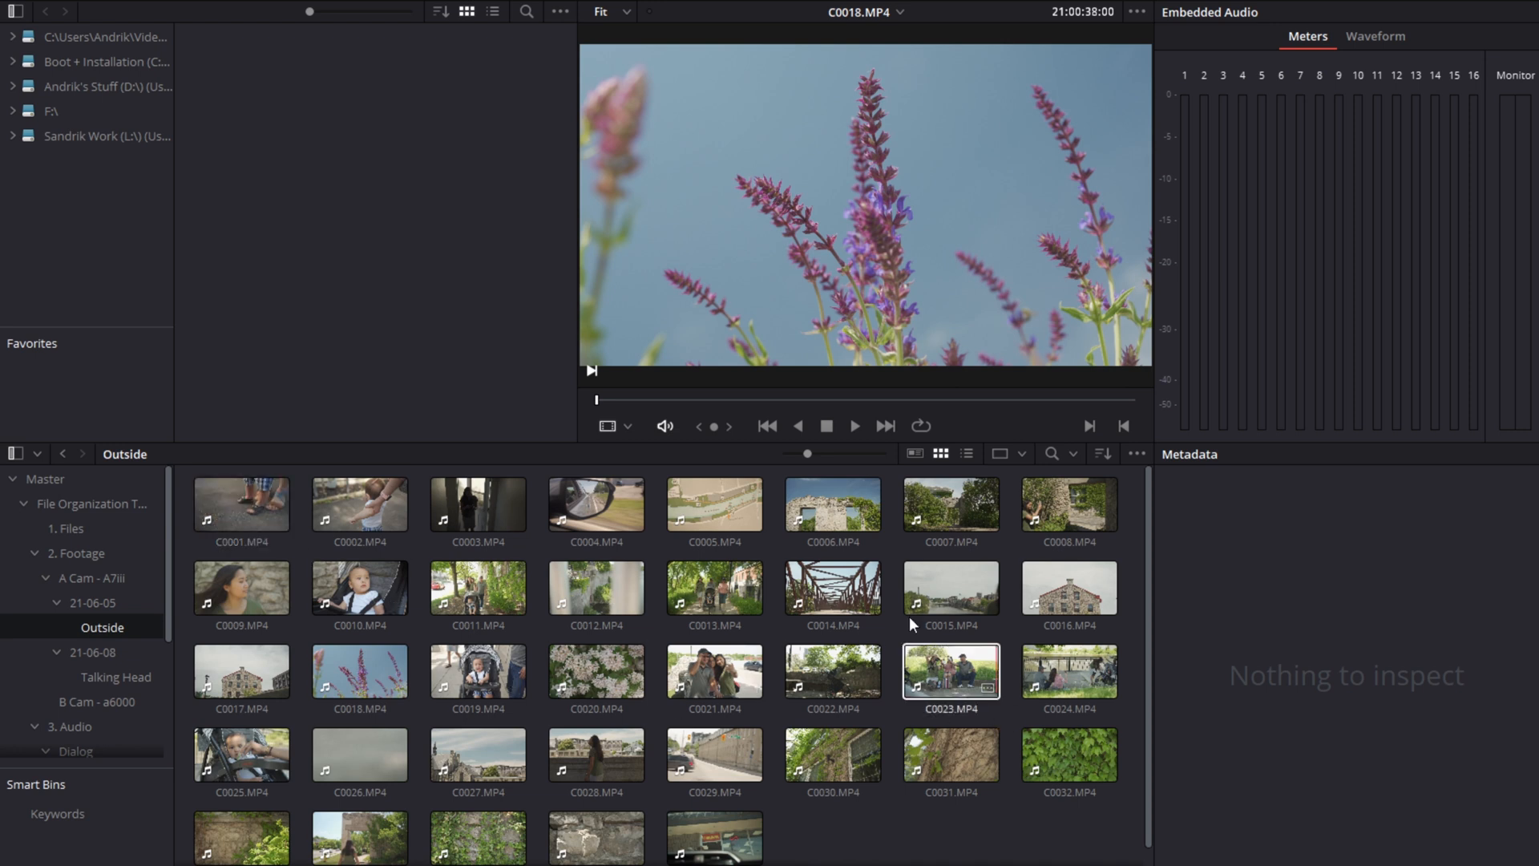
click(239, 503)
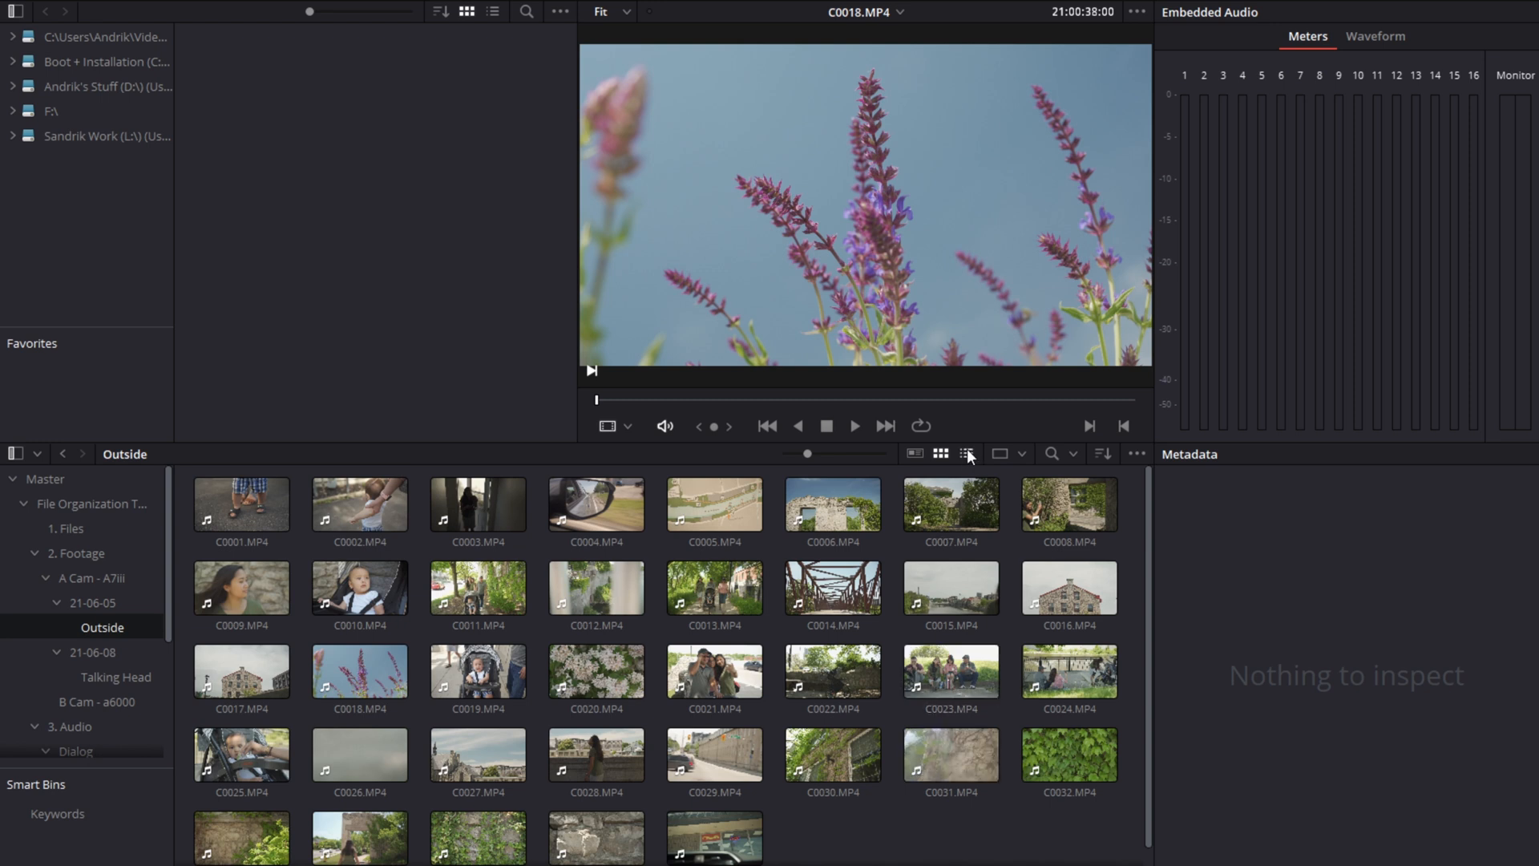
Step: Sort the 37 Outside clips by frame rate in list view, tag them all green, and return to thumbnails
click(965, 454)
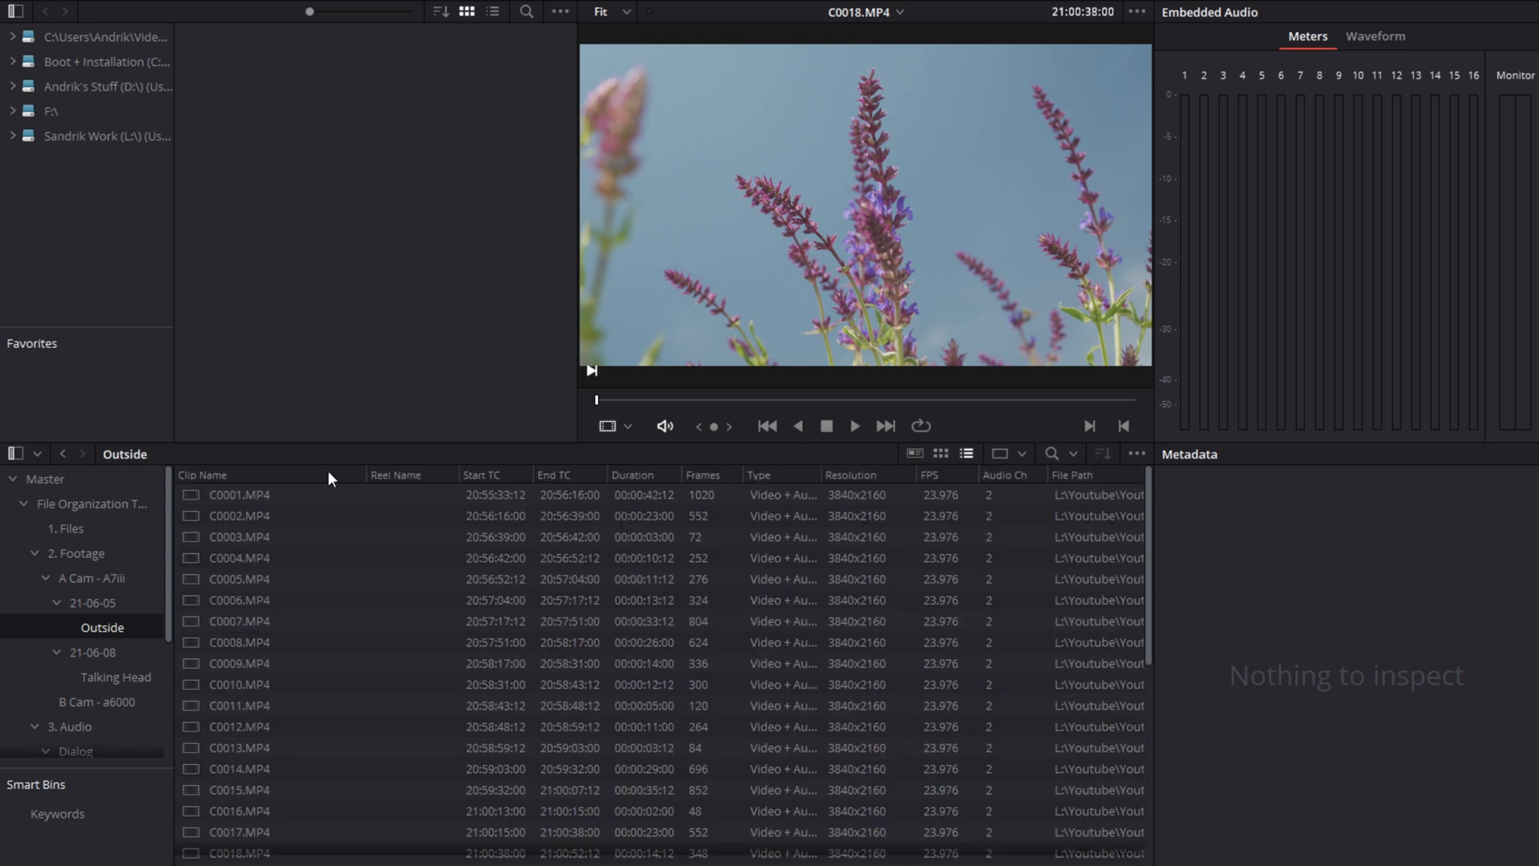
mouse_move(943, 484)
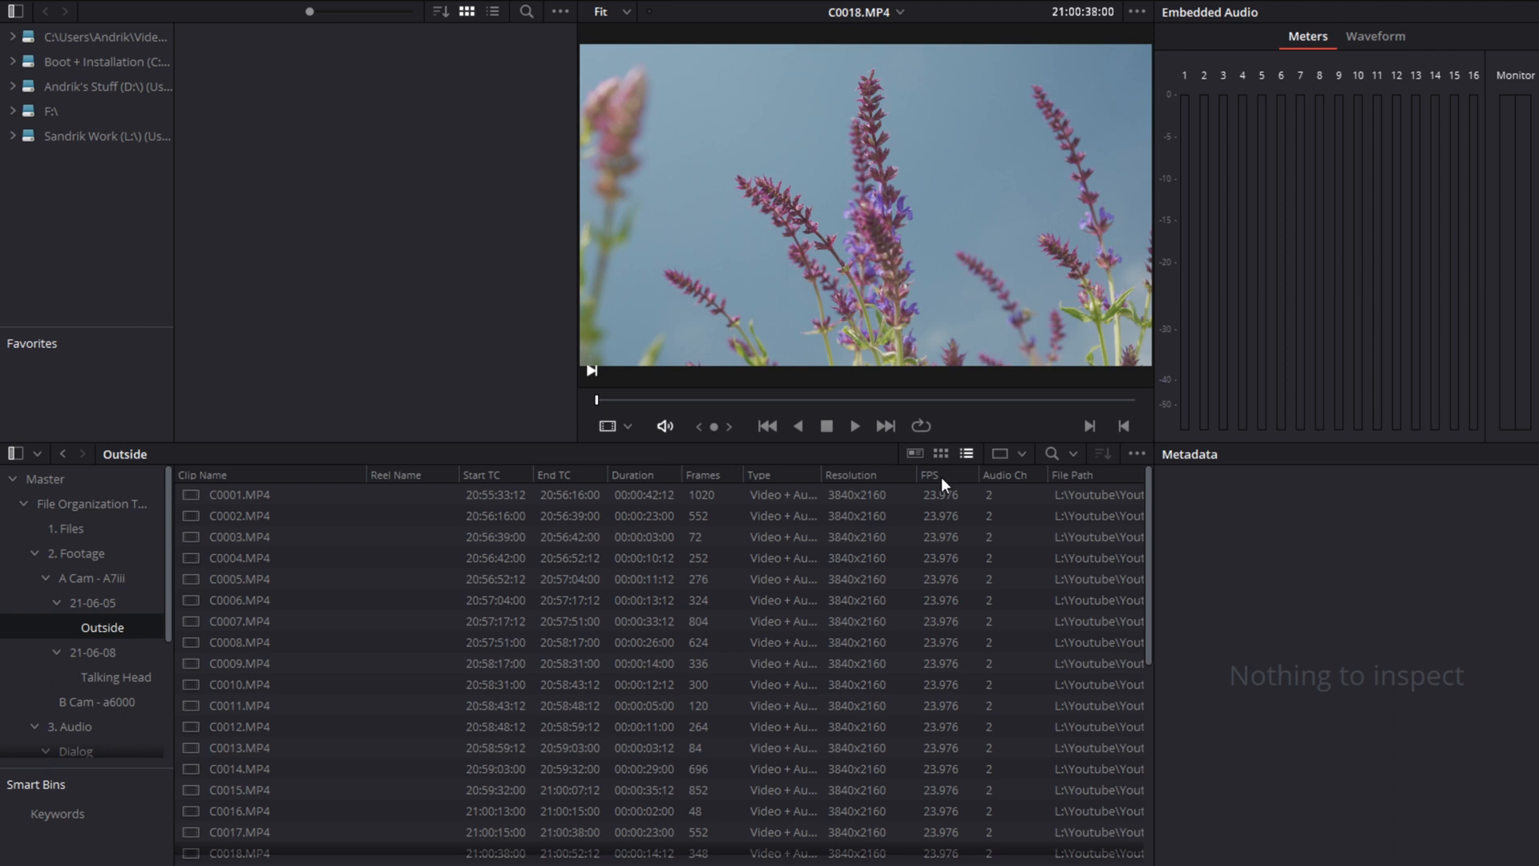
click(927, 474)
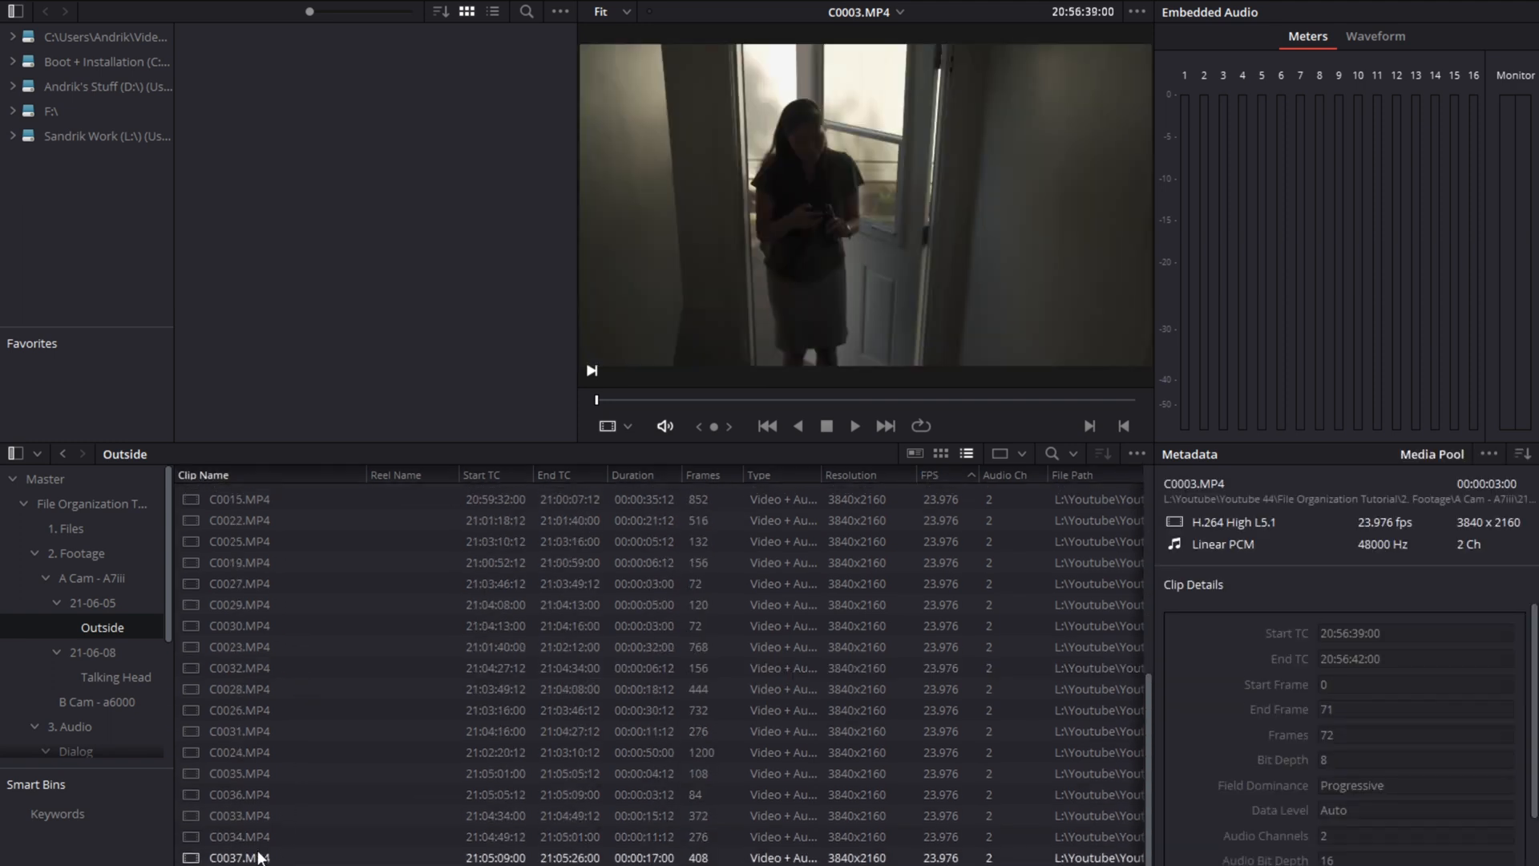
right_click(238, 856)
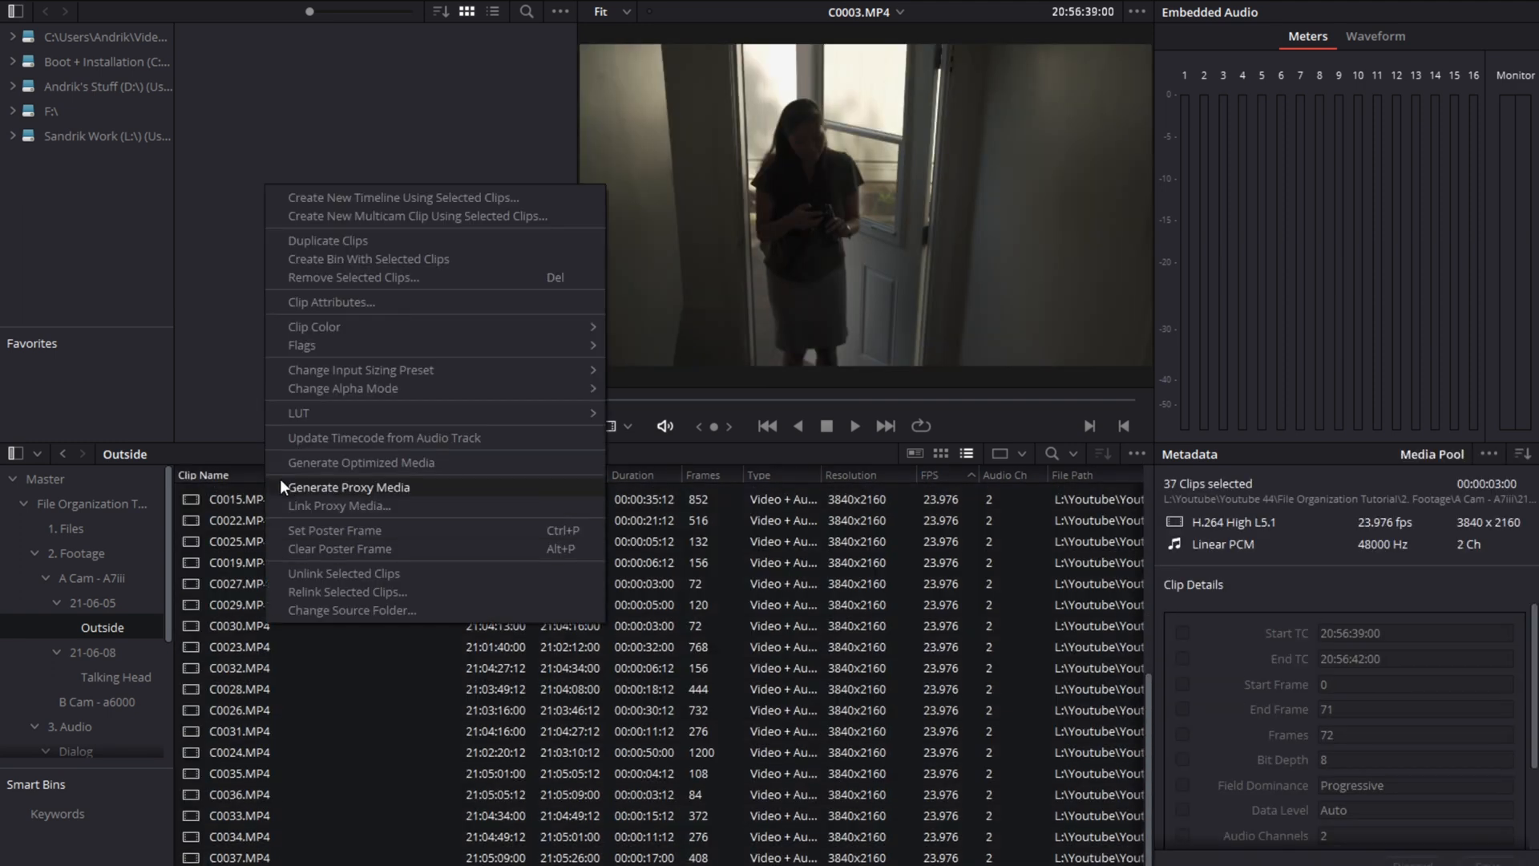
mouse_move(343, 388)
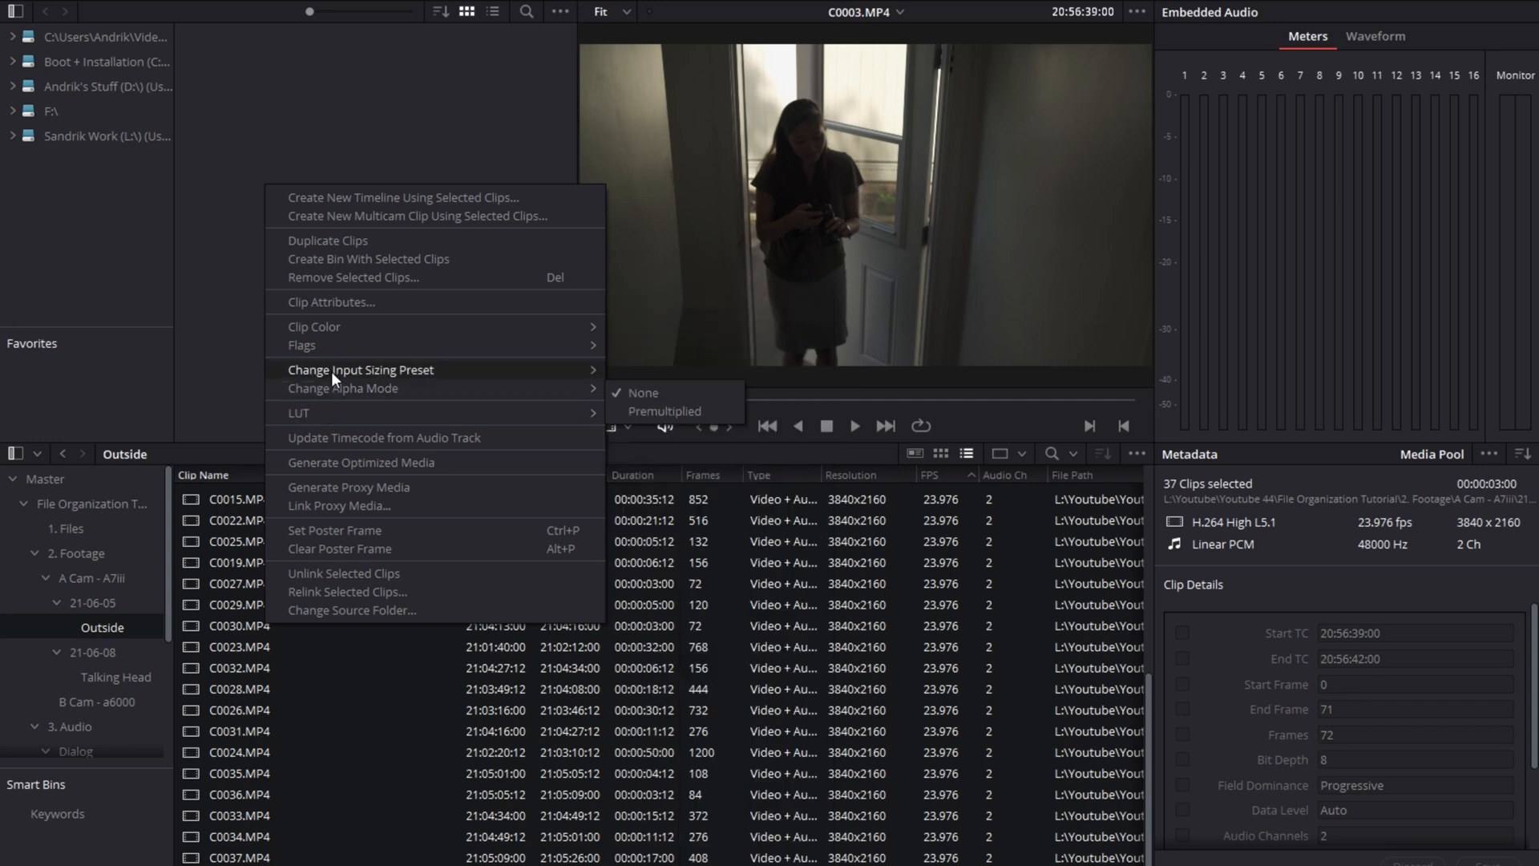
mouse_move(314, 327)
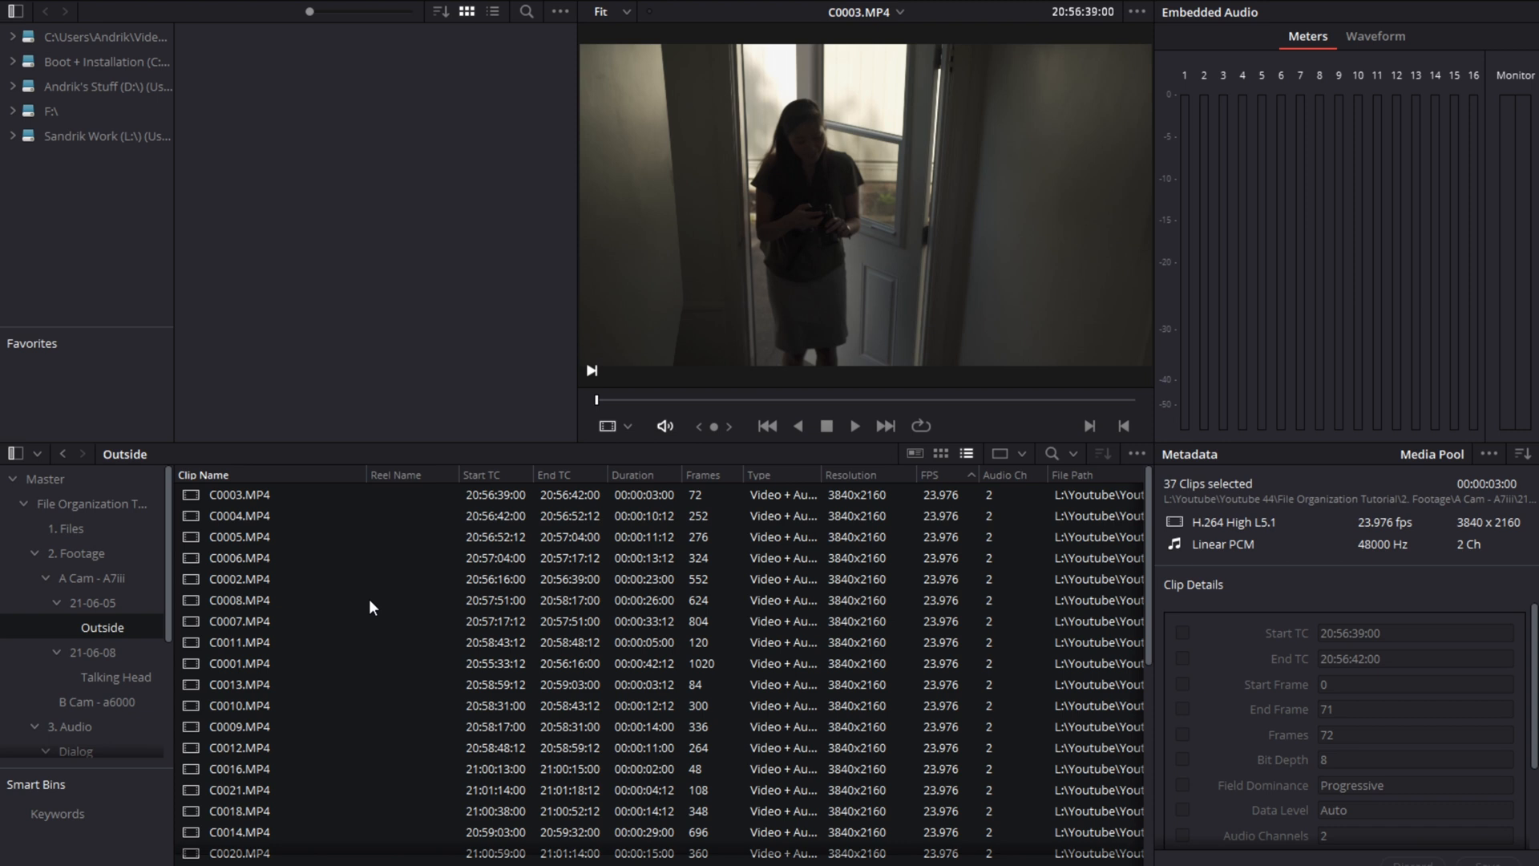
click(939, 454)
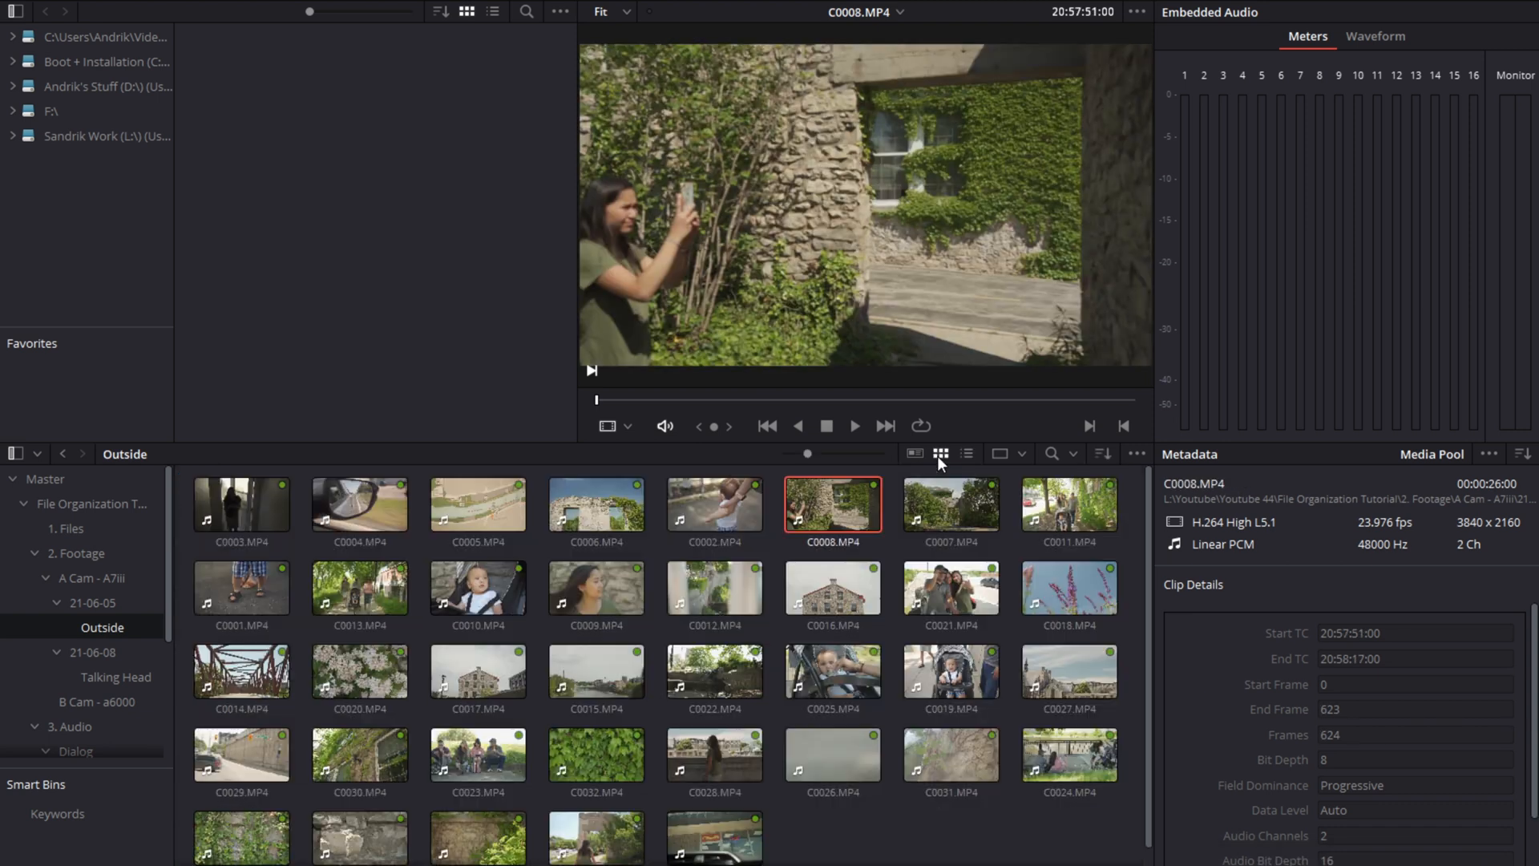
click(713, 672)
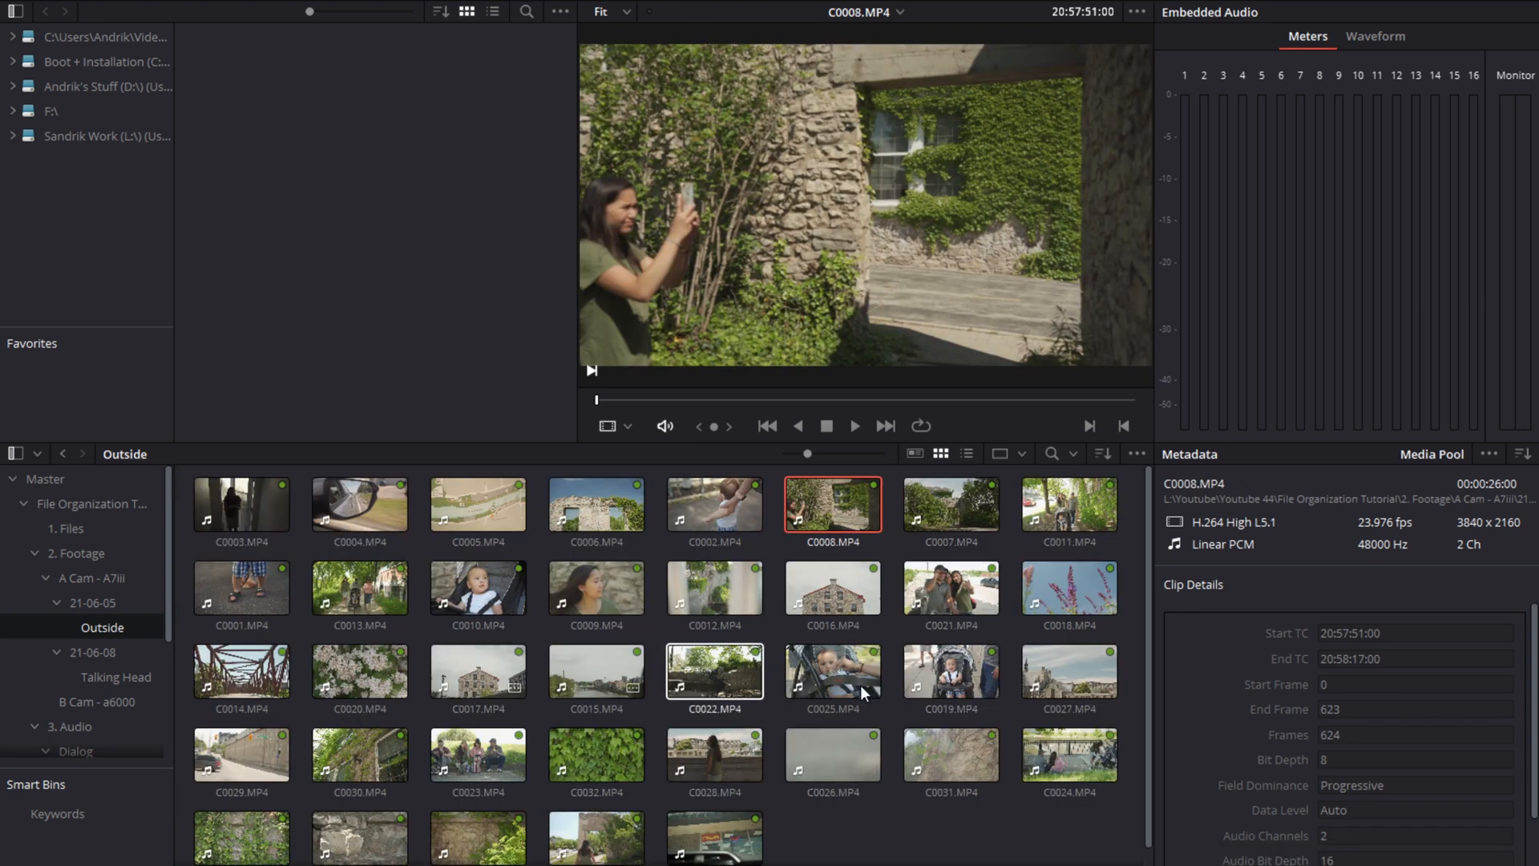
click(596, 753)
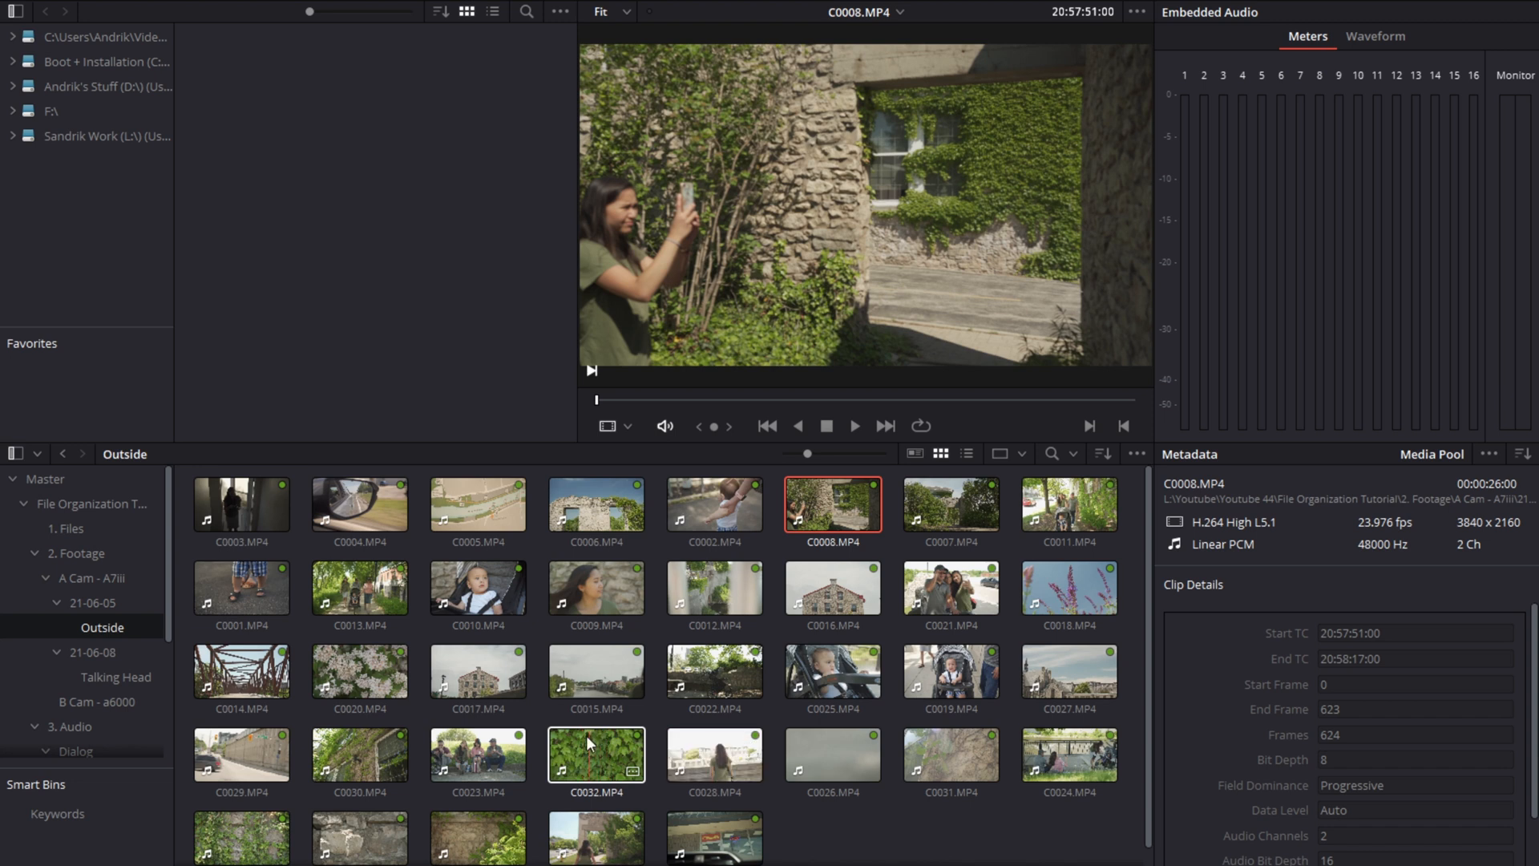
click(478, 753)
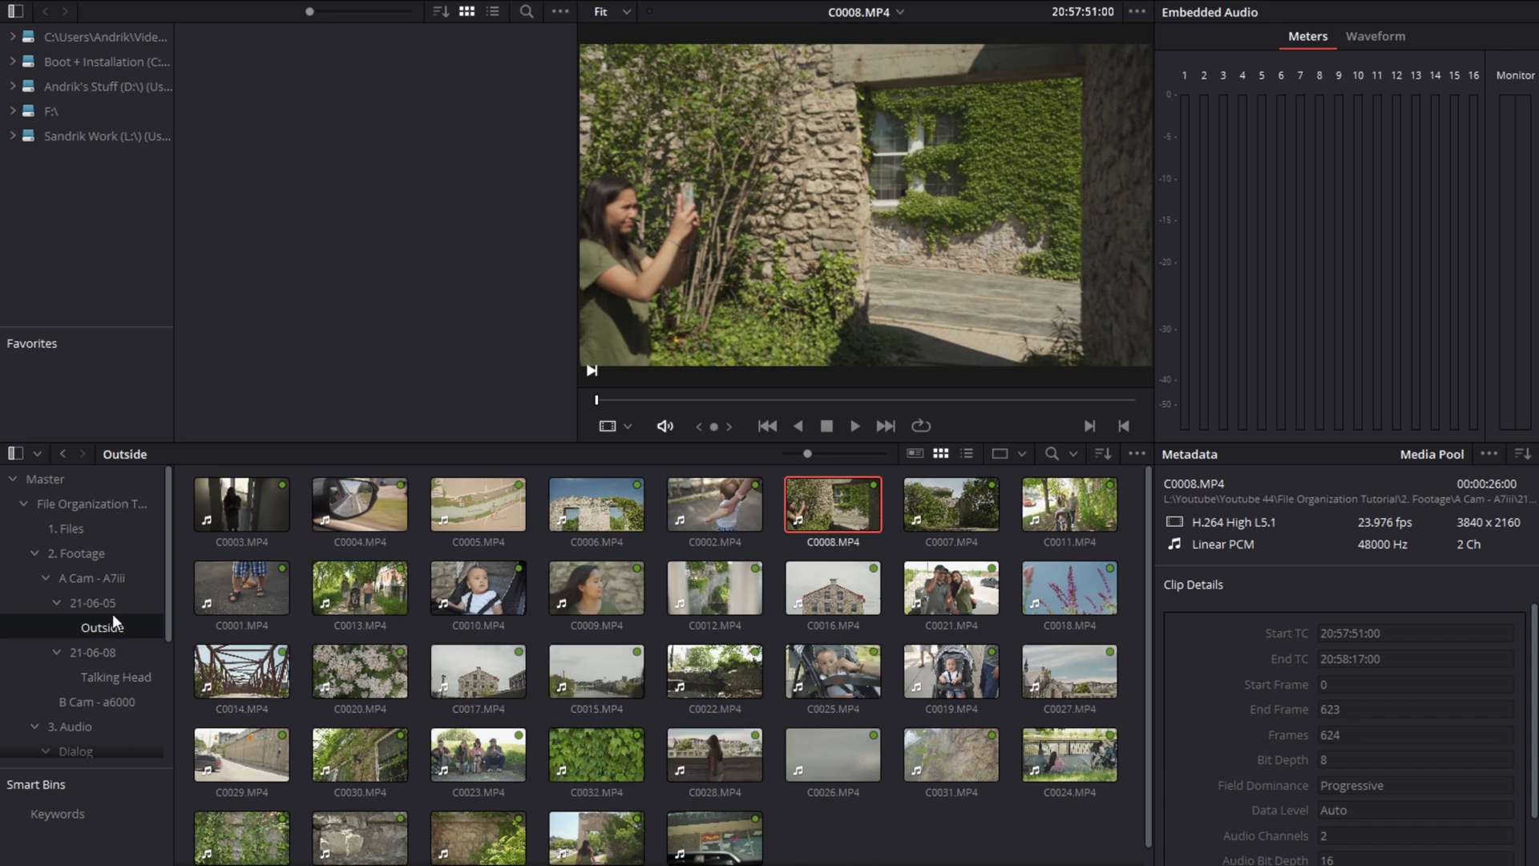
Step: List the B Cam - a6000 bin by frame rate and tag its four 59.94 fps clips apricot
click(119, 701)
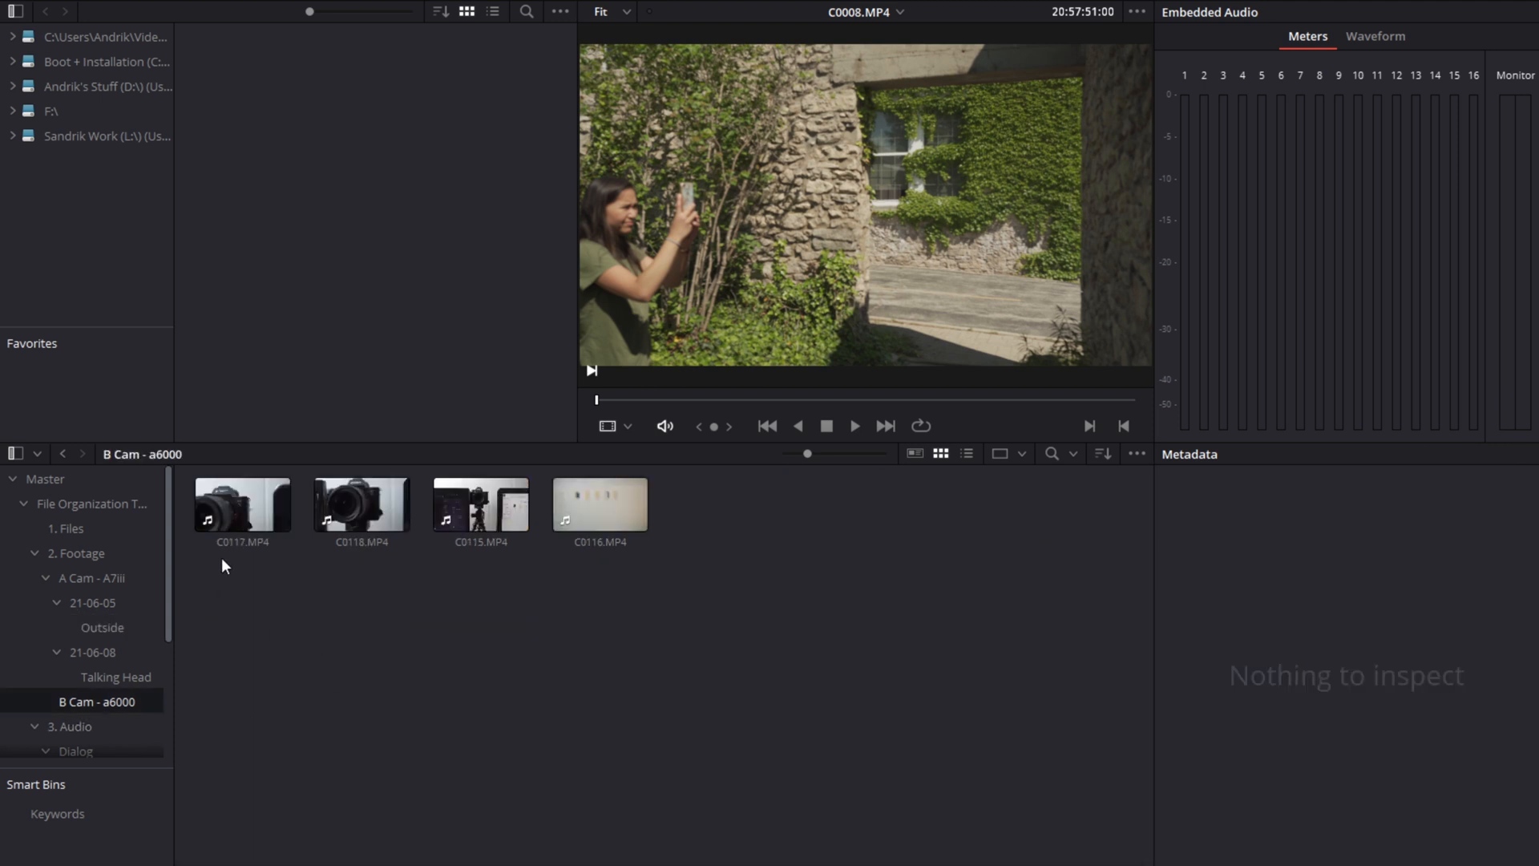
click(965, 454)
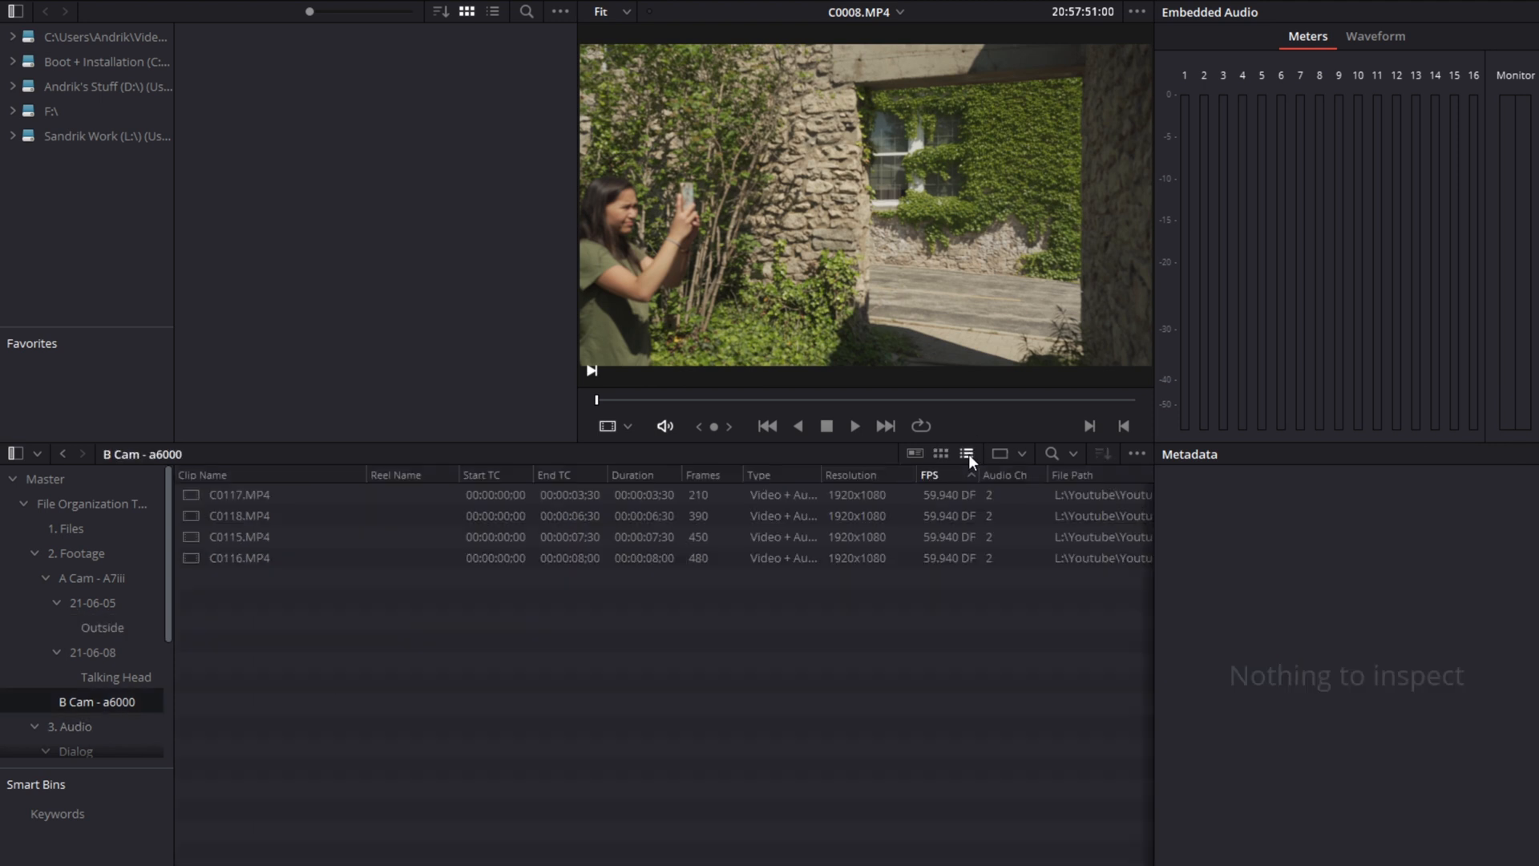
click(239, 494)
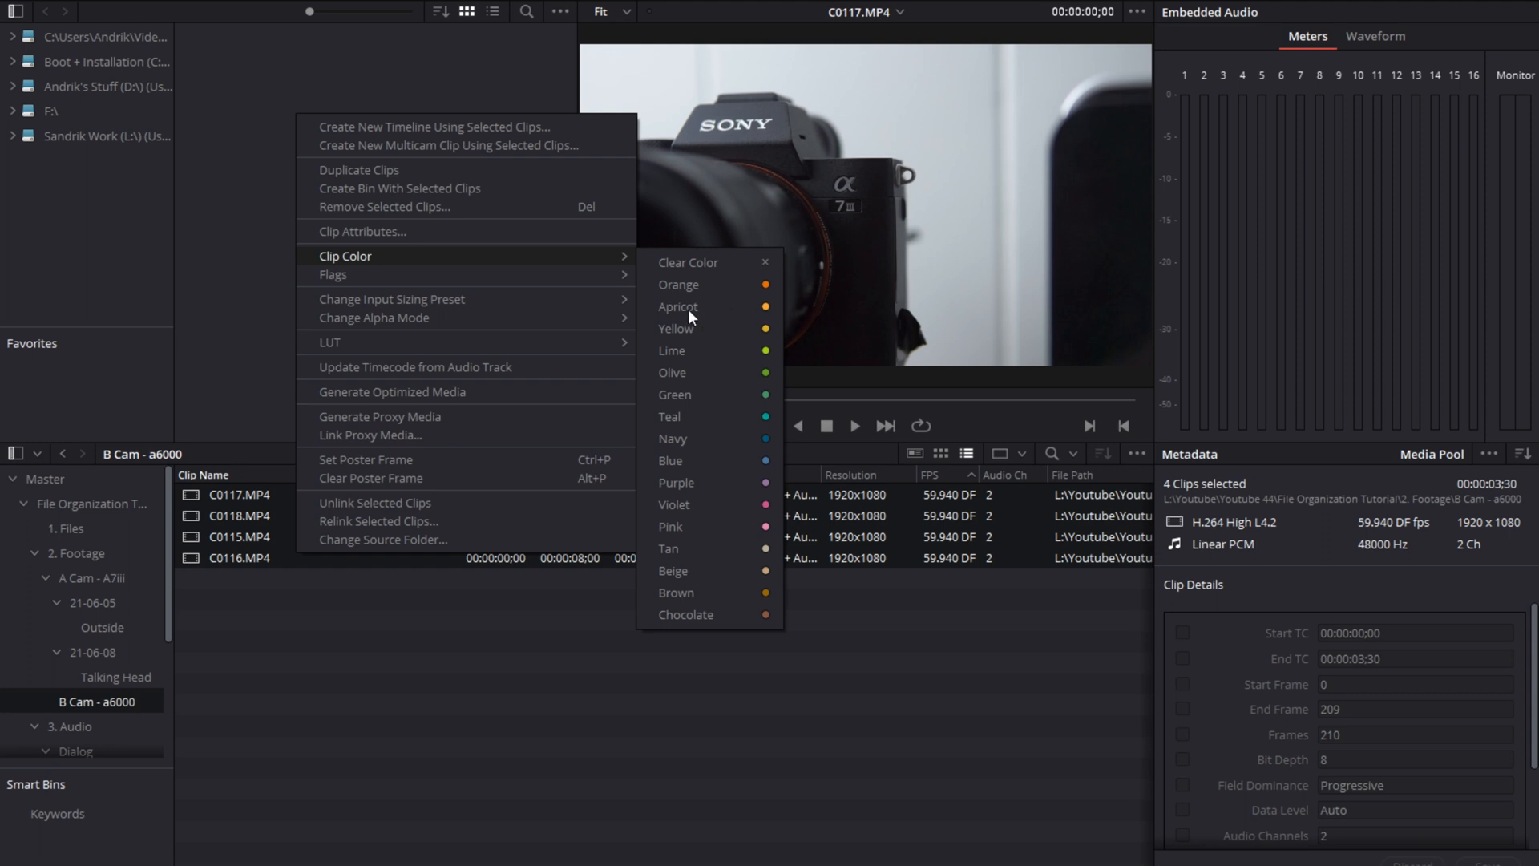
click(388, 638)
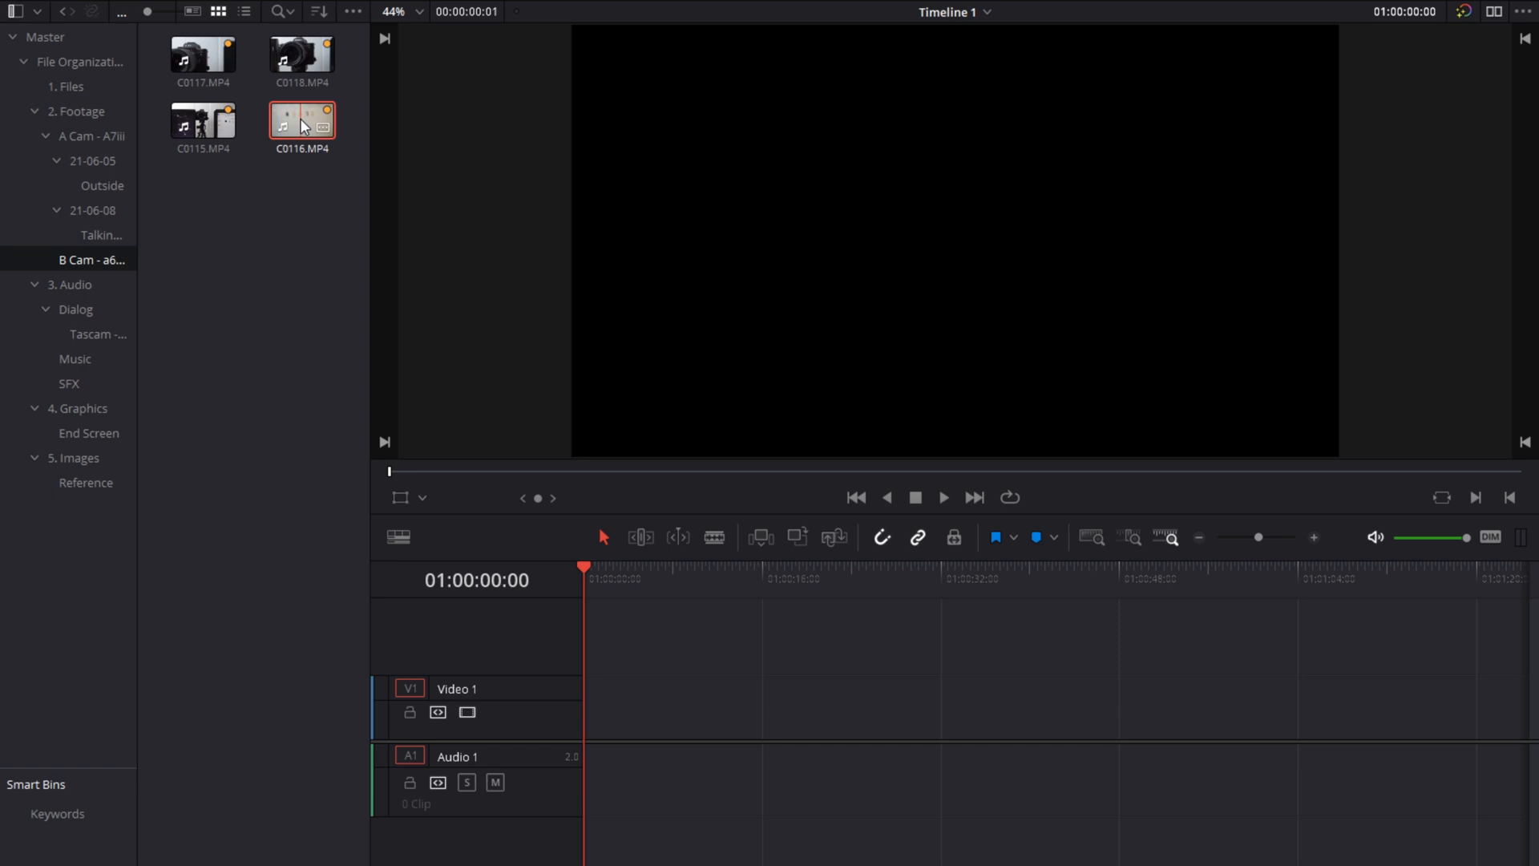
Step: Drop C0010 on the timeline, check its Change Clip Speed reads 23.976 fps, and cancel unchanged
drag(303, 122, 693, 707)
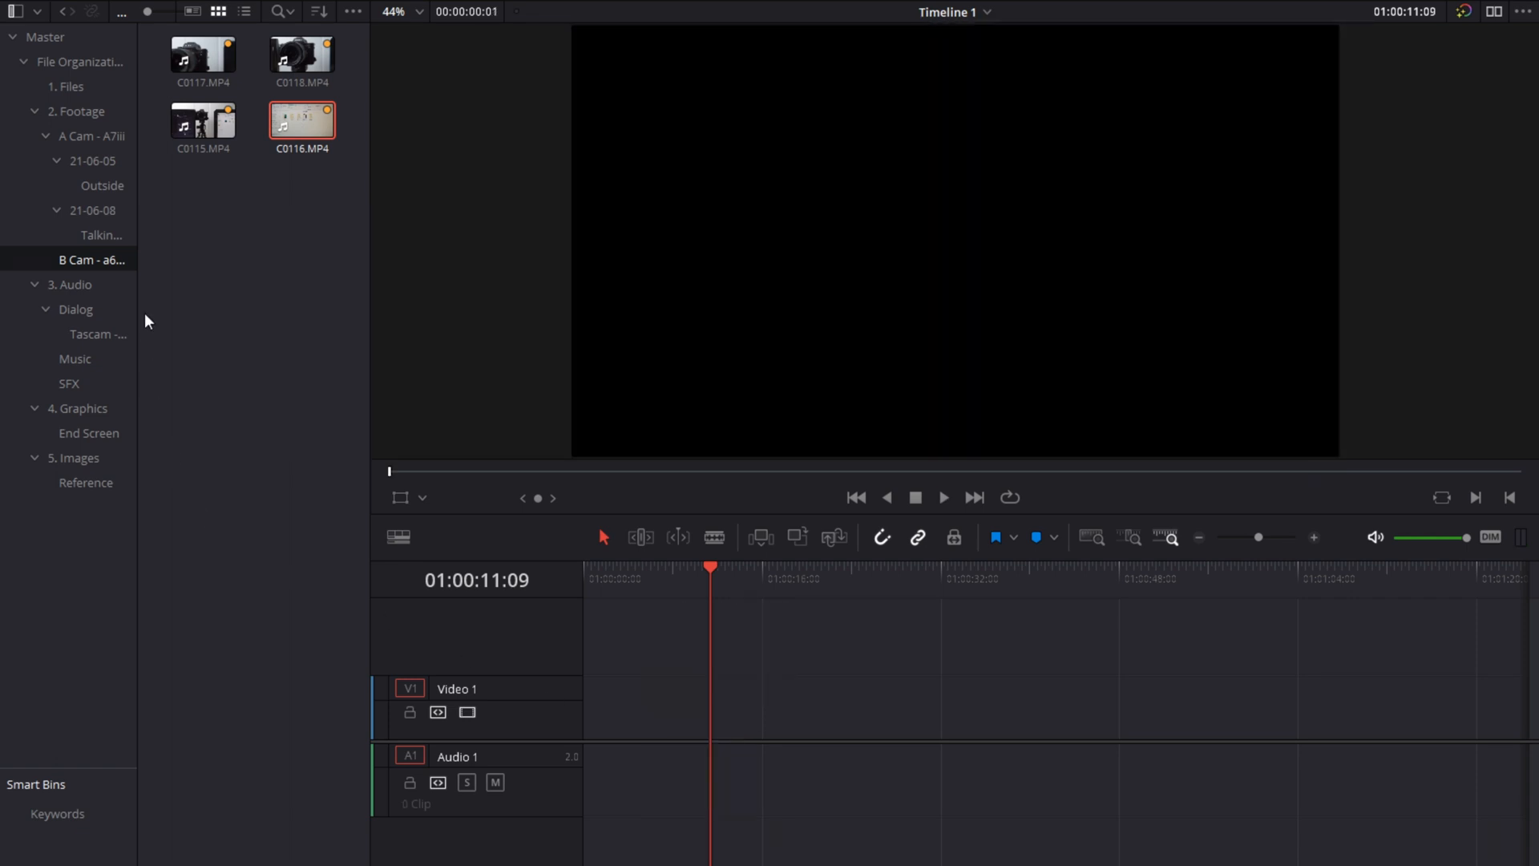
click(101, 186)
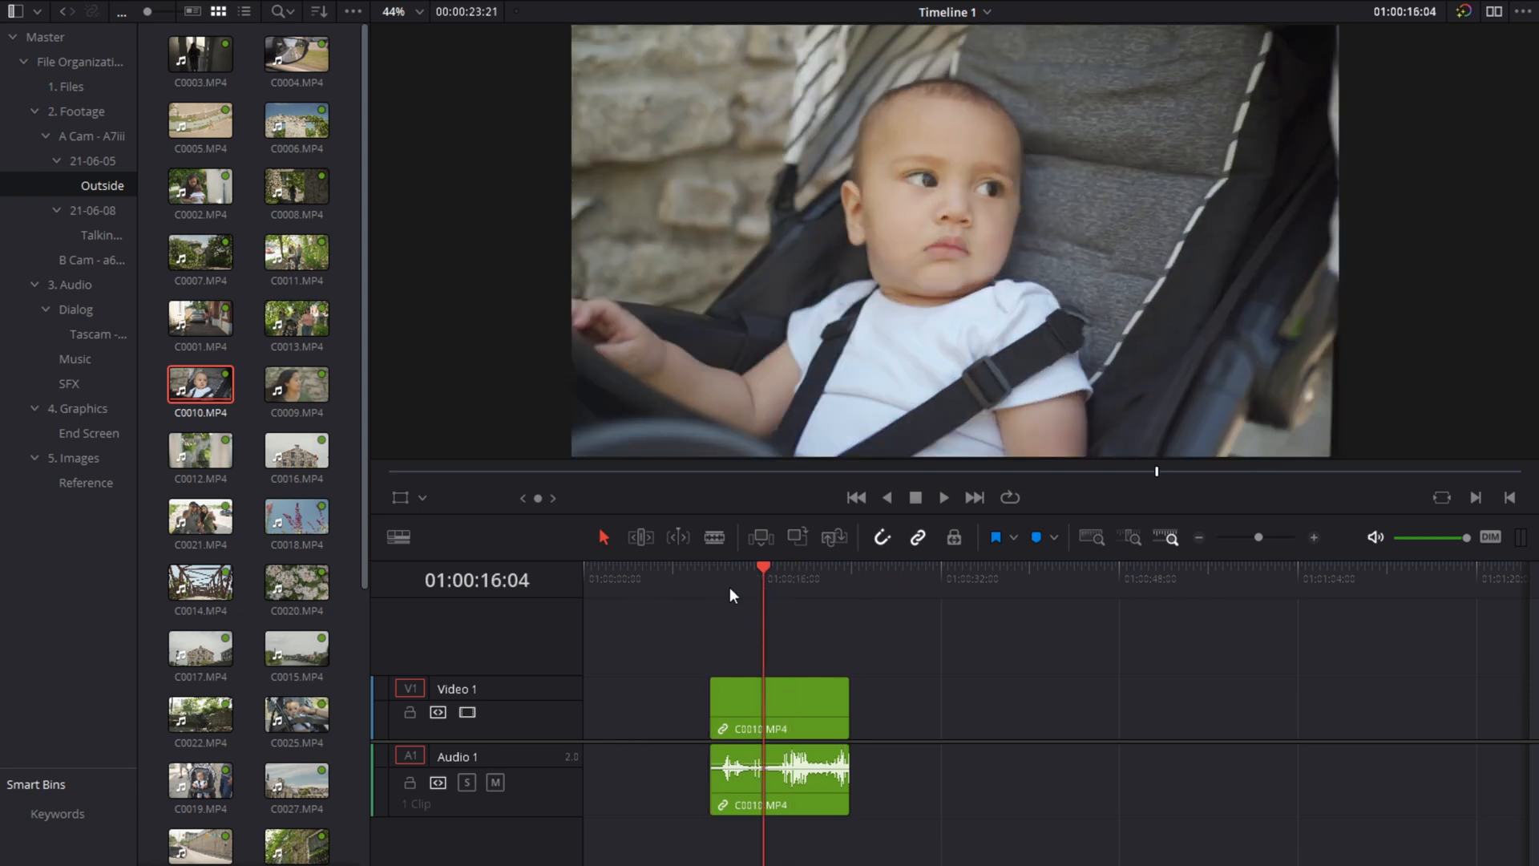
click(942, 497)
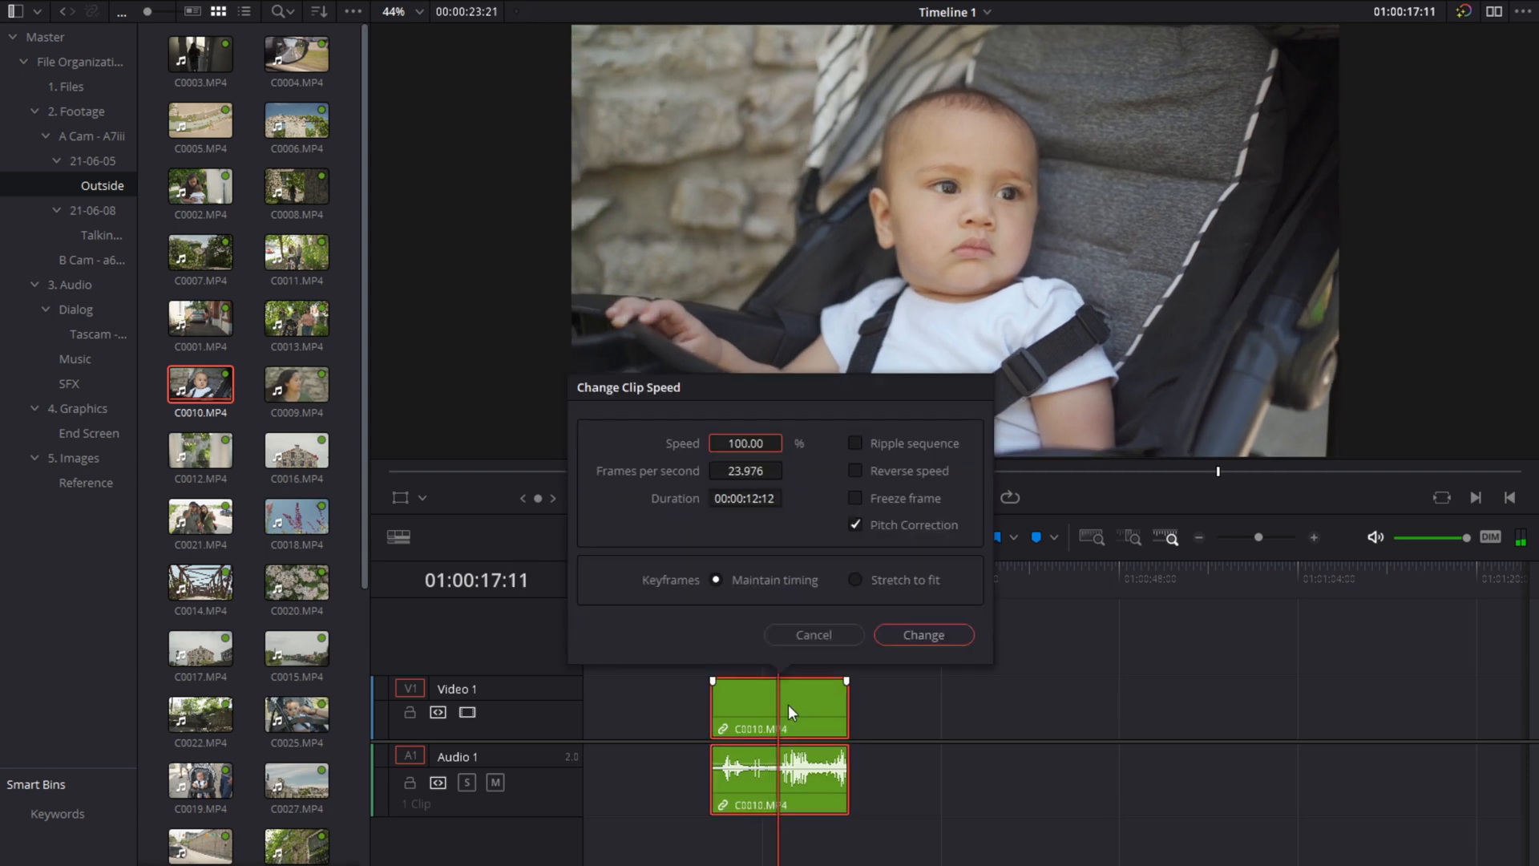
click(920, 635)
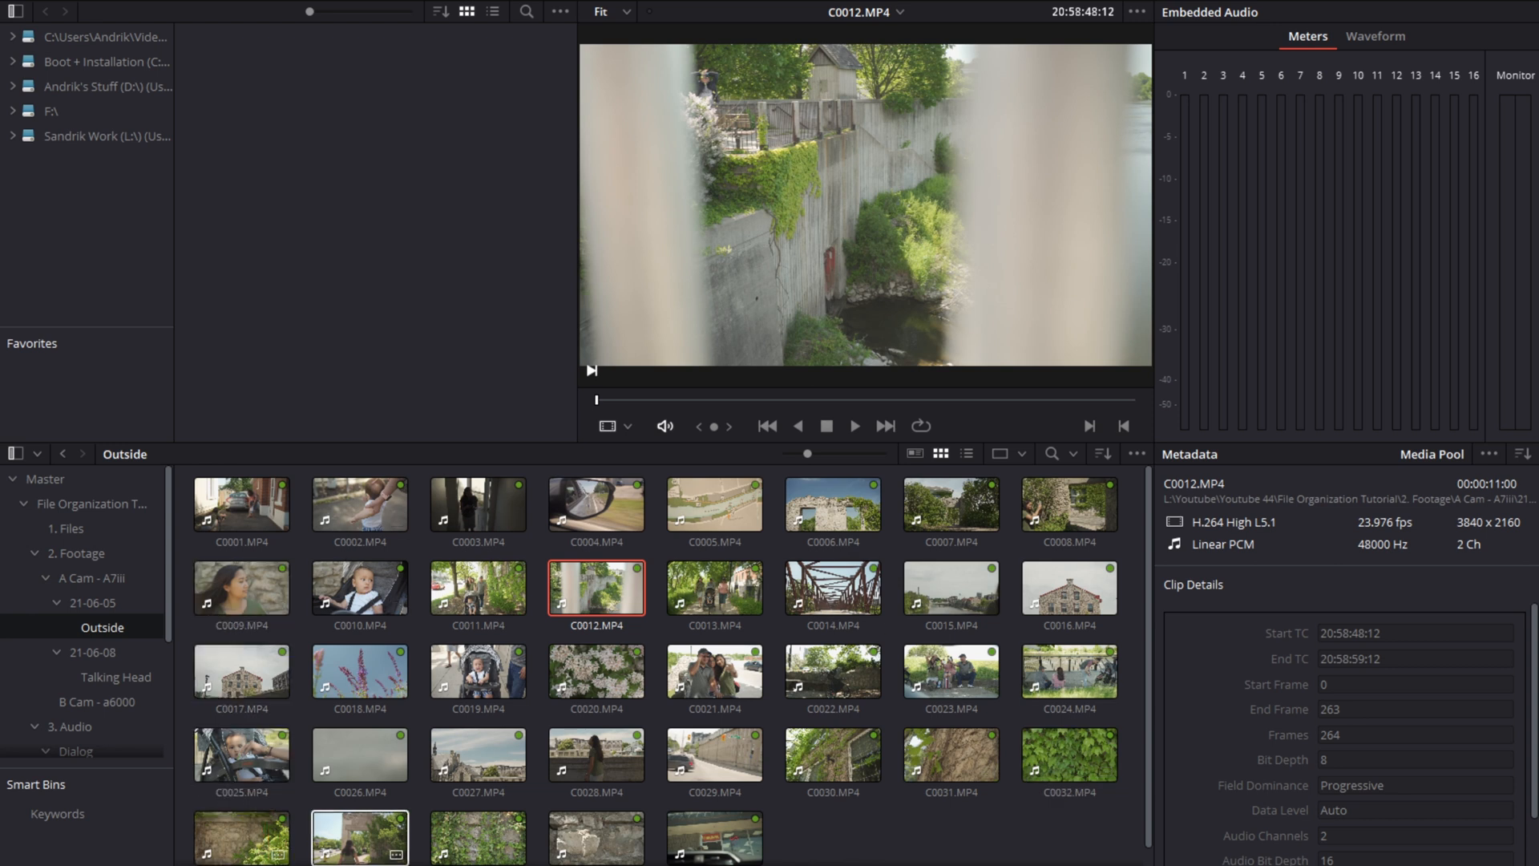
Step: Select clips C0001 and C0002 together, review their options, and preview C0019
click(241, 505)
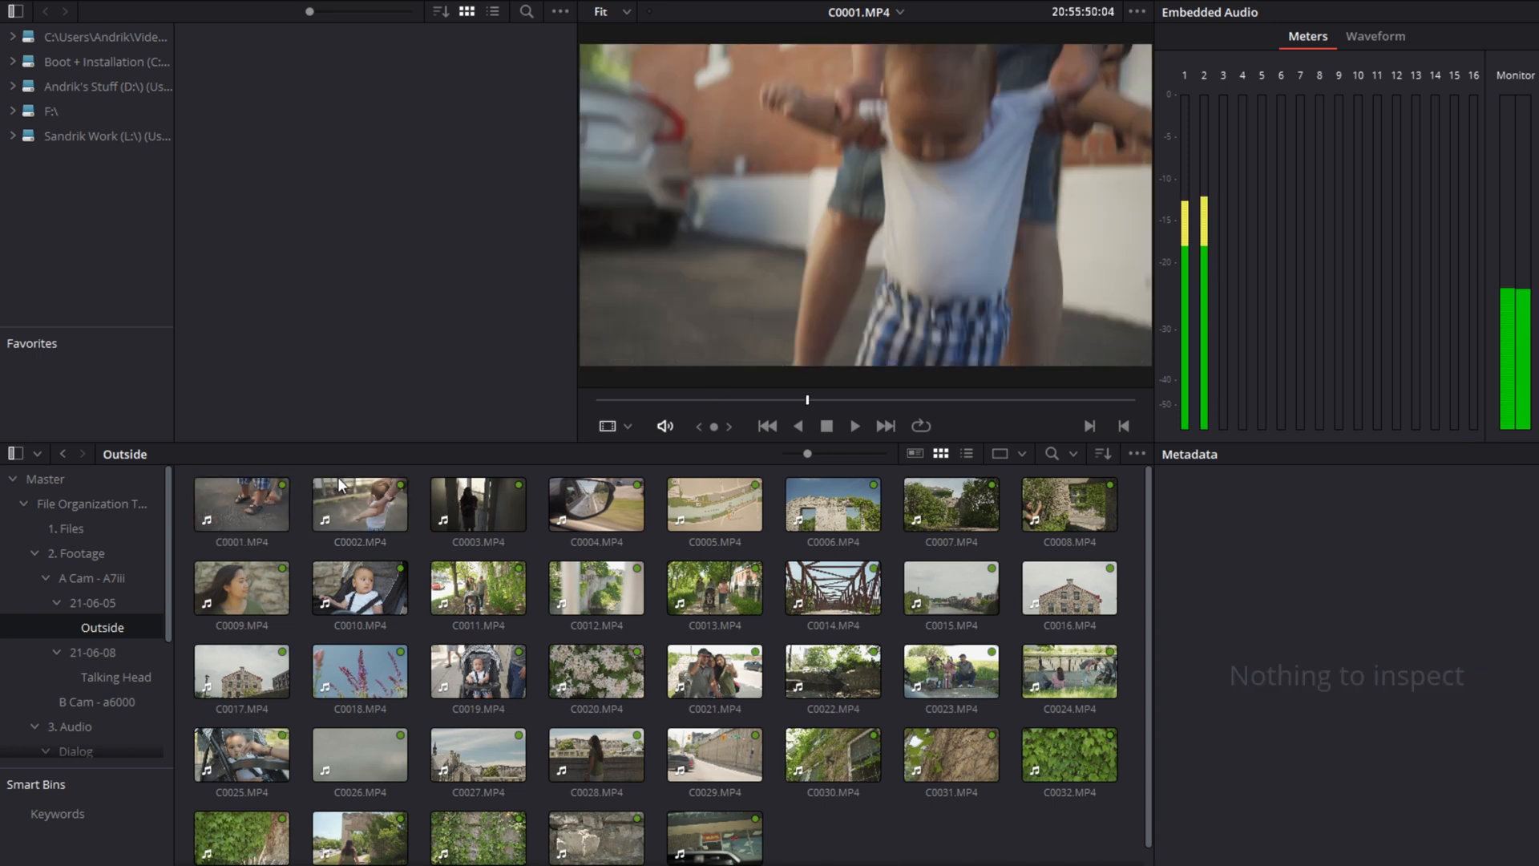
click(359, 505)
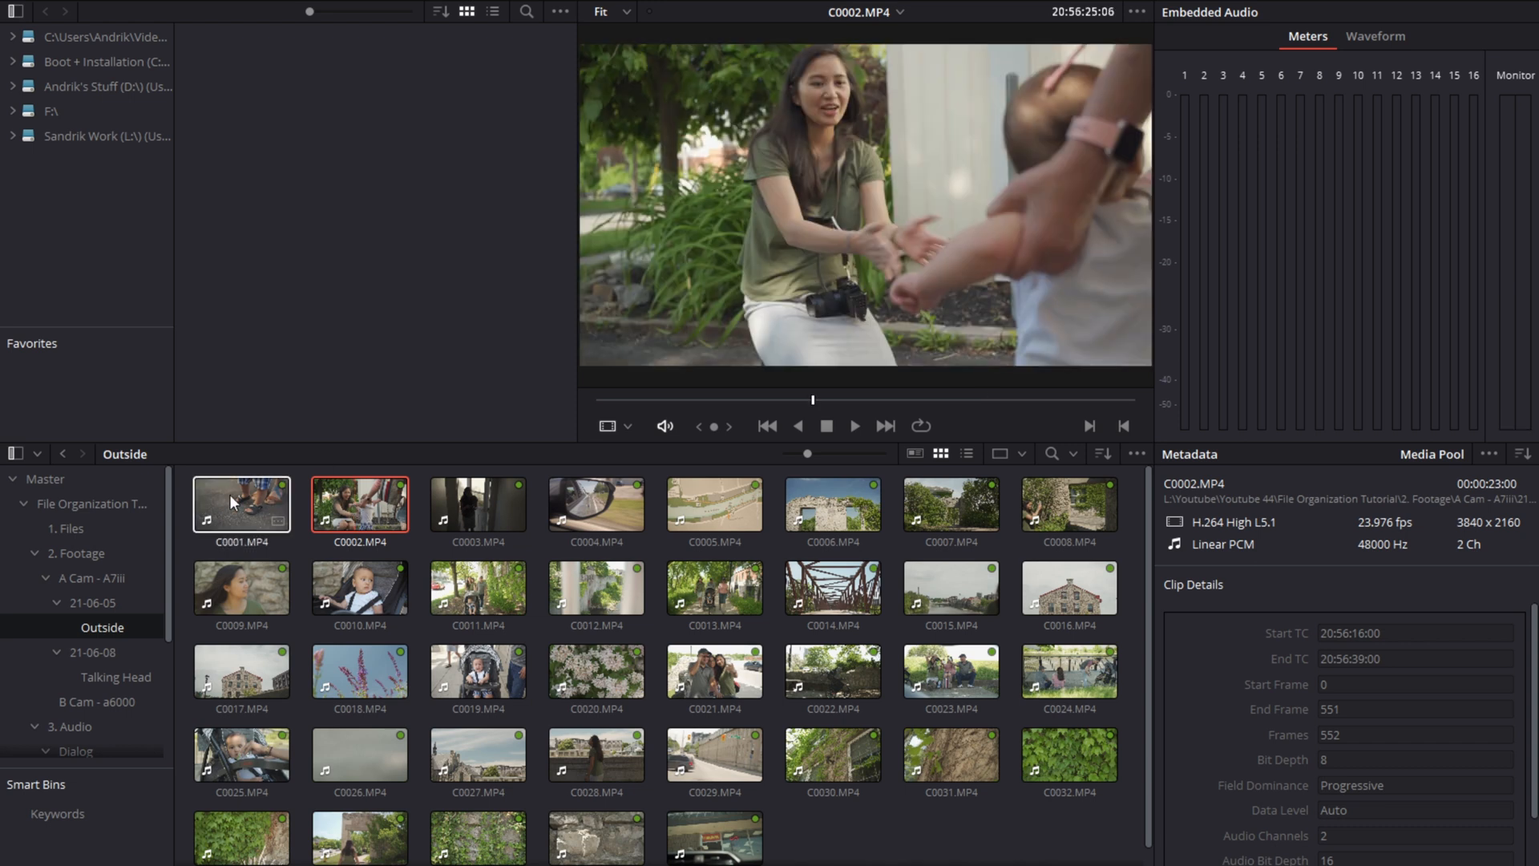
right_click(241, 503)
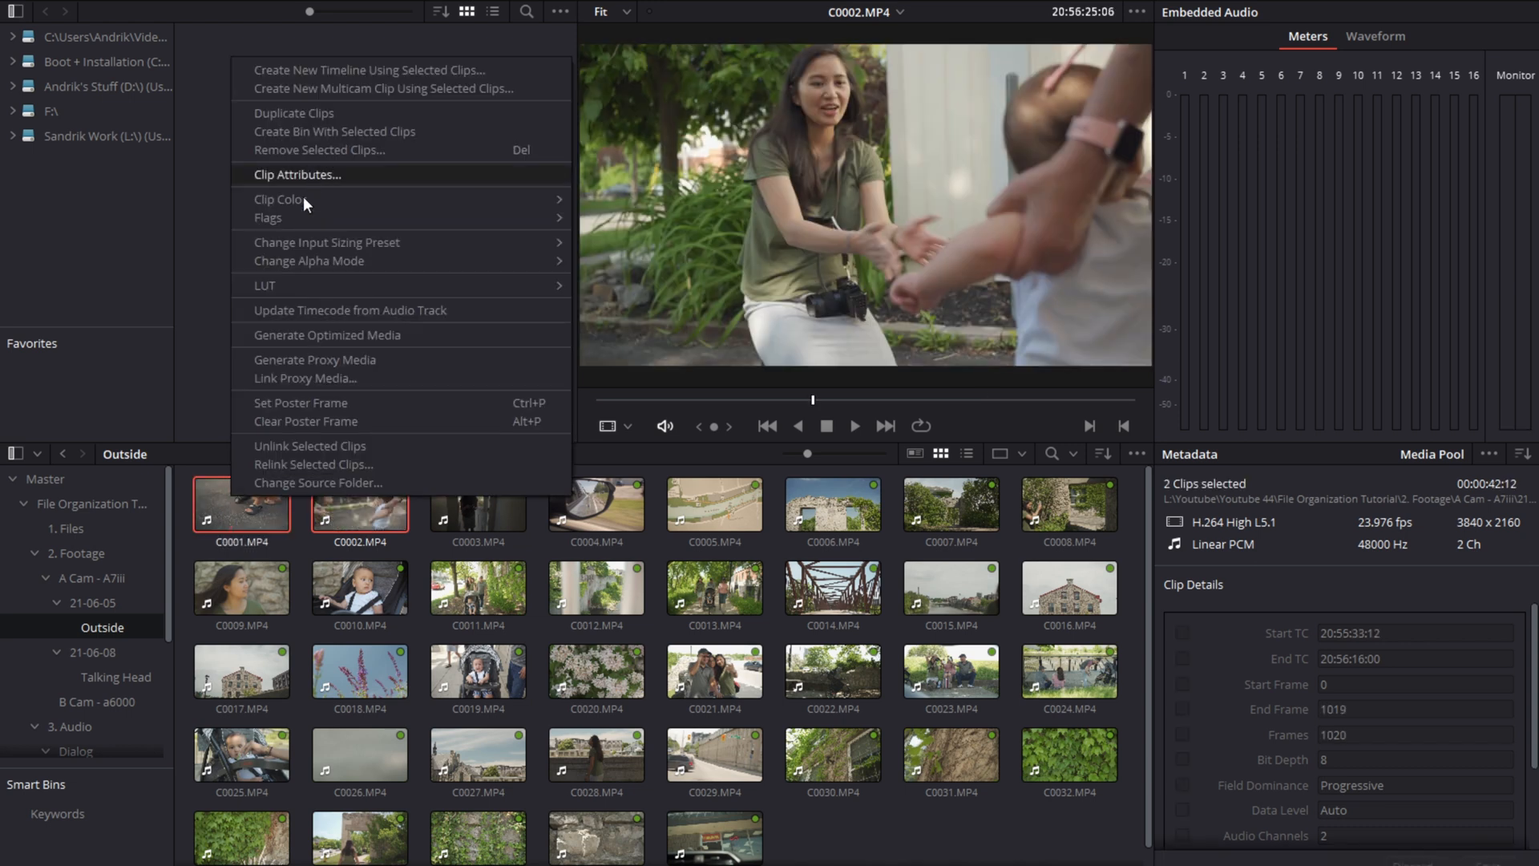
click(268, 217)
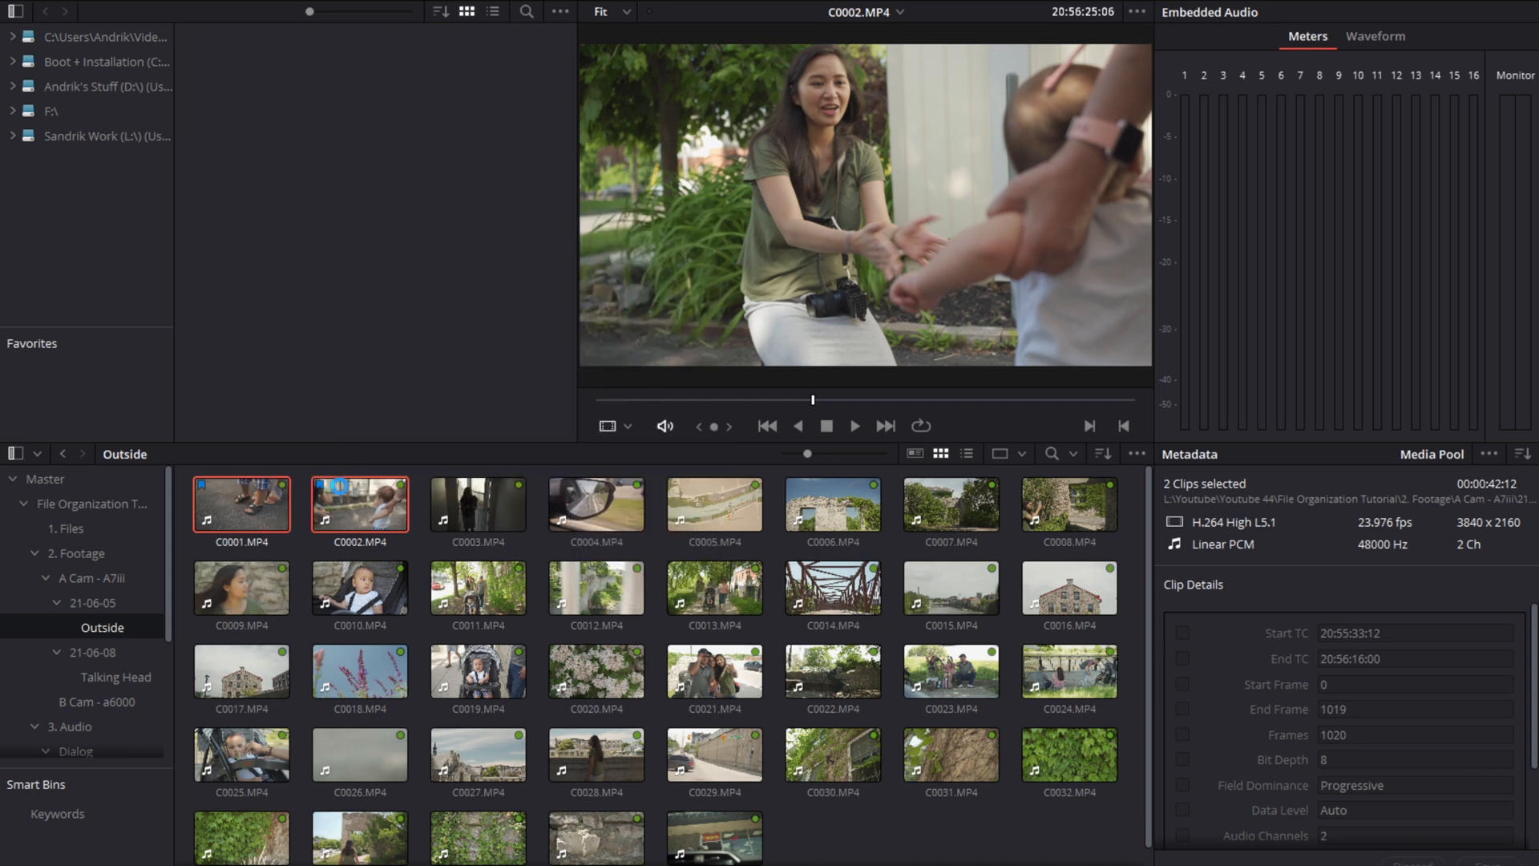
click(478, 672)
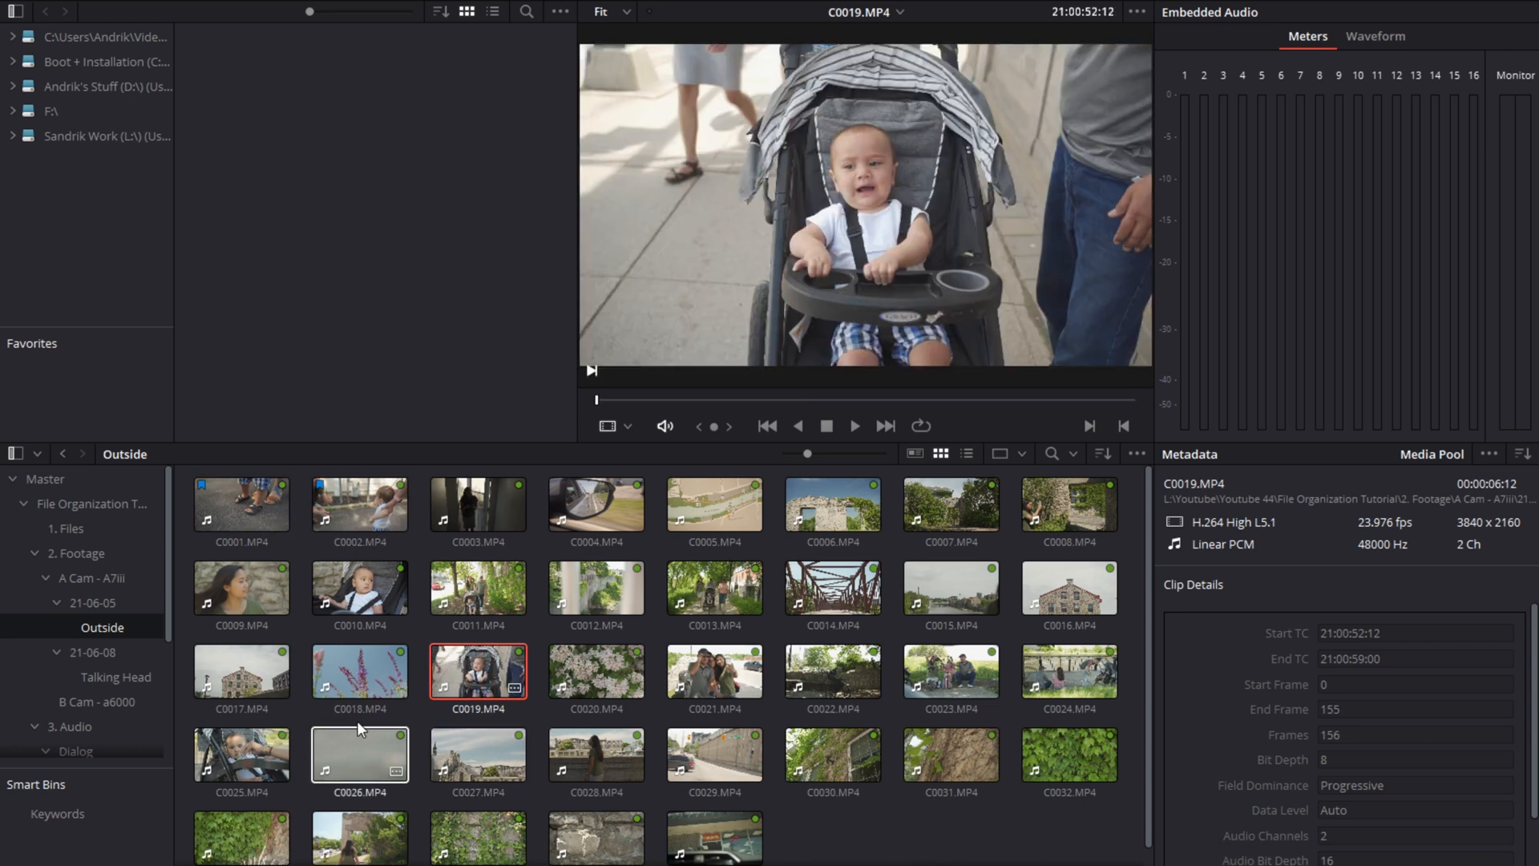
Step: Flag clip C0038 in the Talking Head bin yellow
click(116, 676)
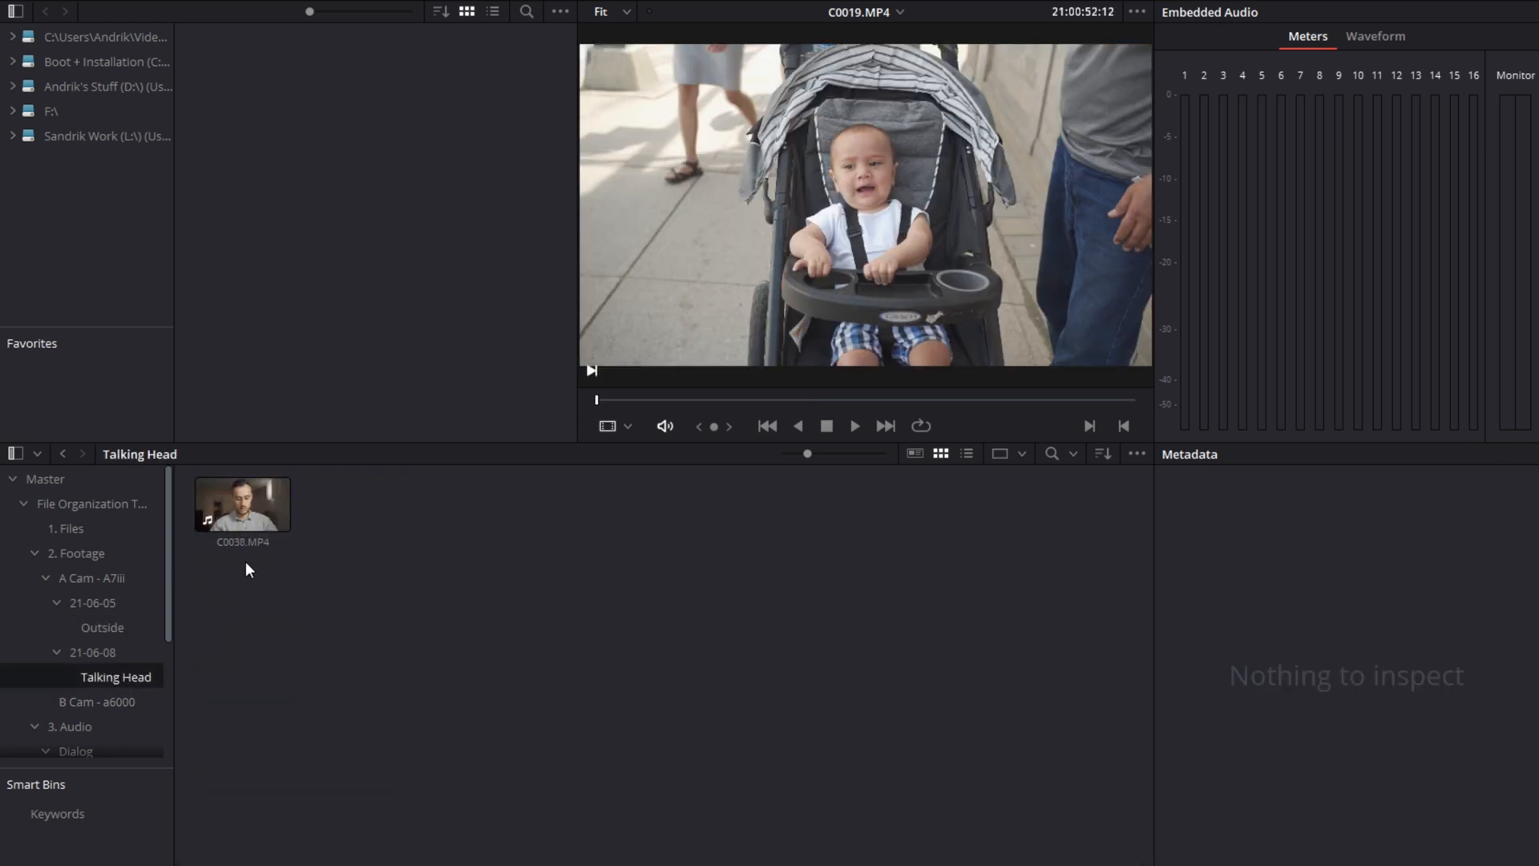
right_click(242, 503)
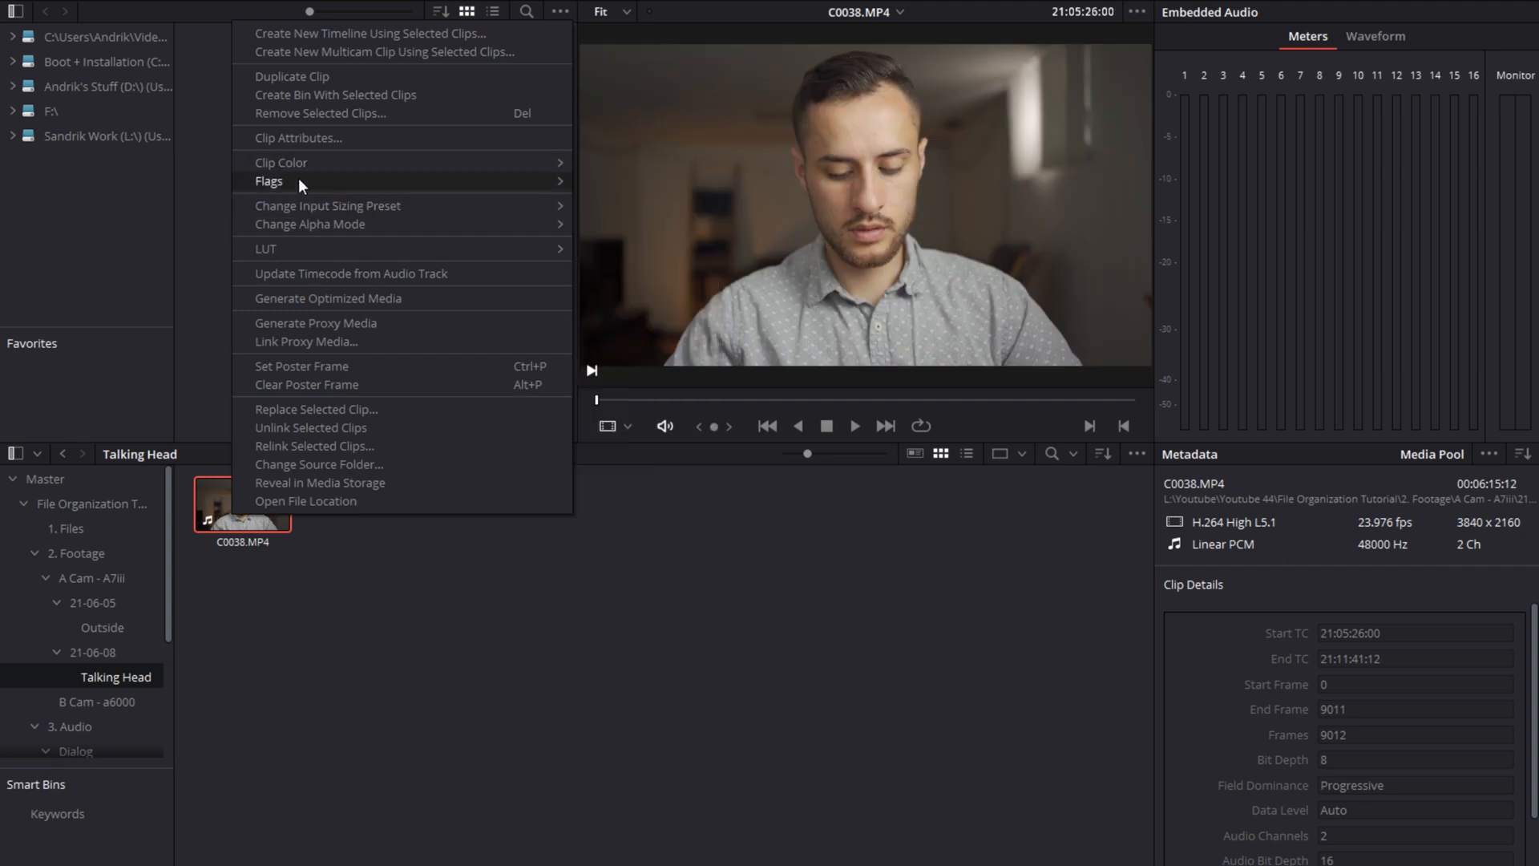
mouse_move(269, 181)
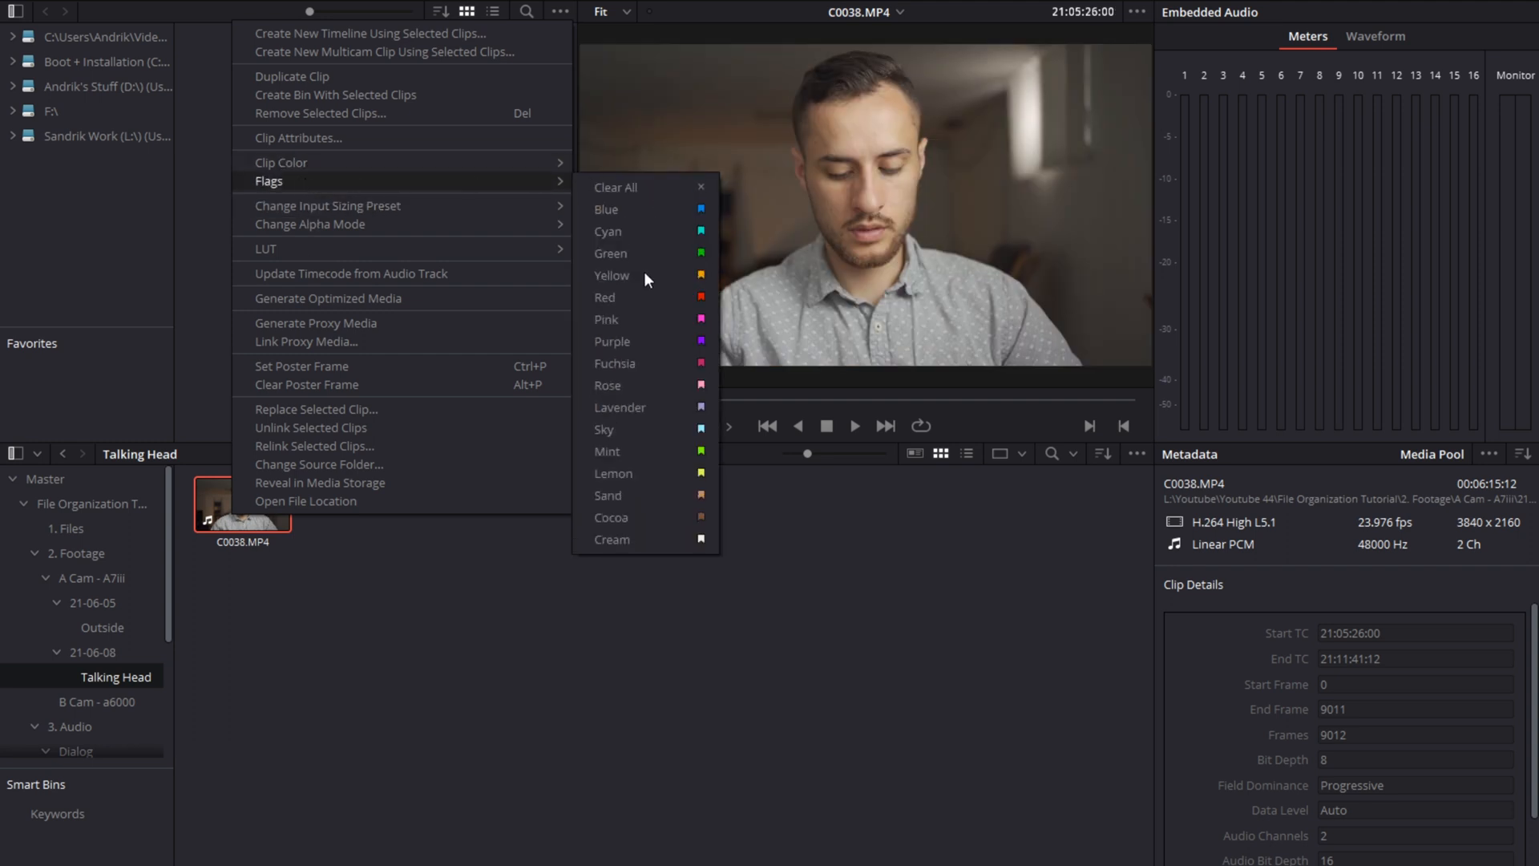
click(610, 275)
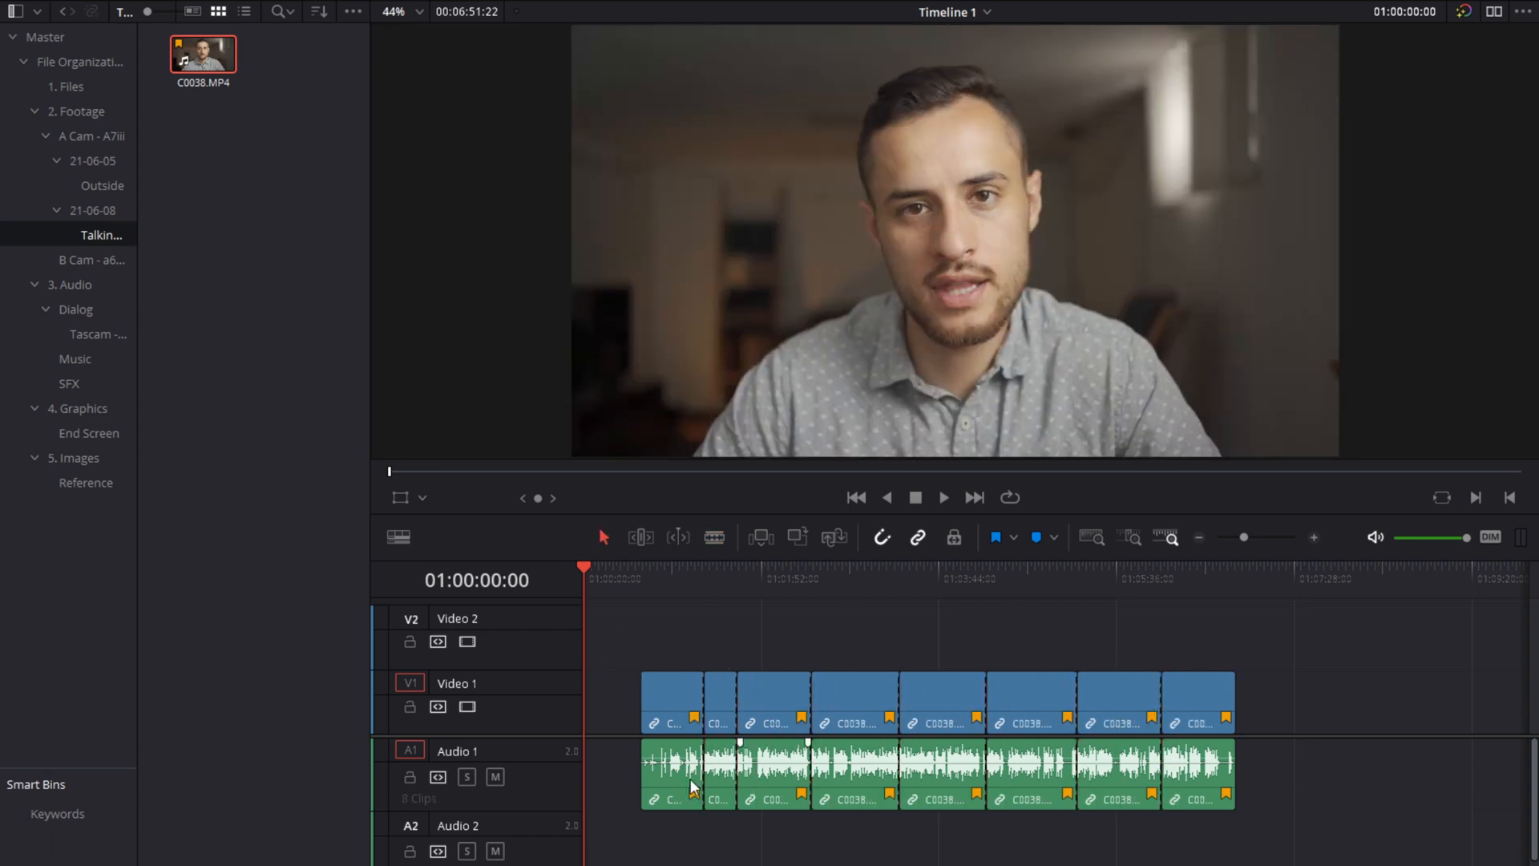
Step: Switch to the Color page so Timeline 1's clips show as a flagged thumbnail strip
click(1031, 702)
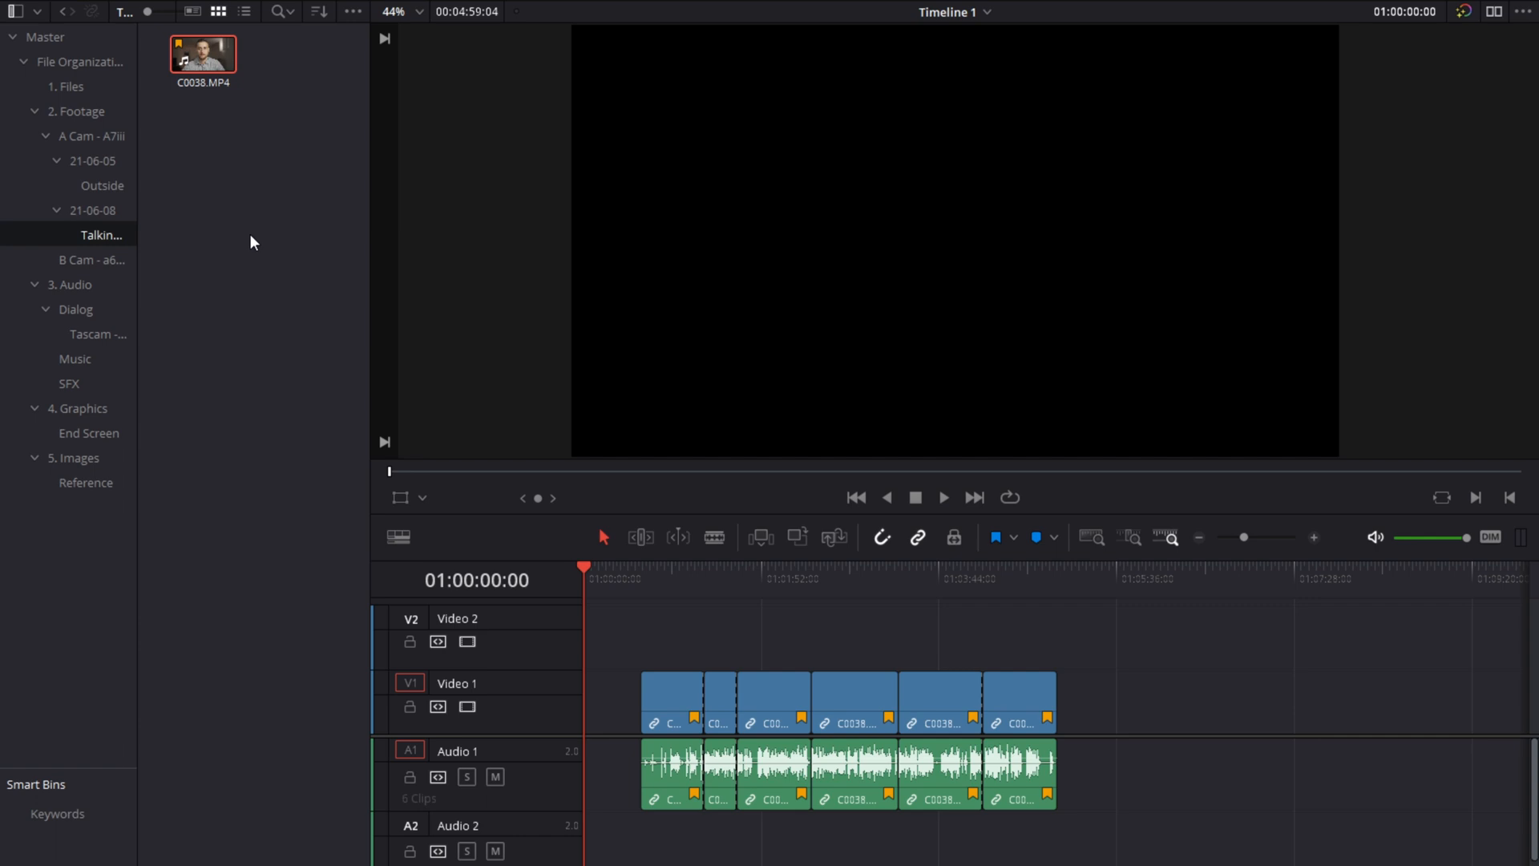
click(101, 186)
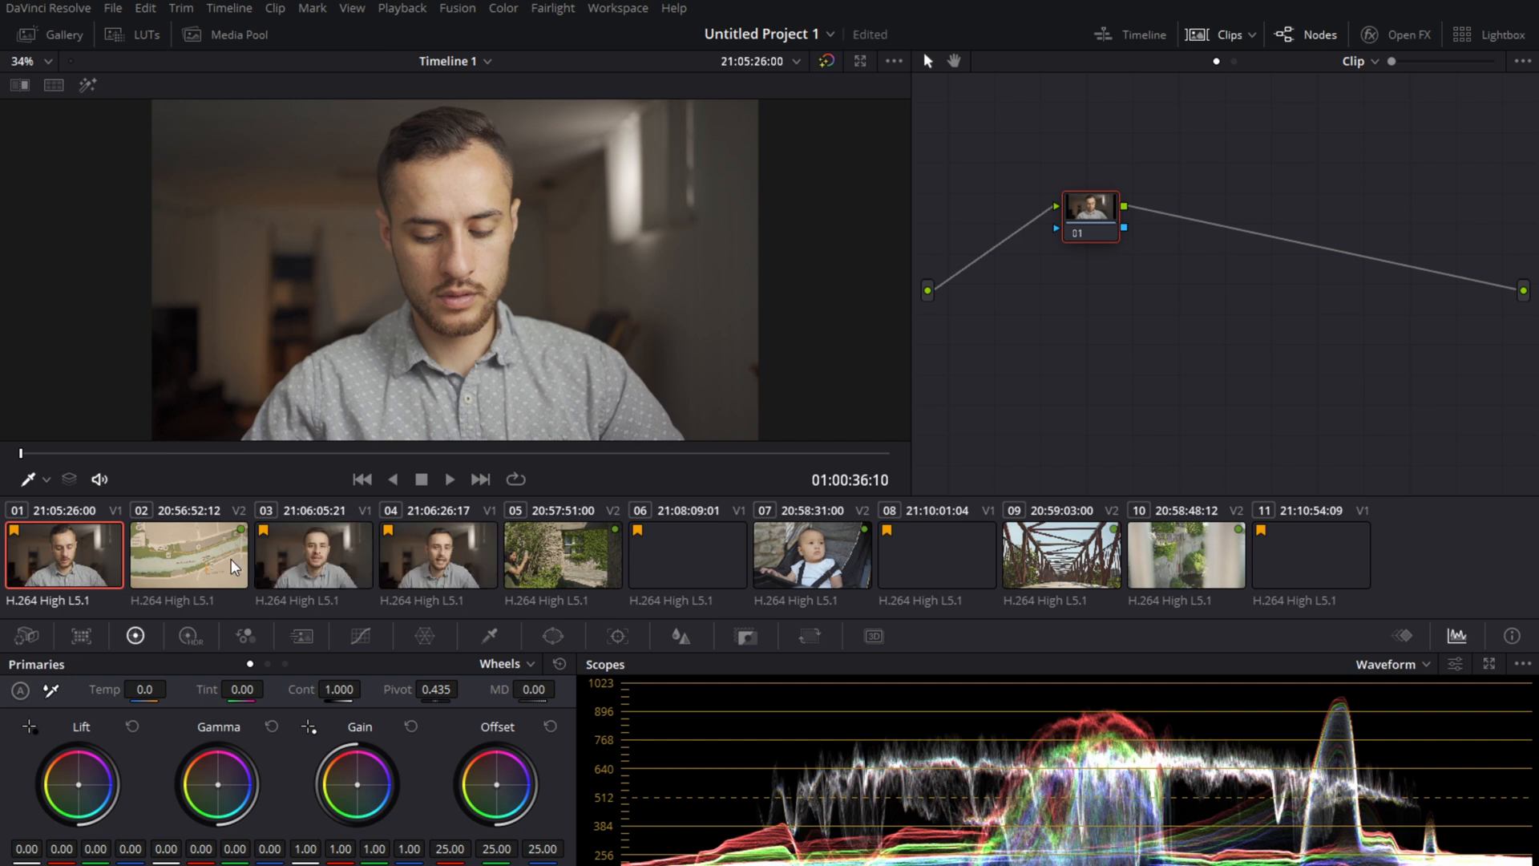
Step: Filter to yellow-flagged clips and add them into a new group named for the Talking Head scene
click(436, 555)
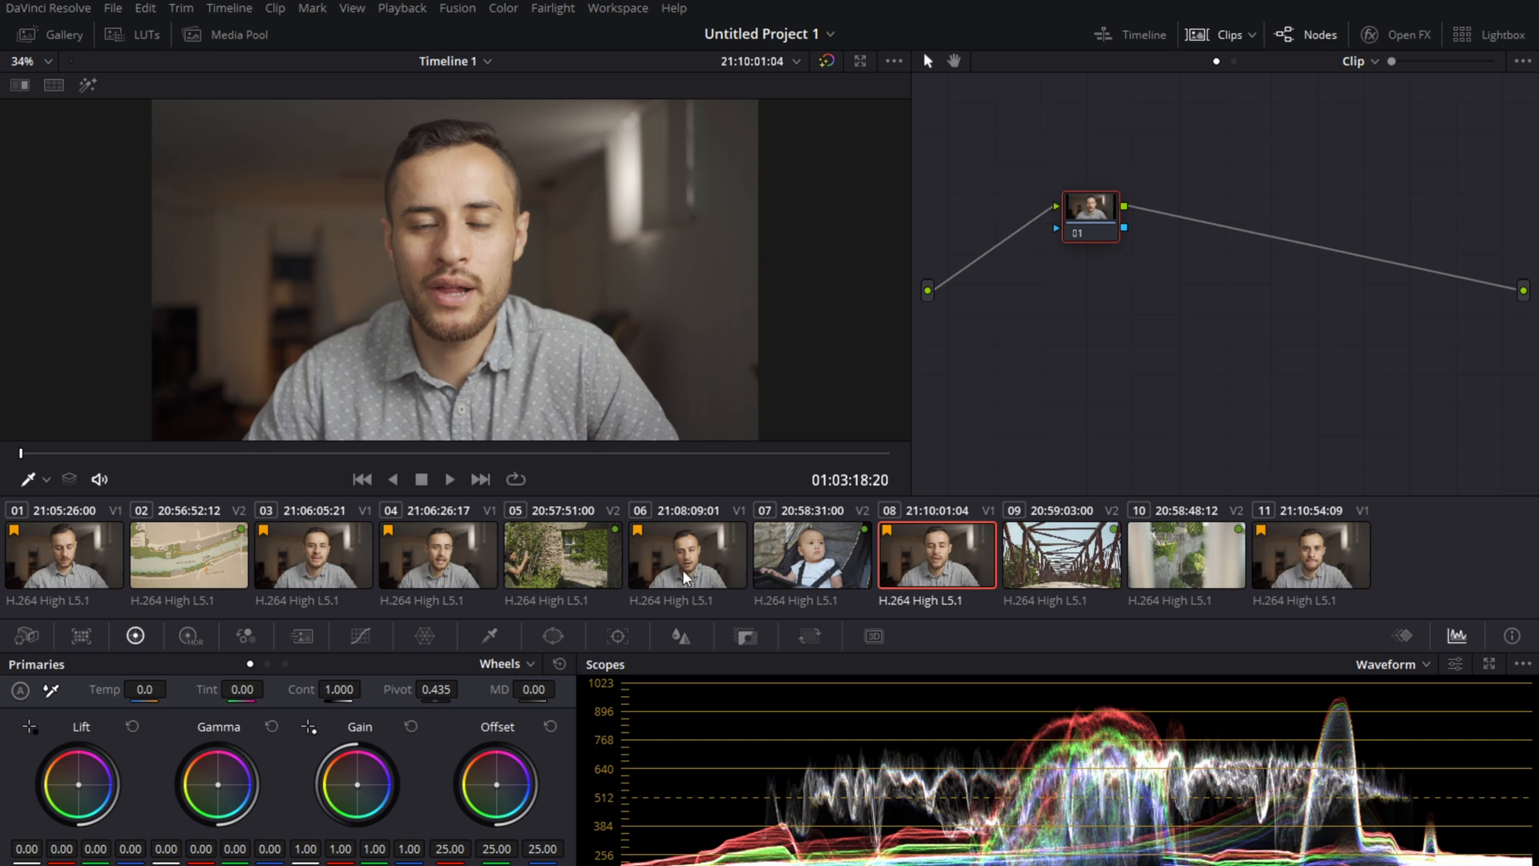
mouse_move(936, 576)
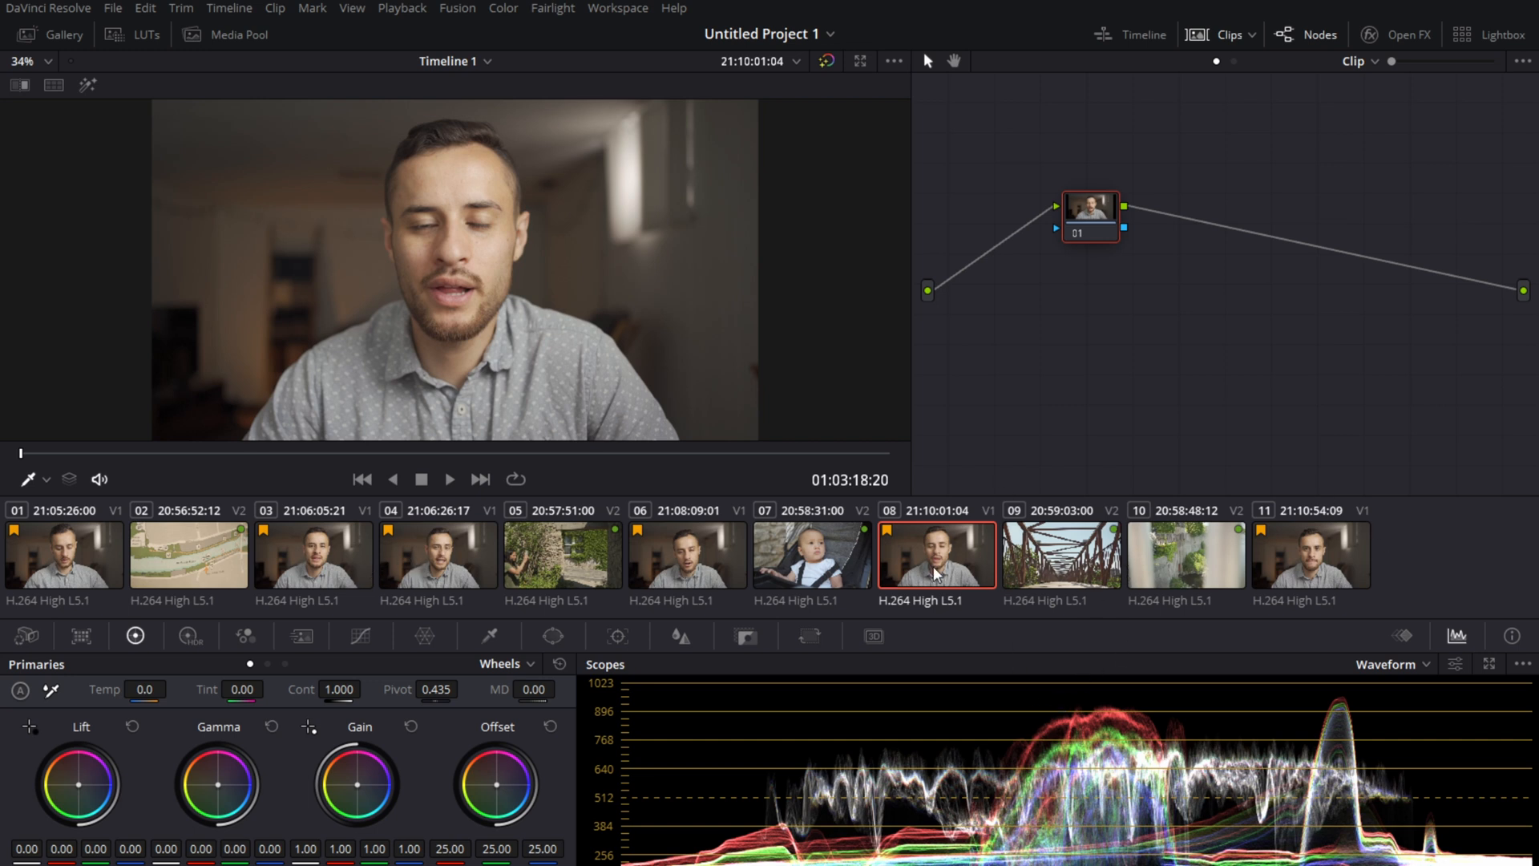
mouse_move(1276, 45)
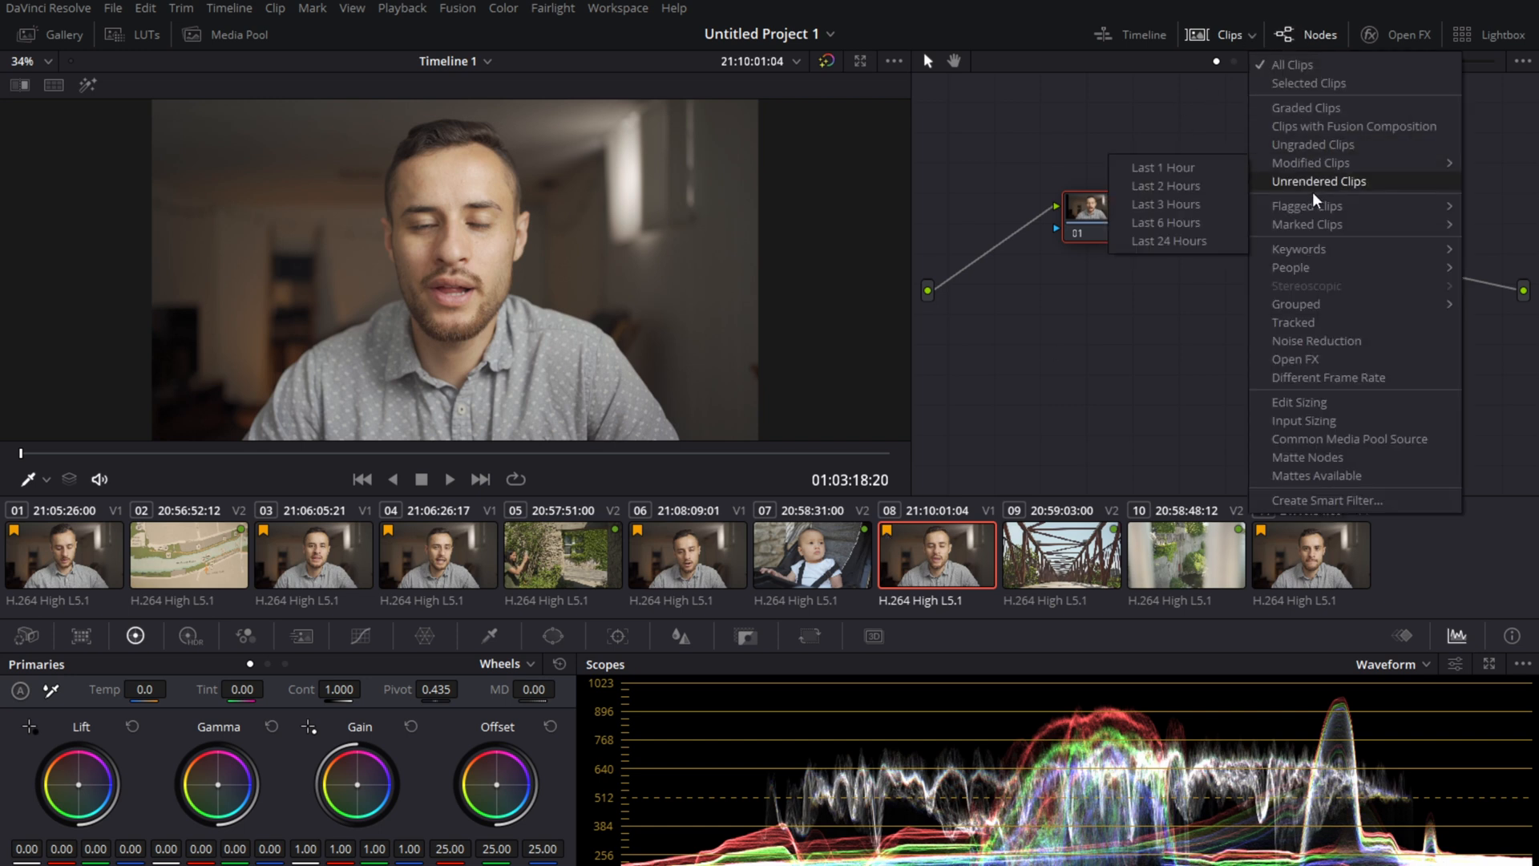
mouse_move(1306, 205)
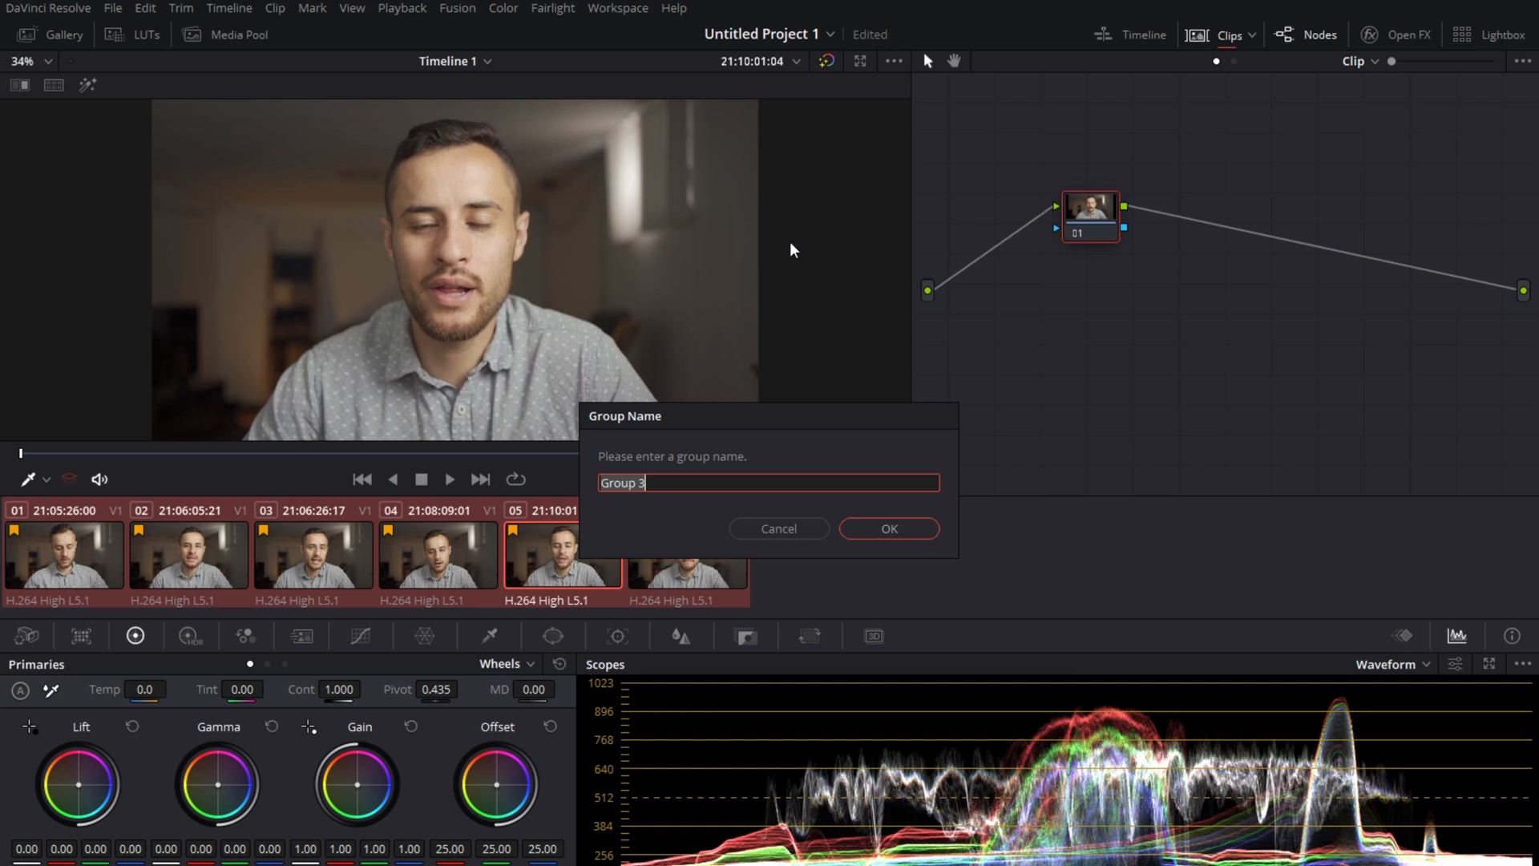
text(M)
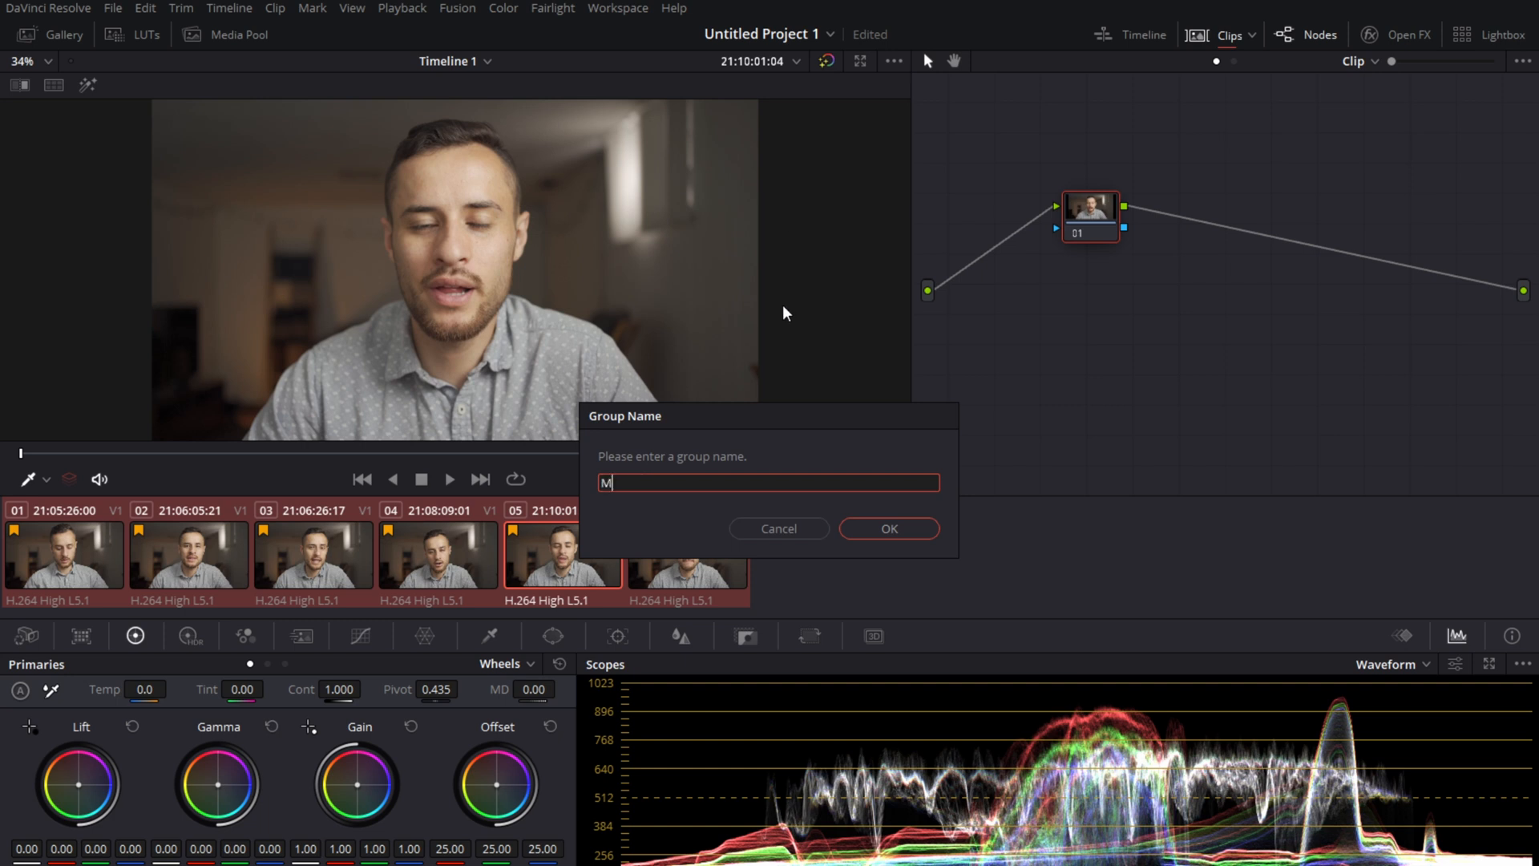
text(e Talking H)
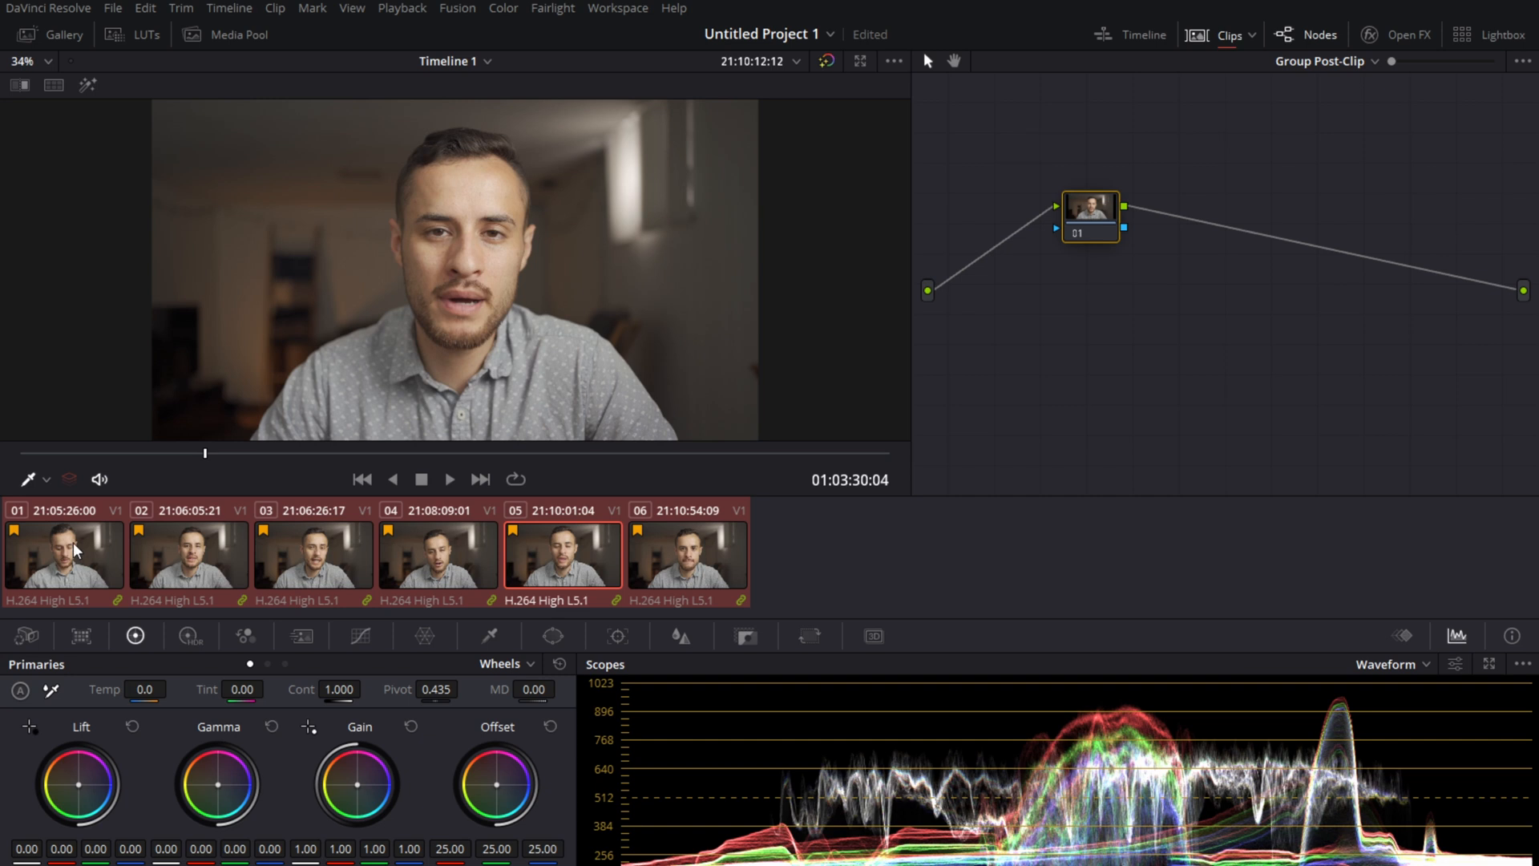
mouse_move(746, 609)
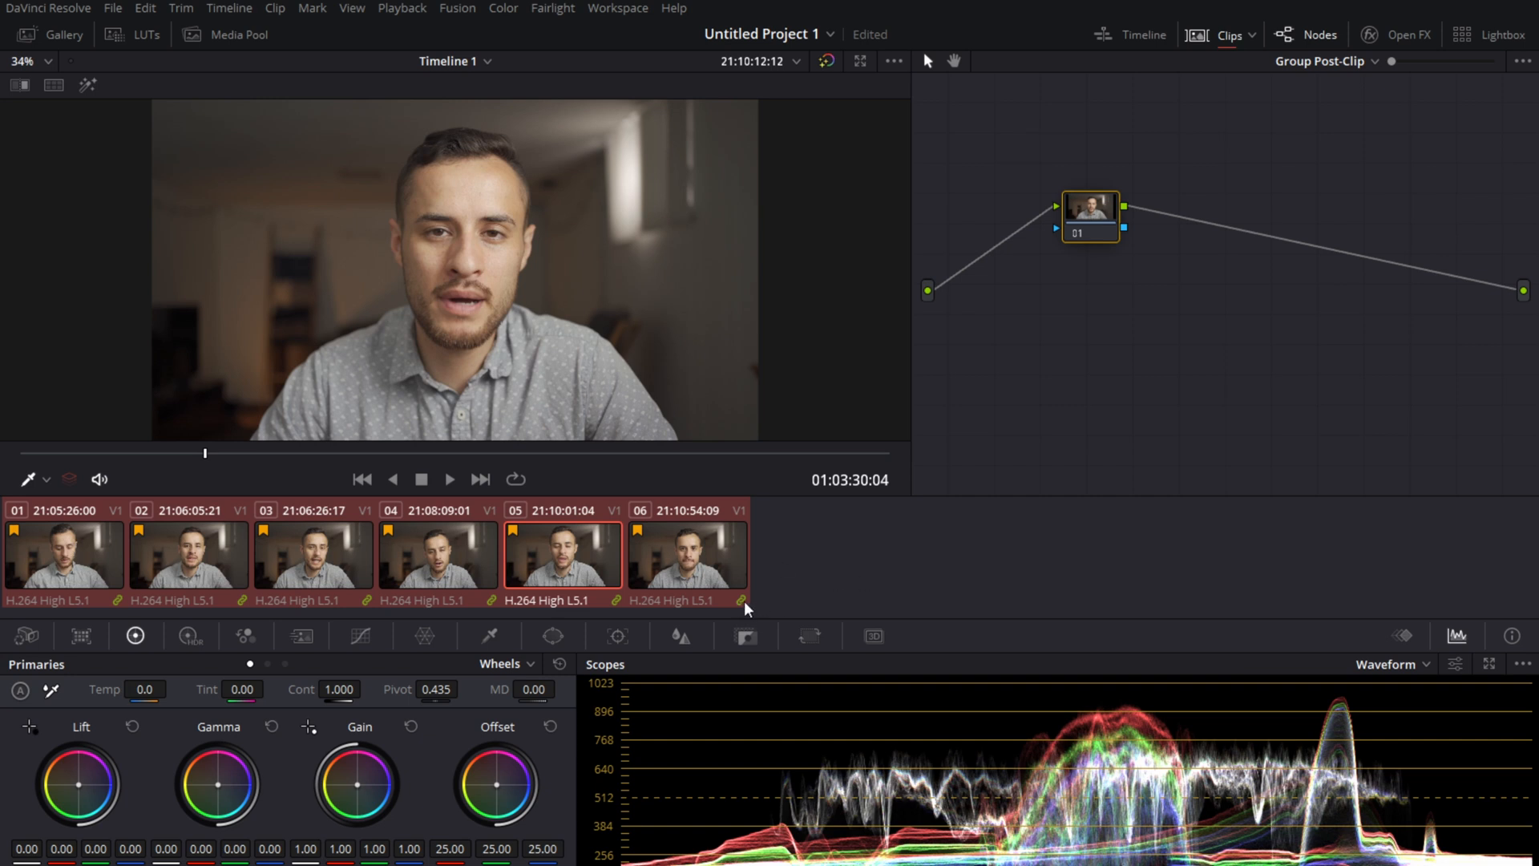
click(688, 555)
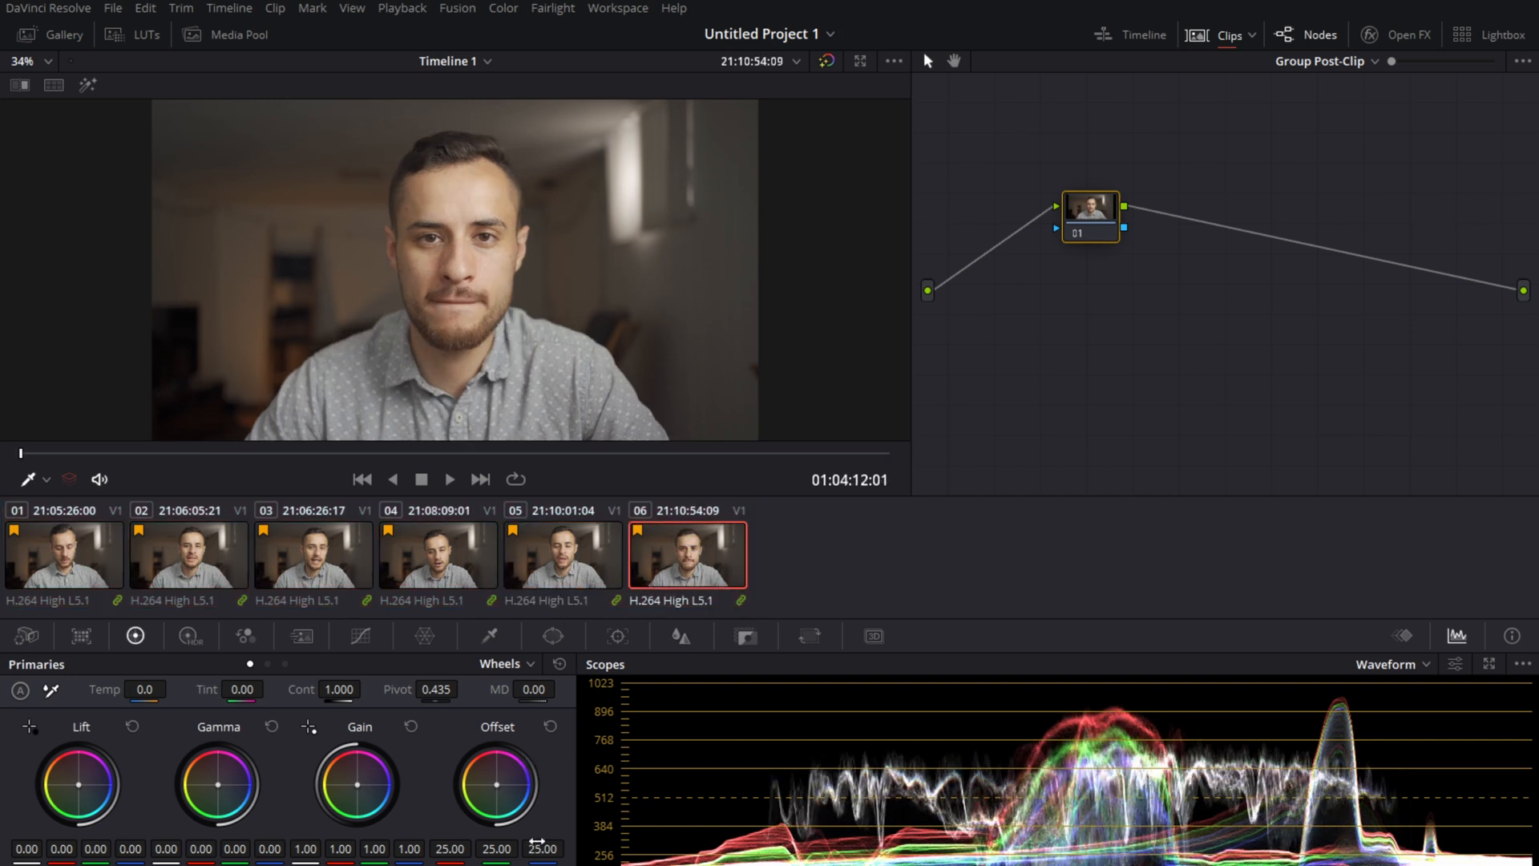